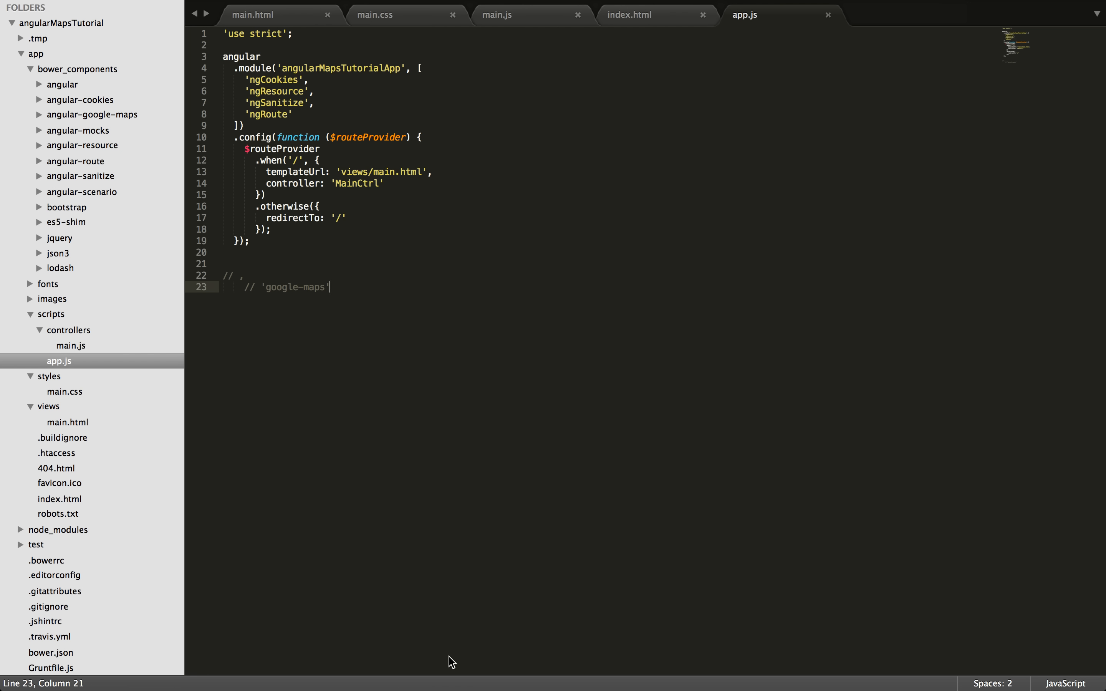
pyautogui.moveTo(528, 427)
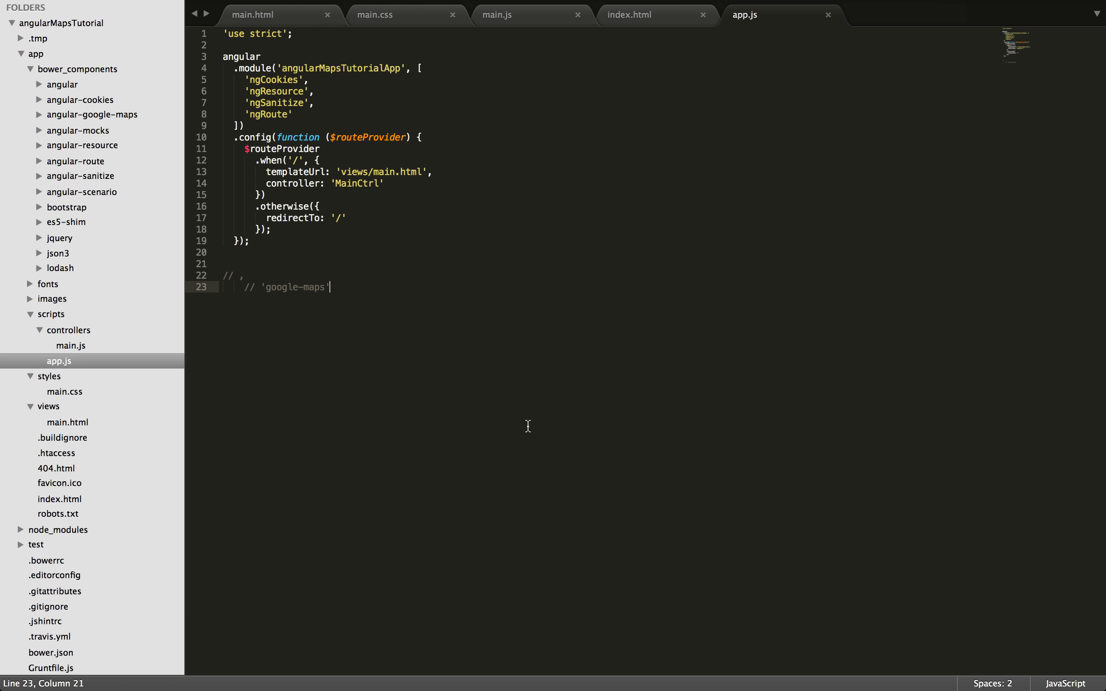
pyautogui.moveTo(272, 663)
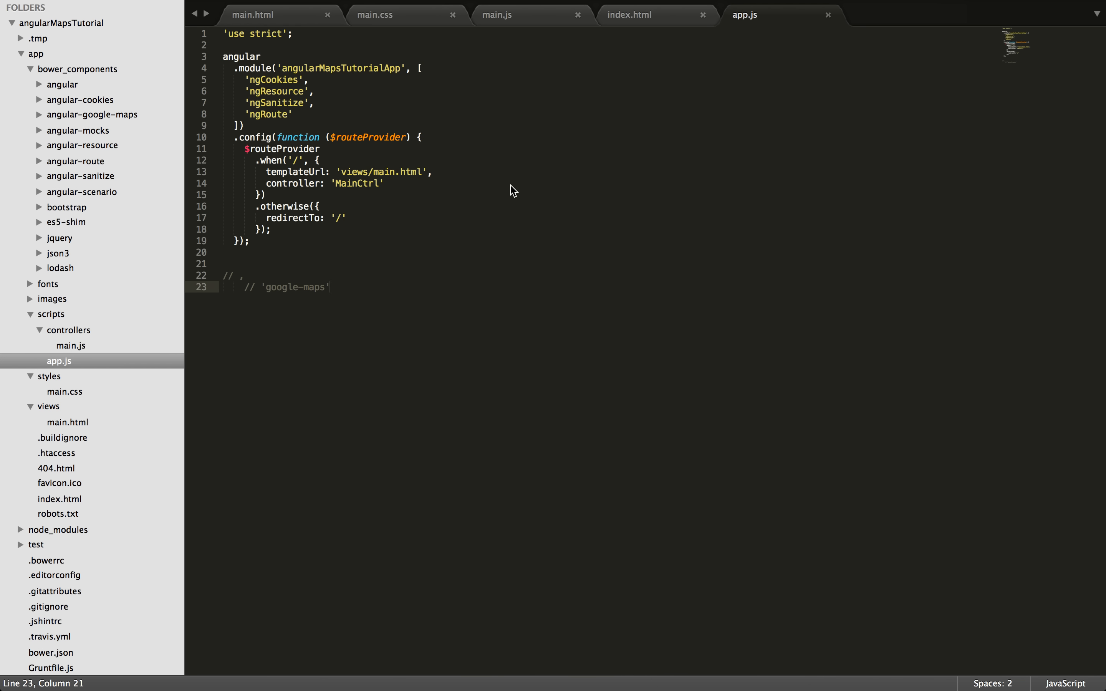
pyautogui.moveTo(284, 44)
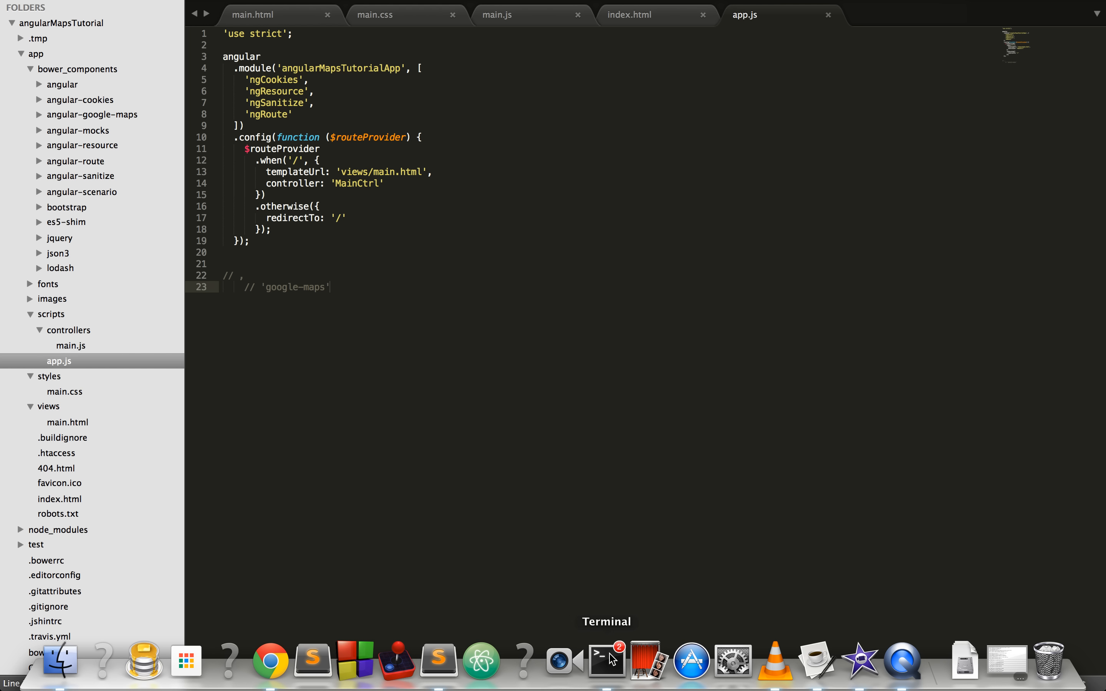
# Step: In Terminal, list the project files and run 'bower install --save angular-google-maps'
pyautogui.click(605, 662)
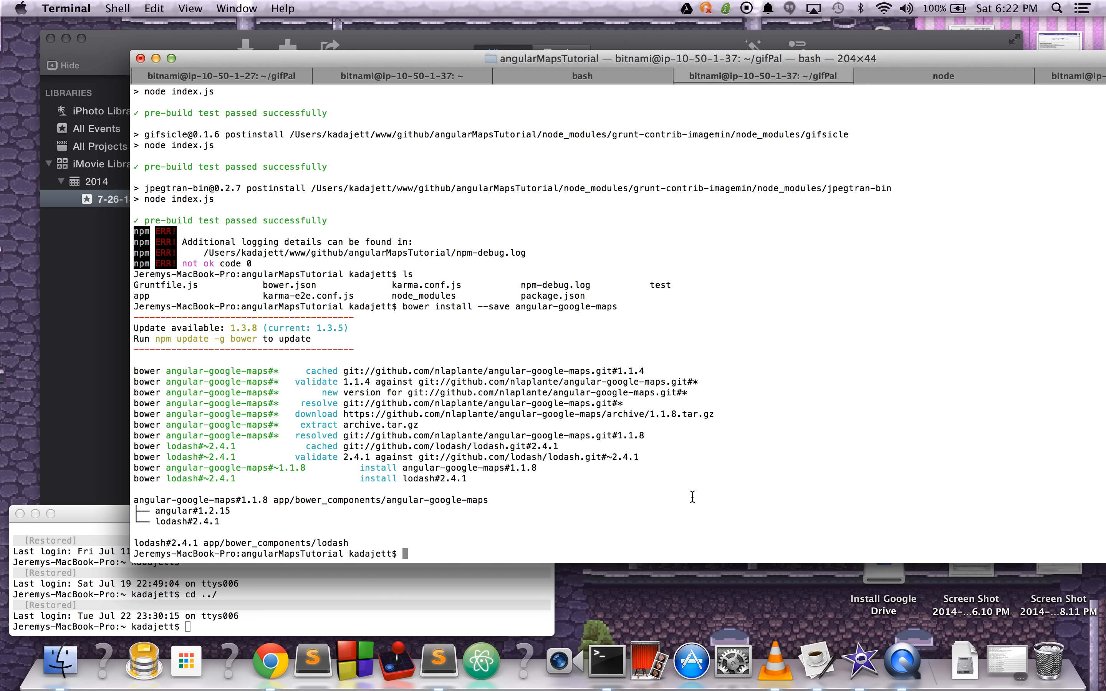
pyautogui.doubleClick(288, 554)
pyautogui.write('ls')
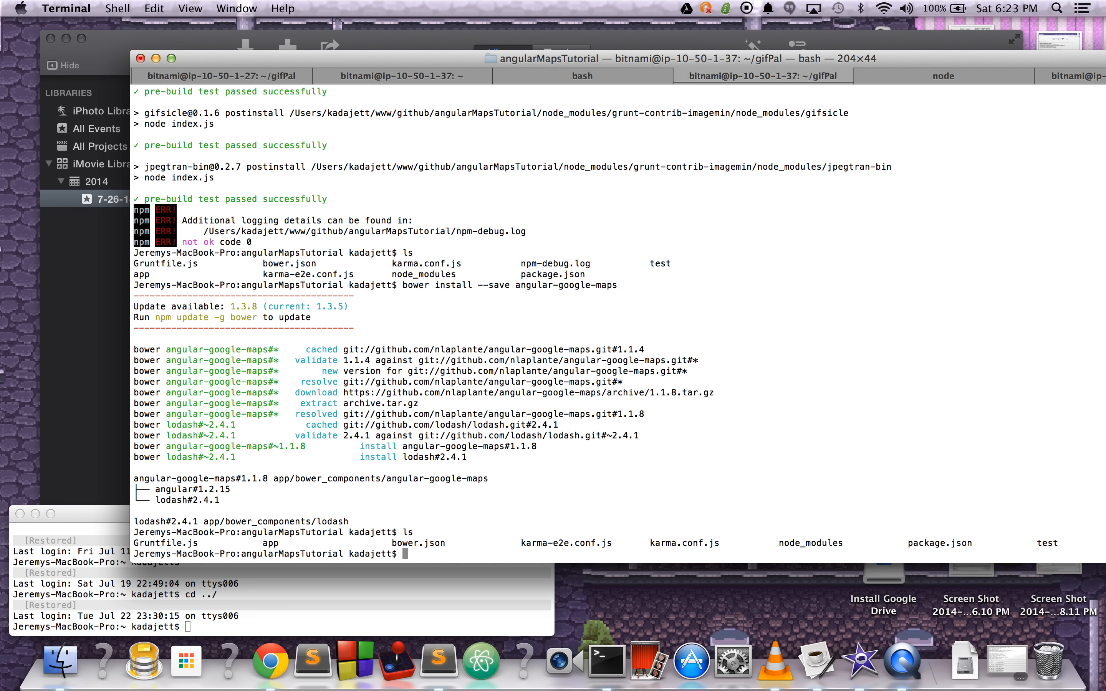
pyautogui.write('bower')
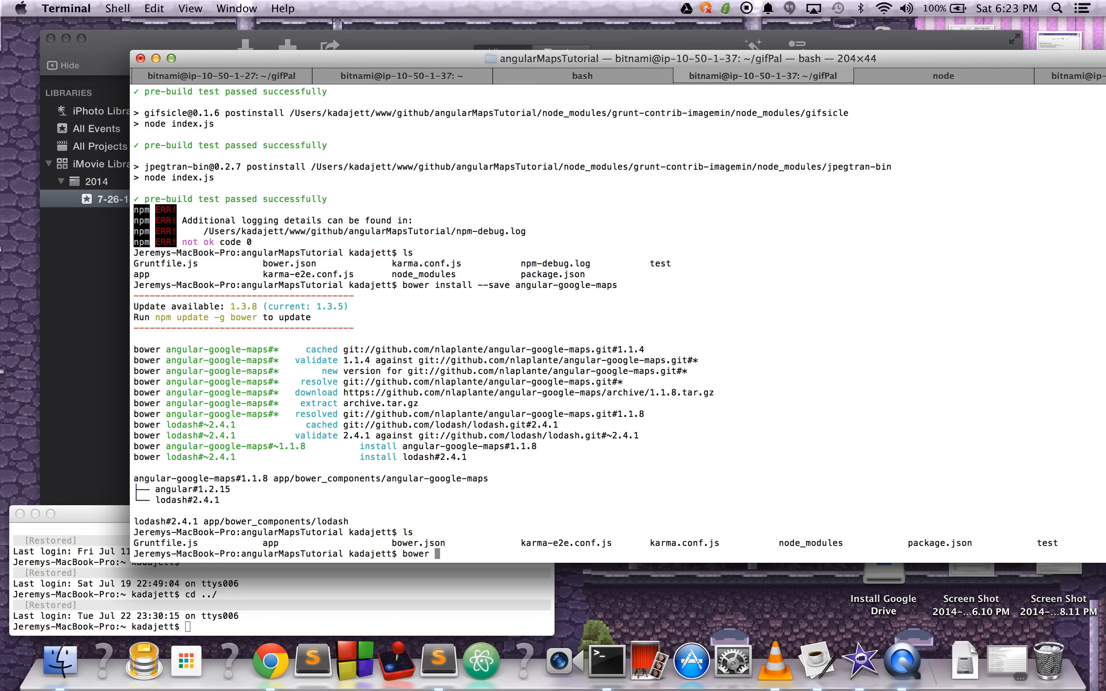
pyautogui.write('install ---save')
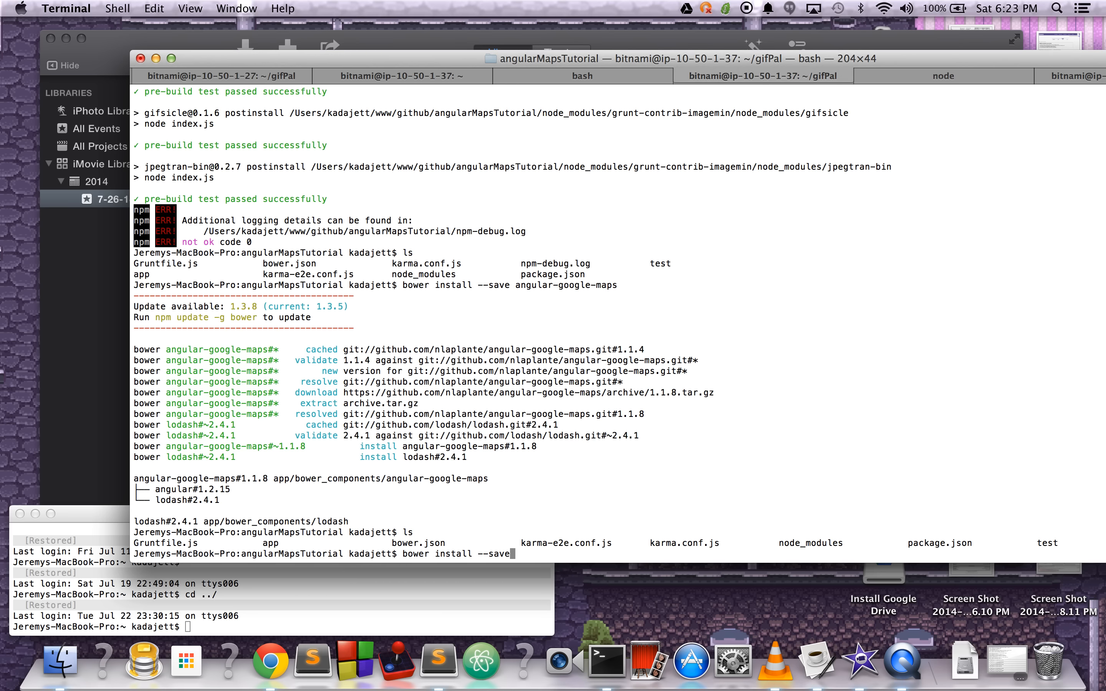
pyautogui.write('angular')
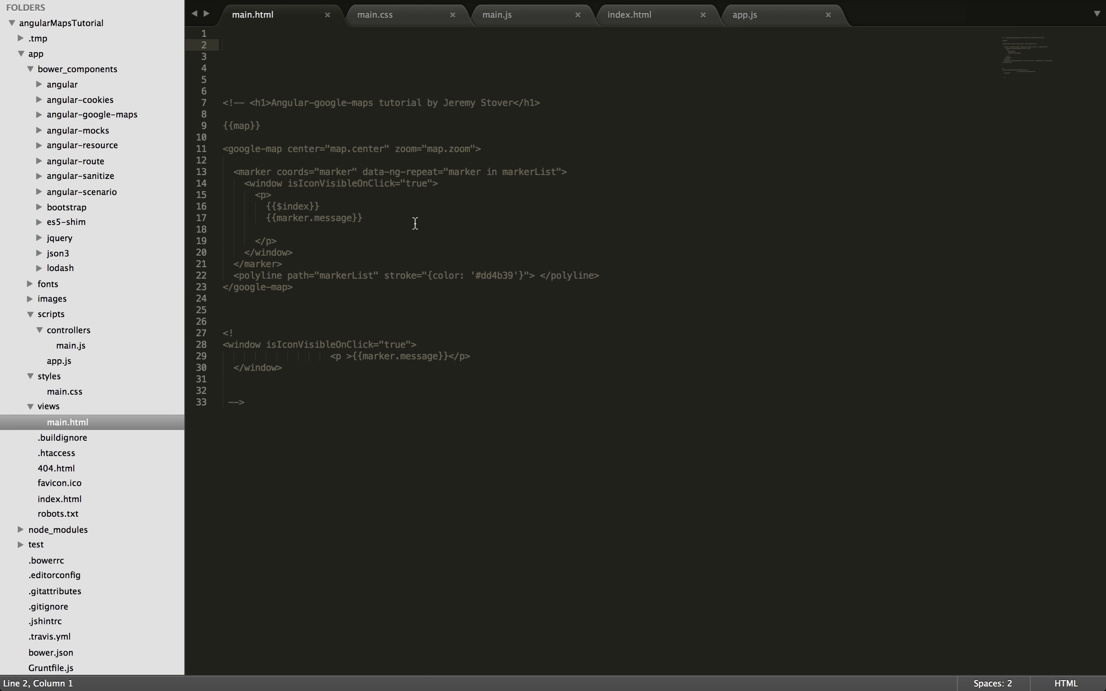
pyautogui.moveTo(401, 338)
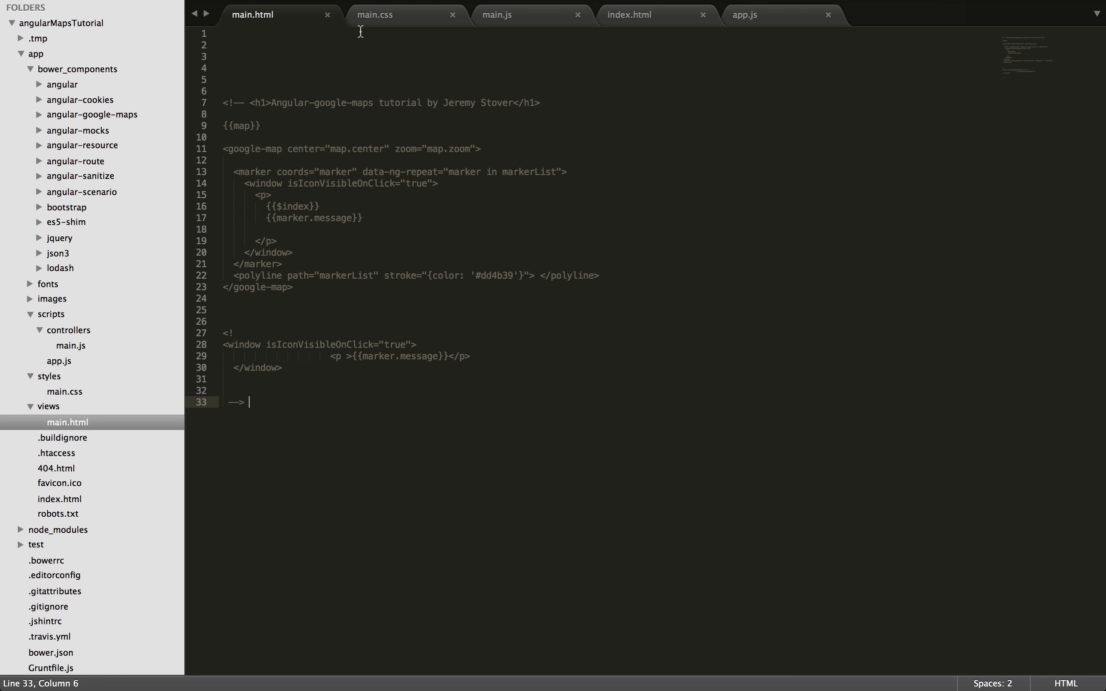
# Step: Place a quick test word at the top of main.html and select it for replacement
pyautogui.click(283, 45)
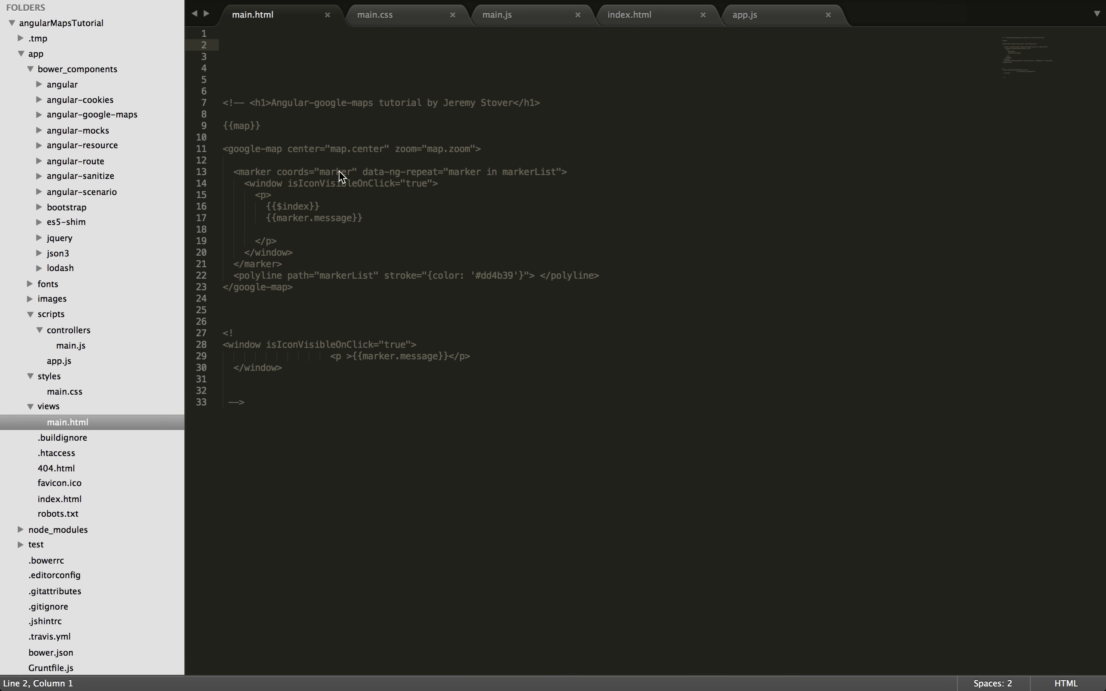
pyautogui.write('hee')
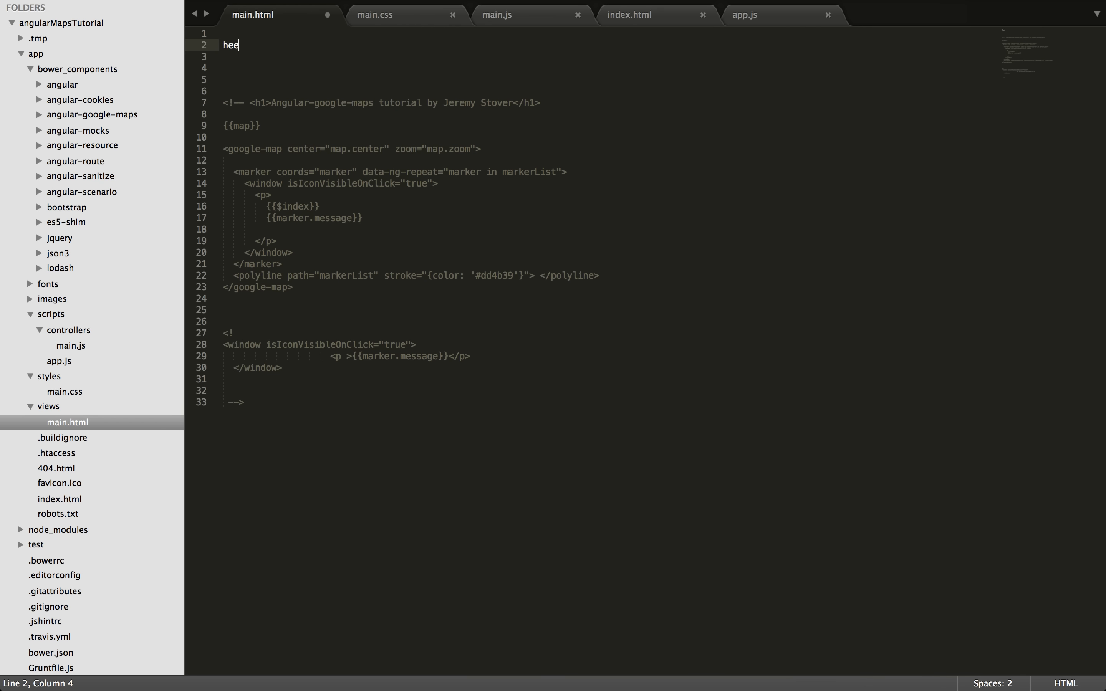
pyautogui.write('lo')
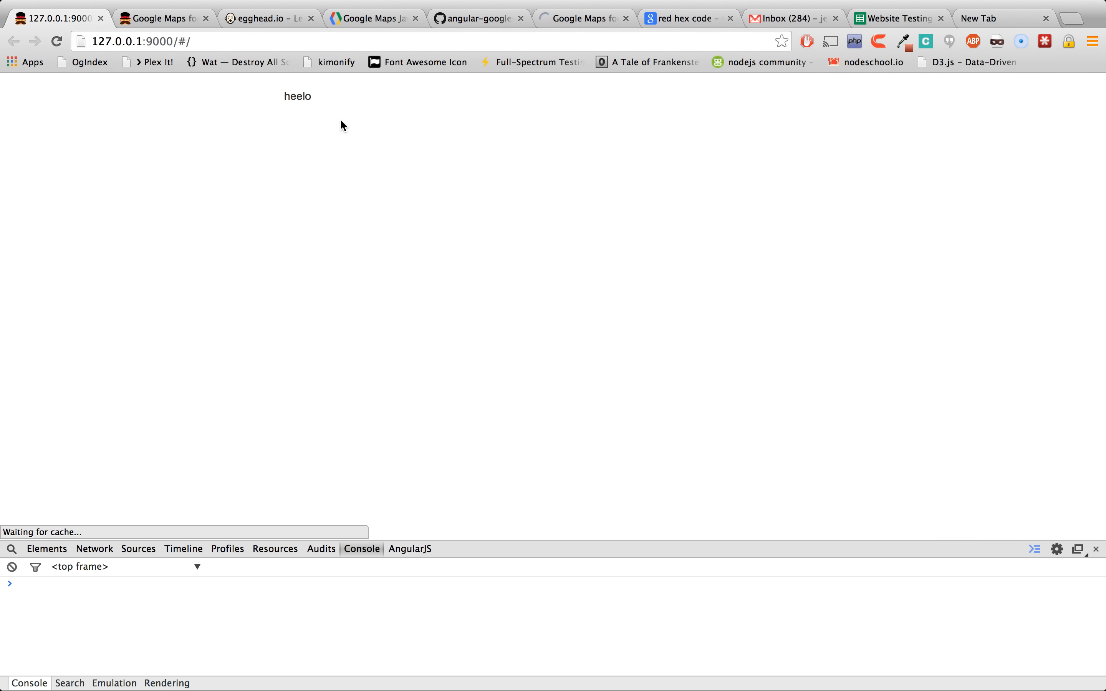
pyautogui.doubleClick(298, 96)
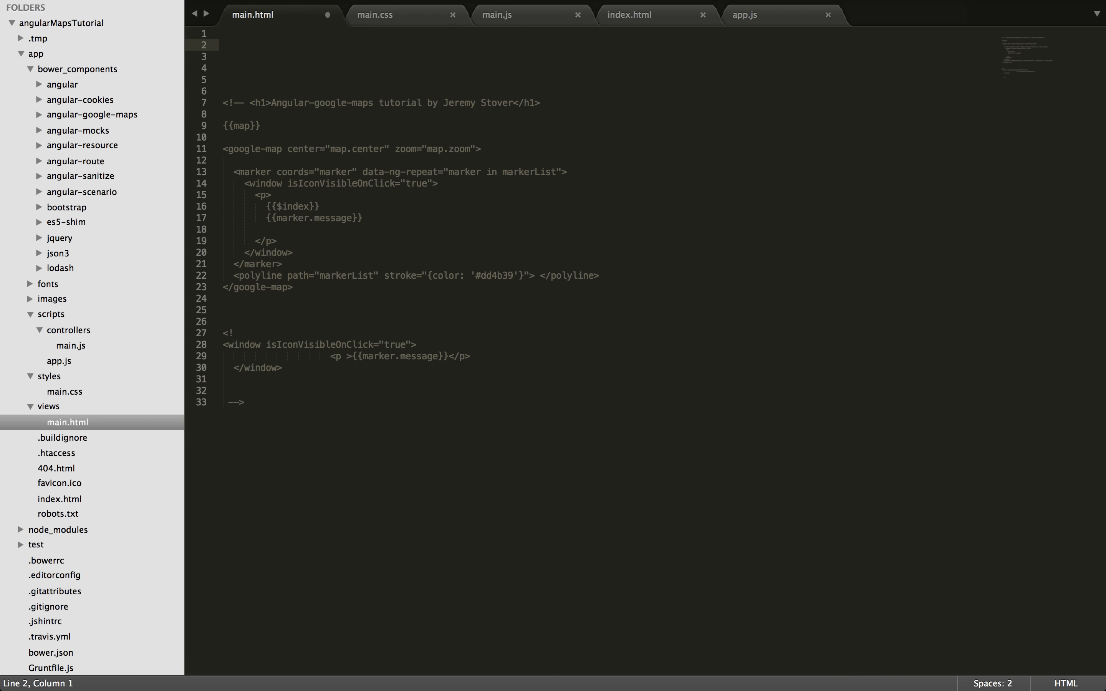
# Step: Write the heading <h1>Angular-Google-Maps by Jeremy Stover</h1> at the top of main.html
pyautogui.write('h')
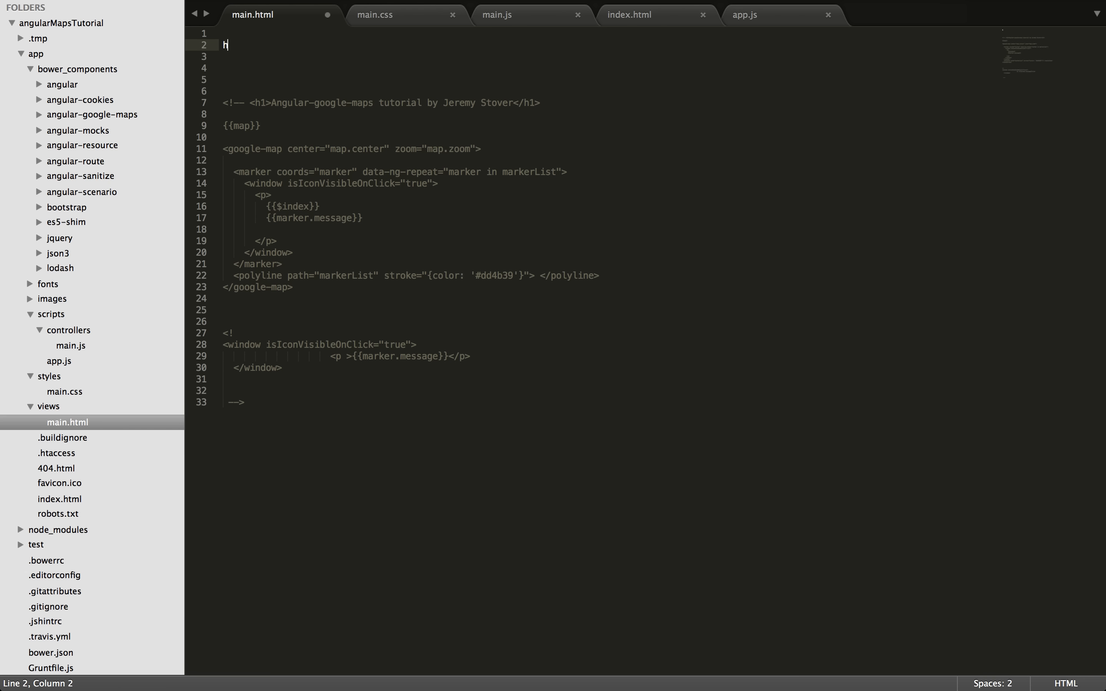
pyautogui.write('<h1>An</h1>')
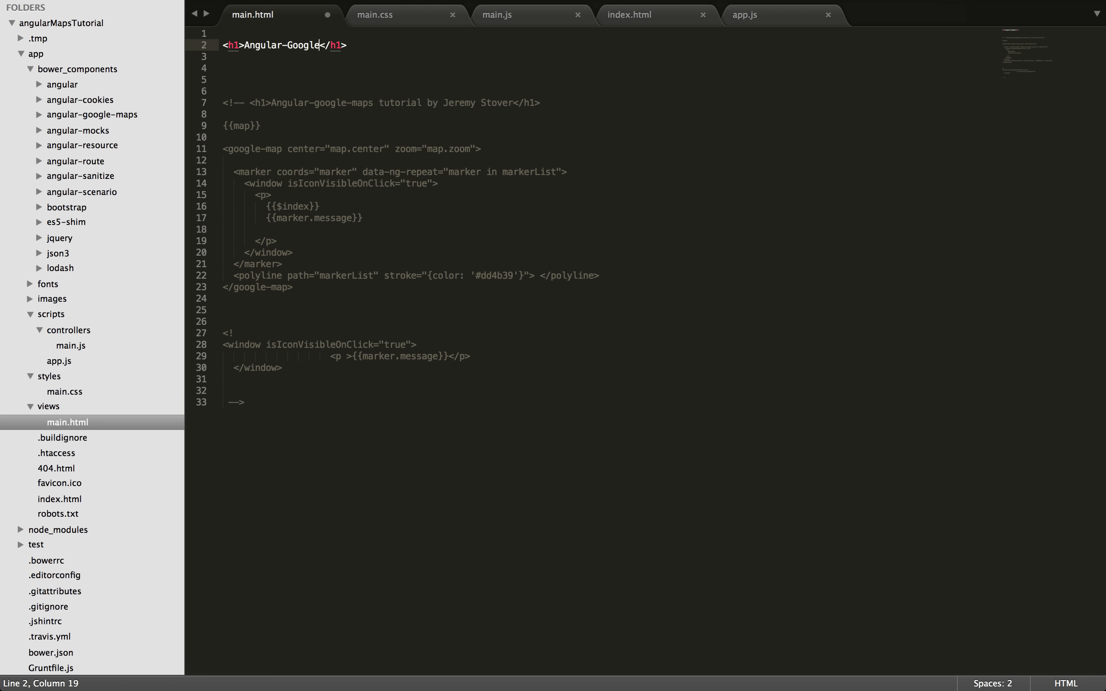
pyautogui.write('-Maps')
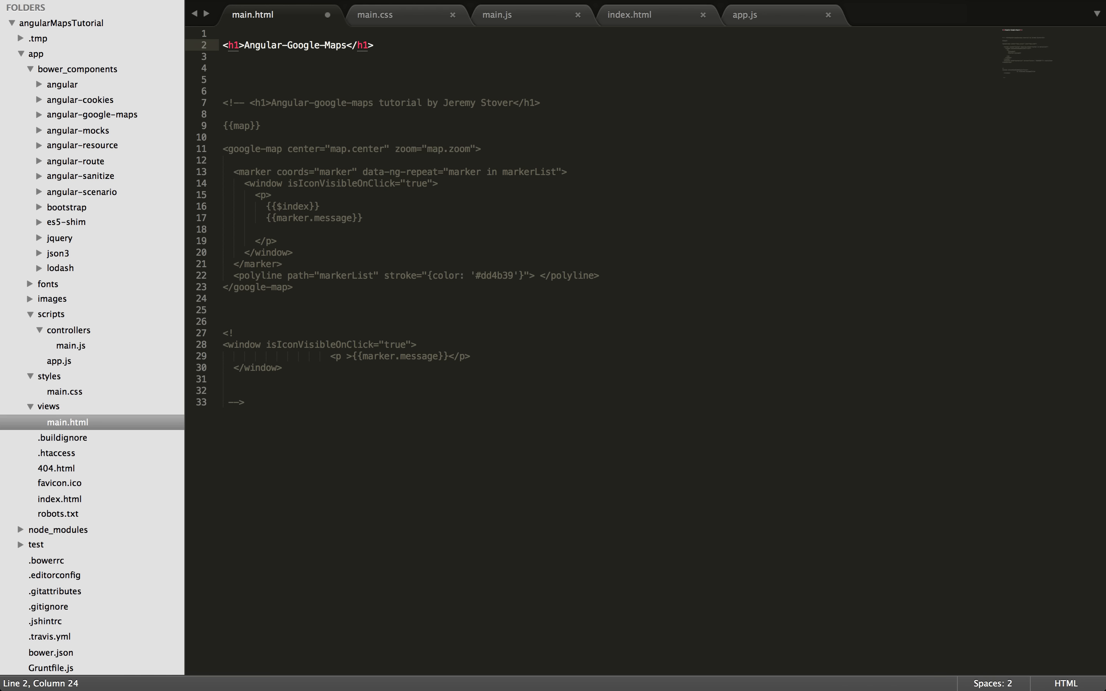
pyautogui.write('by Jerem')
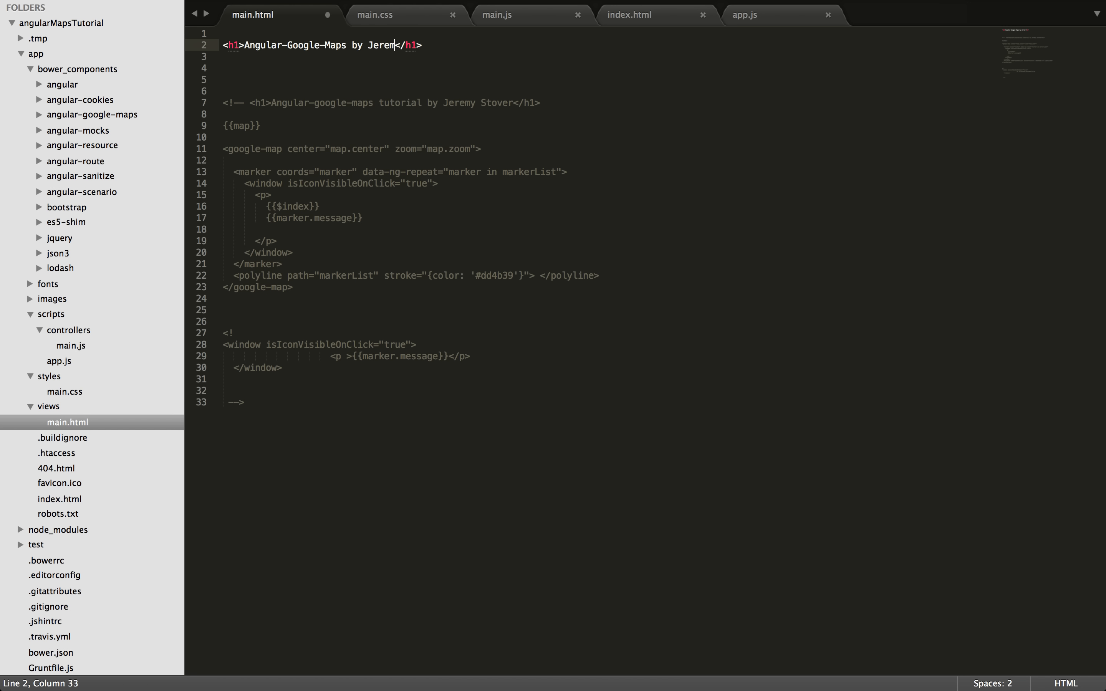
pyautogui.write('y Stover')
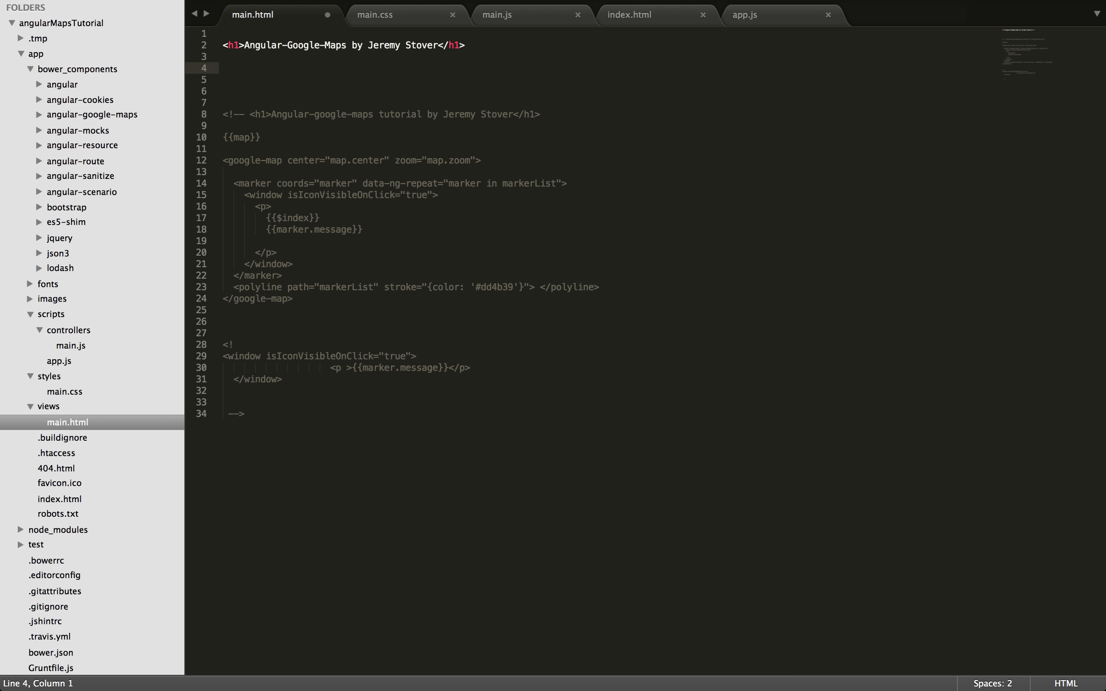
pyautogui.moveTo(386, 69)
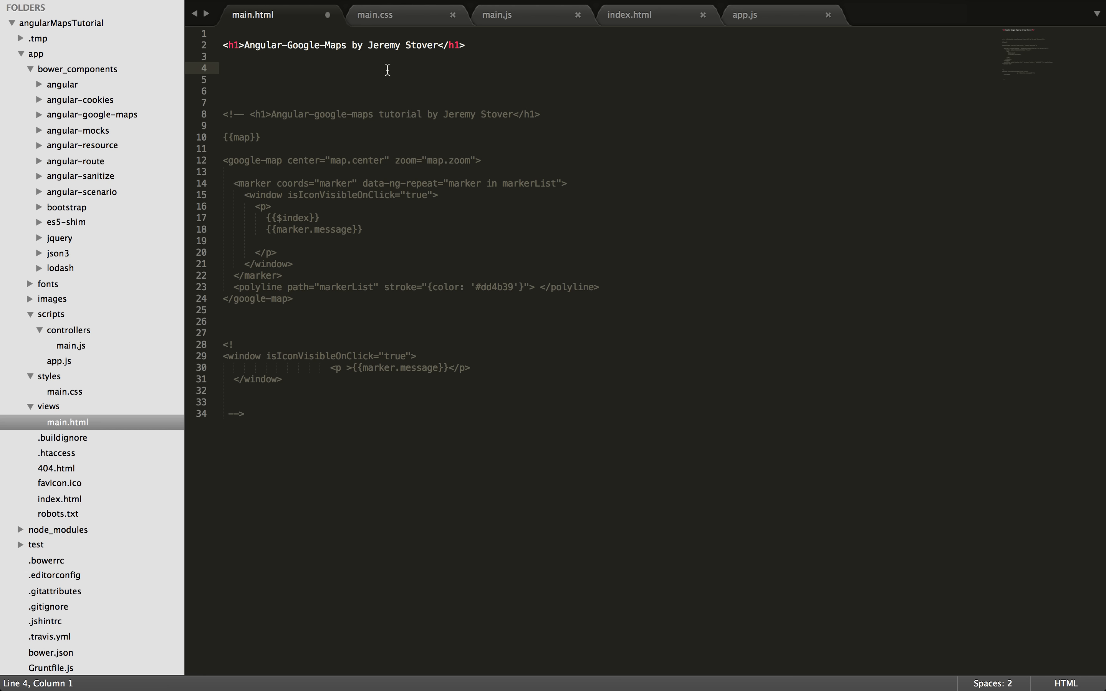
# Step: In index.html, add script tags for lodash.compat.js and angular-google-maps.js below angular-route.js
pyautogui.click(629, 13)
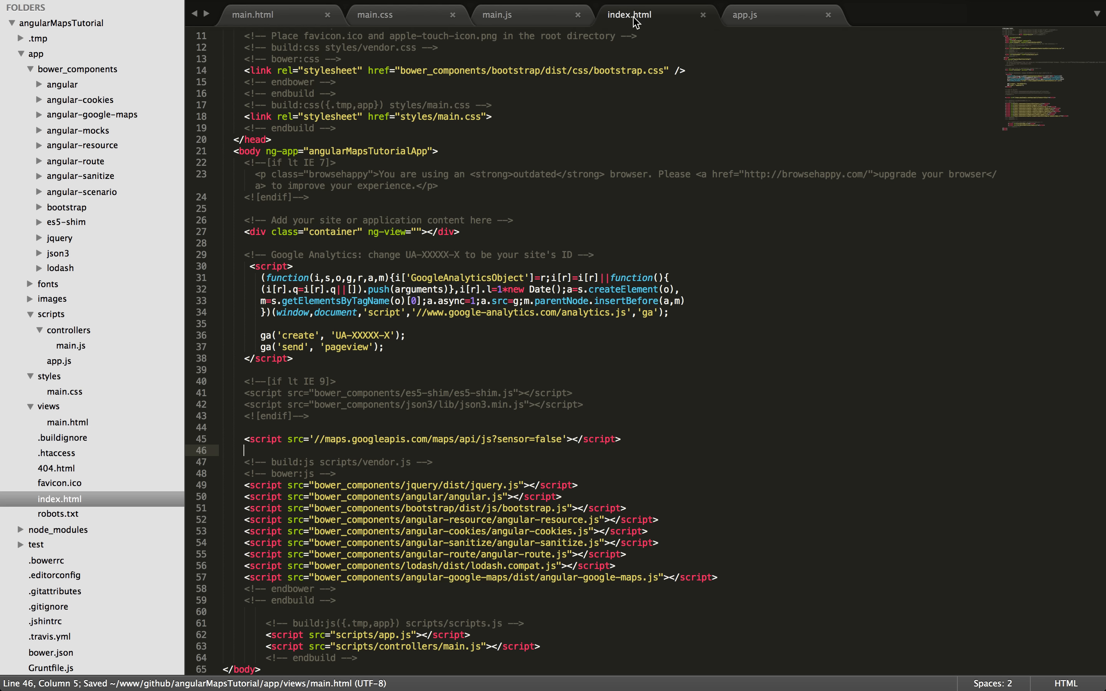
pyautogui.moveTo(570, 390)
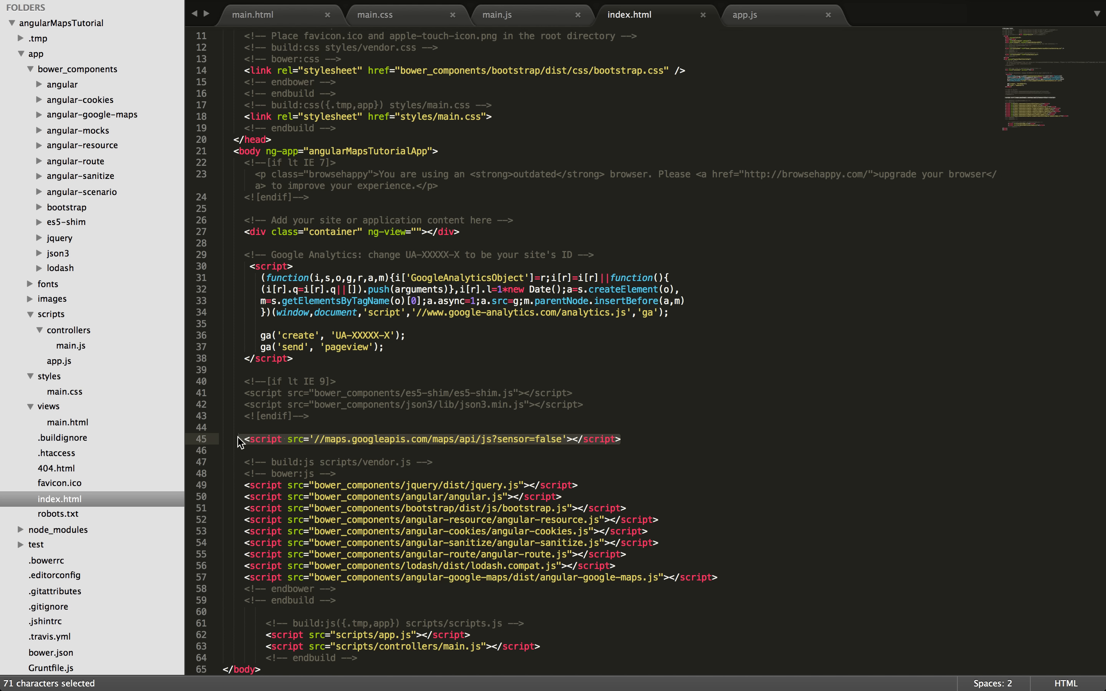
pyautogui.moveTo(437, 419)
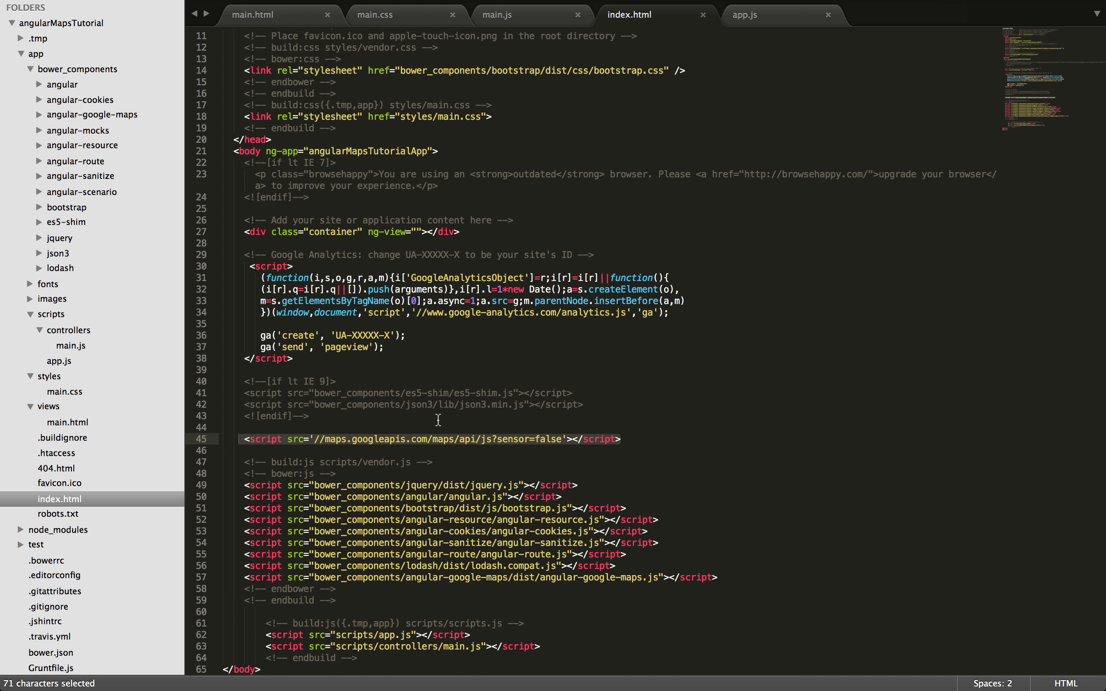
pyautogui.moveTo(650, 445)
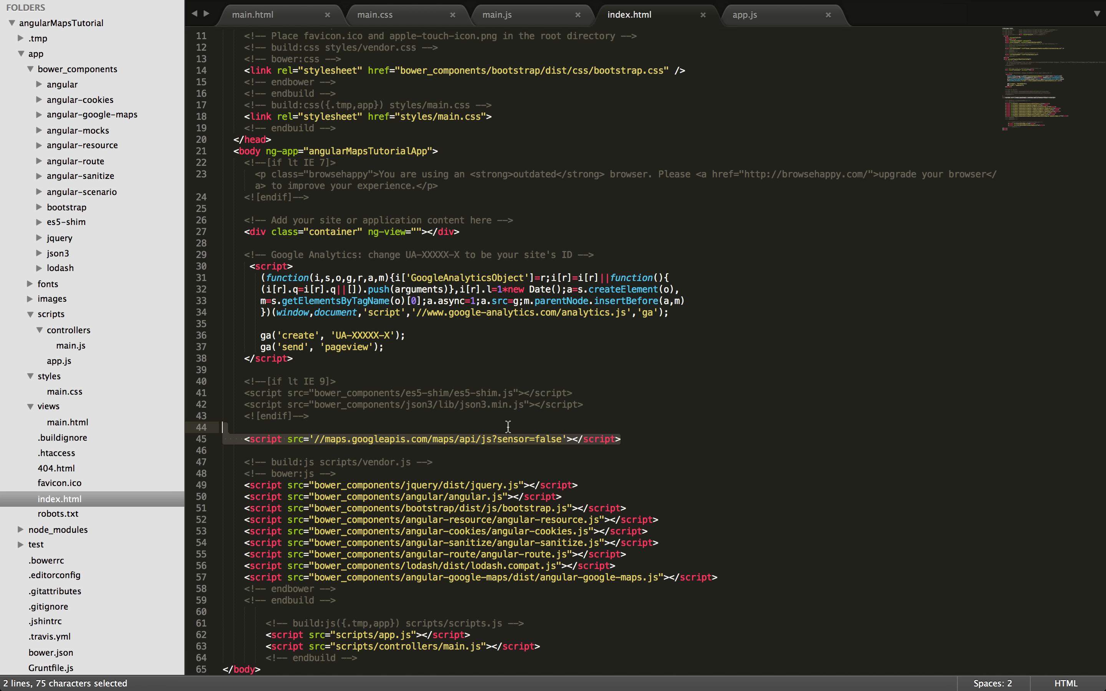
pyautogui.click(248, 438)
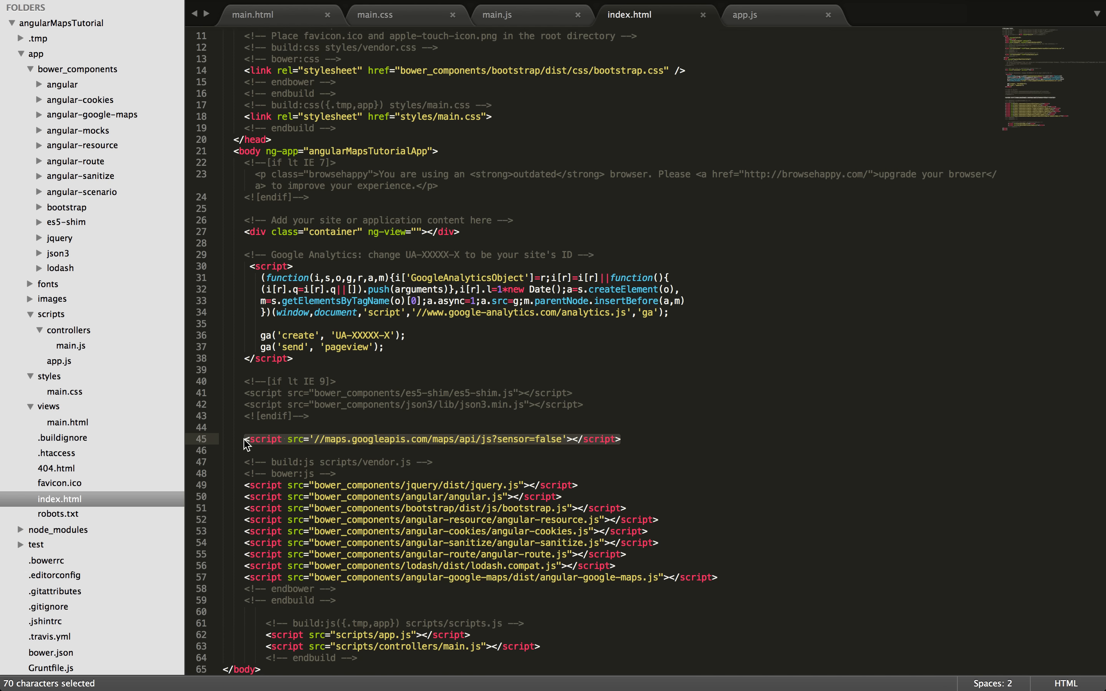
pyautogui.moveTo(670, 569)
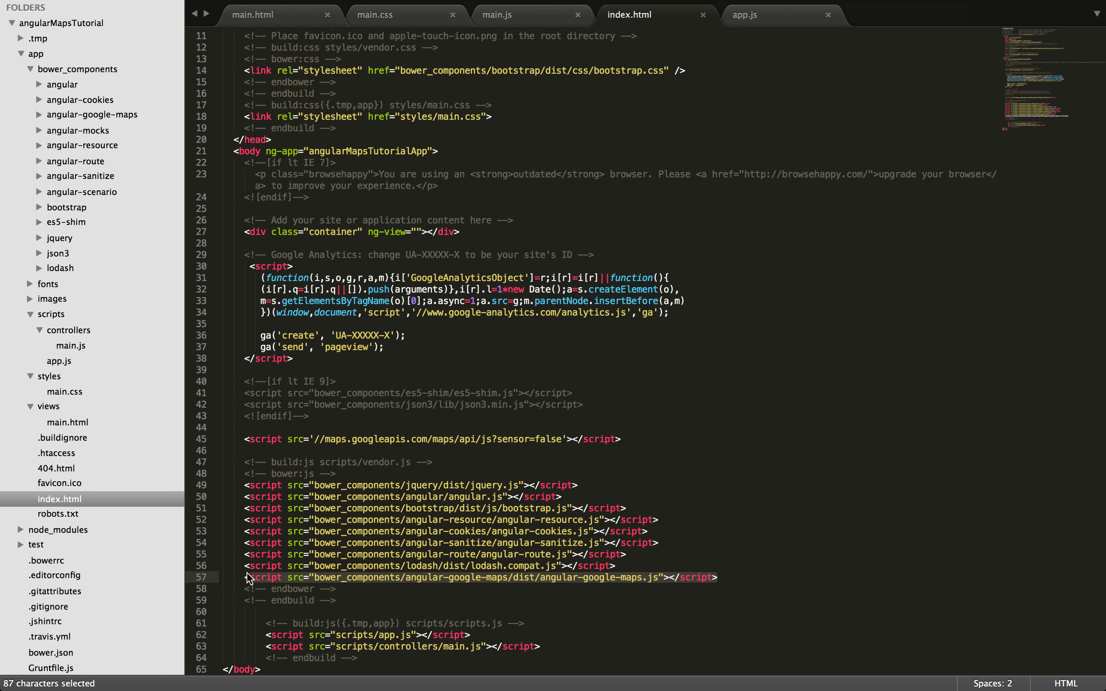
pyautogui.moveTo(618, 403)
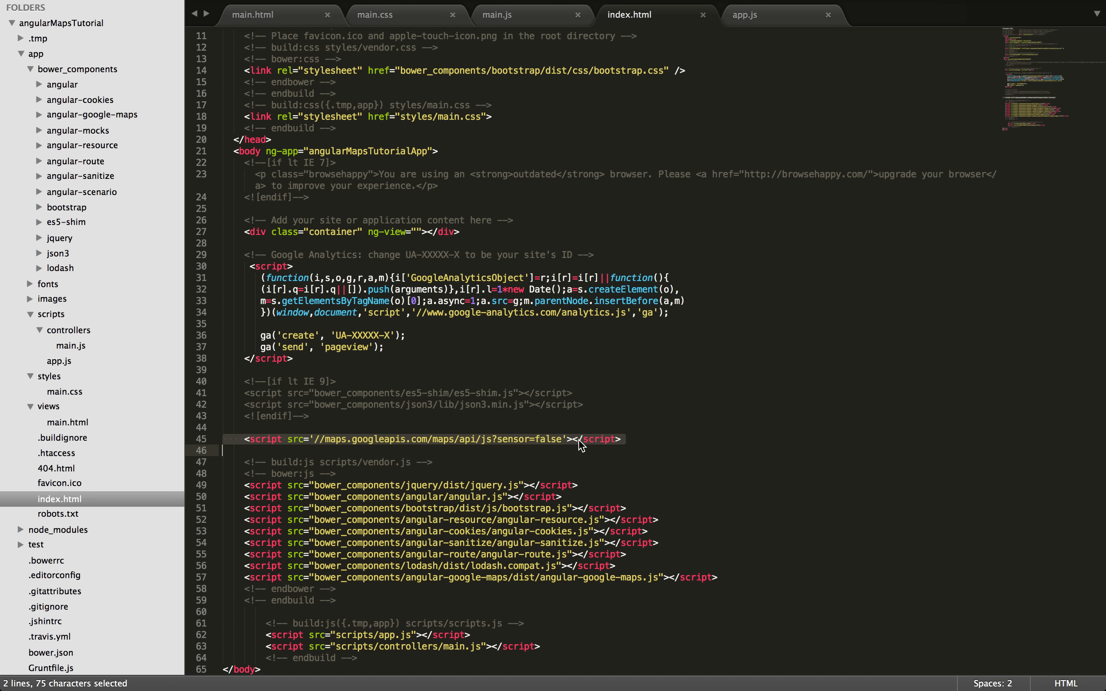
pyautogui.moveTo(561, 468)
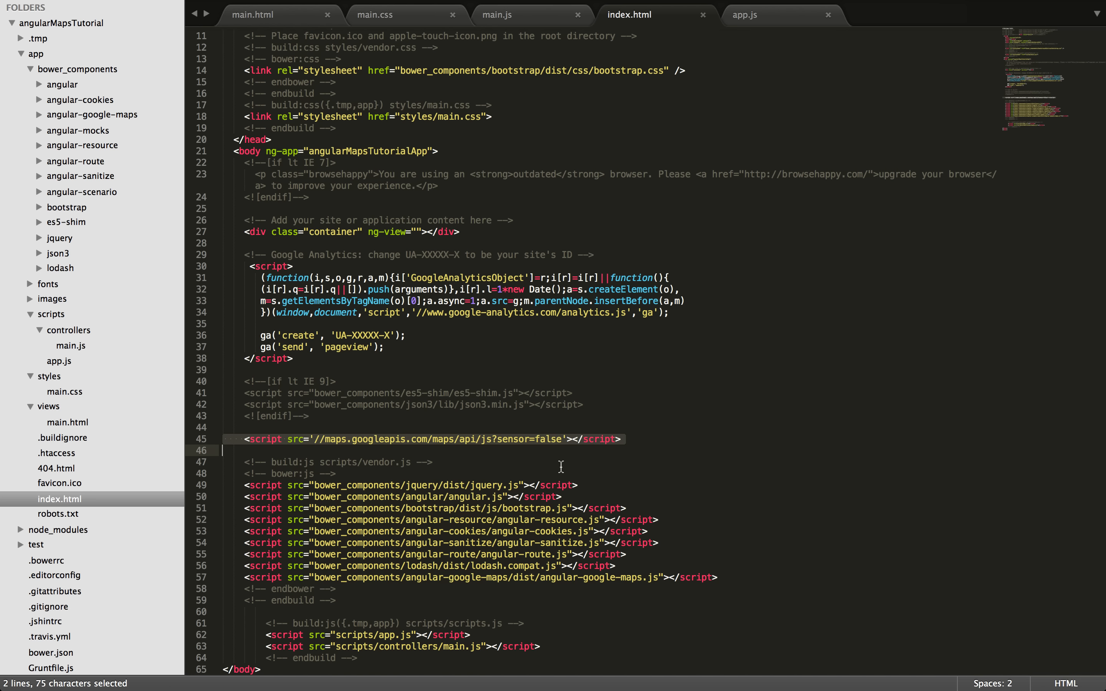
pyautogui.click(620, 439)
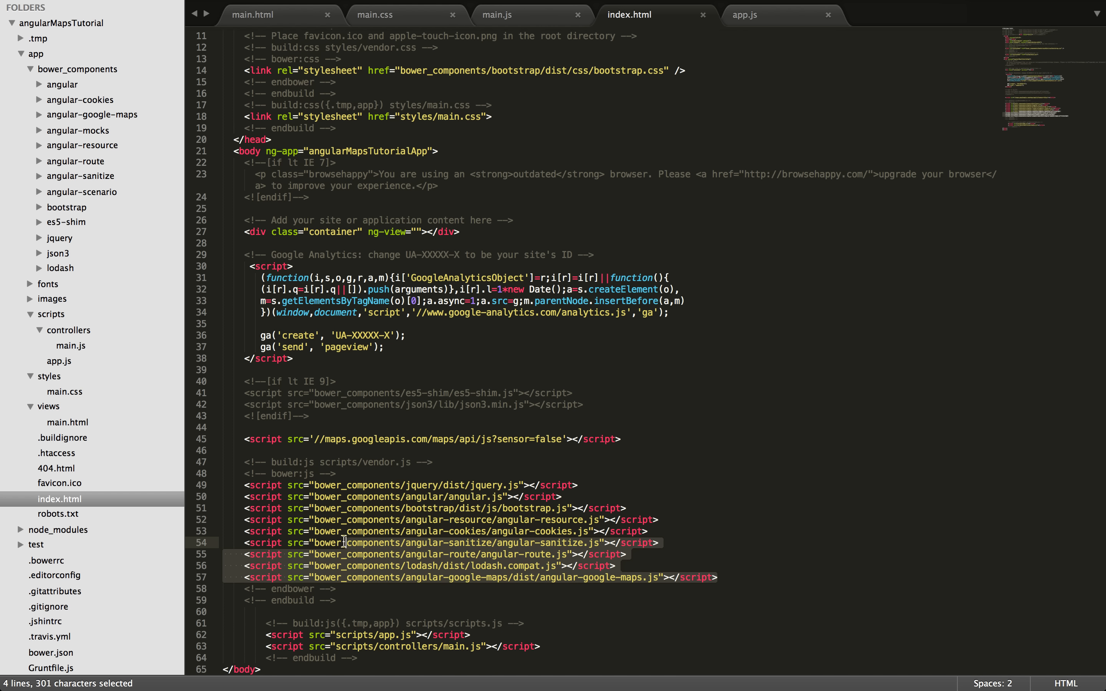
pyautogui.click(250, 566)
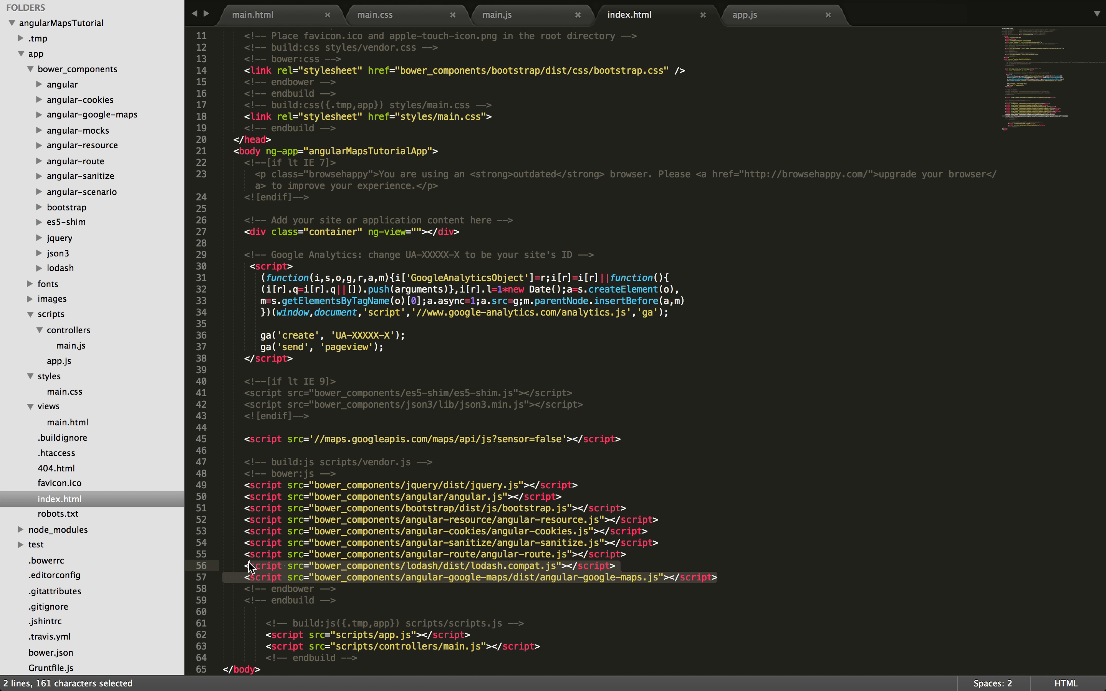
pyautogui.moveTo(780, 574)
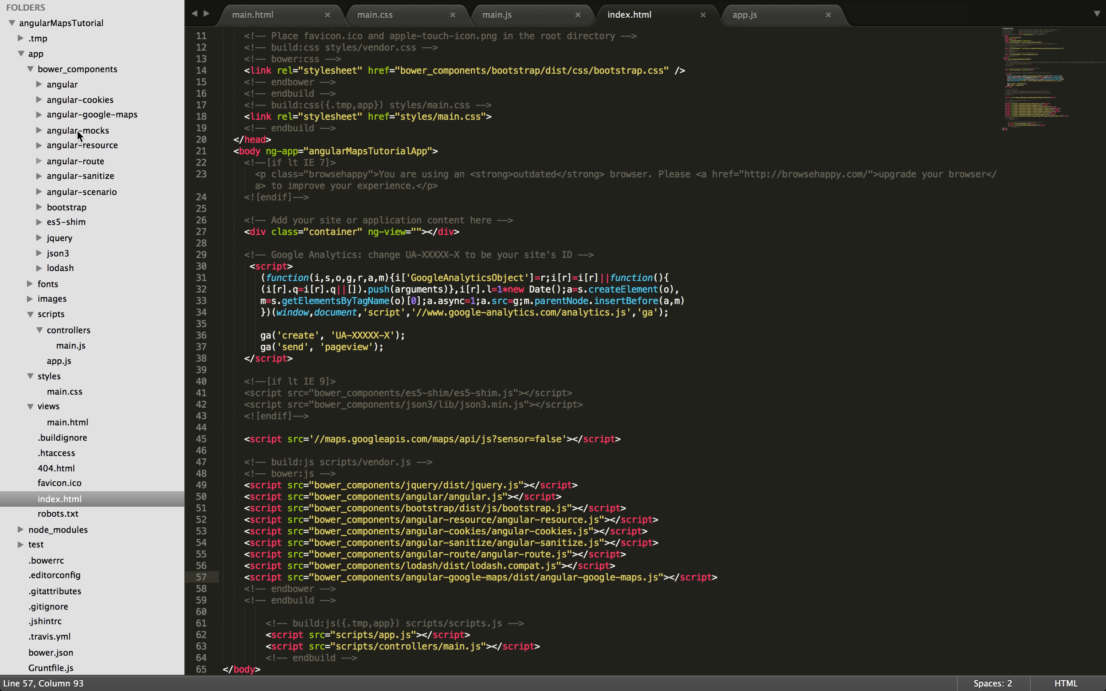
pyautogui.moveTo(656, 263)
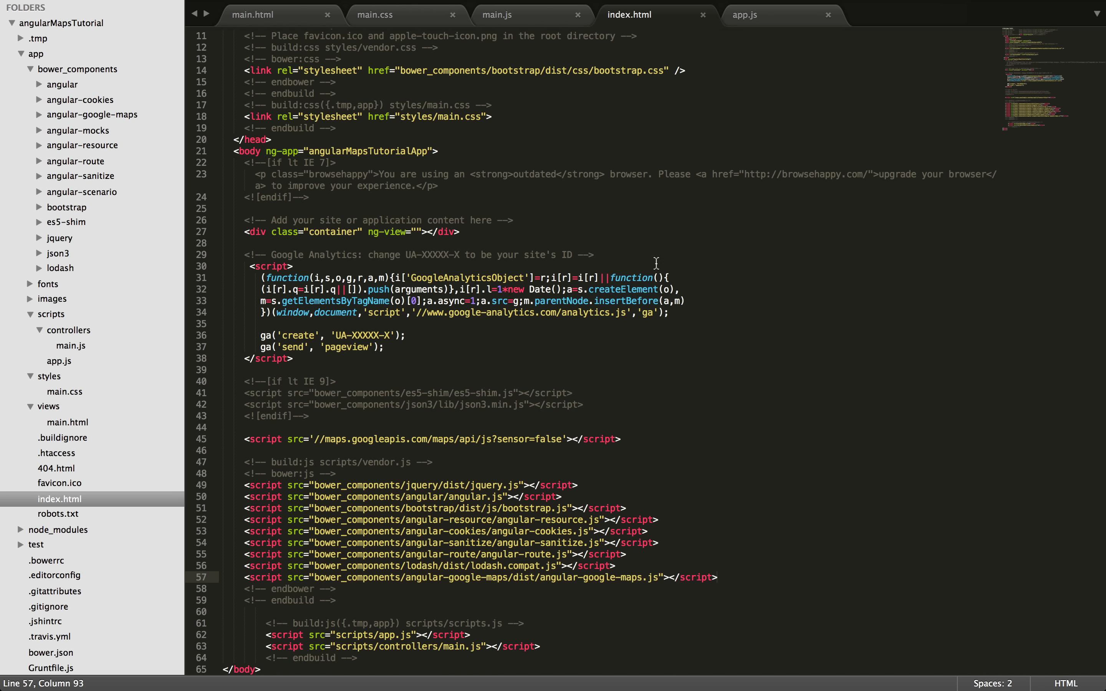
pyautogui.moveTo(776, 20)
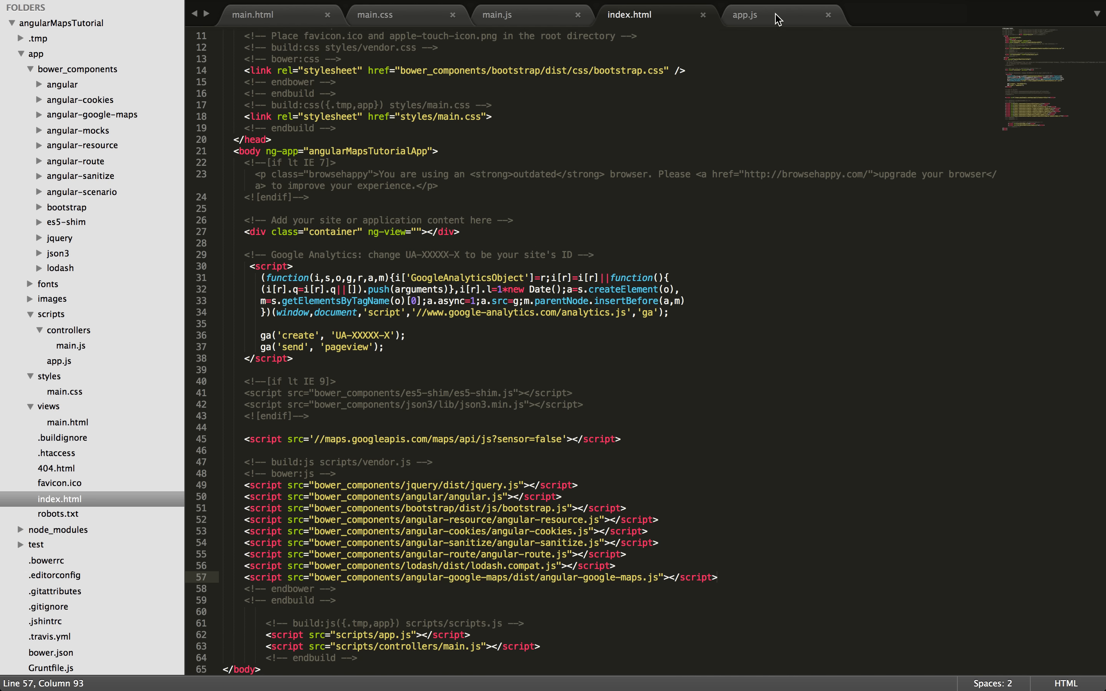
# Step: Add 'google-maps' to the angularMapsTutorialApp module dependencies in app.js and save
pyautogui.click(745, 14)
pyautogui.write("'")
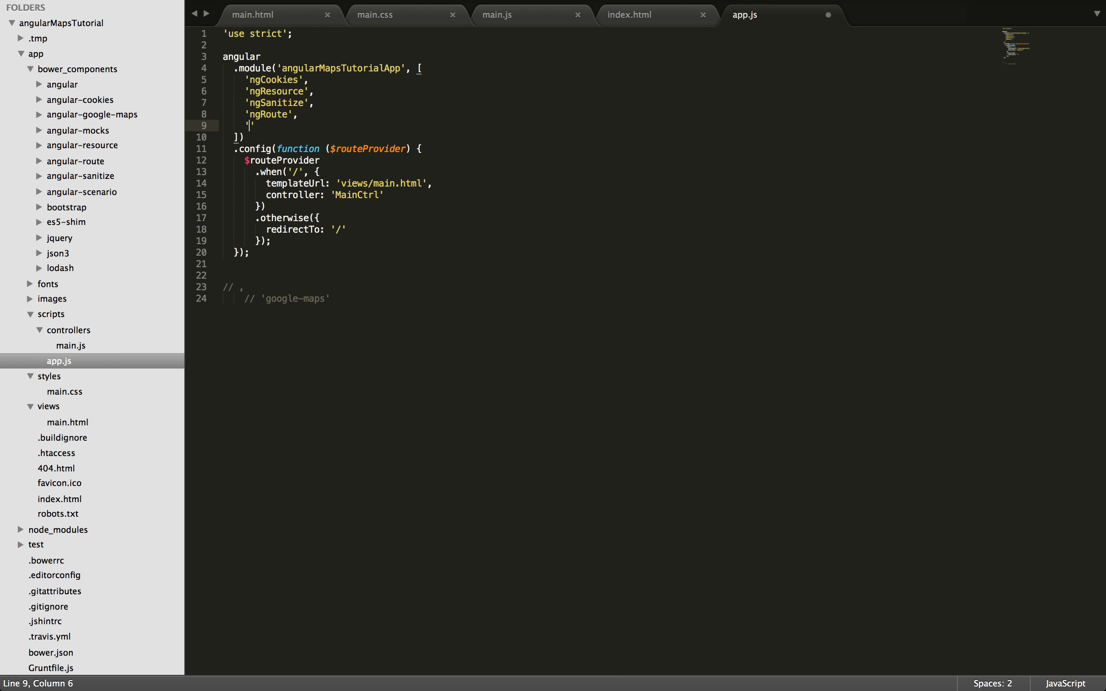
pyautogui.write('google-maps')
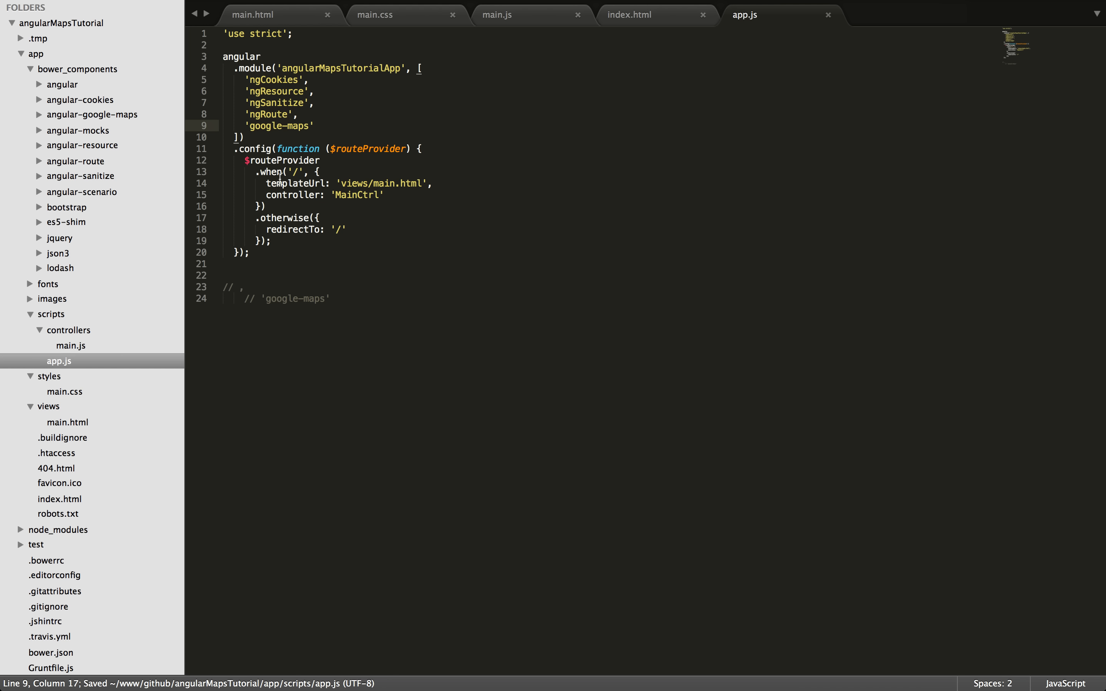
pyautogui.moveTo(450, 231)
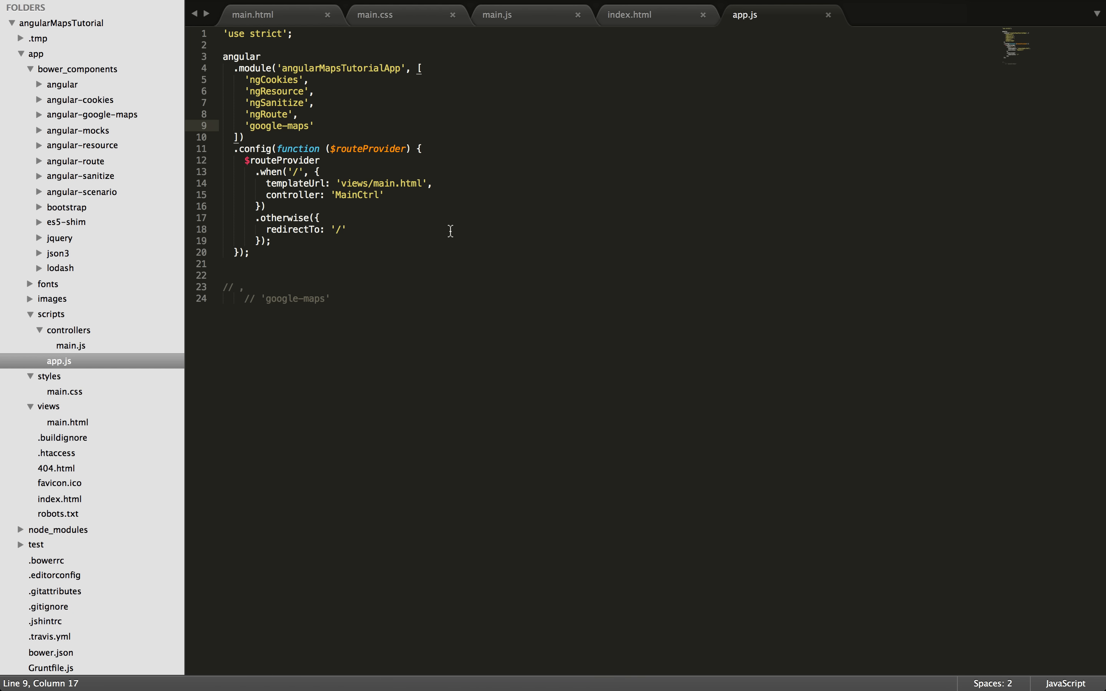
pyautogui.moveTo(459, 105)
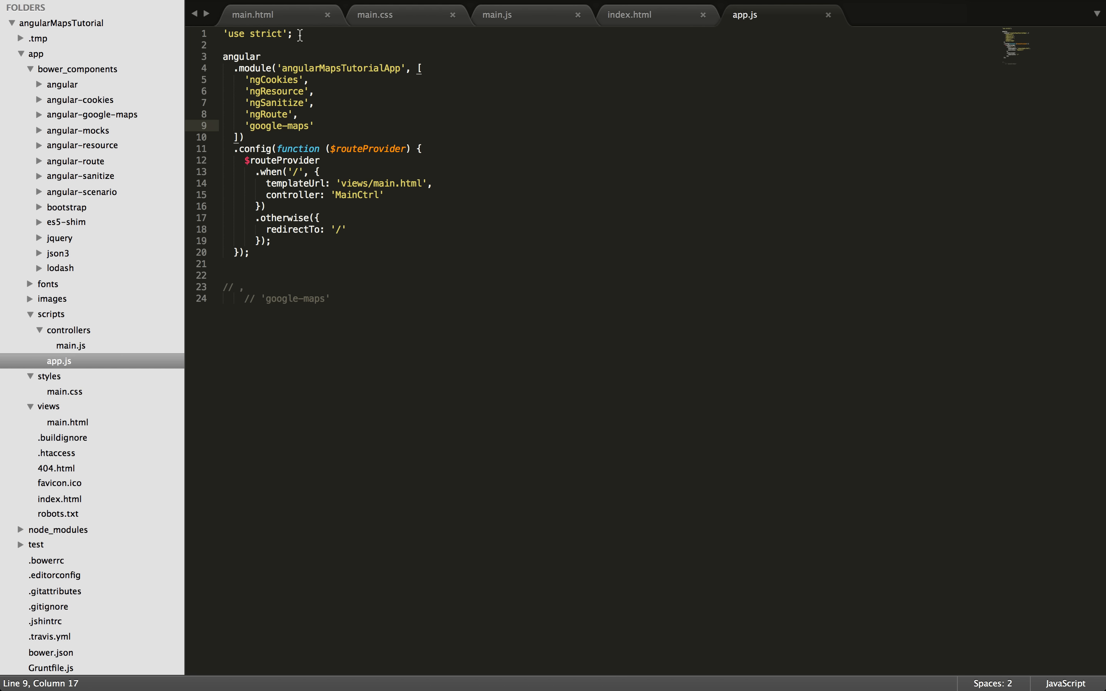
# Step: Add an empty <google-map></google-map> element below the heading in main.html
pyautogui.click(252, 14)
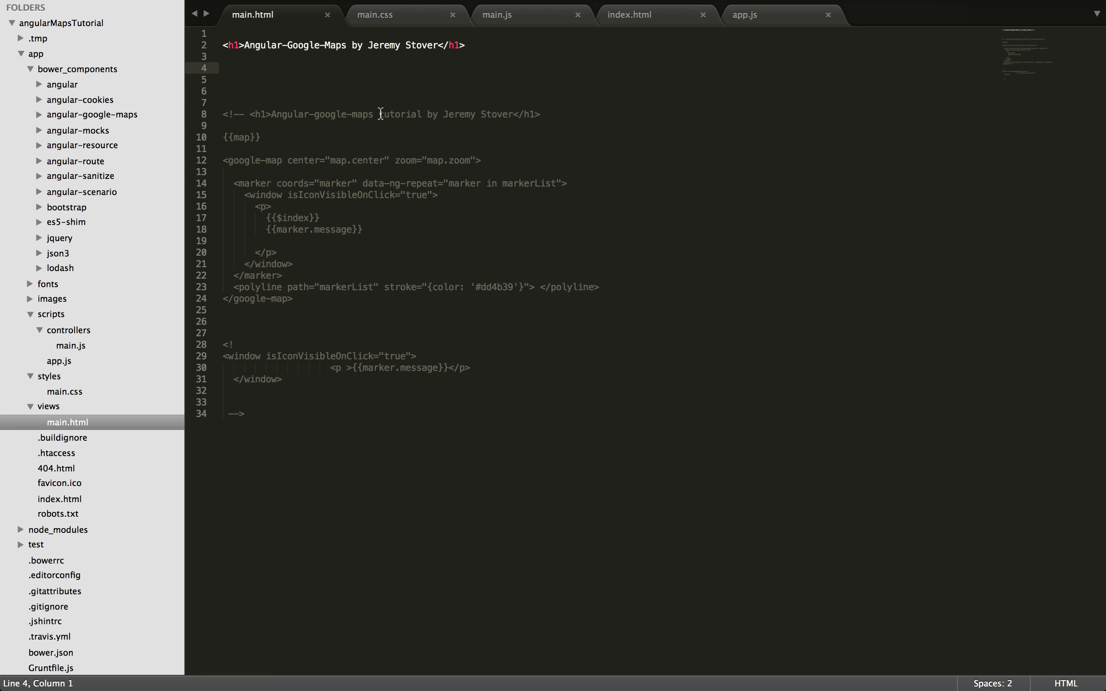
pyautogui.write('<')
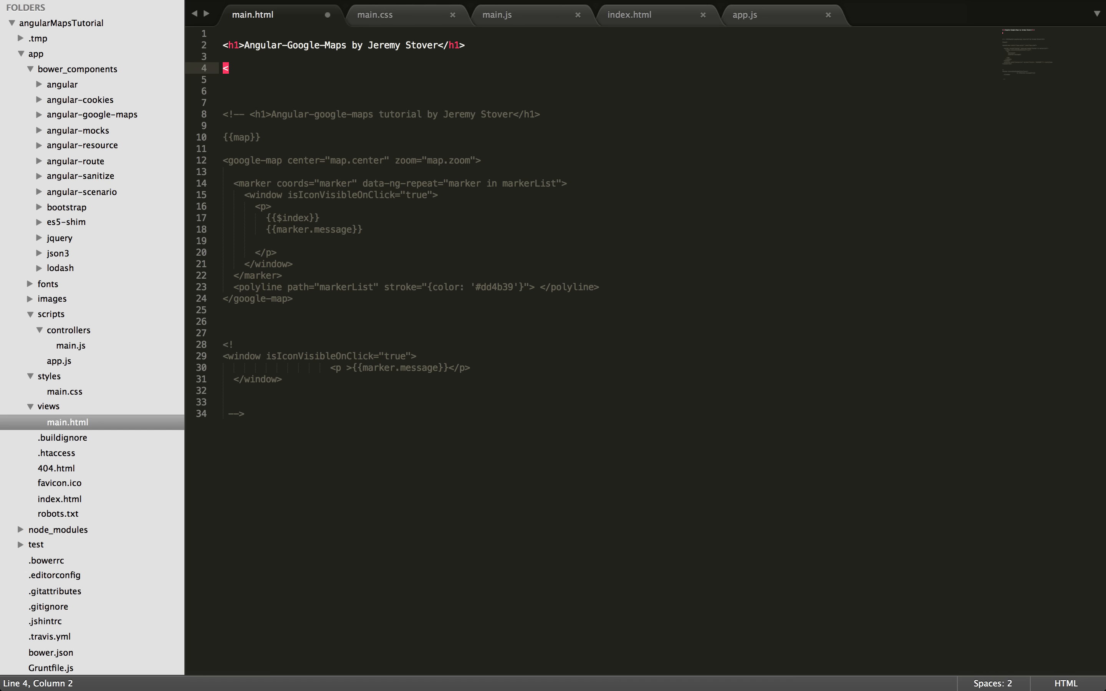
pyautogui.write('google-map')
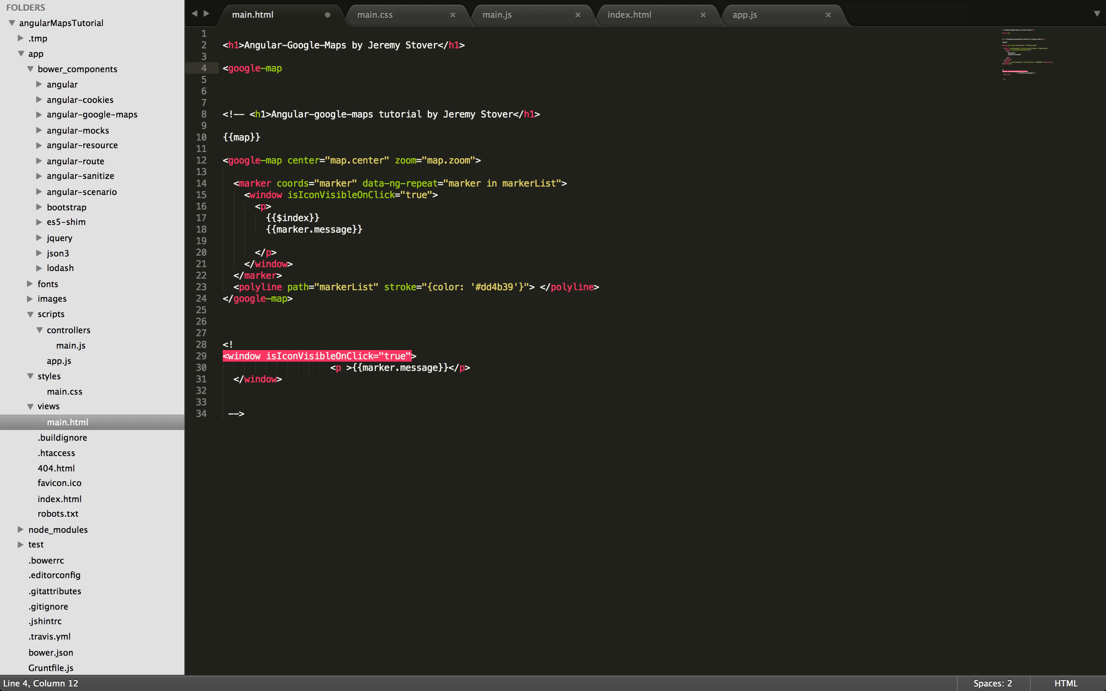
pyautogui.write('> </google-map>')
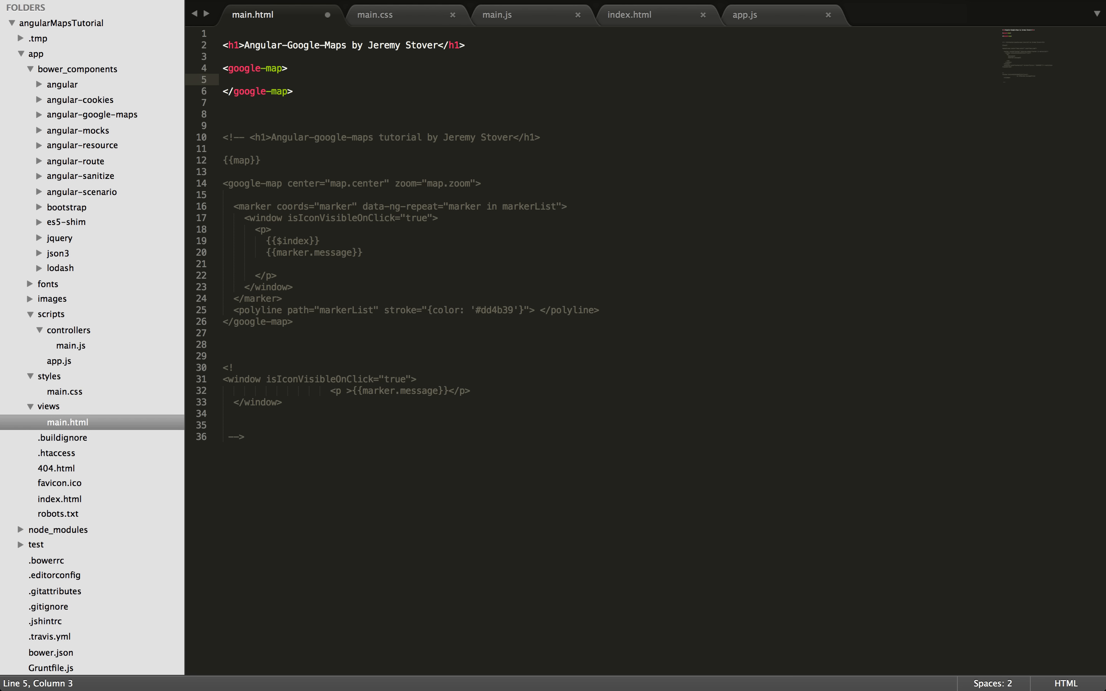
# Step: Give the google-map a center attribute of {latitude: 30, longitude: -120}
pyautogui.click(287, 68)
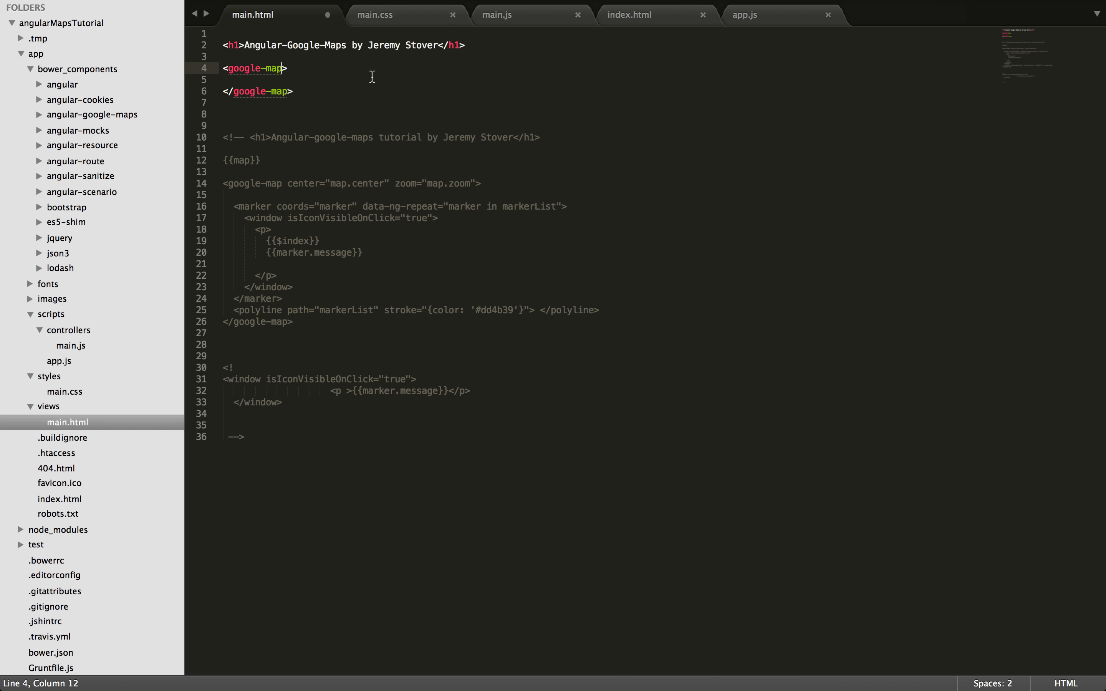
pyautogui.write('ce')
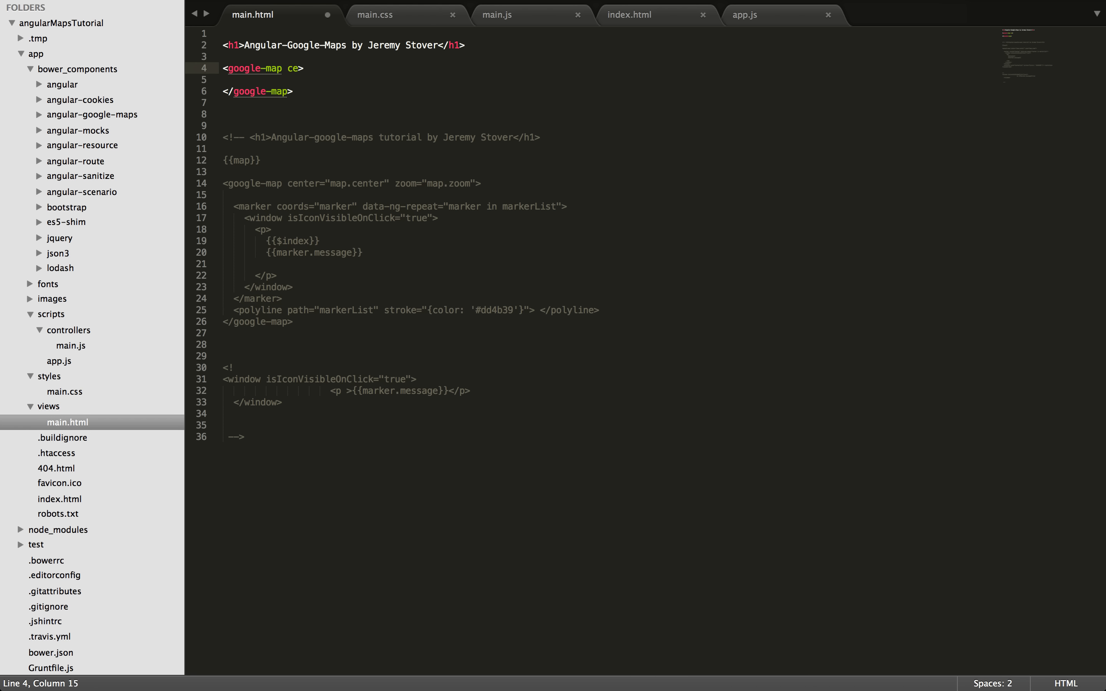
pyautogui.write('enter=""')
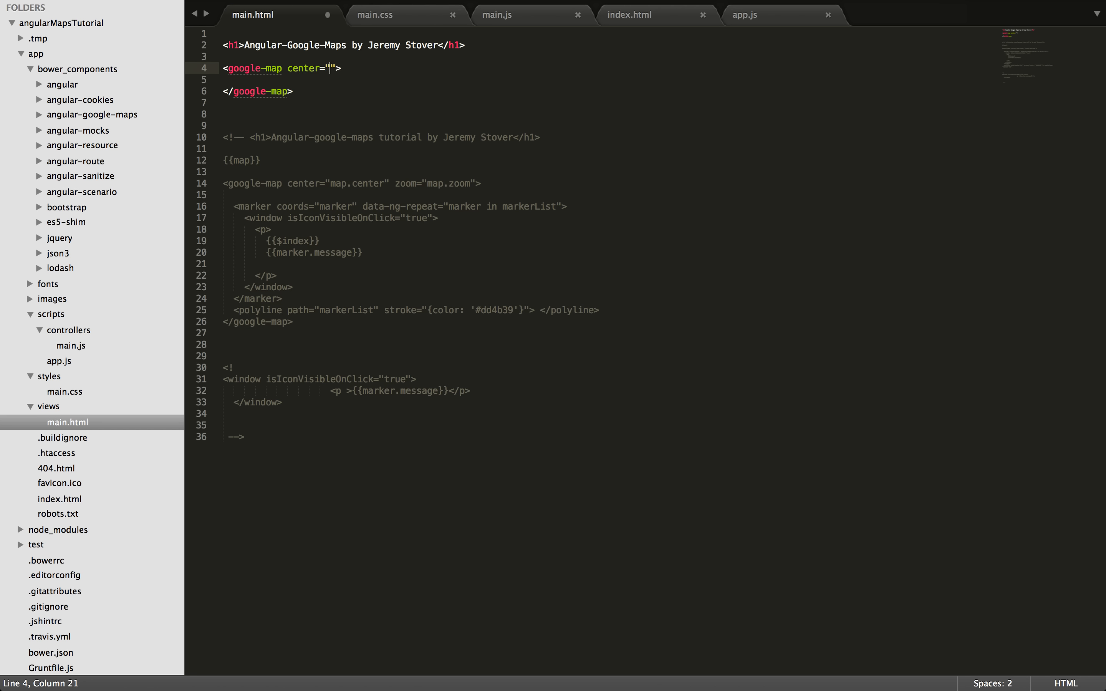
pyautogui.write('{}')
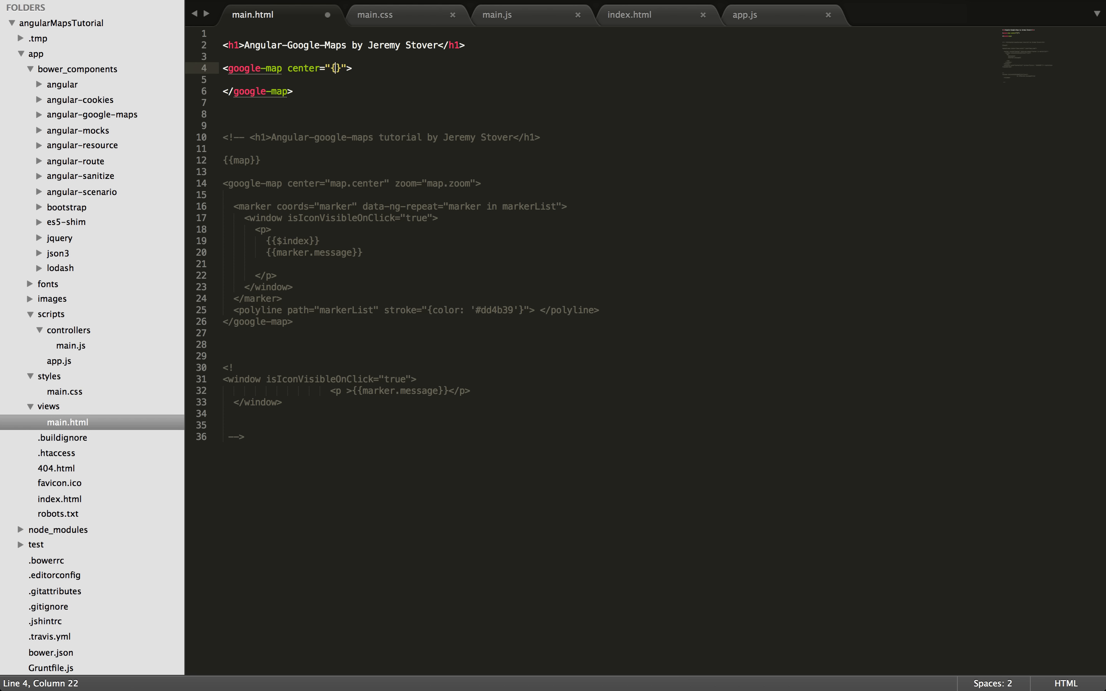
pyautogui.write('latitude')
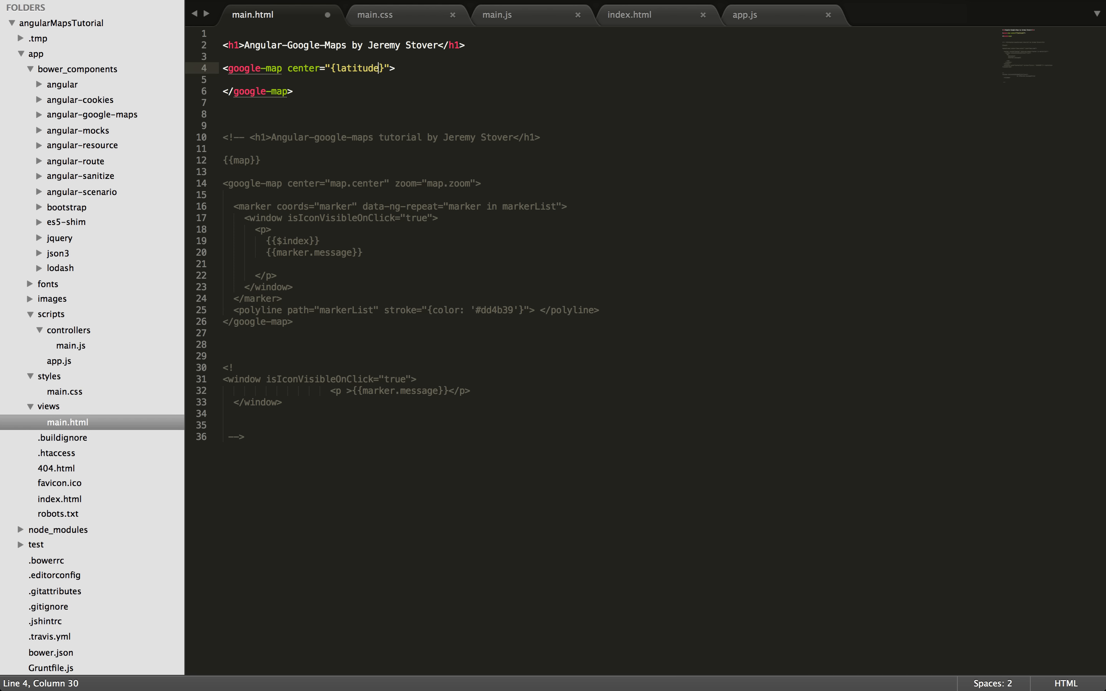
pyautogui.write(': 30')
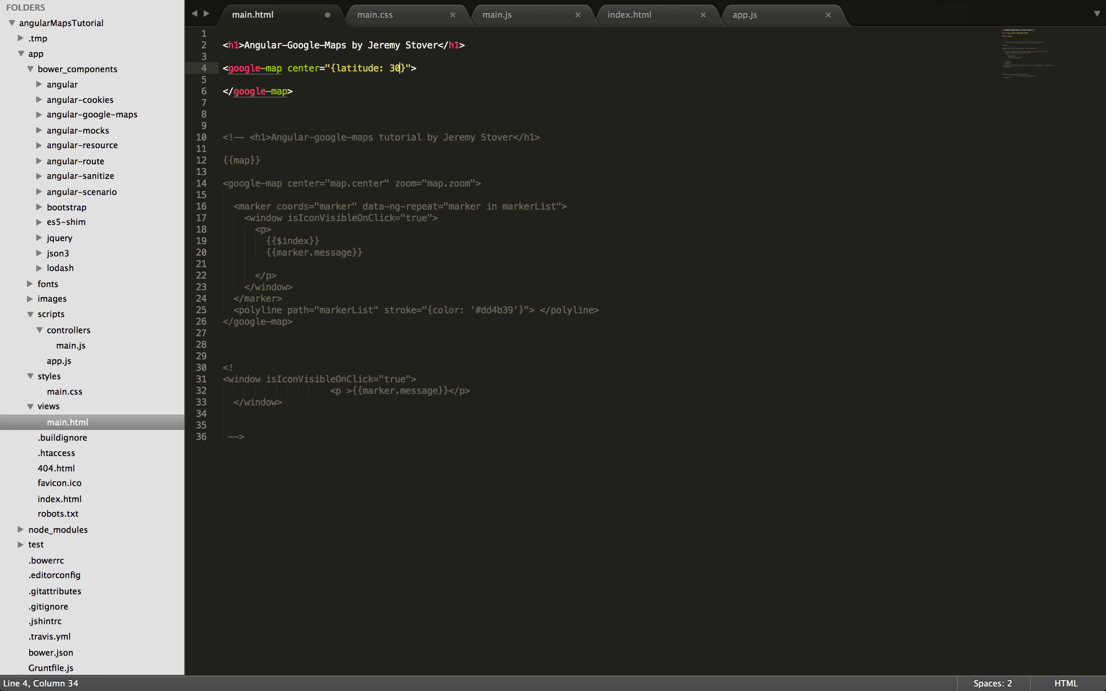
pyautogui.write(', longitude: -')
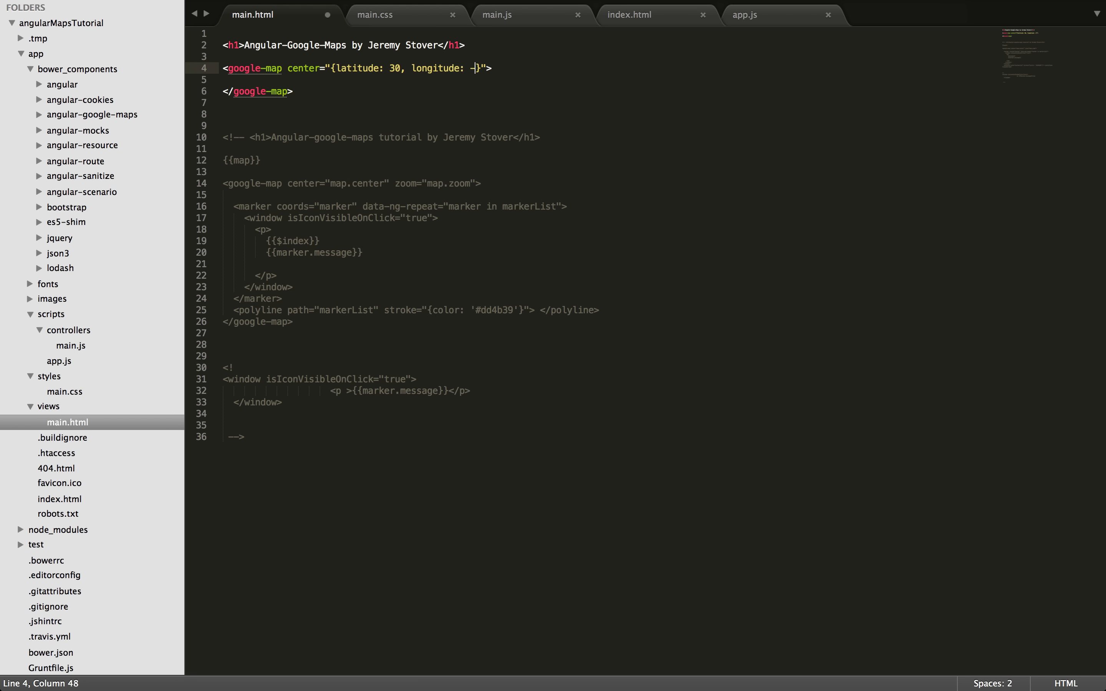
pyautogui.write('12')
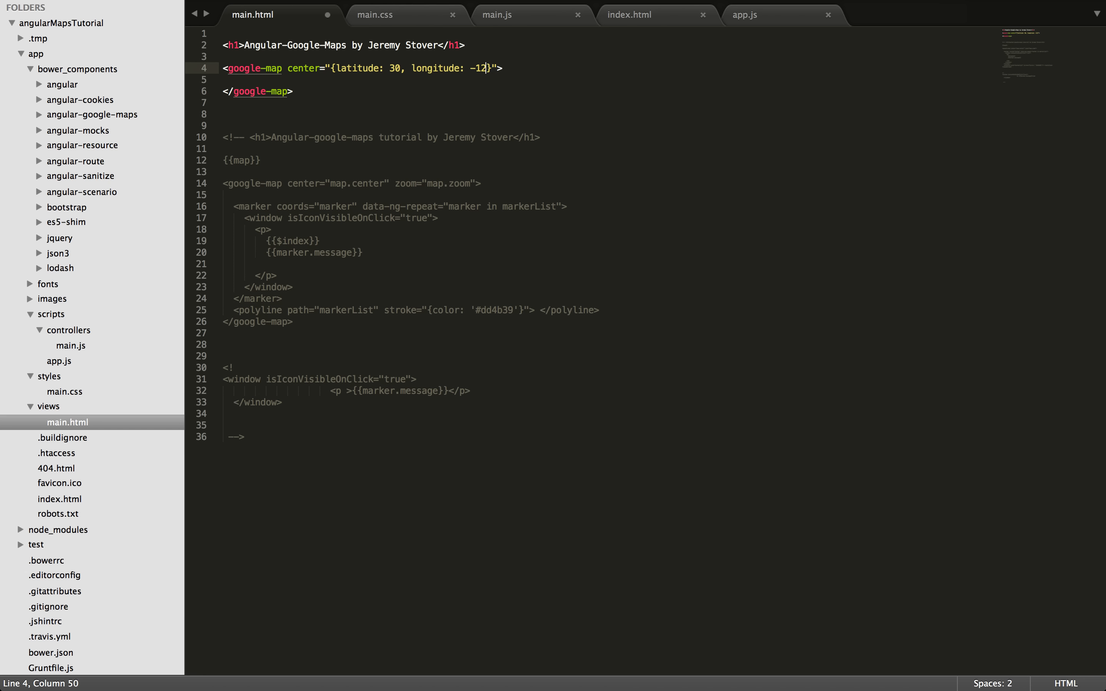
pyautogui.write('0')
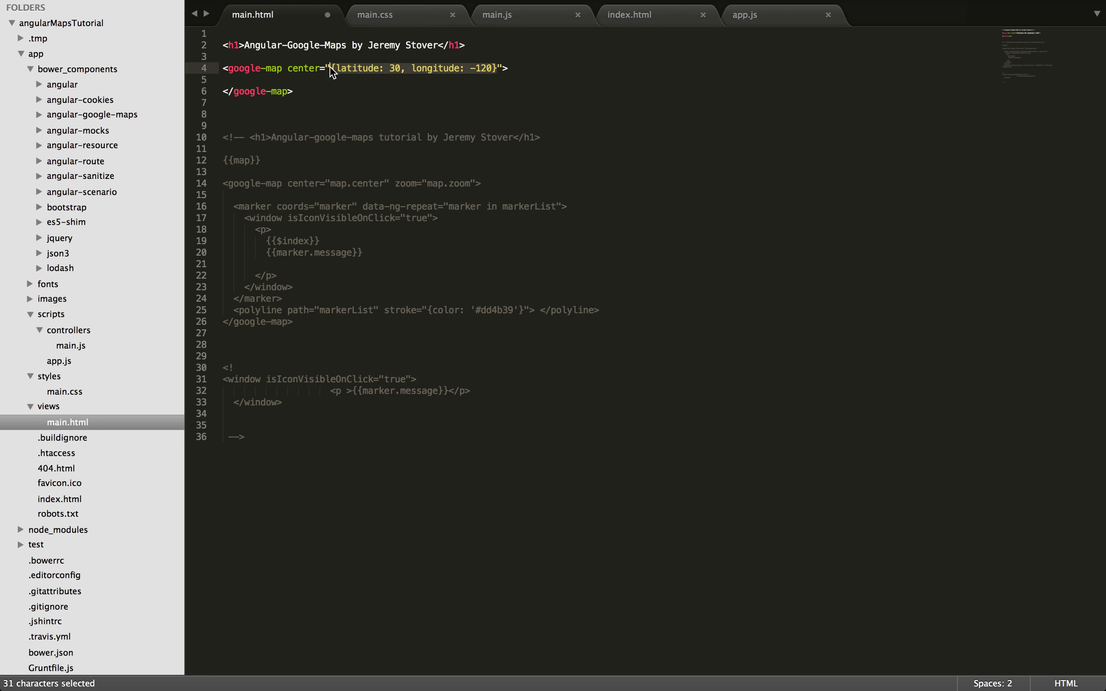
pyautogui.moveTo(367, 78)
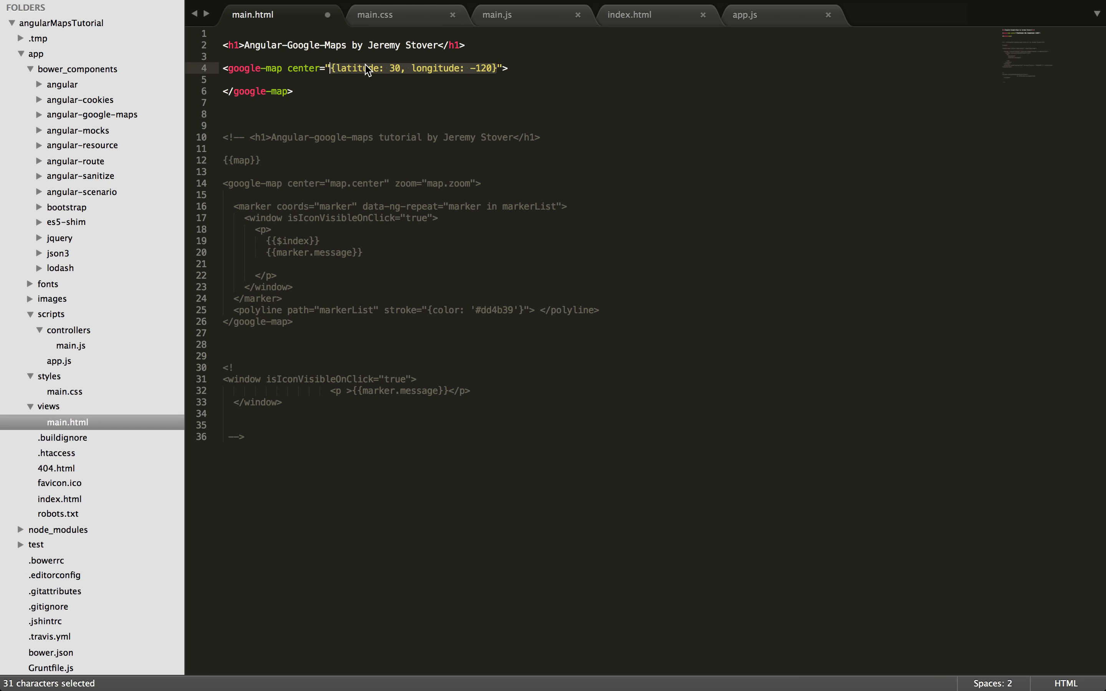
pyautogui.moveTo(471, 81)
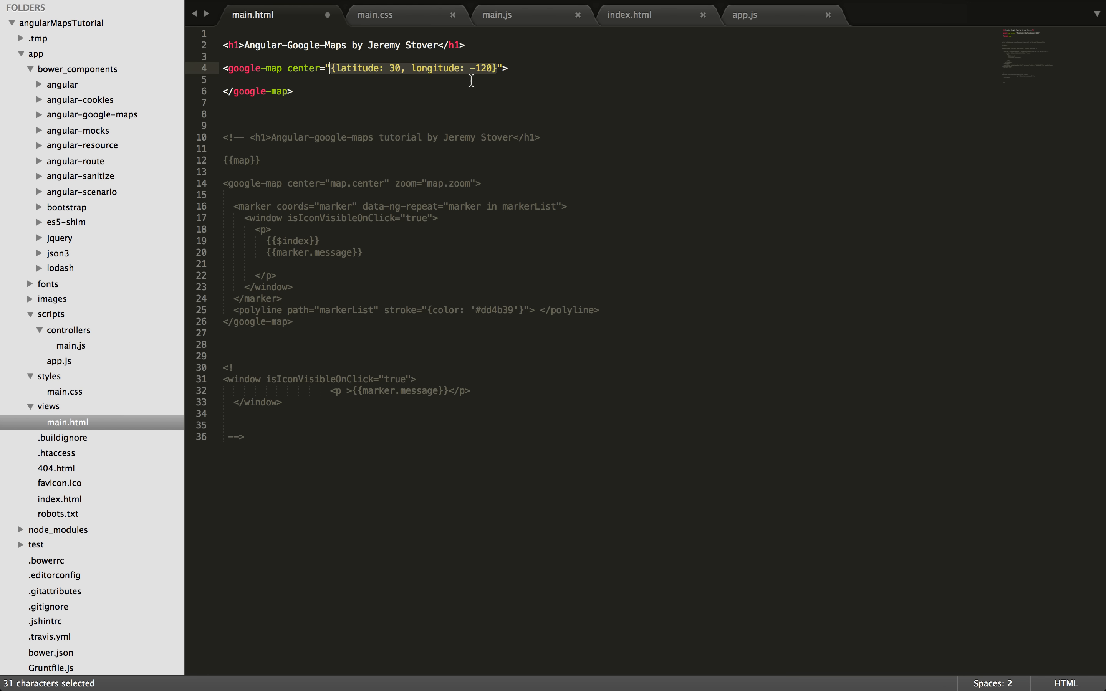
# Step: Add zoom="12" to the google-map element
pyautogui.click(500, 68)
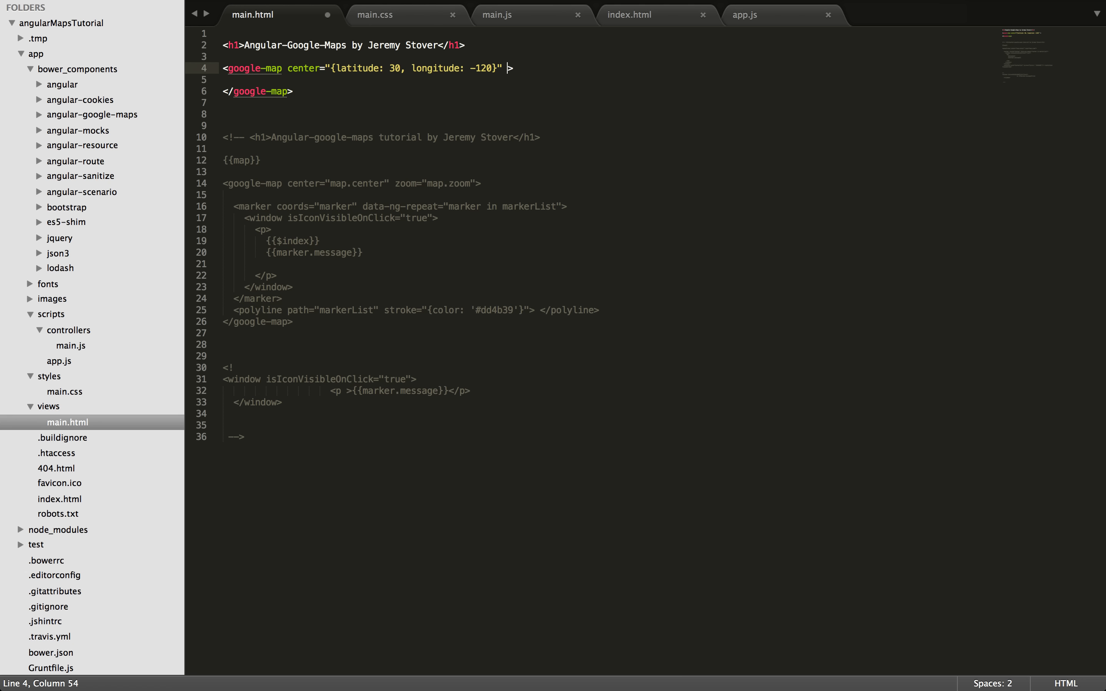
pyautogui.write('zoom=')
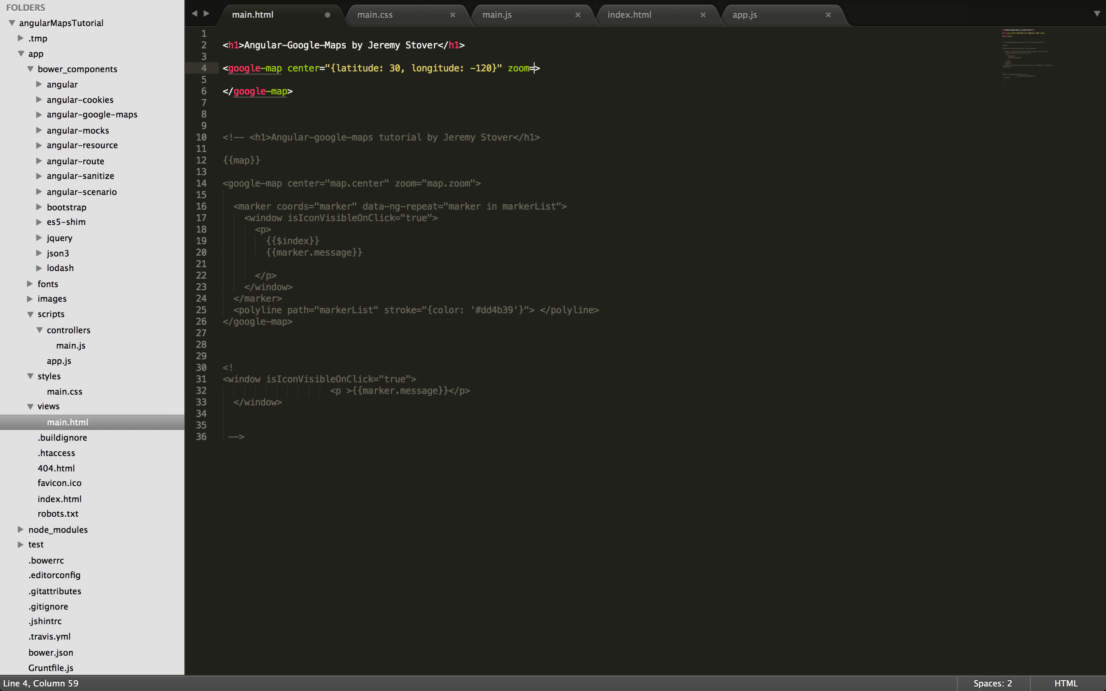
pyautogui.write('12"')
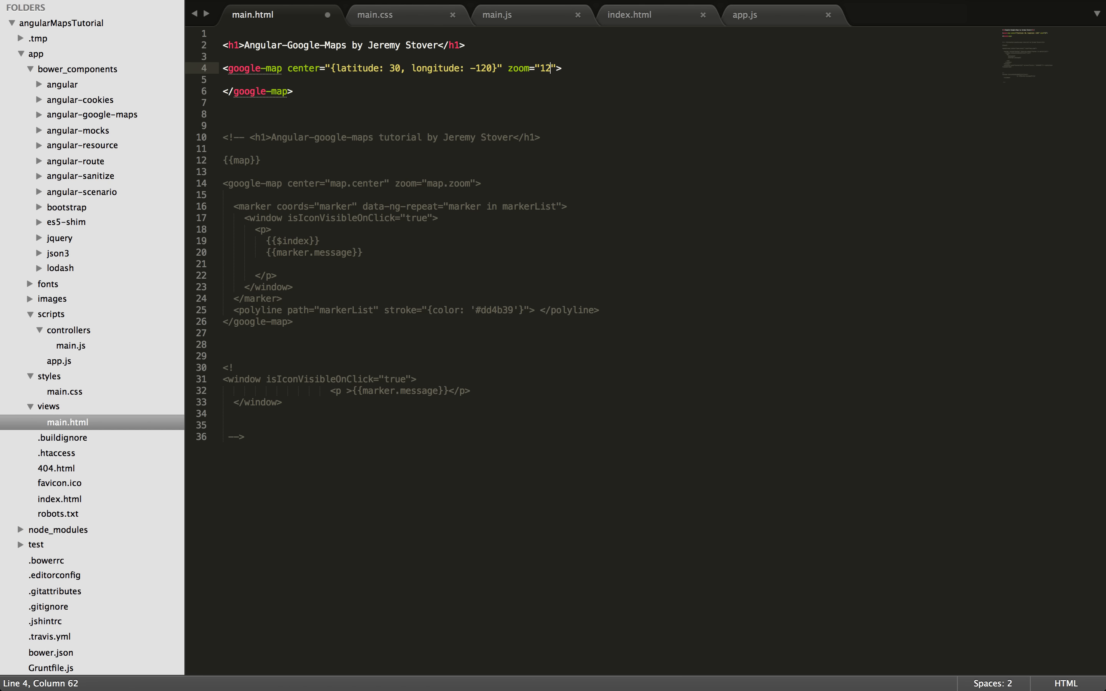
pyautogui.moveTo(538, 73)
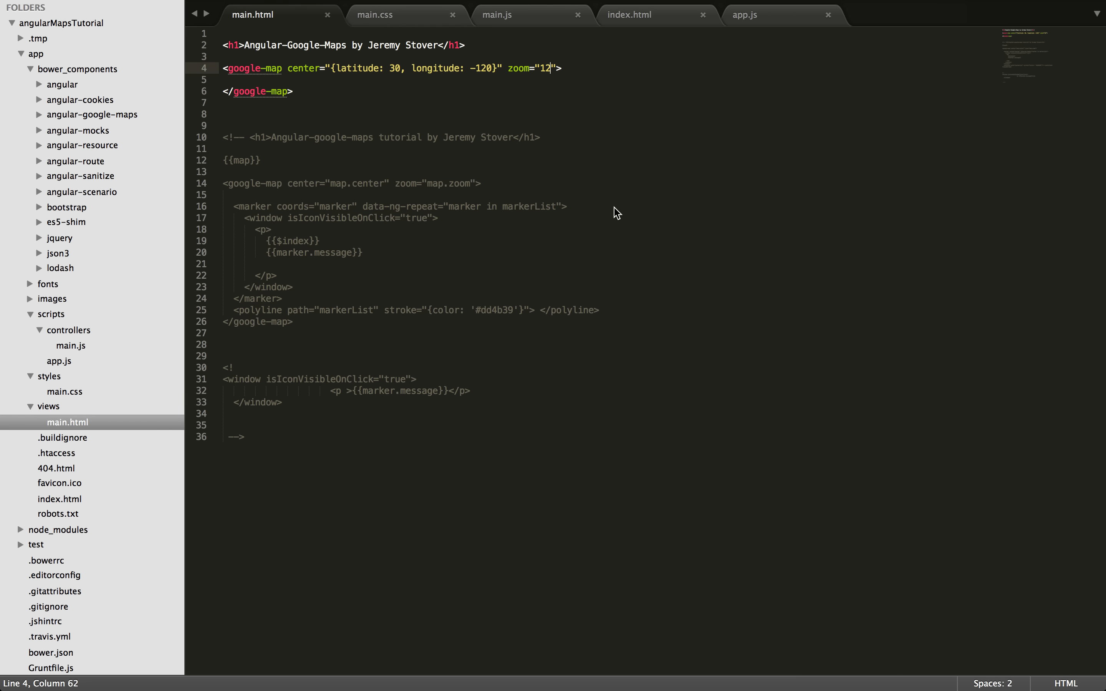
pyautogui.moveTo(548, 249)
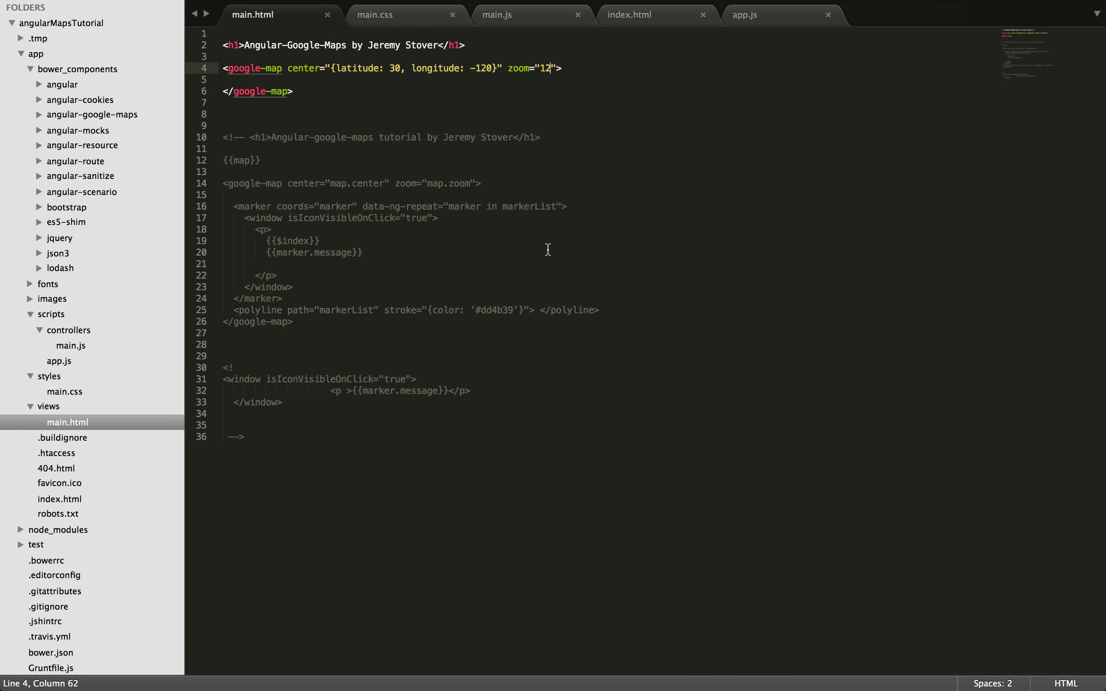
# Step: In main.css, comment out the old map rule and add .angular-google-map-container { height: 400px; }
pyautogui.click(375, 14)
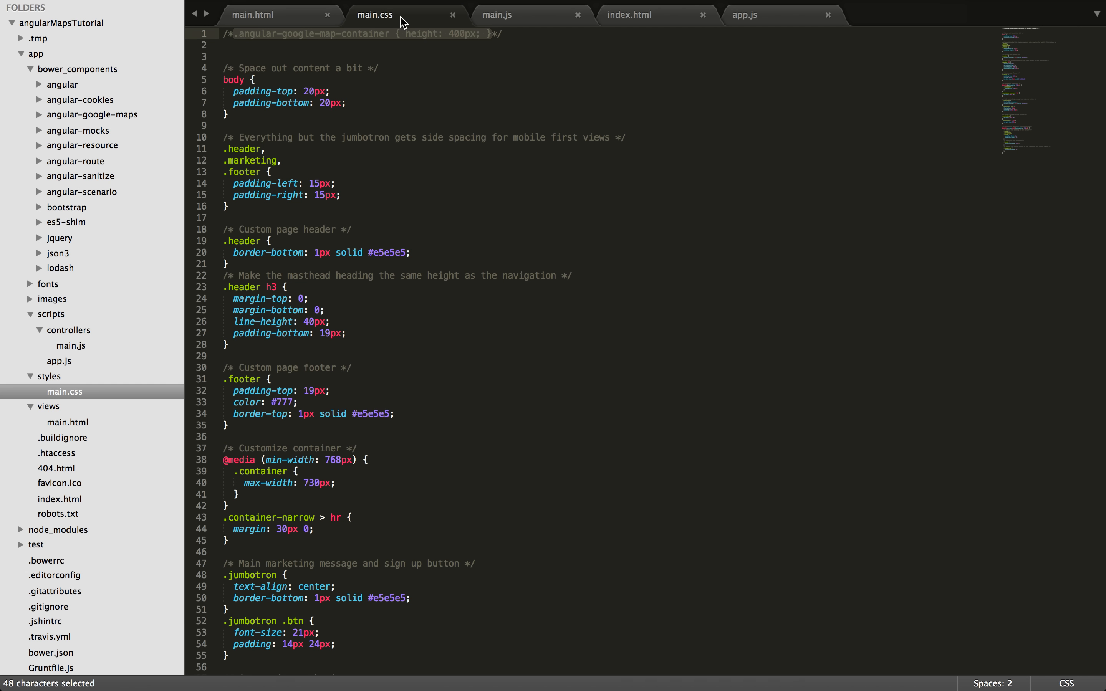
pyautogui.moveTo(362, 56)
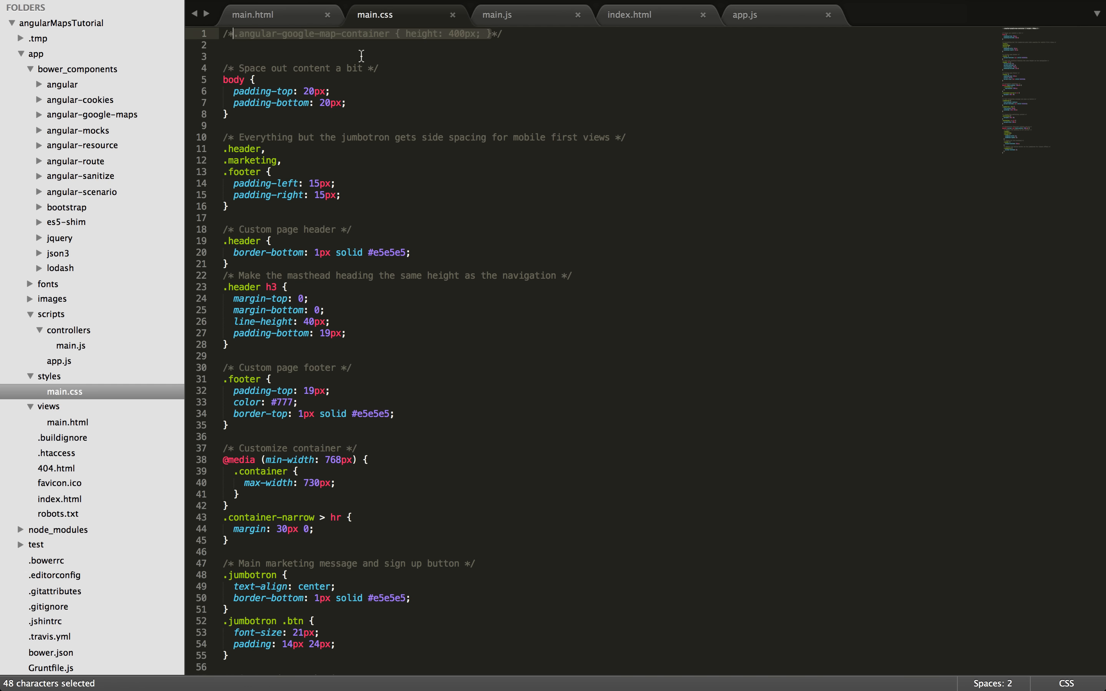
pyautogui.press('enter')
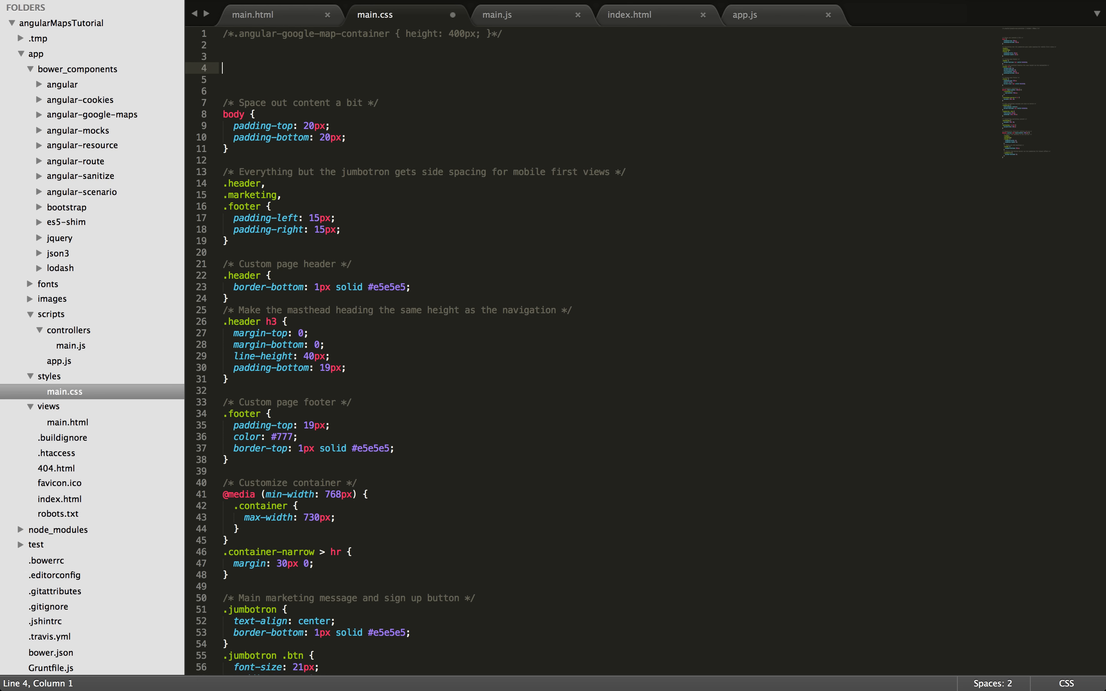
pyautogui.write('.angular-google')
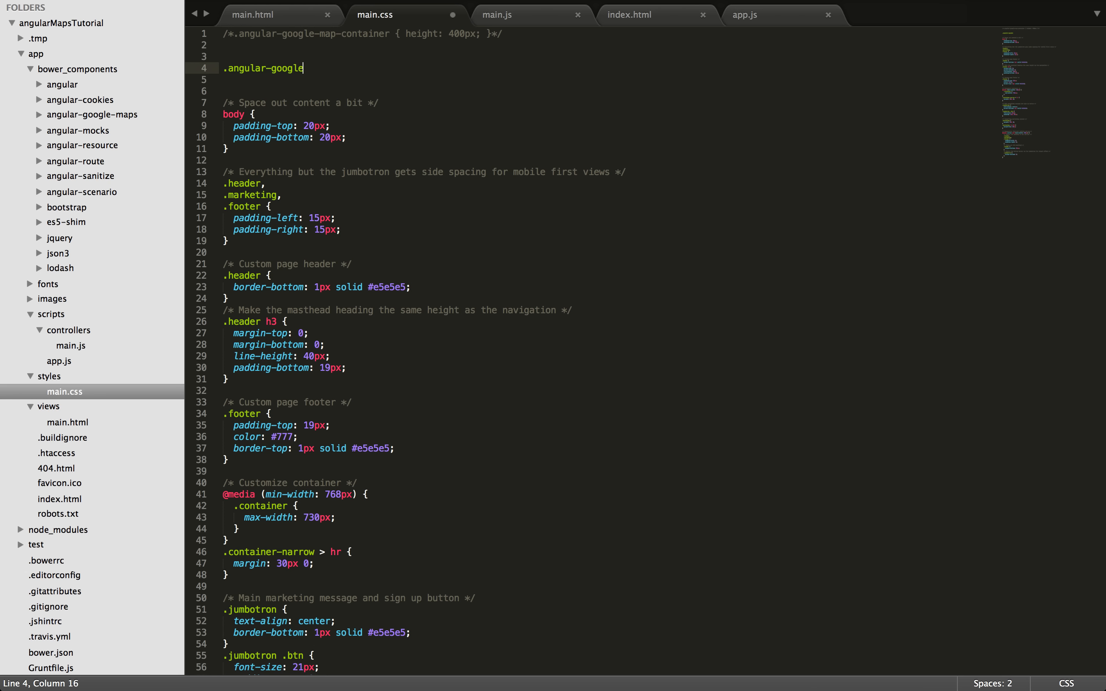
pyautogui.write('-')
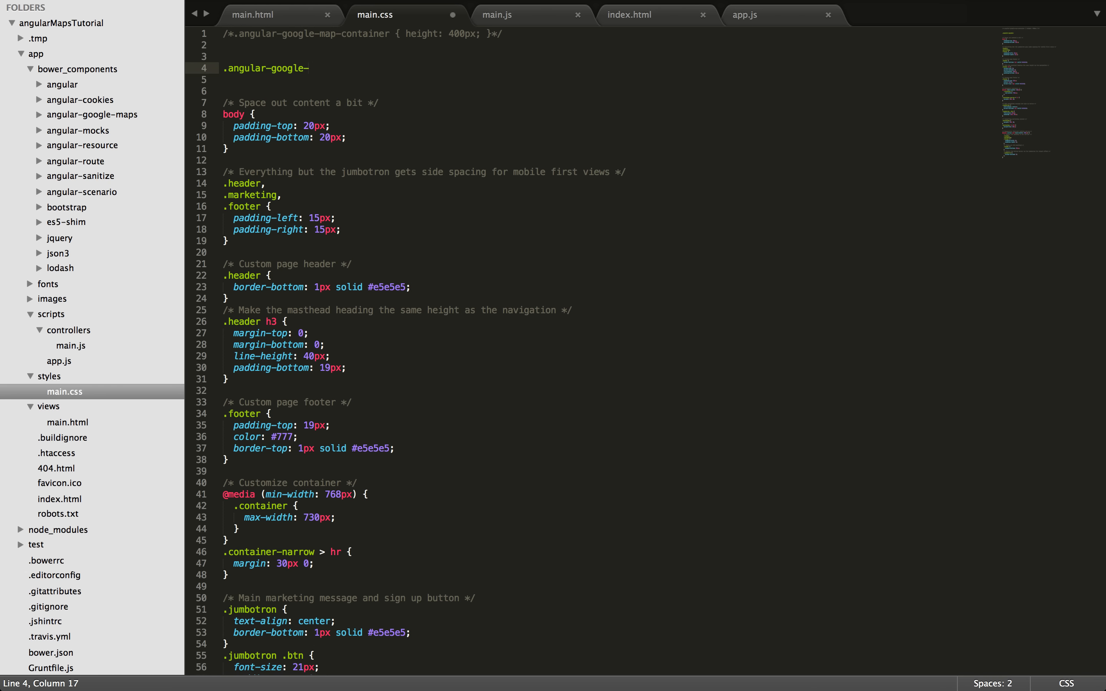
pyautogui.write('map-container {')
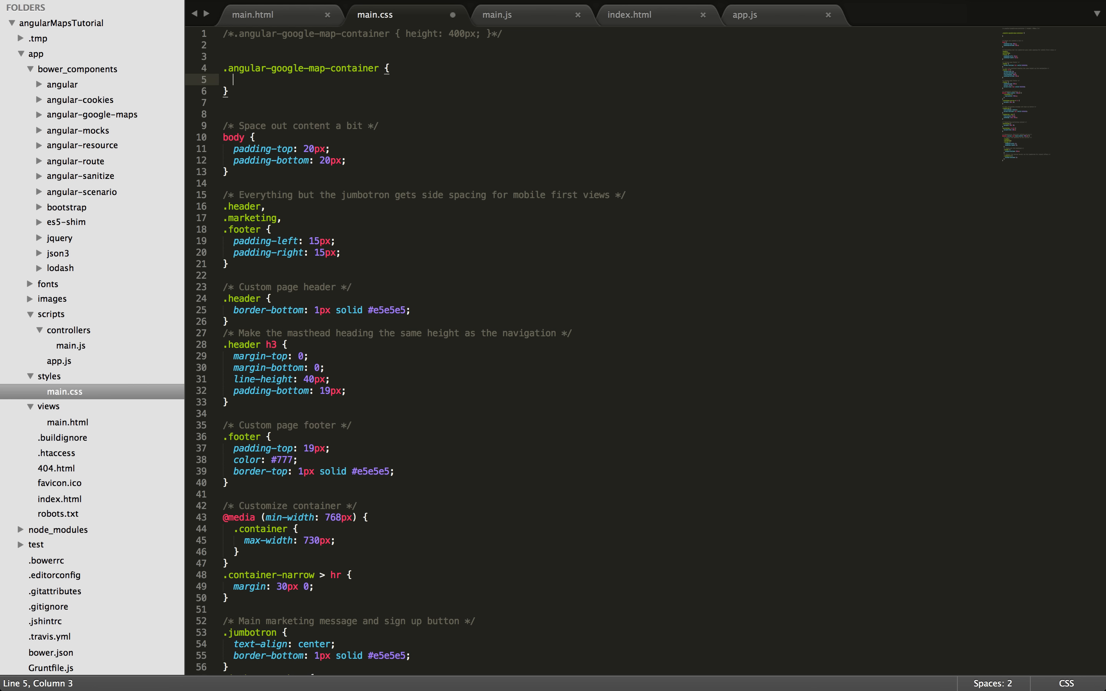
pyautogui.write('hge')
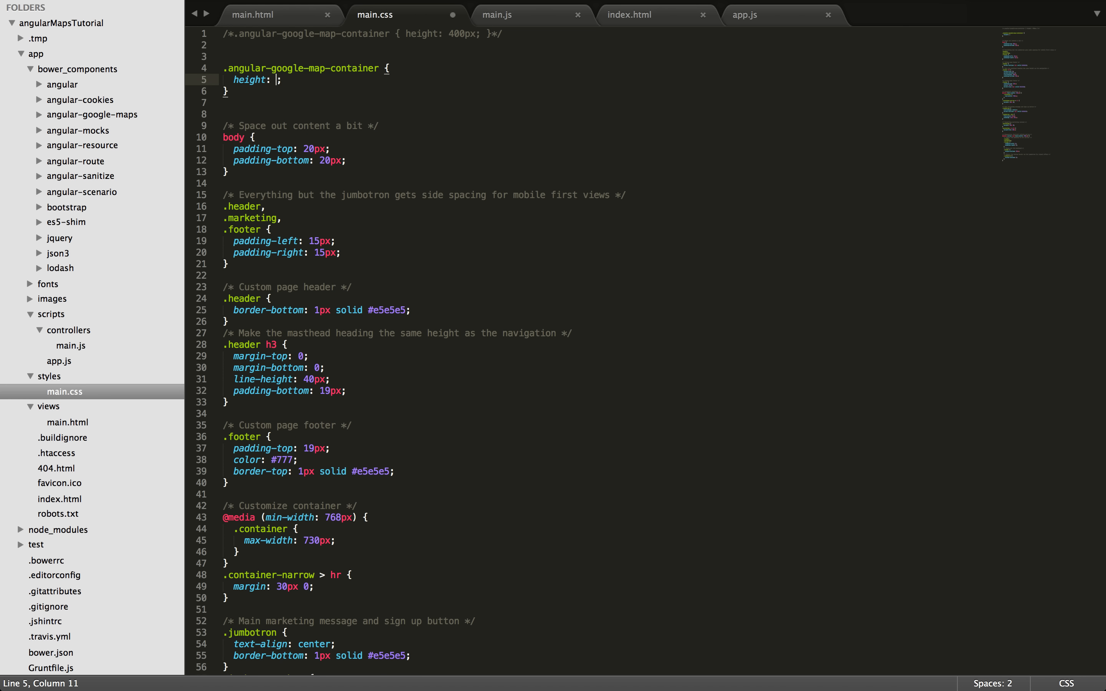
pyautogui.write('400px')
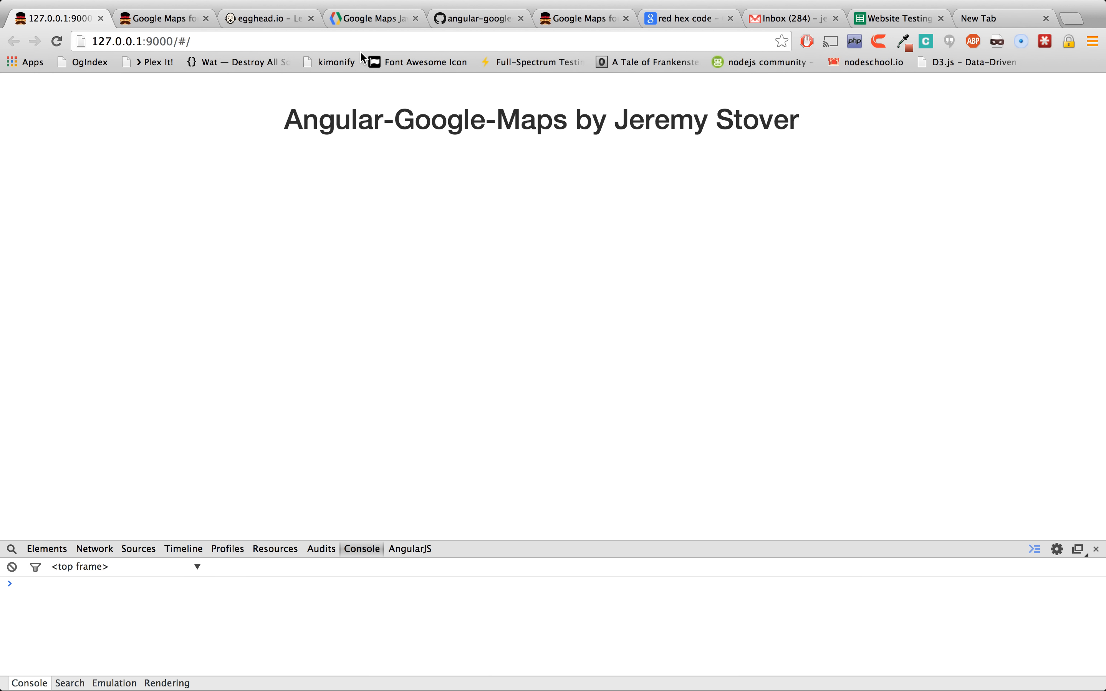
# Step: Reload the localhost page and zoom the rendered map out three steps to show the southwestern US
pyautogui.click(56, 41)
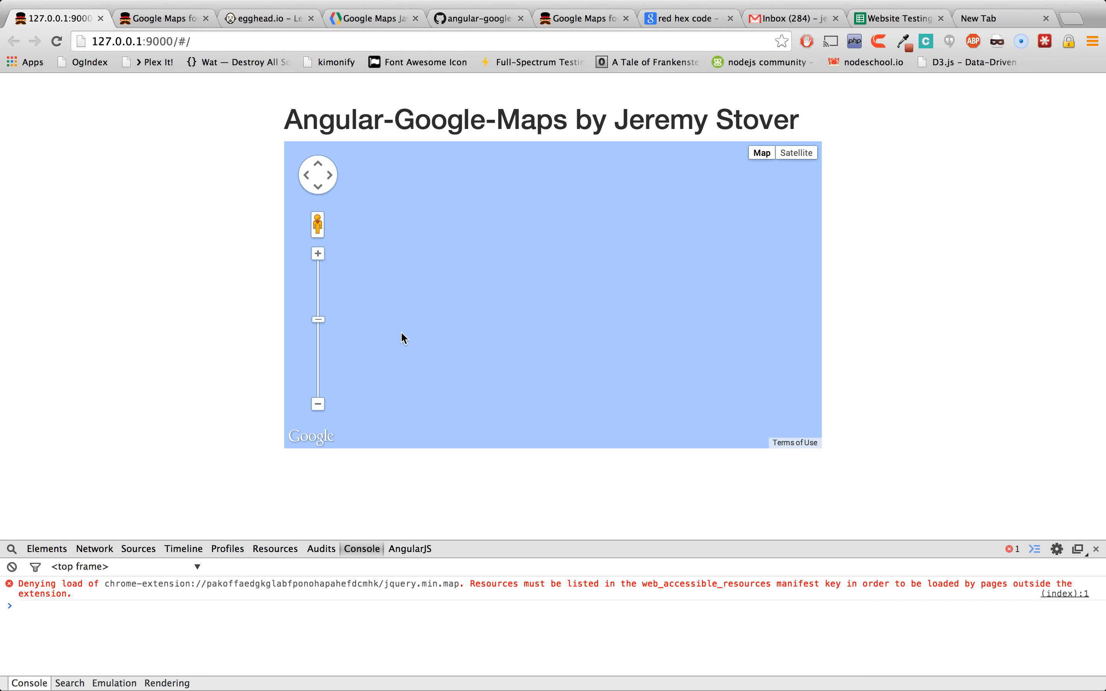
pyautogui.click(317, 404)
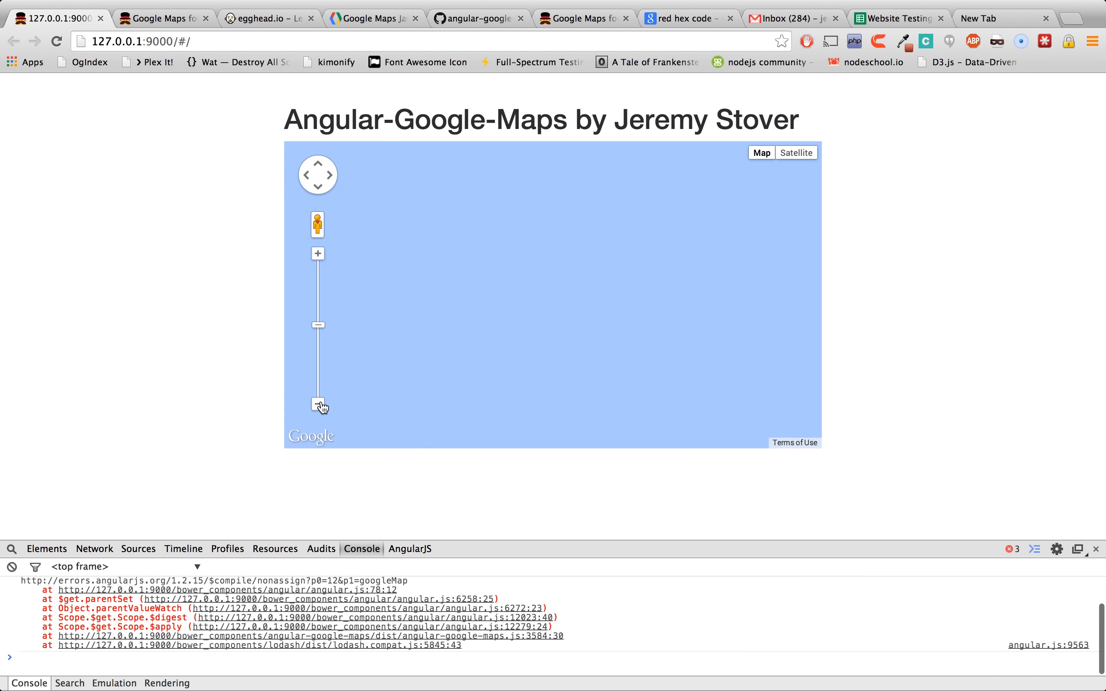
pyautogui.click(318, 406)
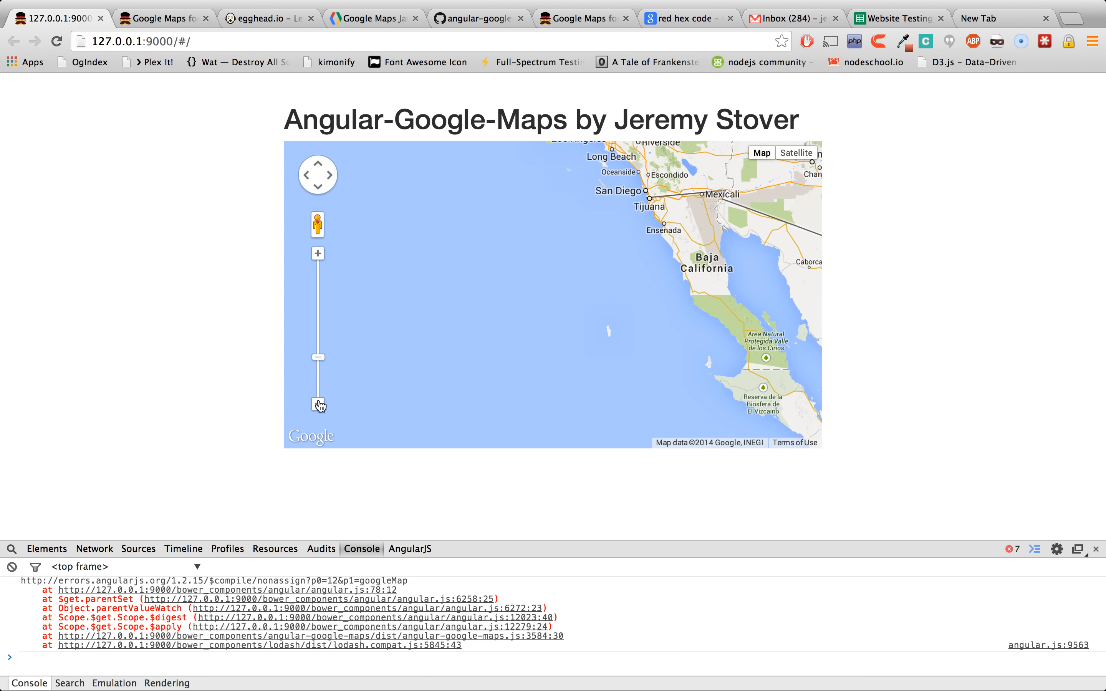
pyautogui.click(317, 404)
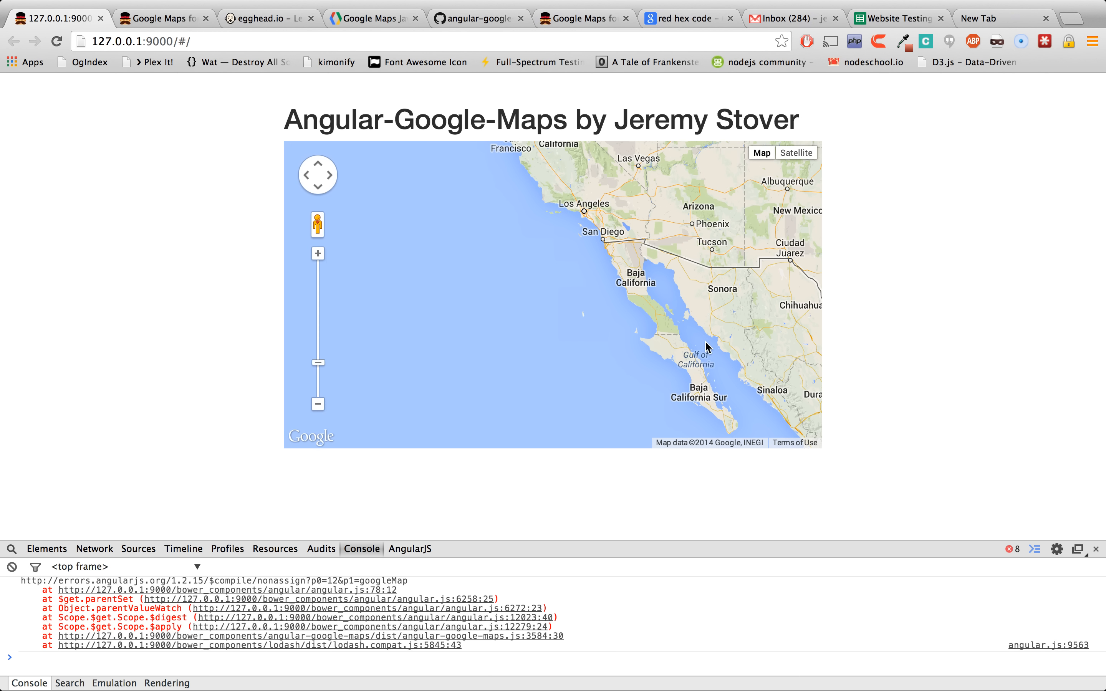
pyautogui.moveTo(623, 332)
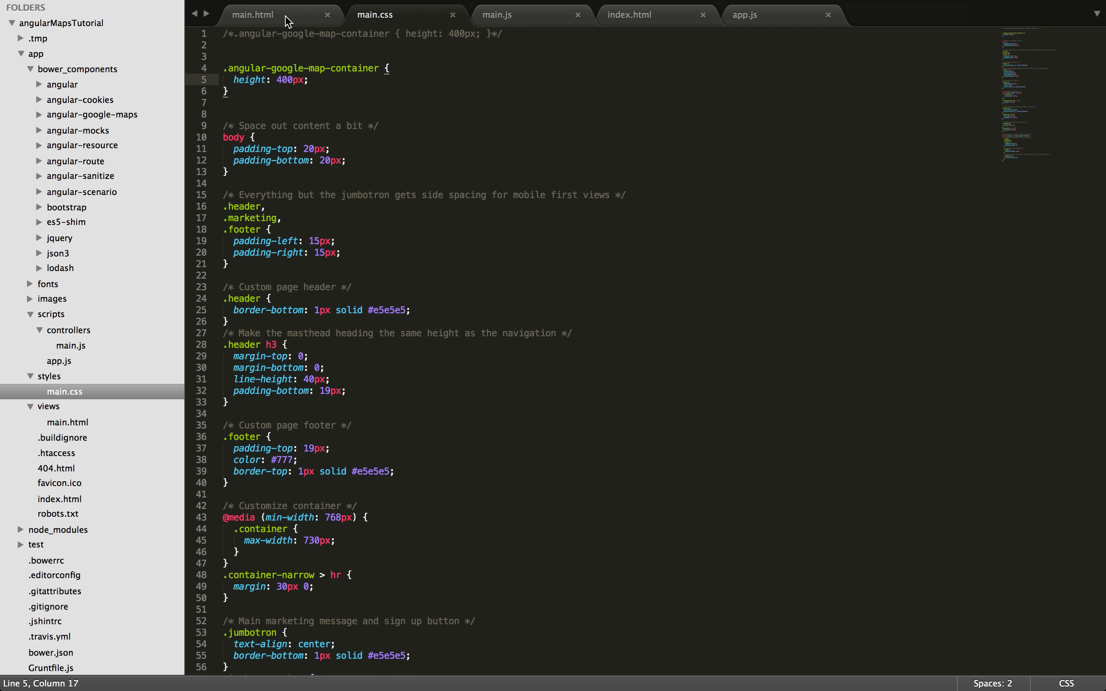
# Step: Review the google-map element in main.html, glance at main.js, and place the cursor at the end of main.html
pyautogui.click(252, 14)
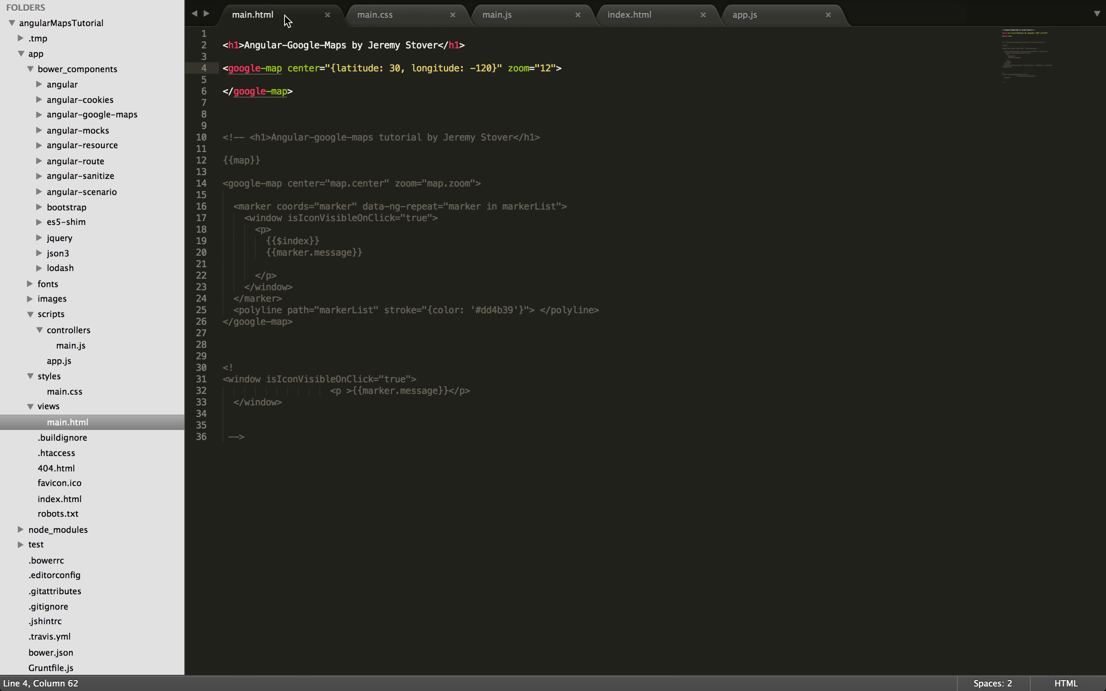
pyautogui.moveTo(526, 18)
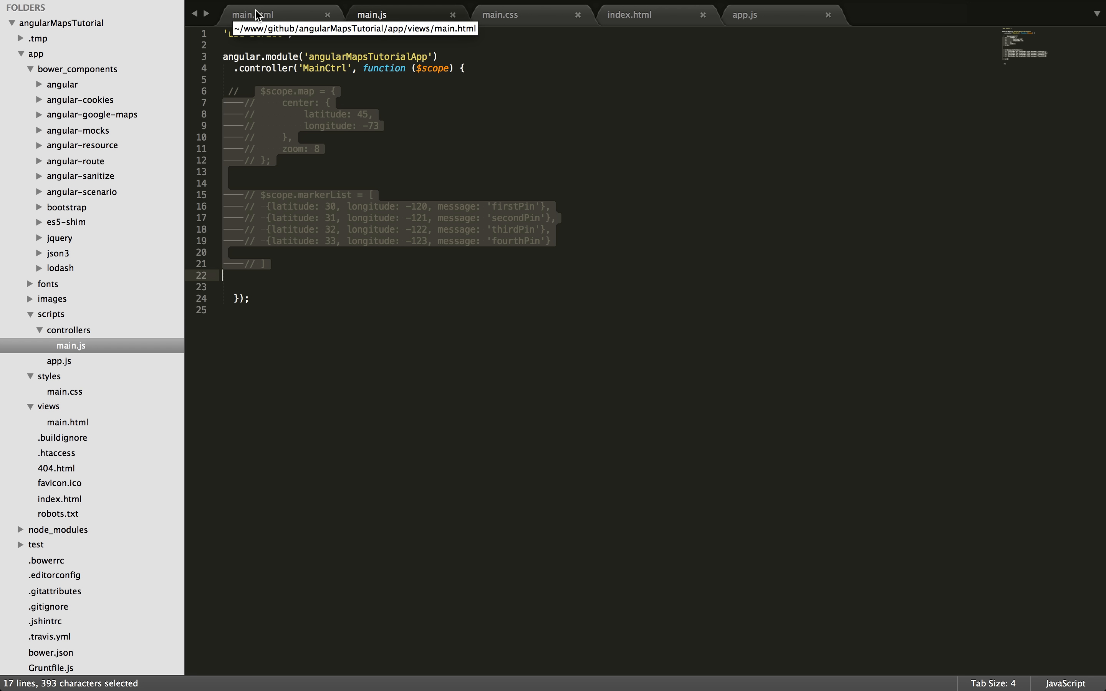
pyautogui.click(252, 14)
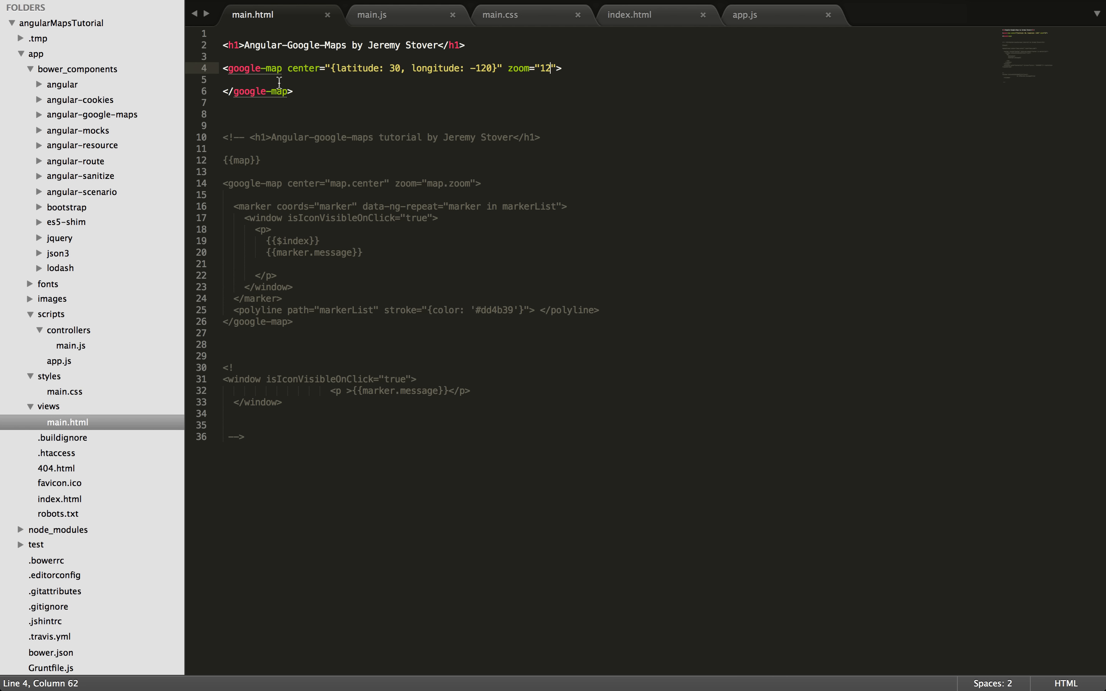
pyautogui.write('a')
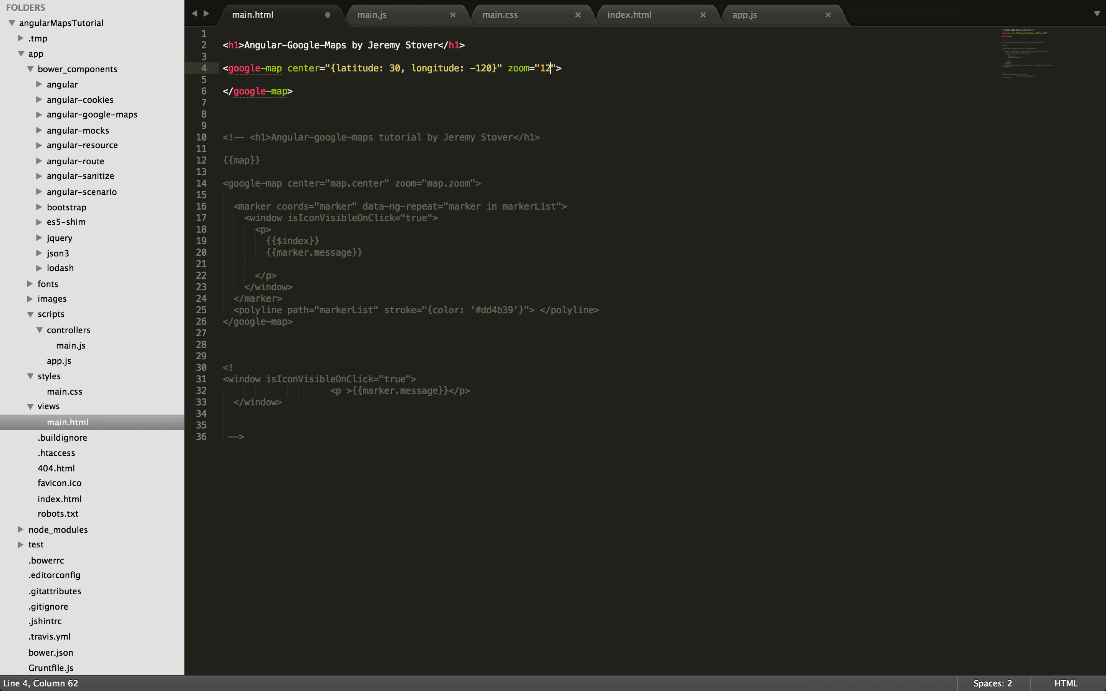
pyautogui.click(249, 437)
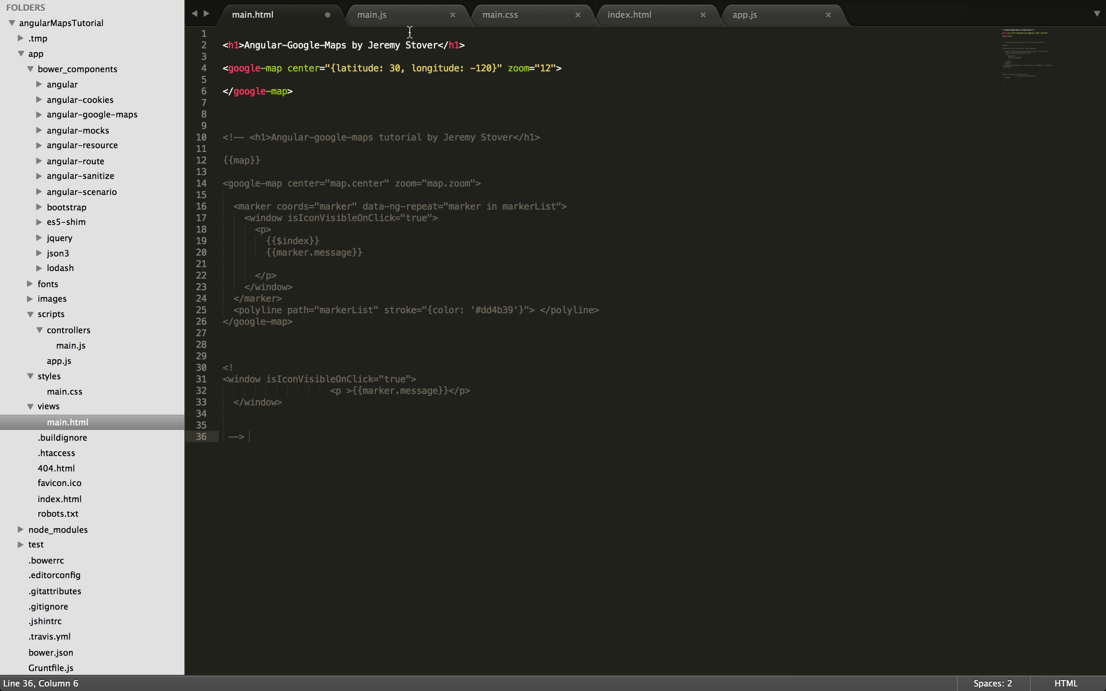
# Step: In main.js, clear the stray slash and start a $scope.map object with a center property
pyautogui.click(373, 14)
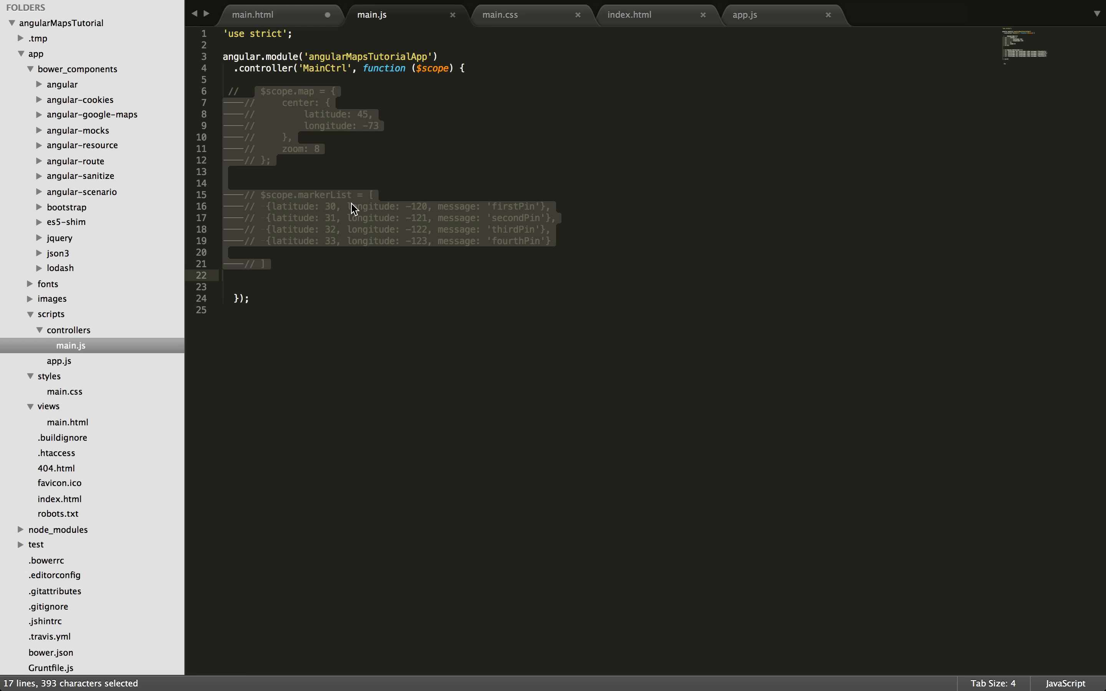
pyautogui.moveTo(449, 71)
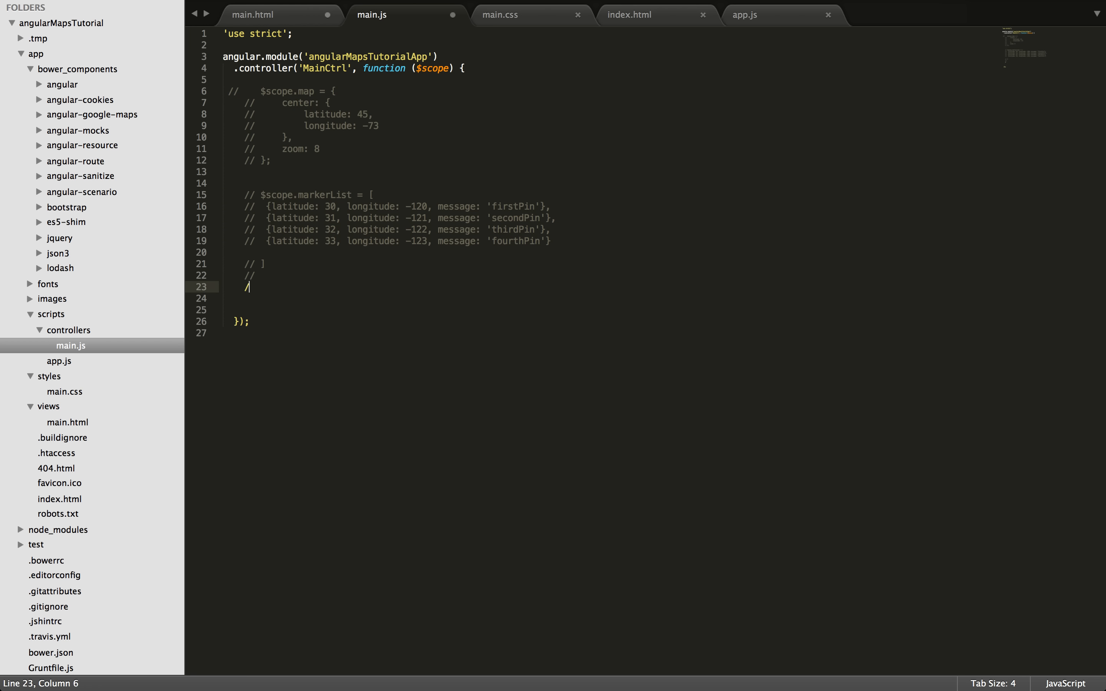
pyautogui.press('backspace')
pyautogui.write('$scope.')
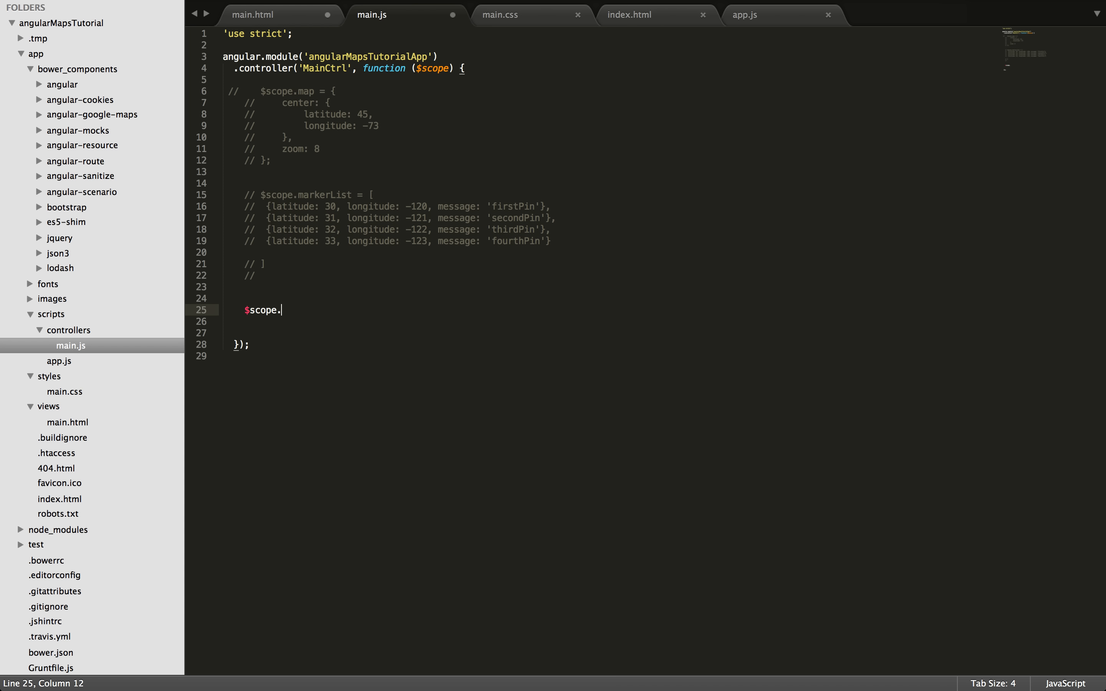
pyautogui.write('map = {')
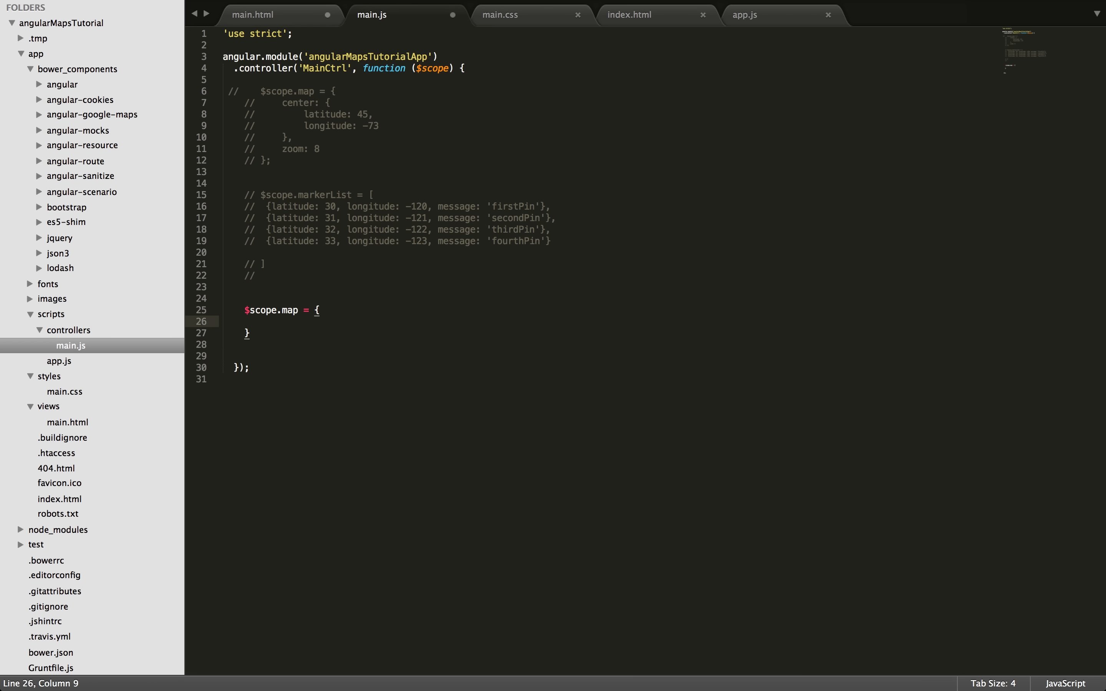
pyautogui.write('center:')
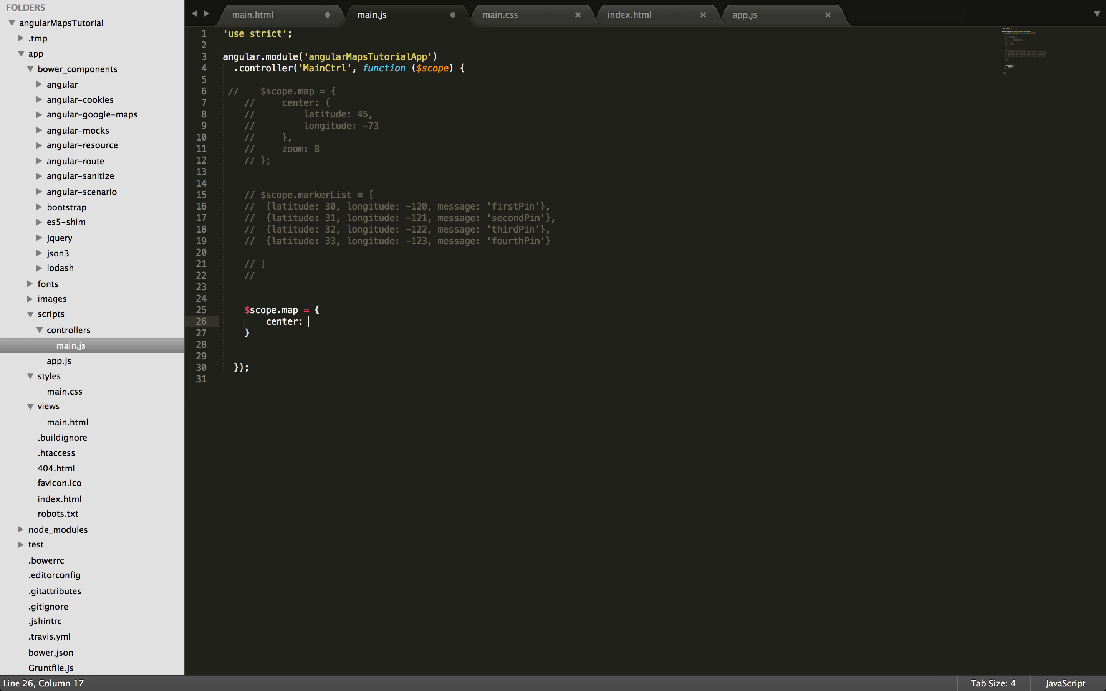
pyautogui.write('{')
pyautogui.write('latitude: 30,')
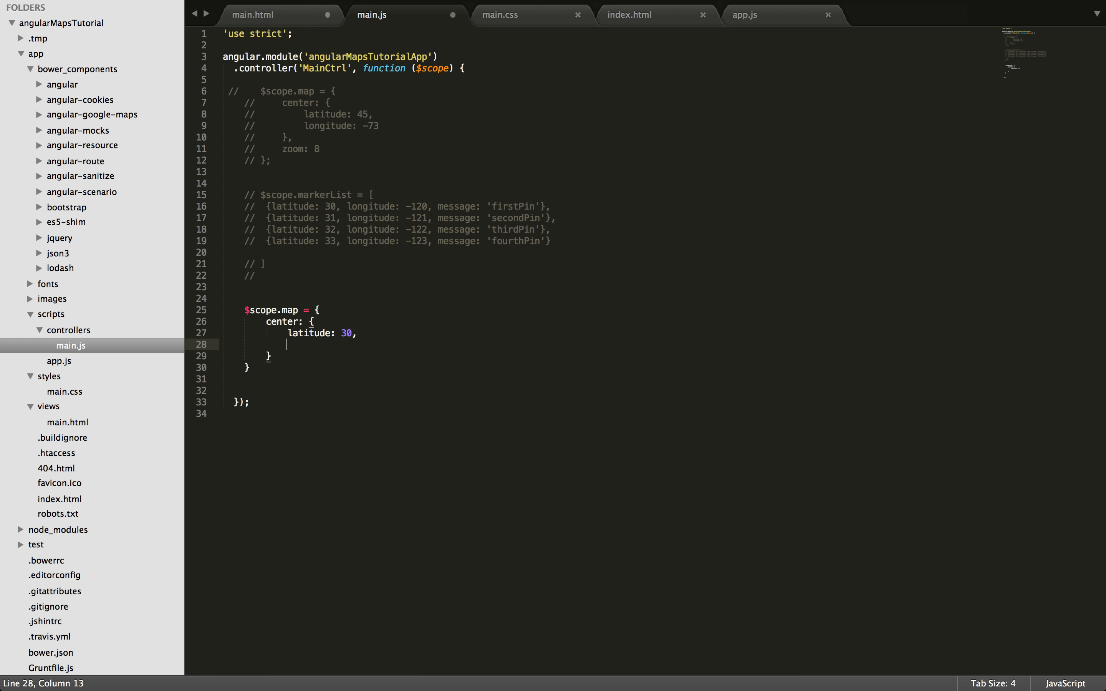
pyautogui.moveTo(348, 306)
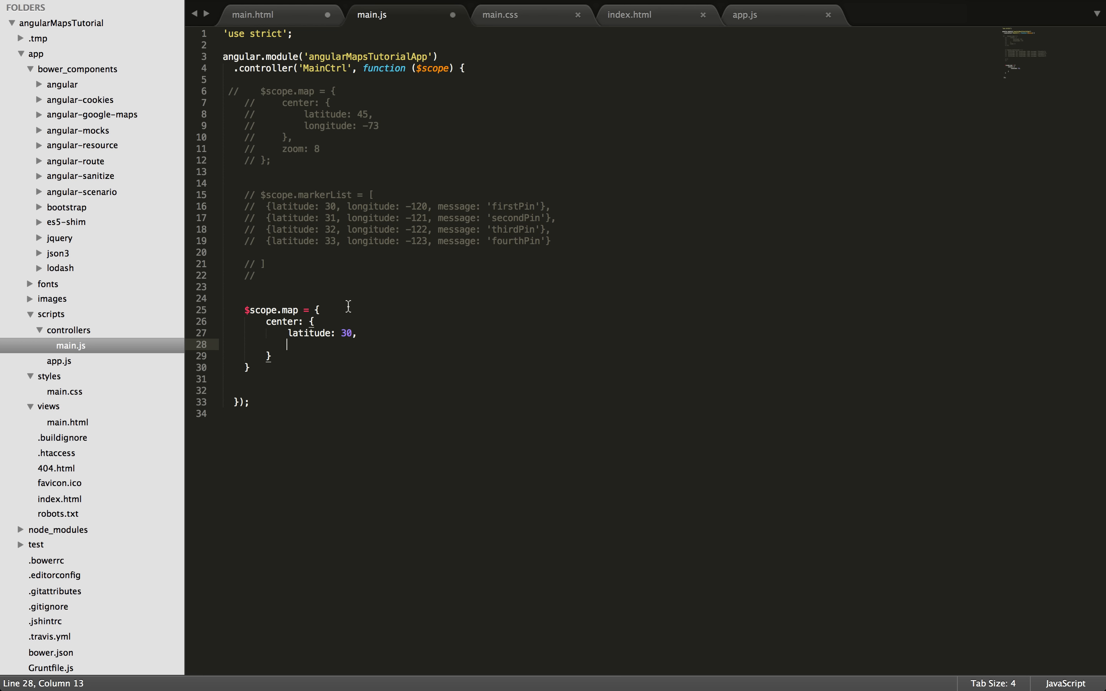
# Step: Set the map center to latitude 45, longitude -73 with zoom: 8, and save main.js
pyautogui.doubleClick(346, 333)
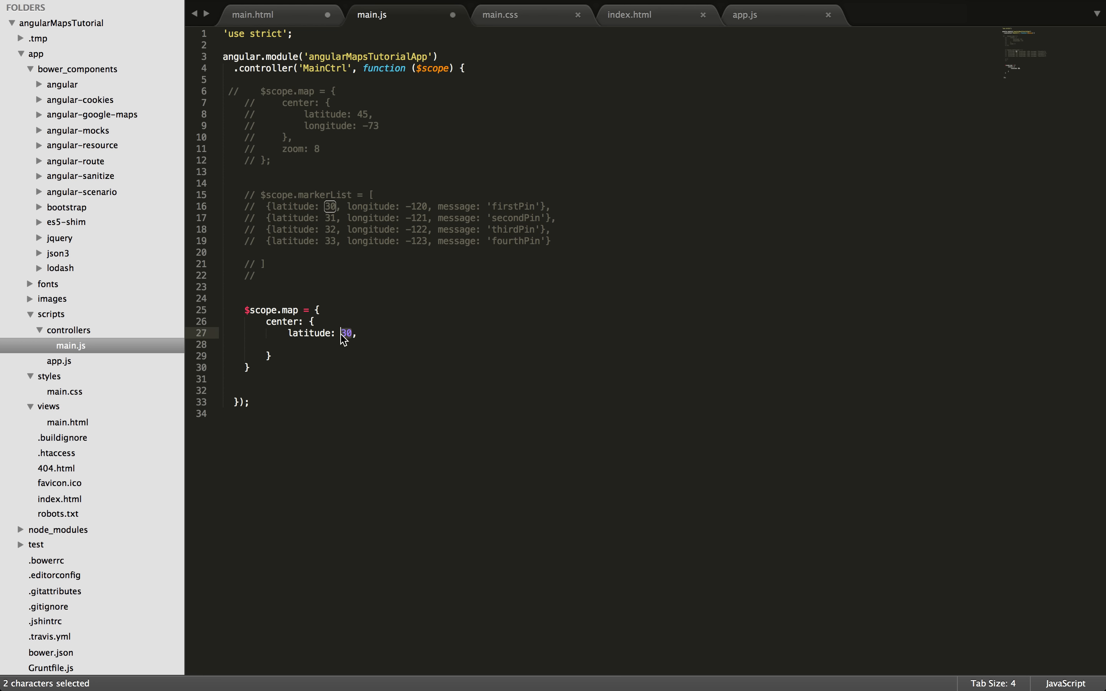
pyautogui.write('45')
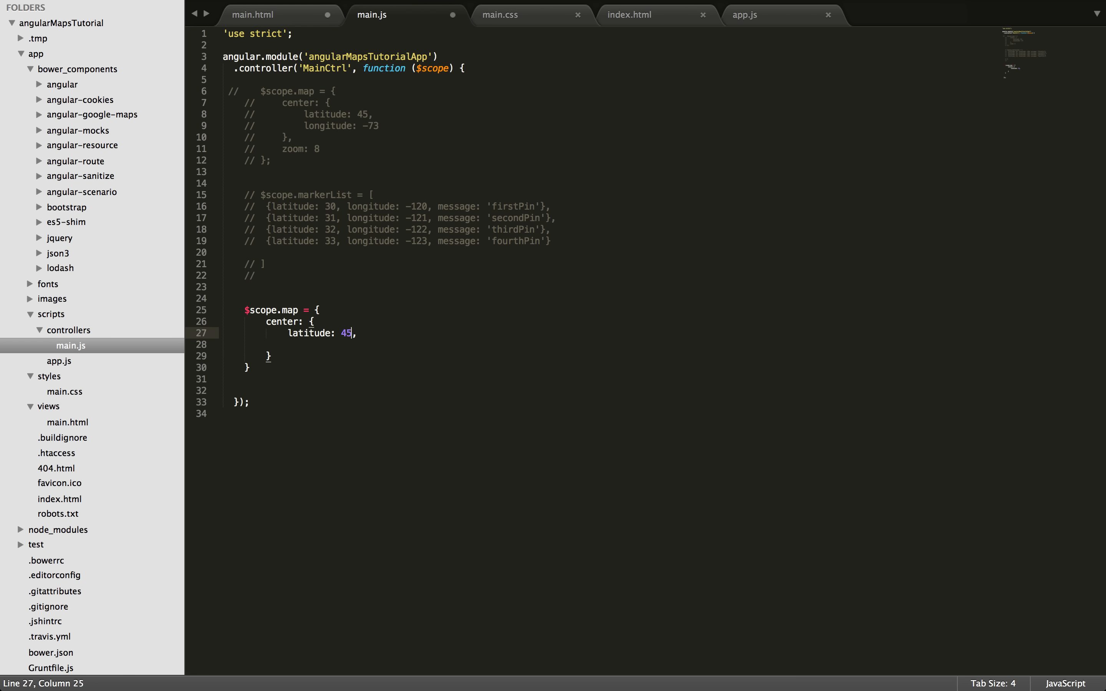
pyautogui.write('longitude: -')
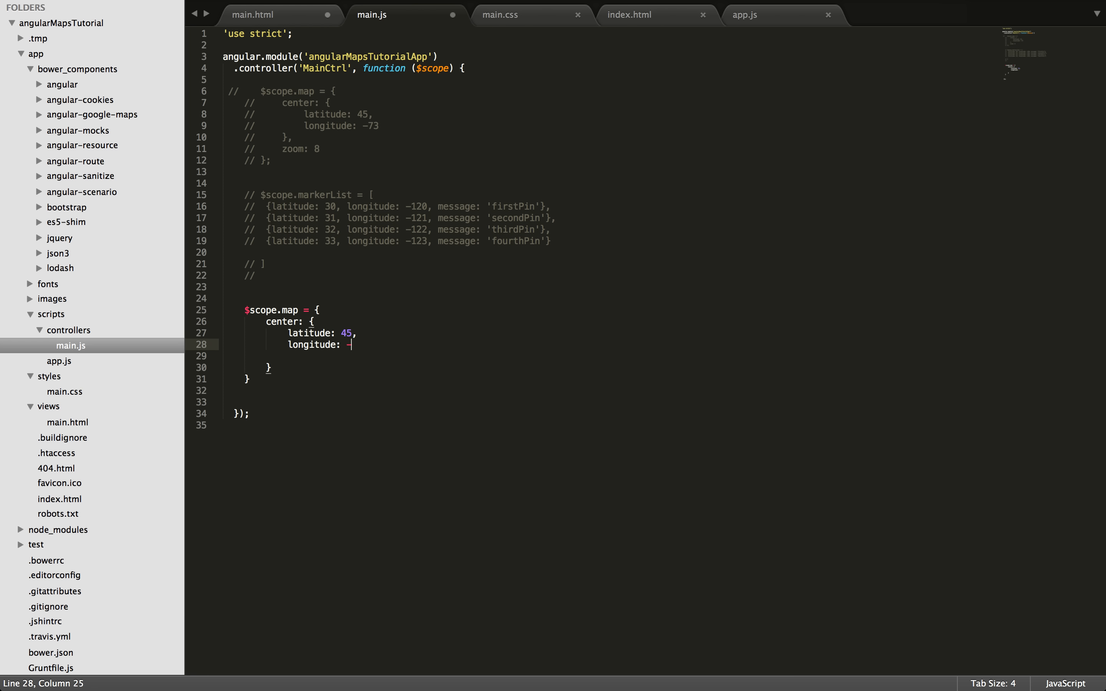
pyautogui.write('73')
pyautogui.click(607, 367)
pyautogui.write(',')
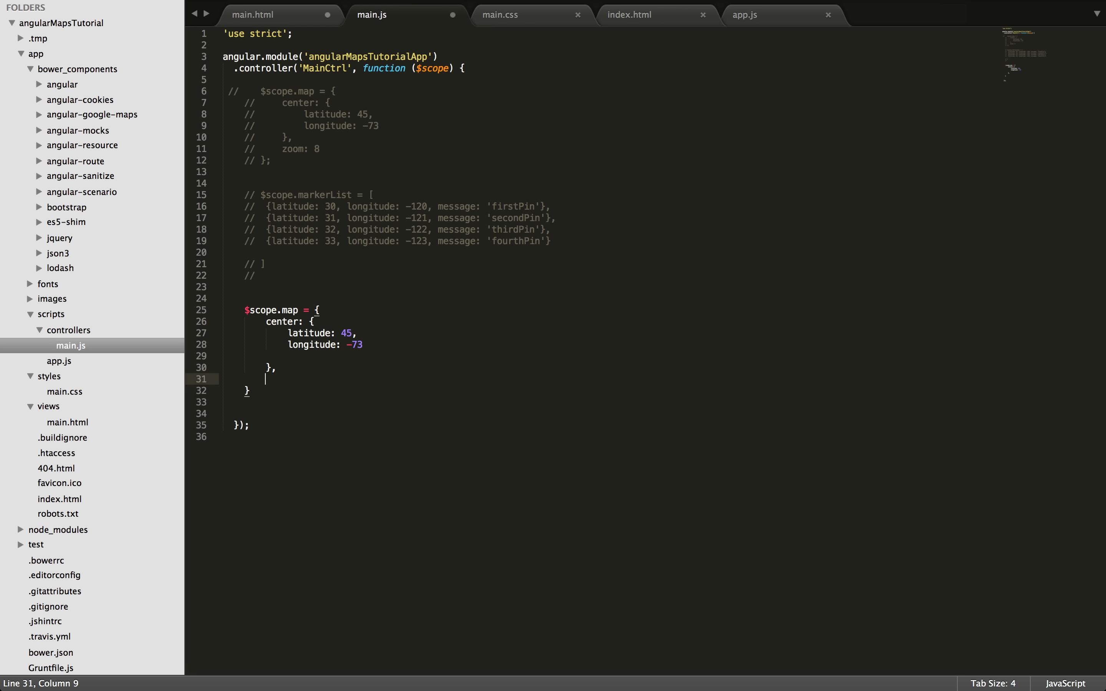
pyautogui.write('zoom')
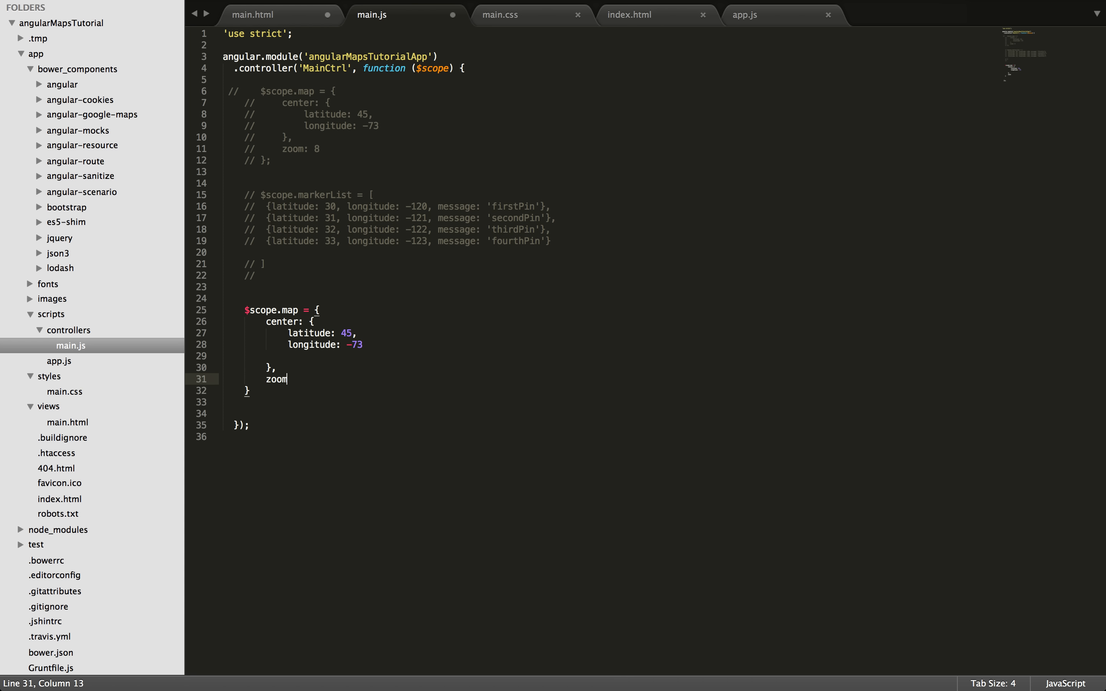
pyautogui.write(': 8')
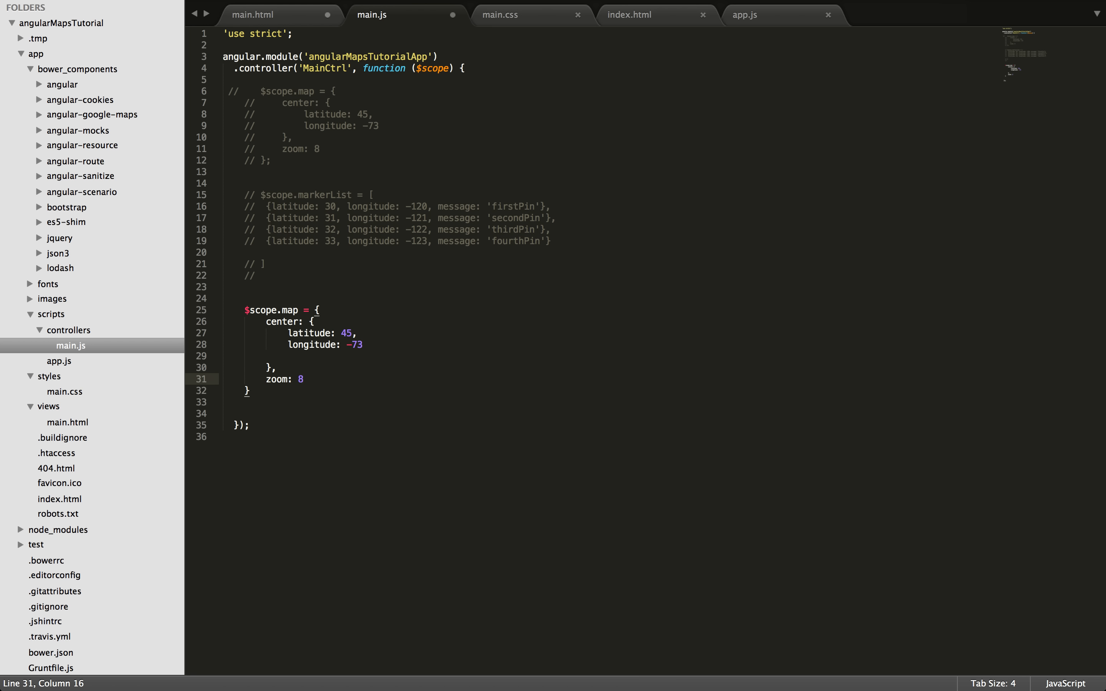
pyautogui.write(';')
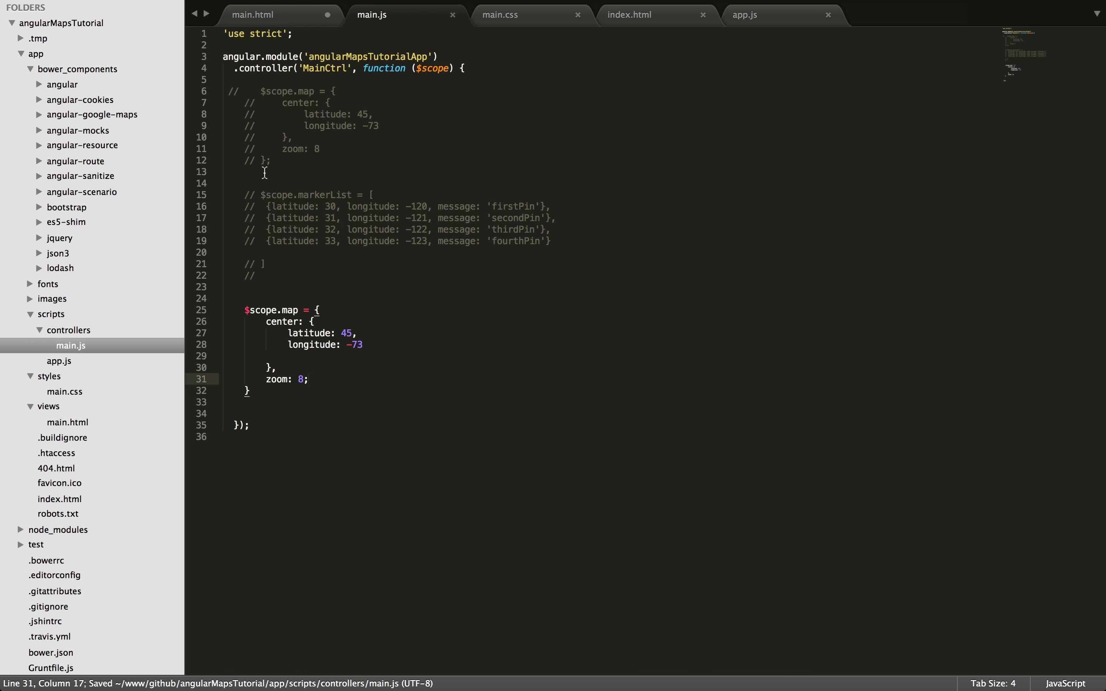
pyautogui.click(254, 14)
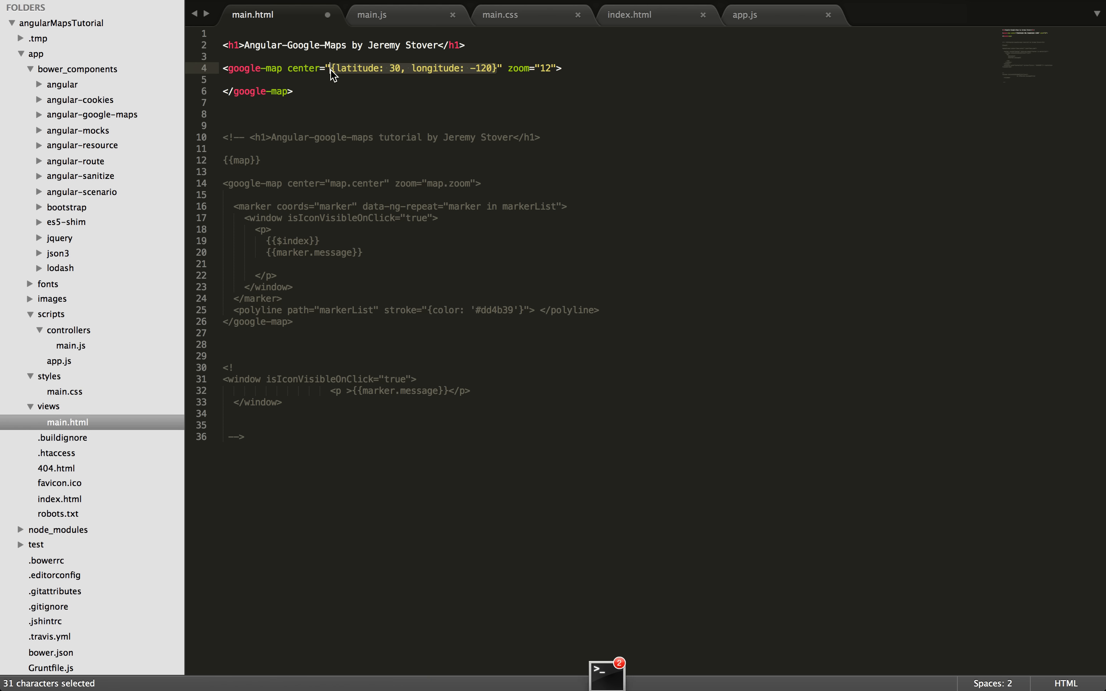
# Step: Bind the google-map center attribute to map.center, checking the coordinates in main.js
pyautogui.write('map.cente')
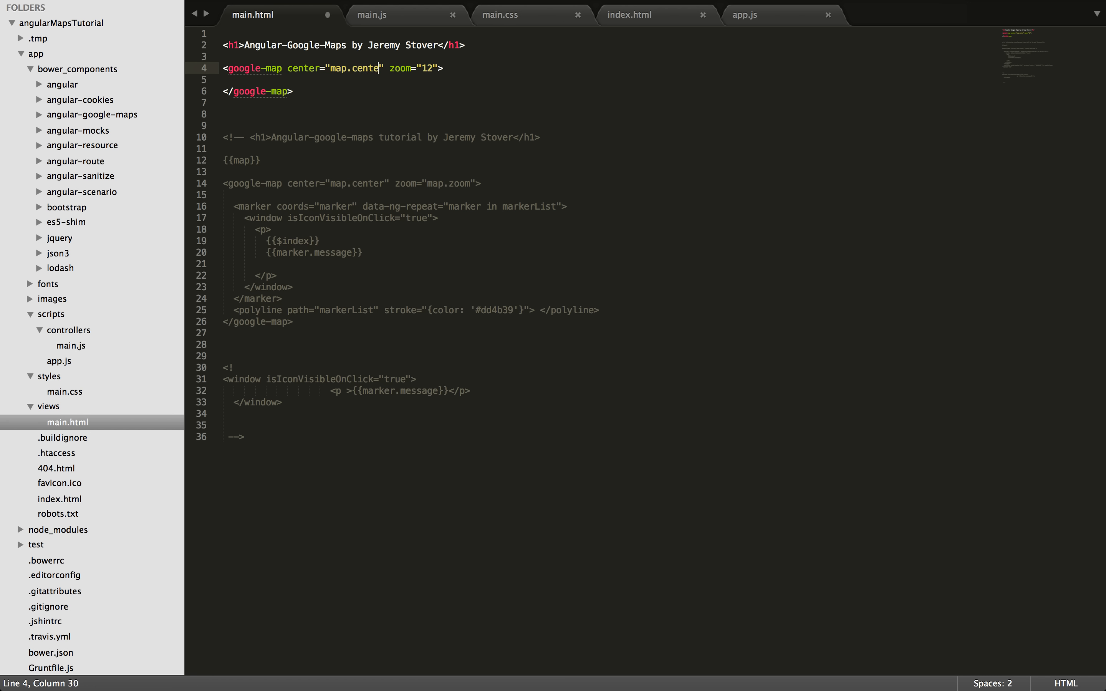
pyautogui.write('r')
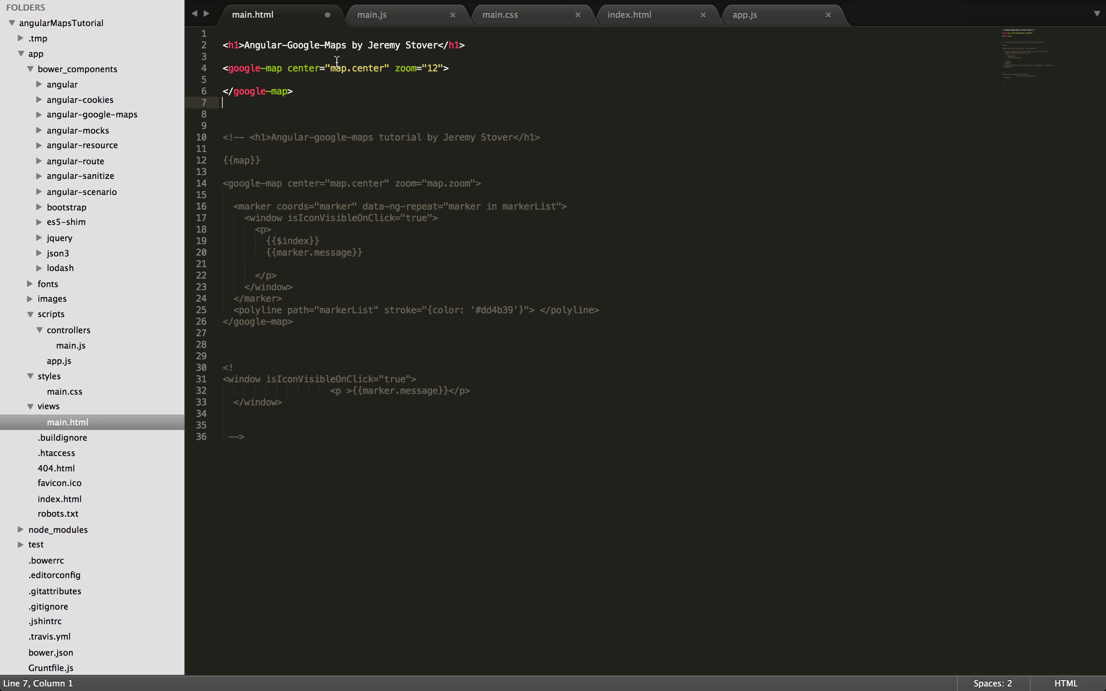
pyautogui.click(371, 14)
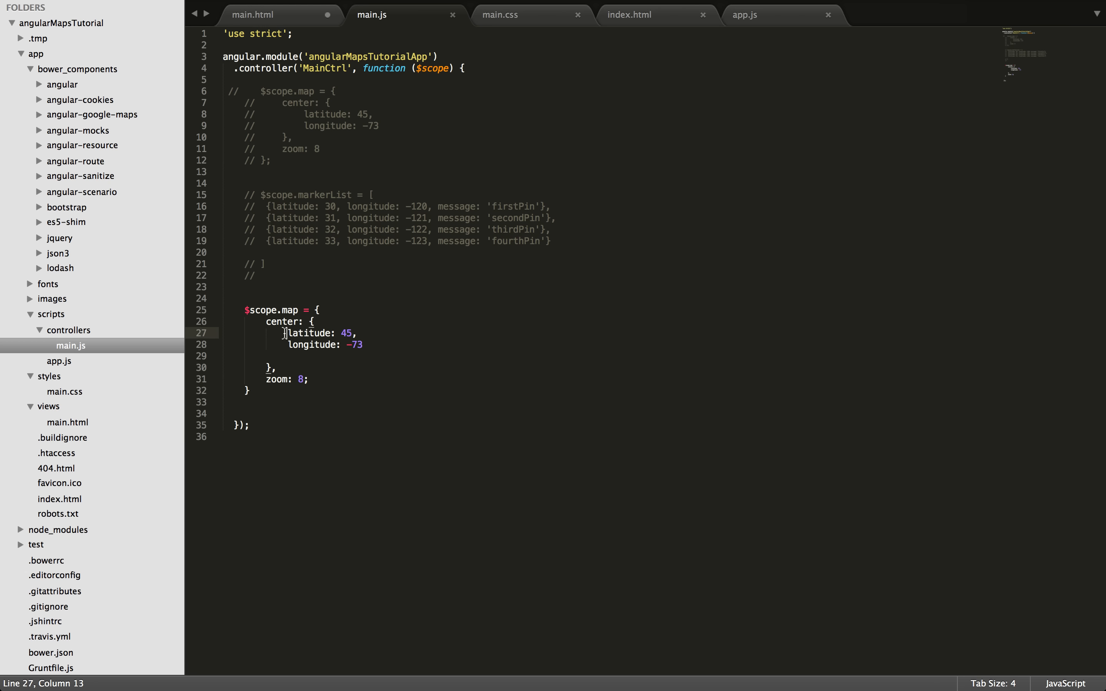
pyautogui.click(356, 345)
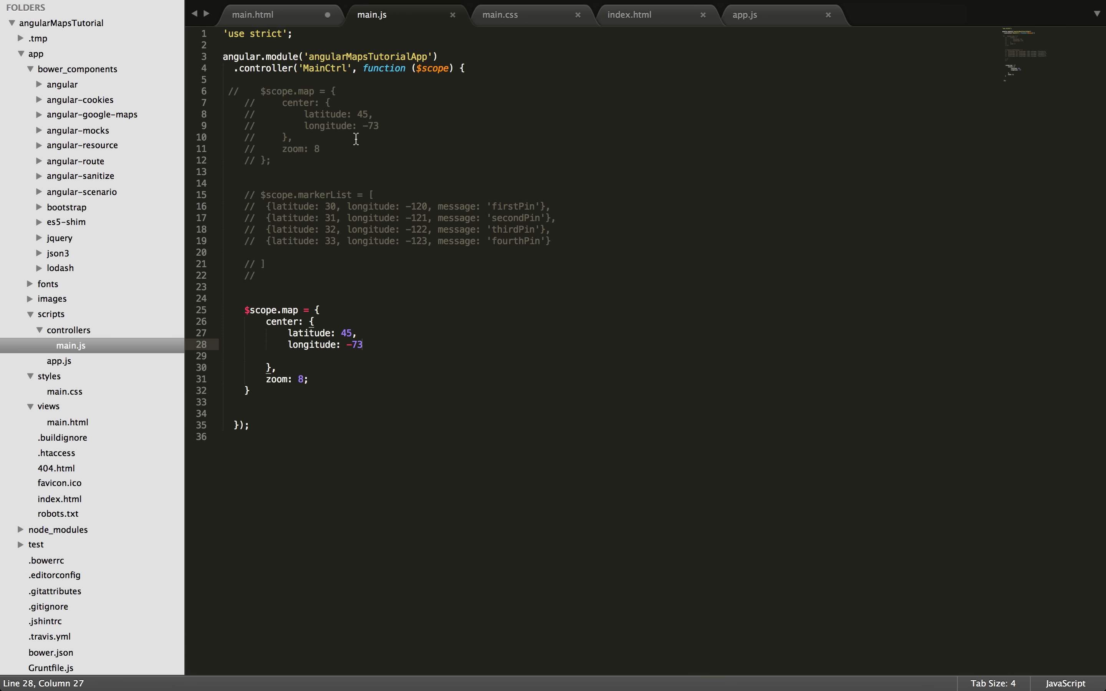
pyautogui.click(252, 14)
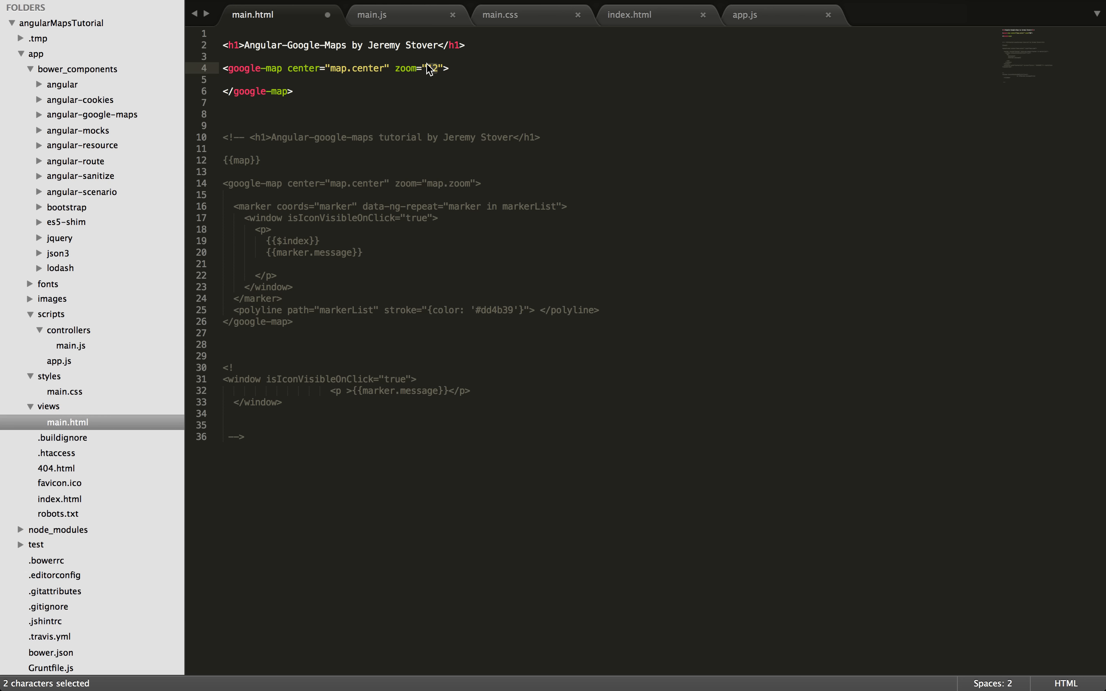
# Step: Bind the zoom attribute to map.zoom, save, and bring up Chrome to test the page
pyautogui.write('map.zoom')
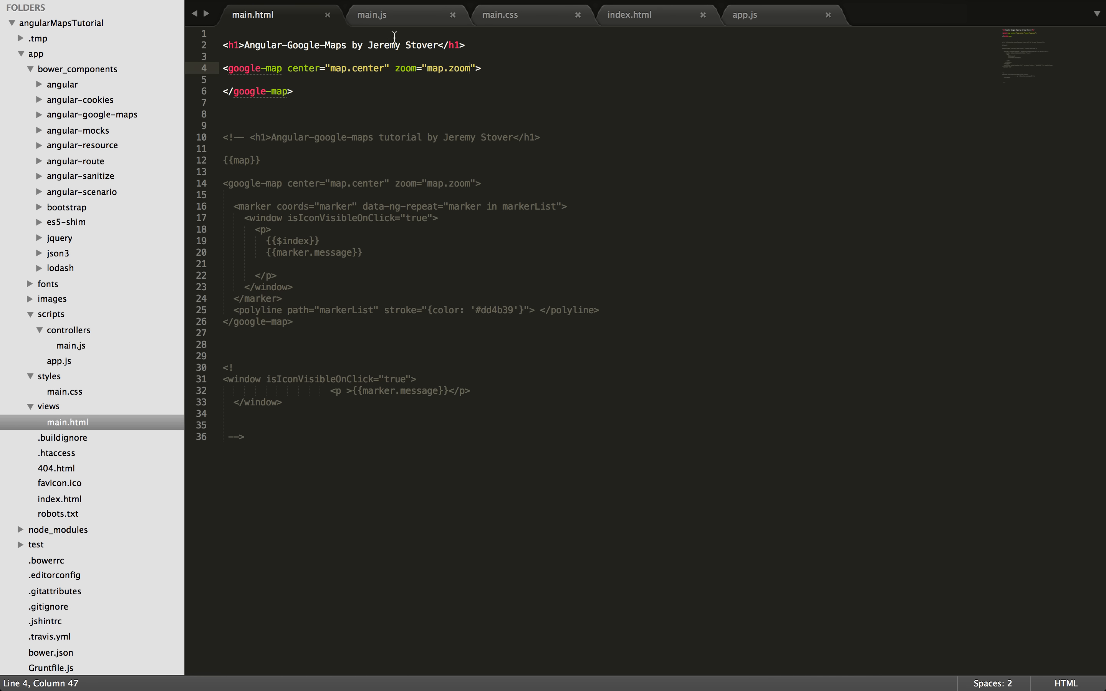
pyautogui.click(372, 13)
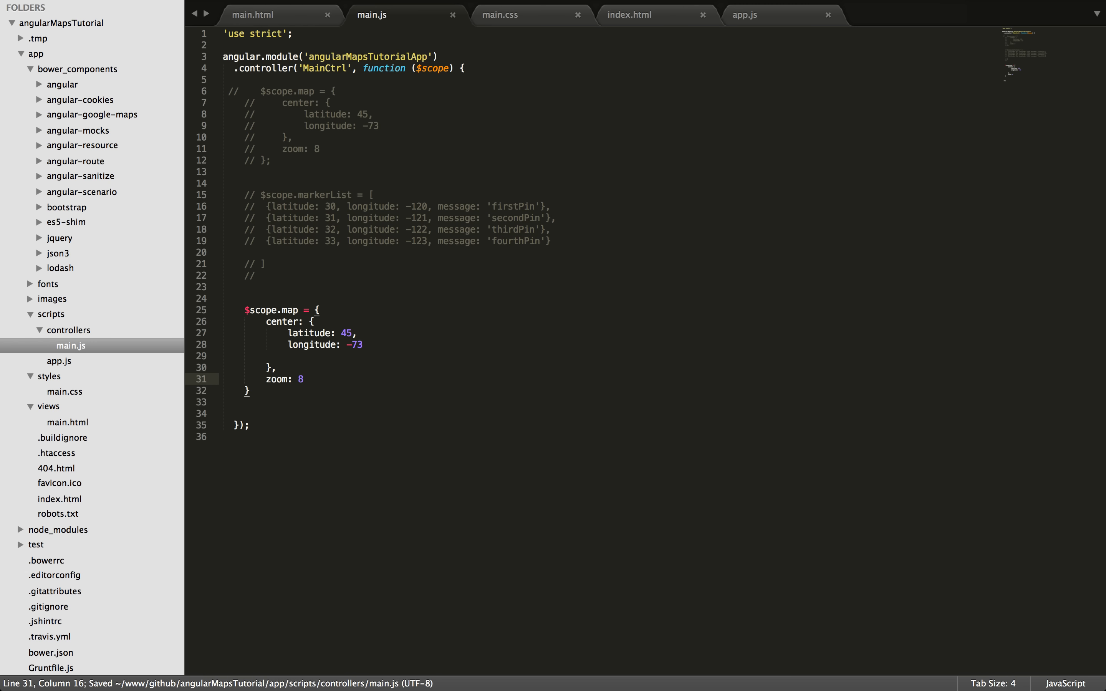
pyautogui.click(56, 17)
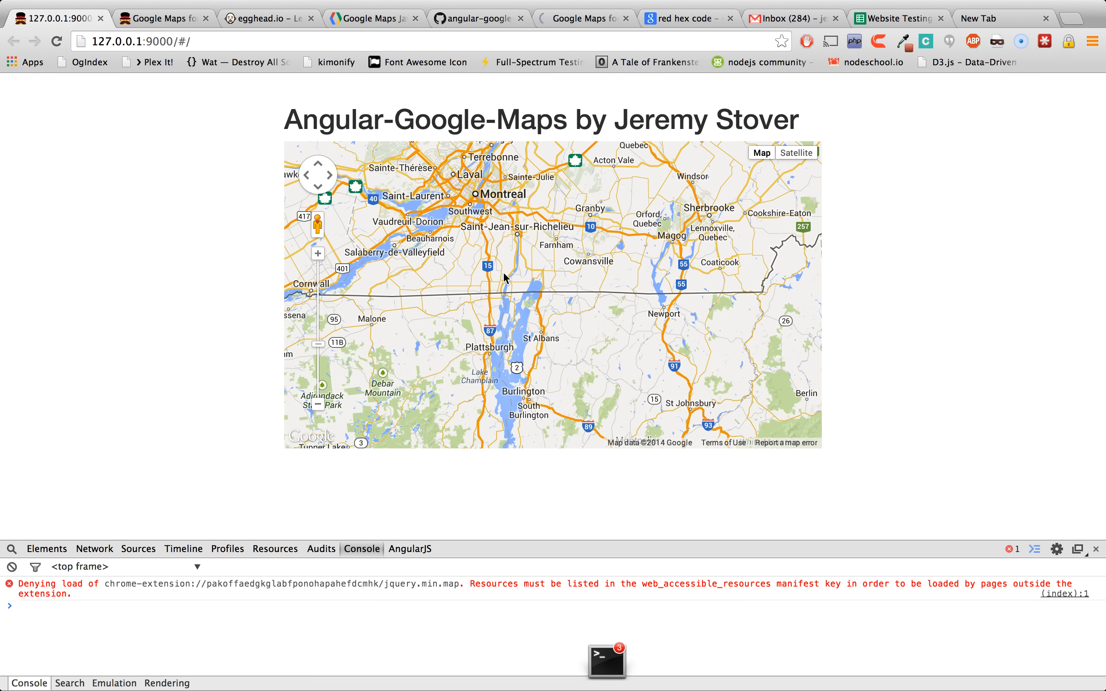
pyautogui.moveTo(333, 316)
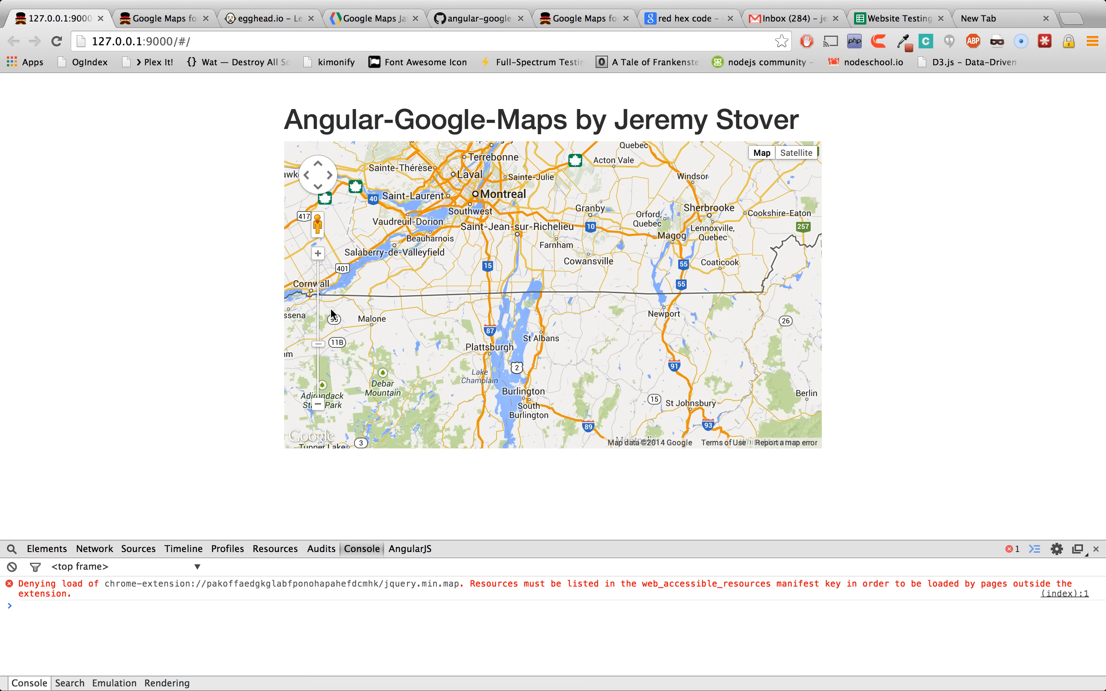
pyautogui.moveTo(318, 409)
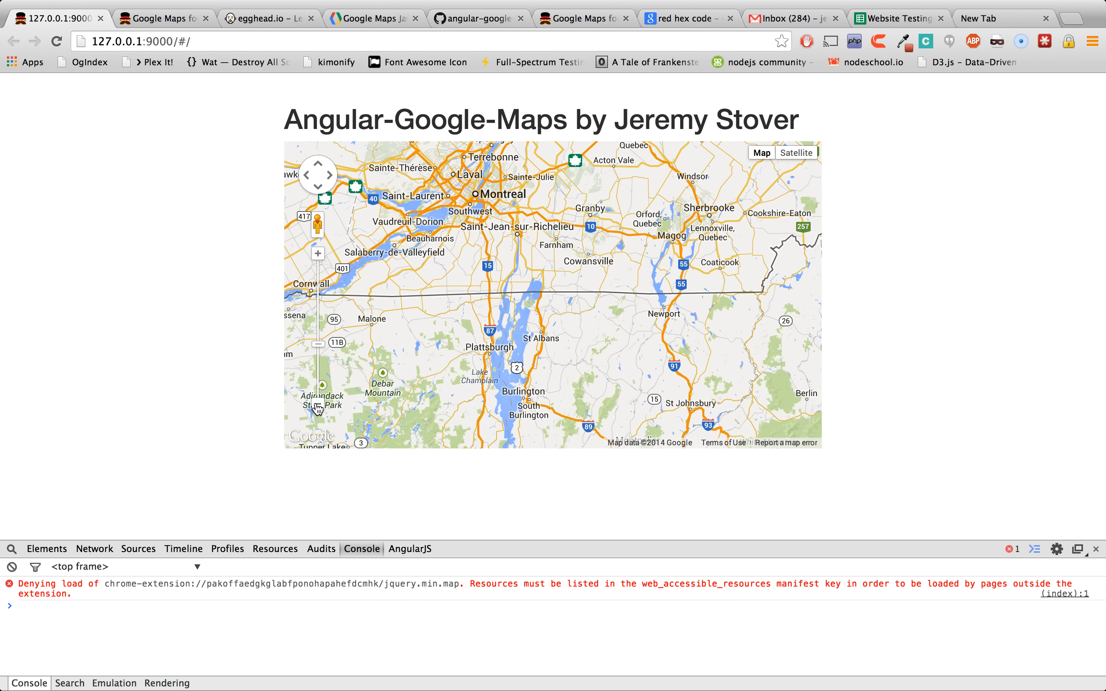
# Step: Zoom the Montreal-centred map out to the world and back to North America, then return to main.js
pyautogui.click(318, 407)
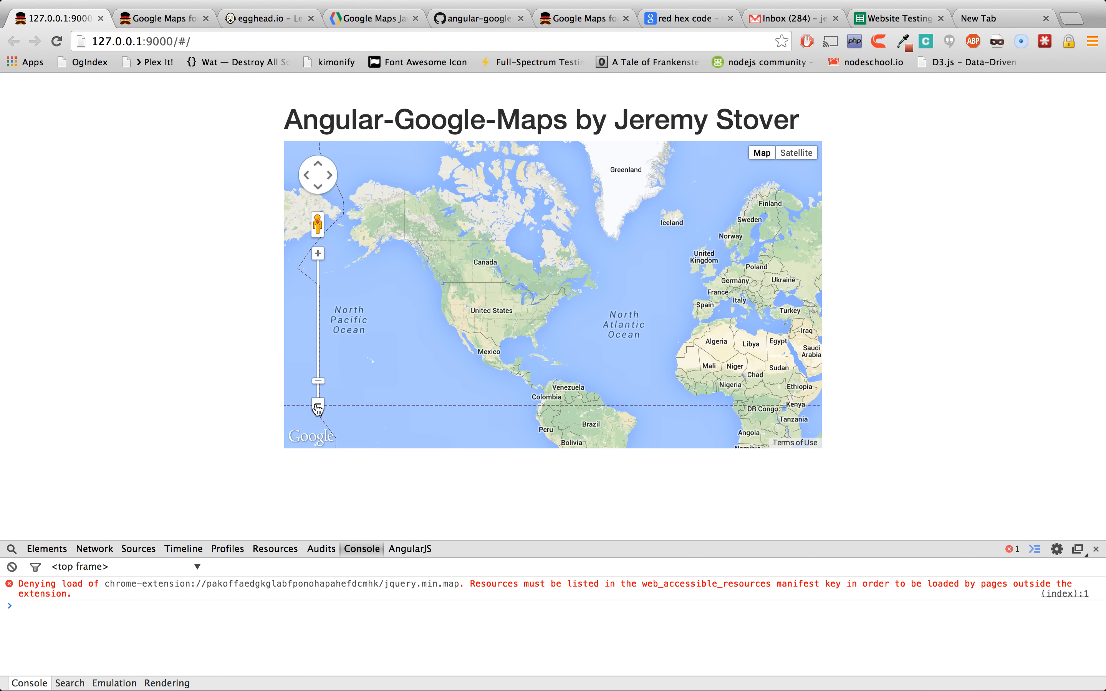
pyautogui.click(316, 253)
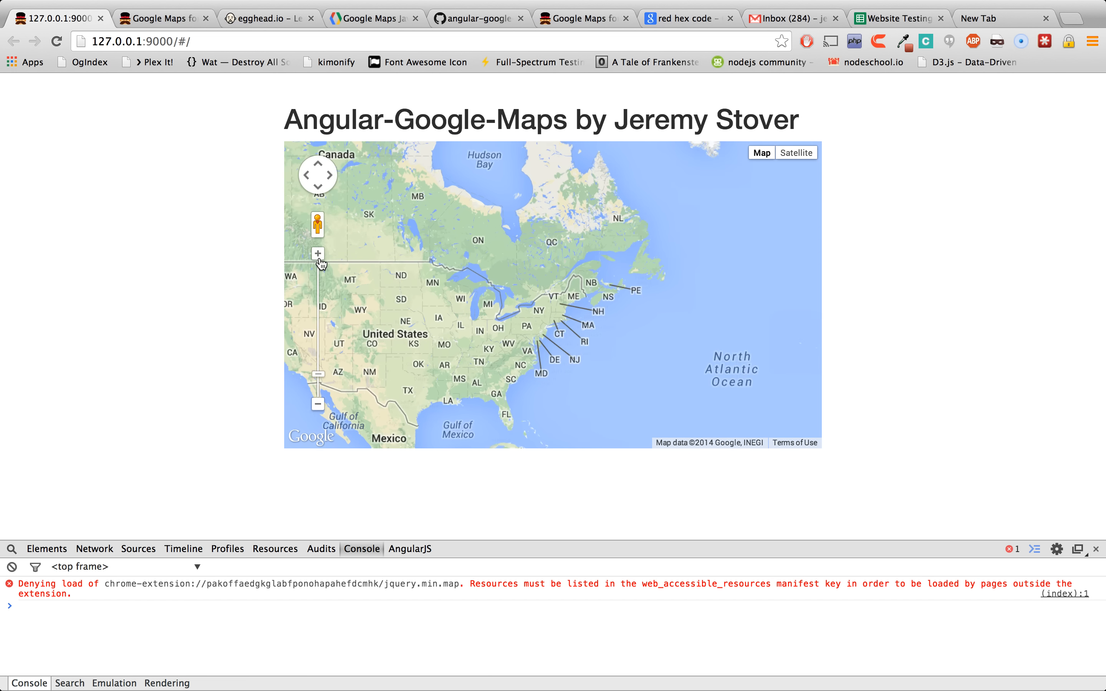
pyautogui.click(317, 255)
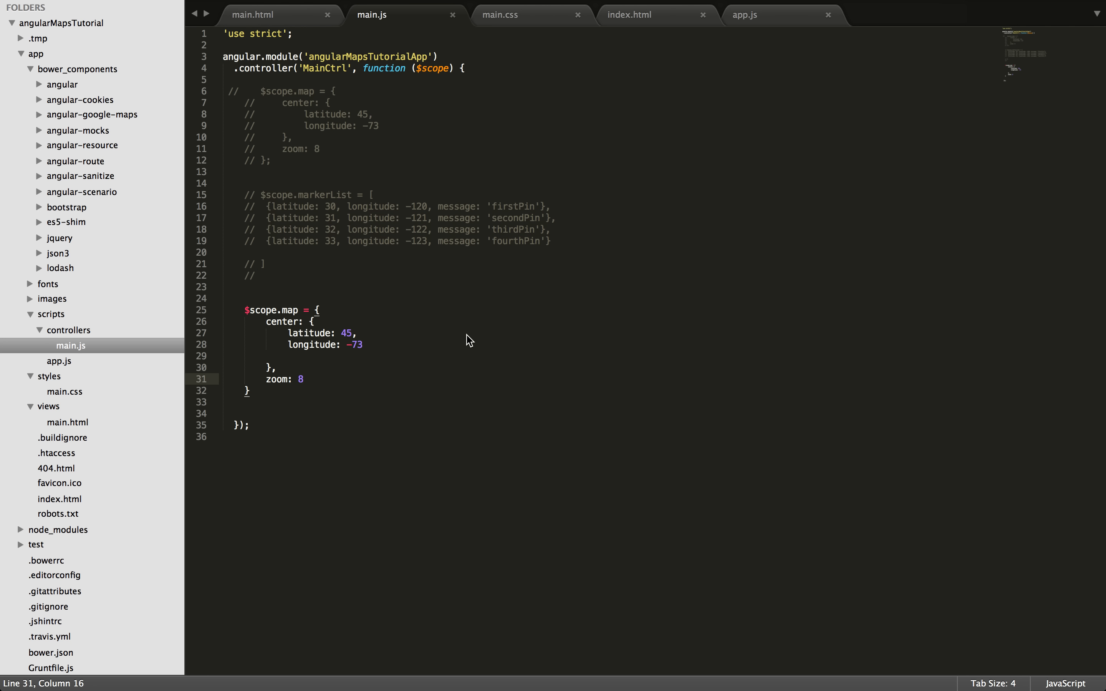
pyautogui.moveTo(346, 418)
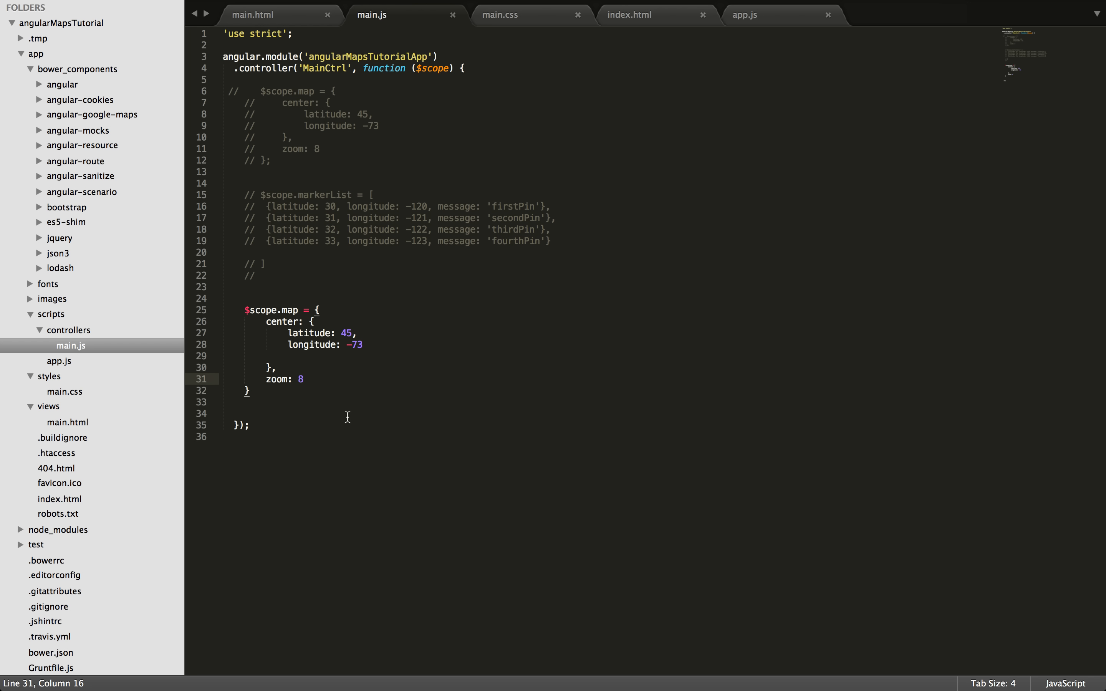
# Step: Define $scope.marker with coords latitude 45, longitude -73 in main.js and go back to main.html
pyautogui.press('enter')
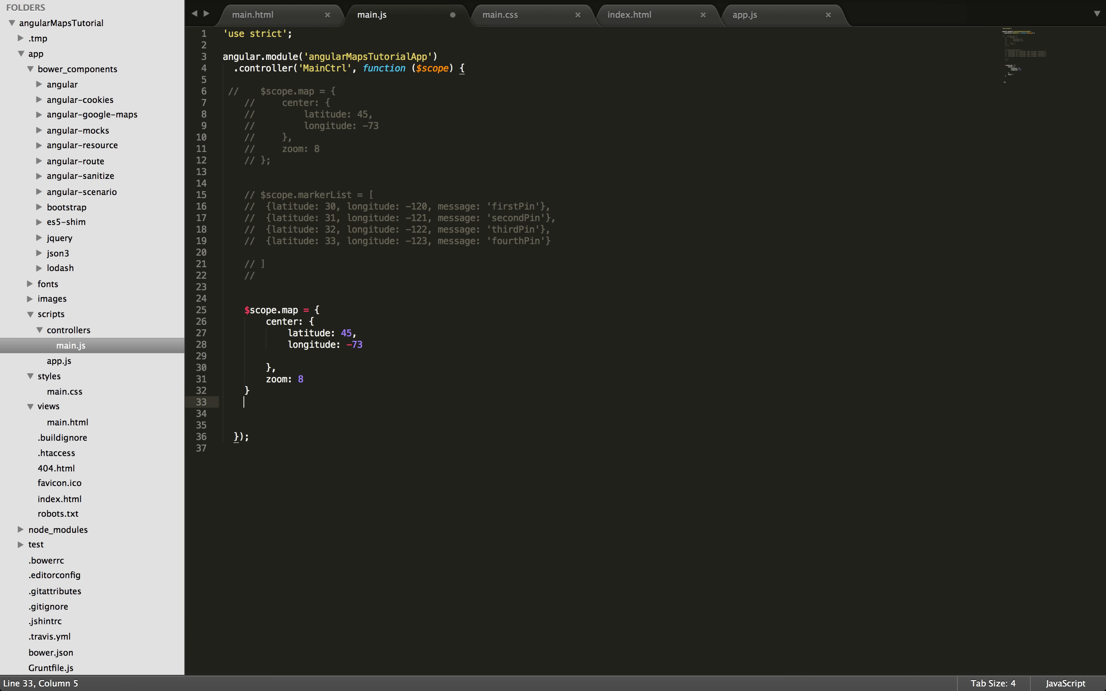
pyautogui.write('$scope.')
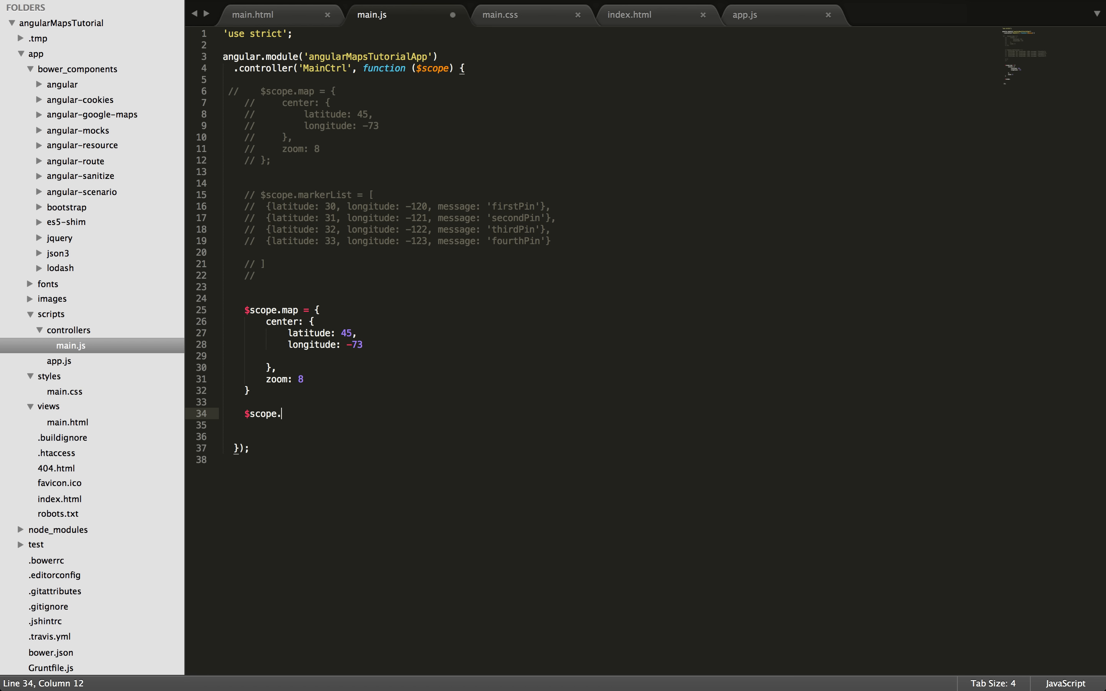
pyautogui.write('marker = {')
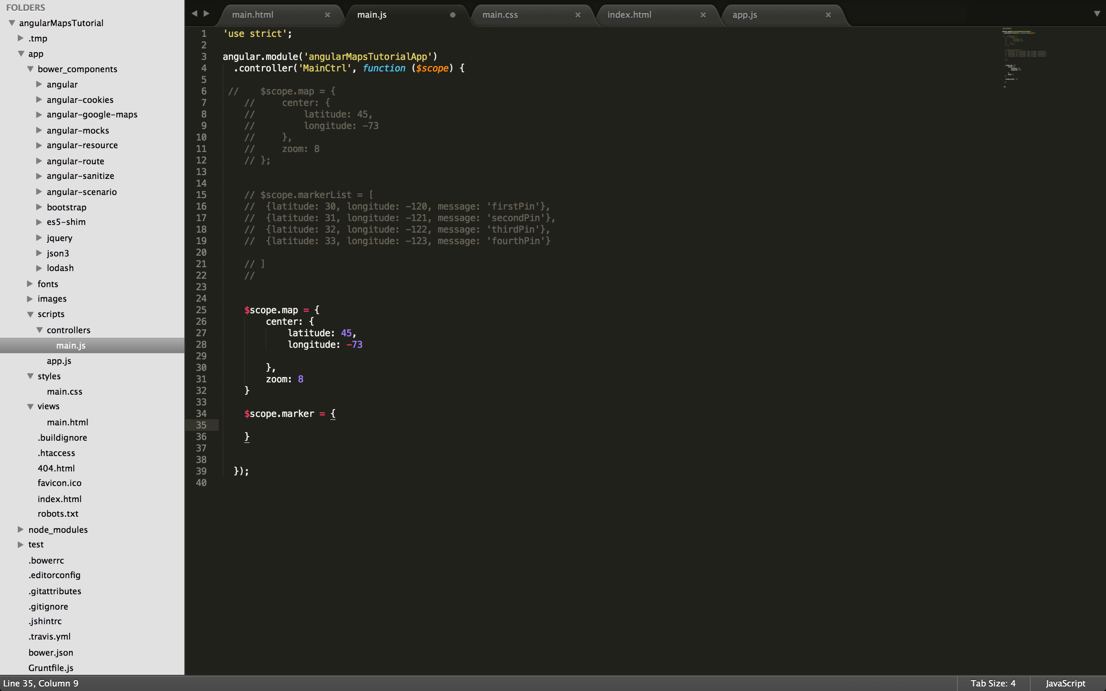
pyautogui.write('coords')
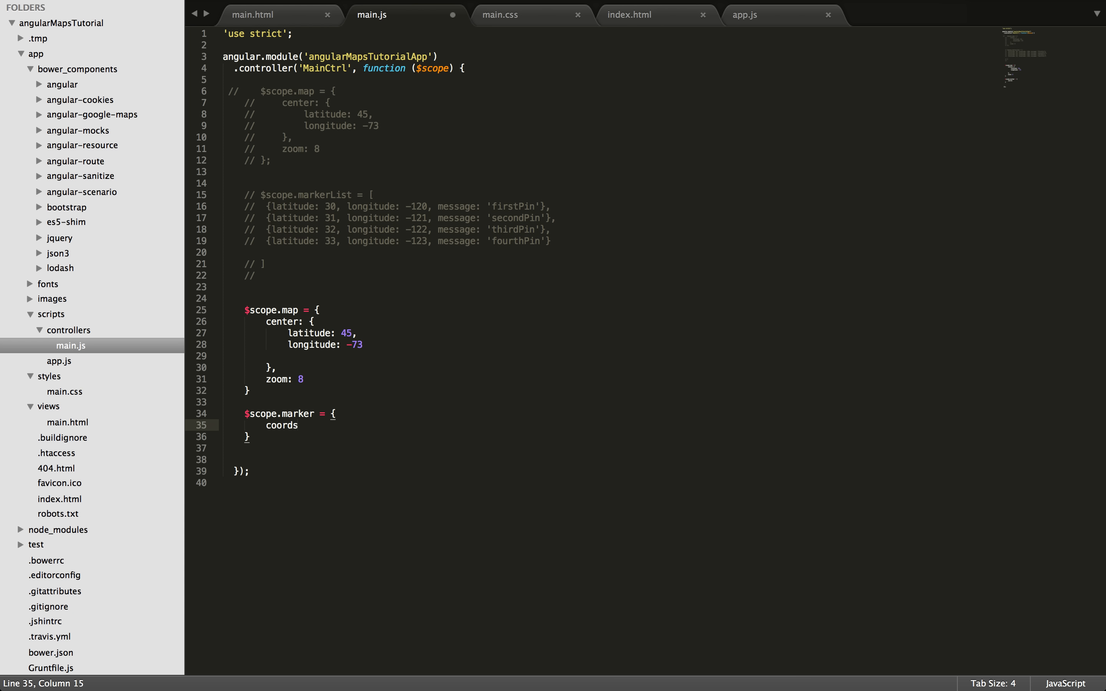
pyautogui.write(': {')
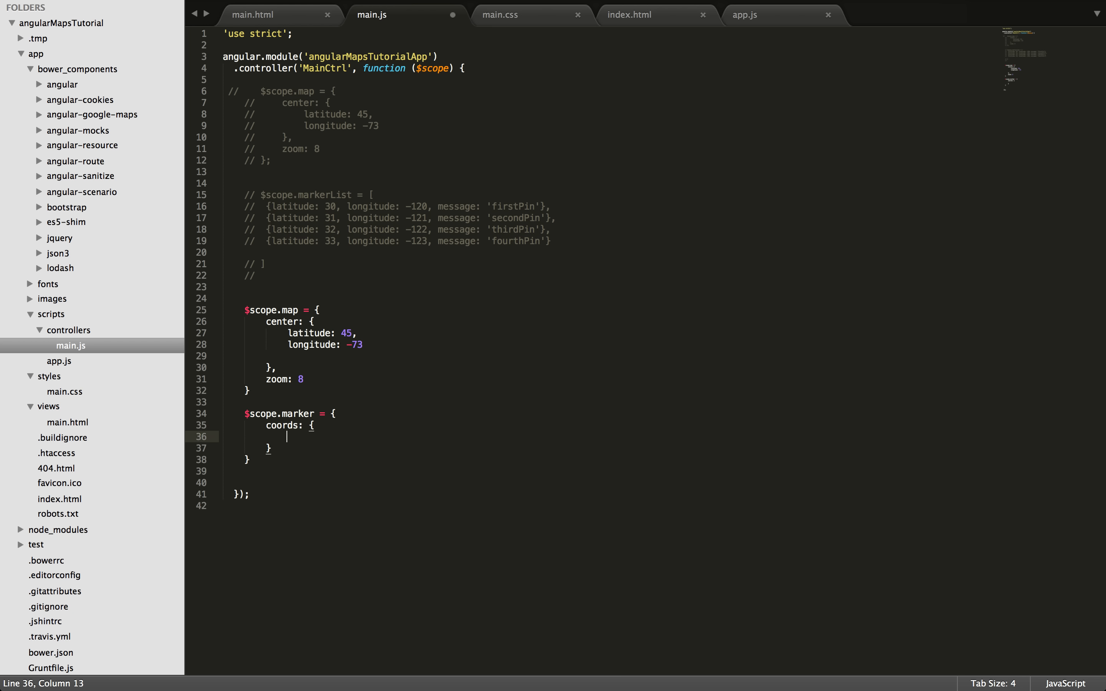
pyautogui.write('latitude:')
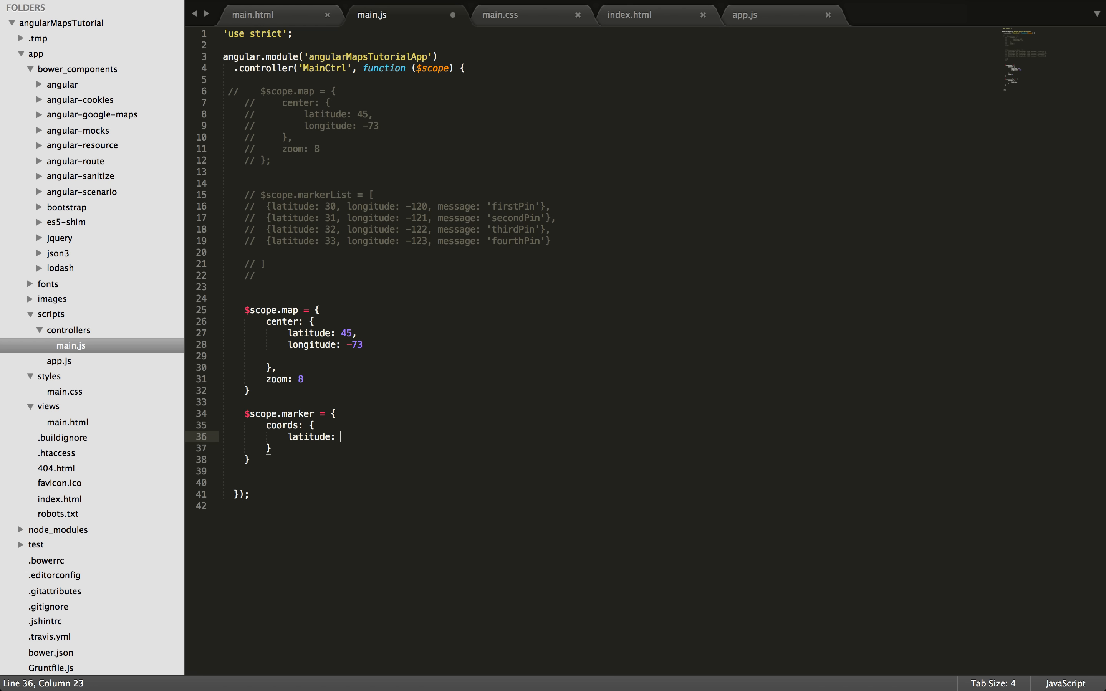
pyautogui.write('45,')
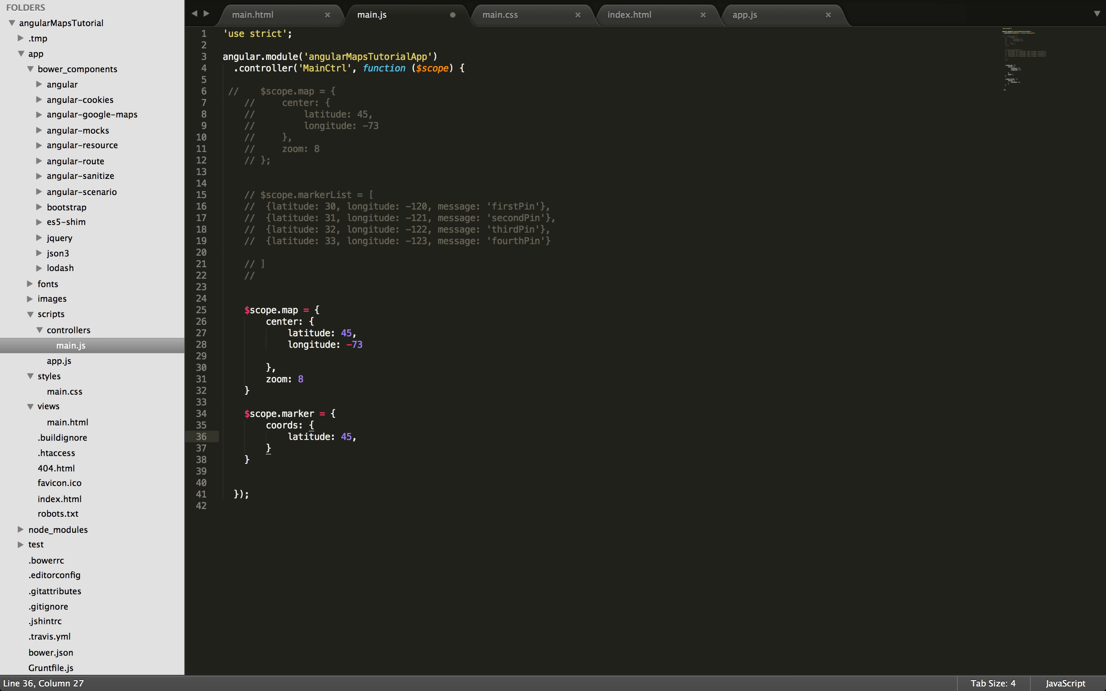
pyautogui.write('longitude')
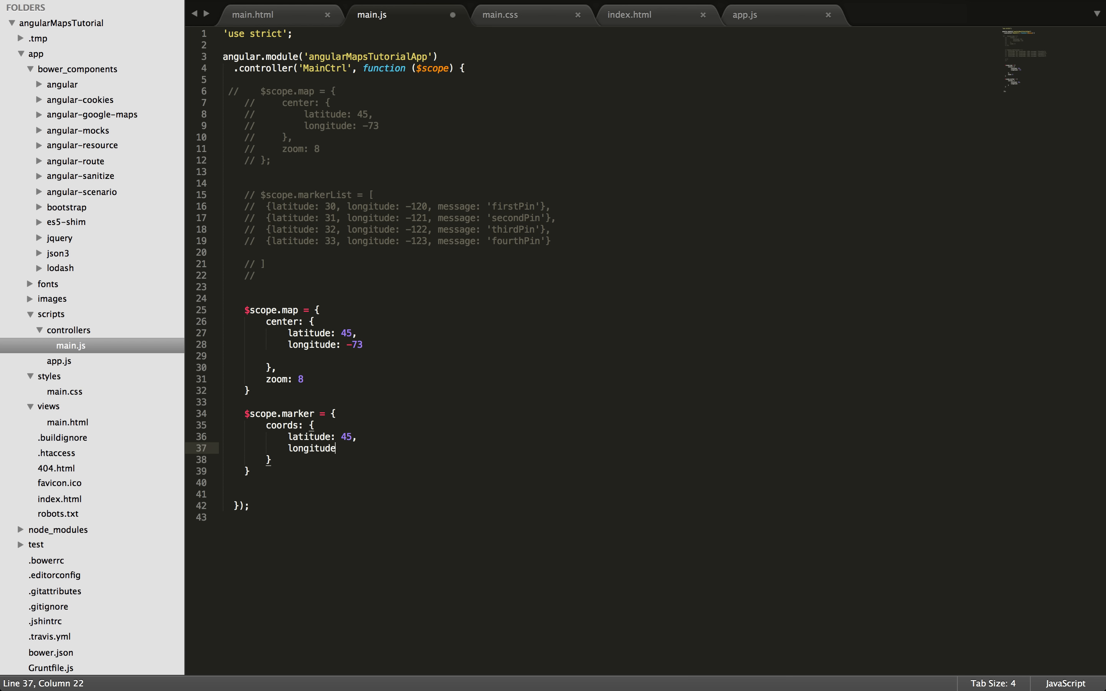
pyautogui.write(': -7')
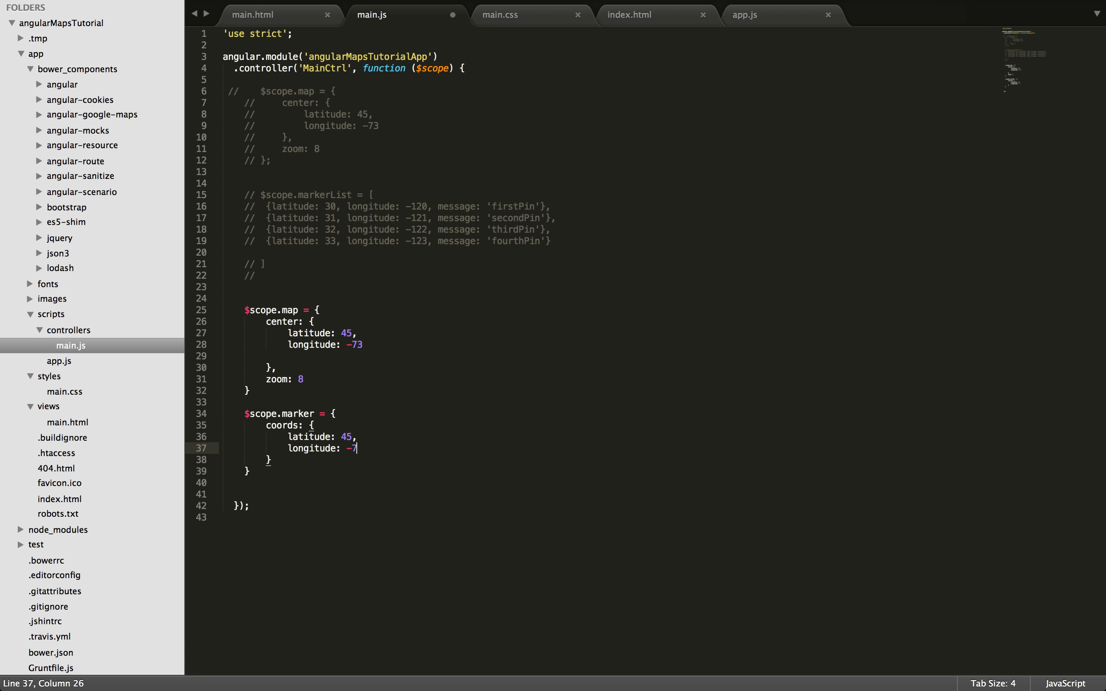
pyautogui.write('3')
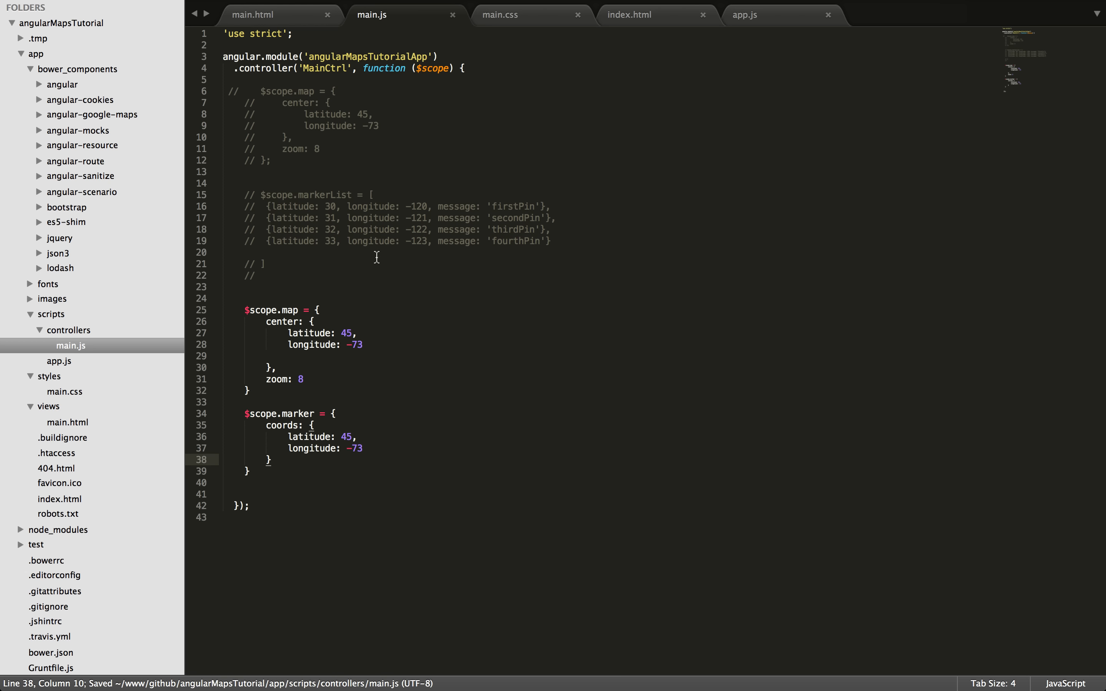
pyautogui.click(252, 14)
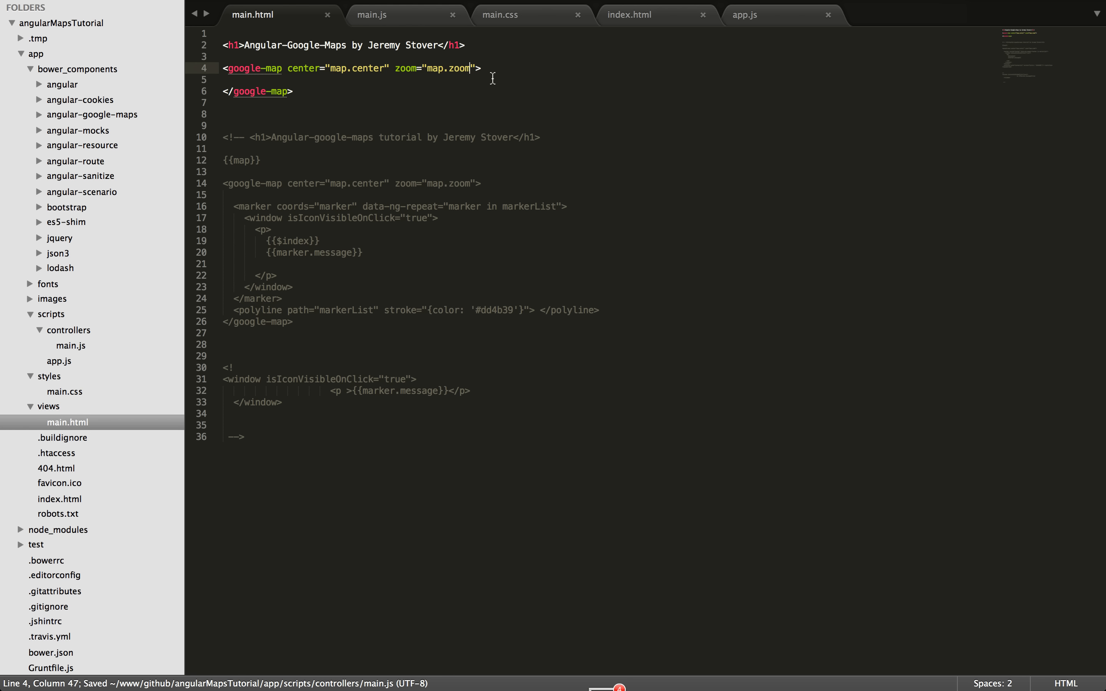
# Step: Add a <marker coords="marker.coords"> element inside google-map, checking $scope.marker in main.js
pyautogui.press('Enter')
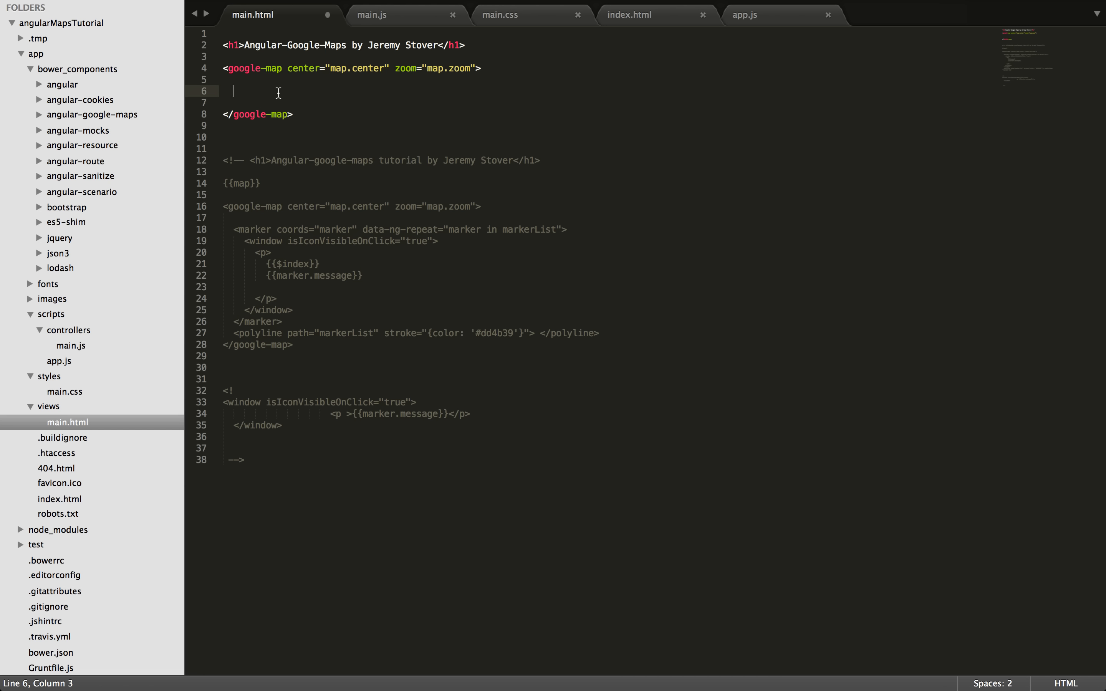
pyautogui.write('<marc')
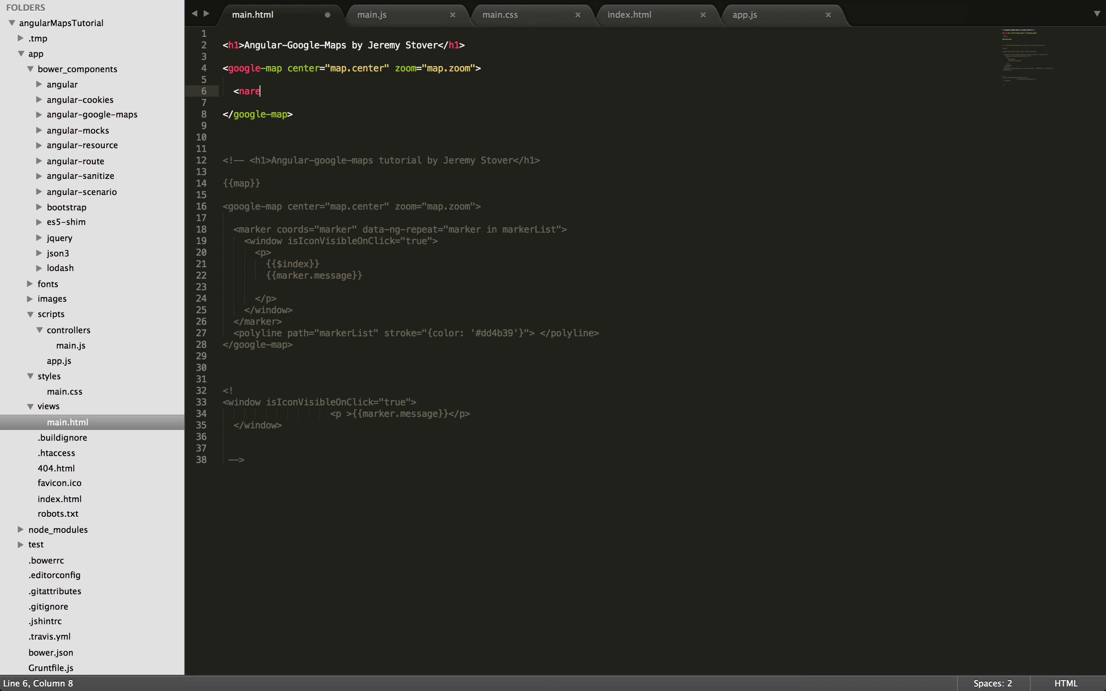
pyautogui.write('ker > </marker>')
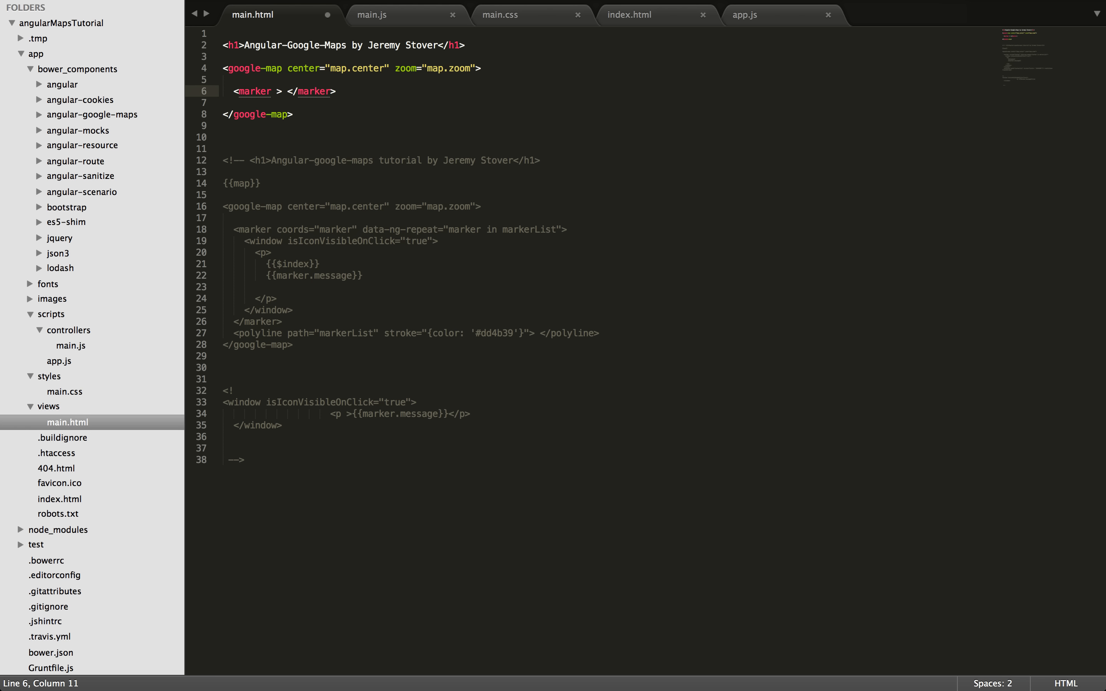
pyautogui.write('coords=""')
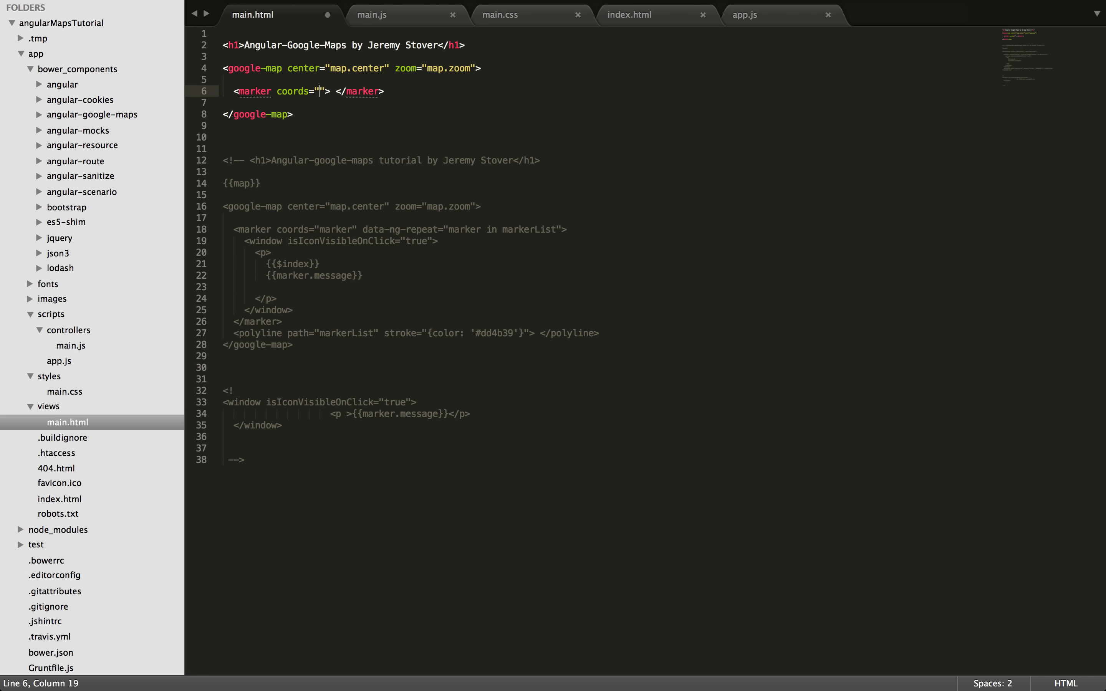
pyautogui.write('marker.co')
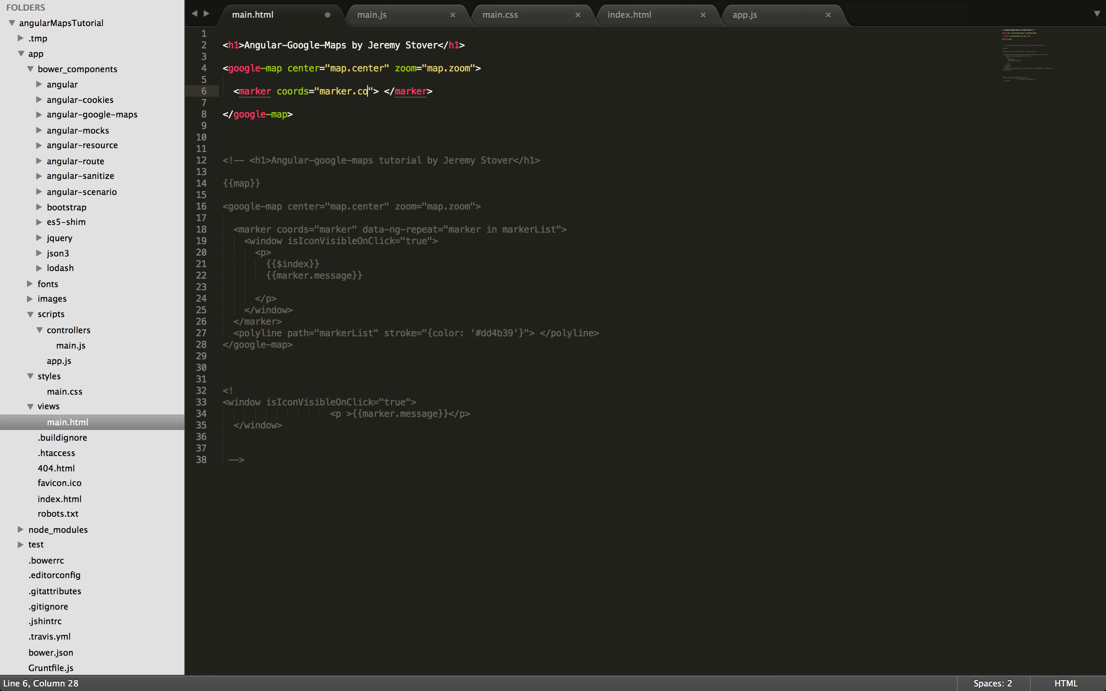
pyautogui.click(372, 13)
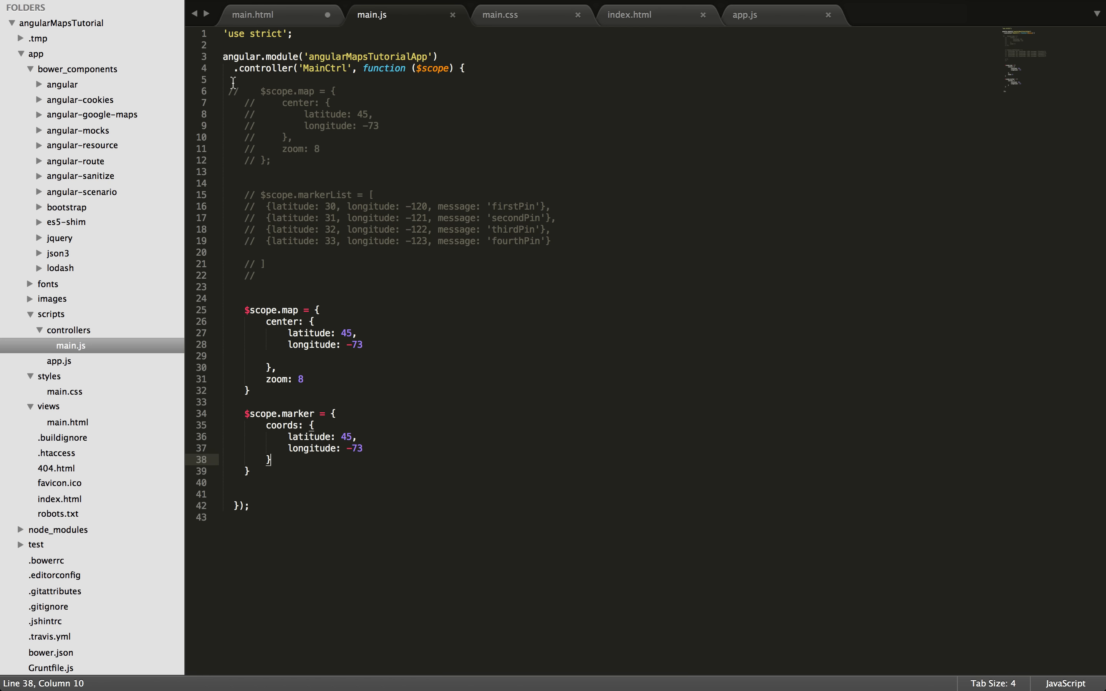
pyautogui.click(251, 14)
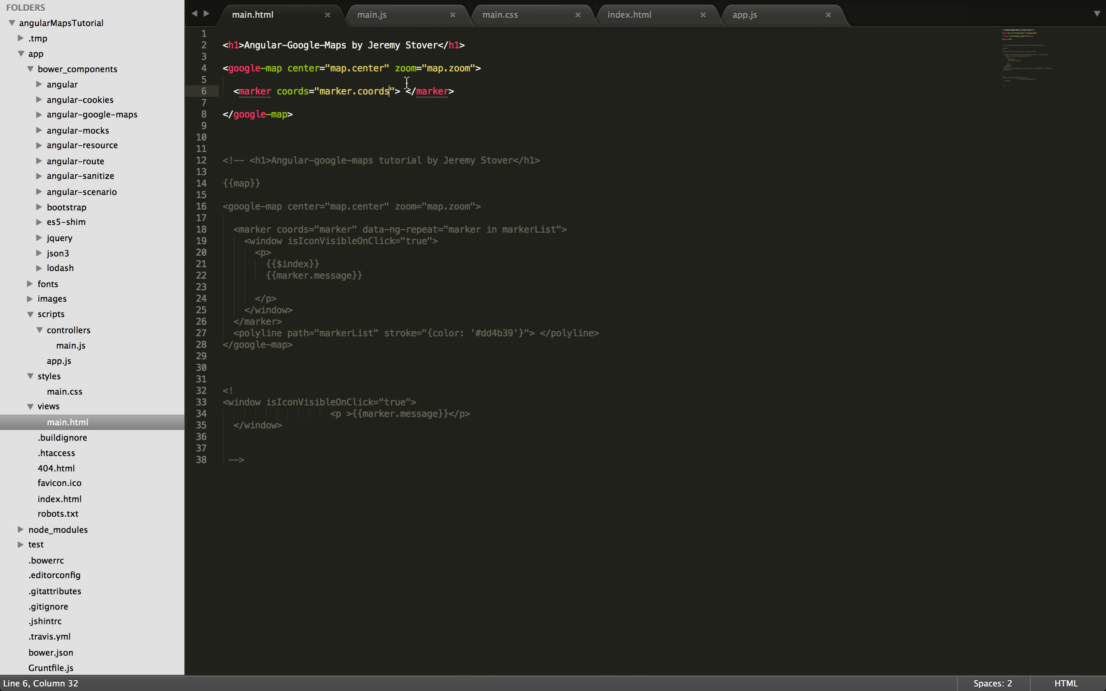
# Step: Try map.center as the coords value, recheck the controller, and remove the unfinished markers tag
pyautogui.doubleClick(353, 91)
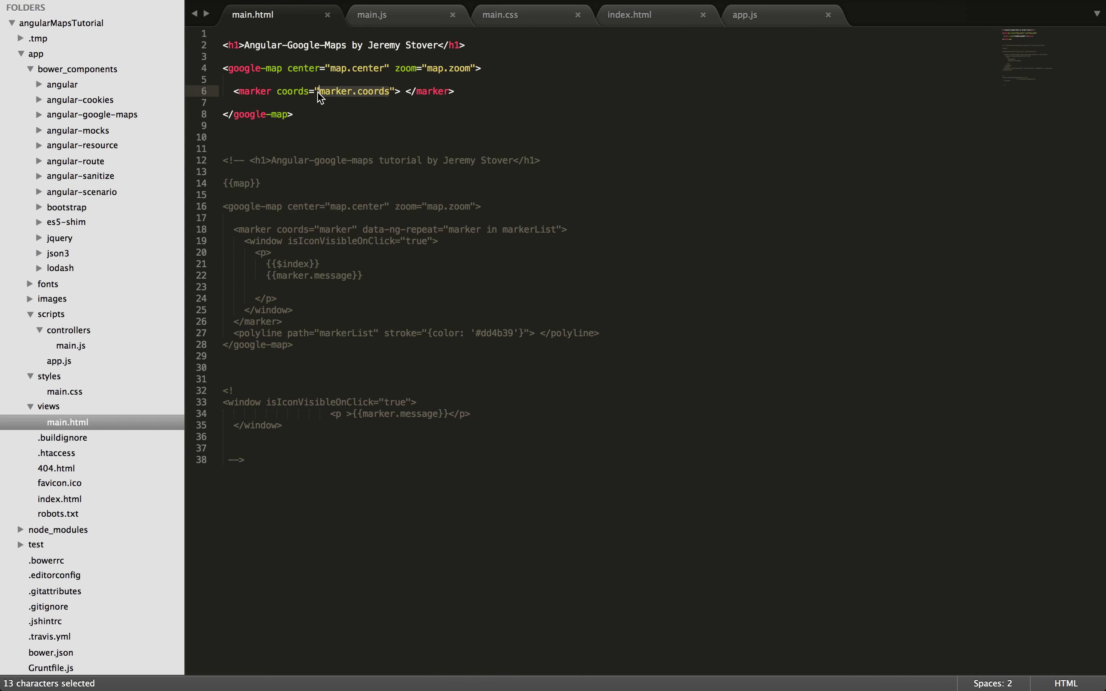
pyautogui.write('map.center')
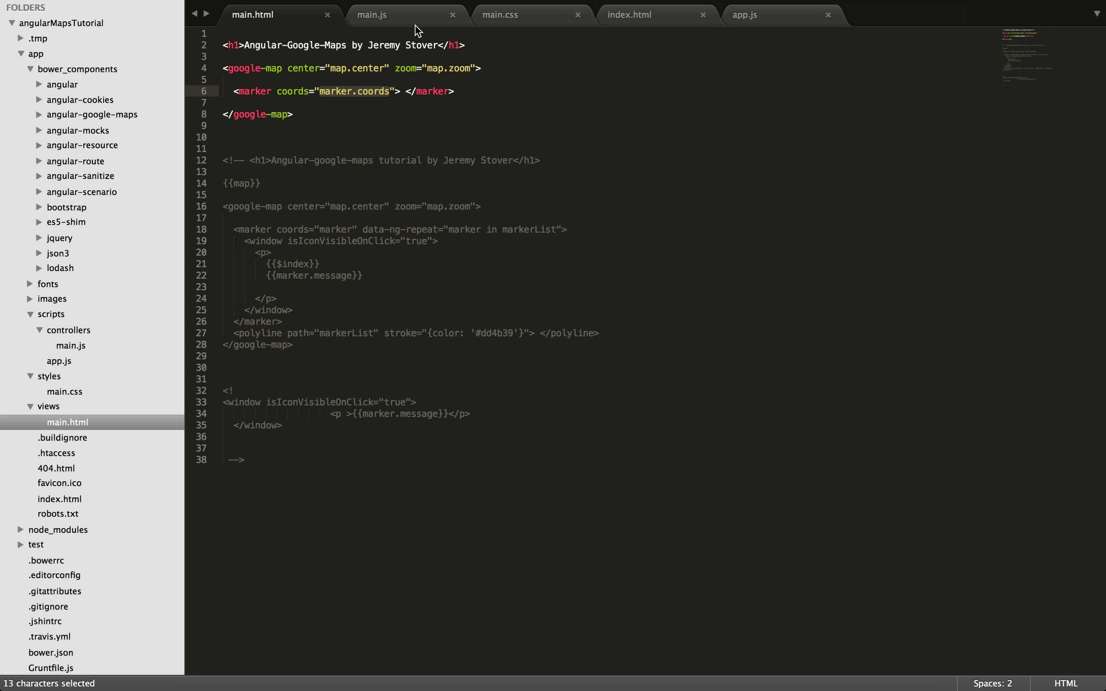
pyautogui.click(369, 14)
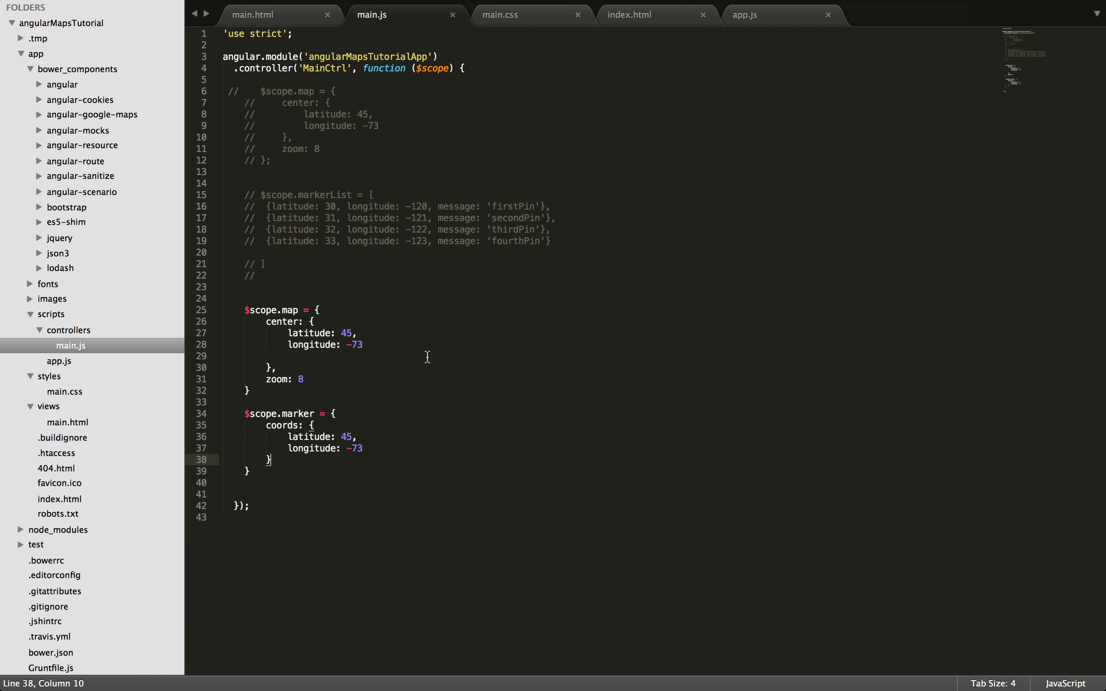
pyautogui.moveTo(429, 359)
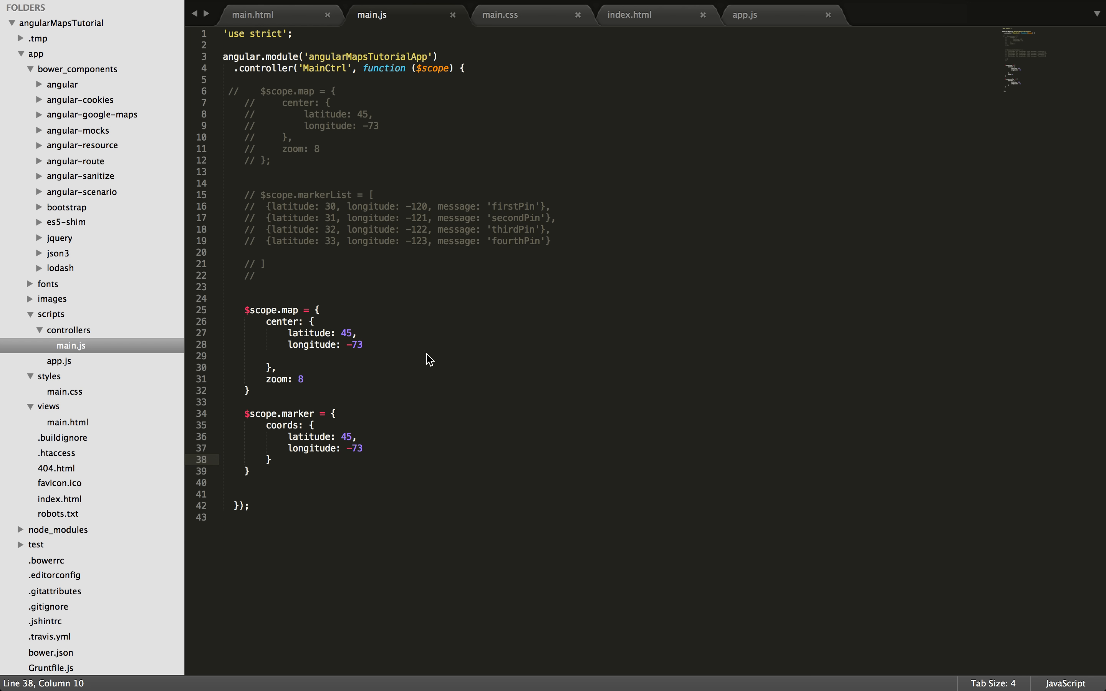
pyautogui.click(255, 13)
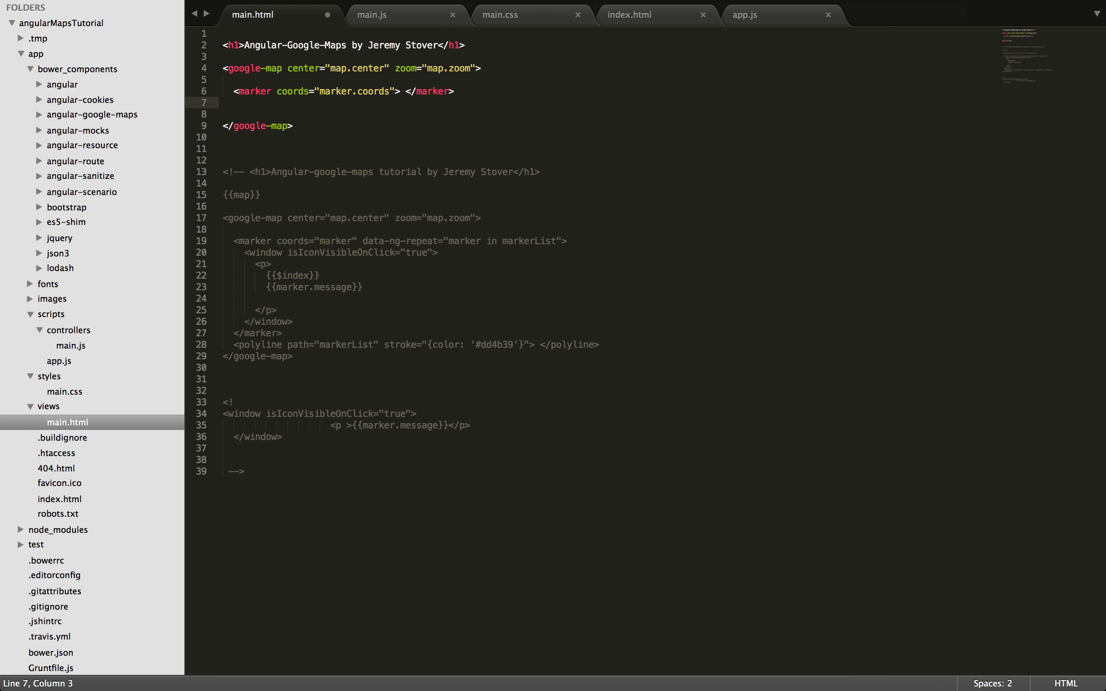
pyautogui.write('markers> </markers>')
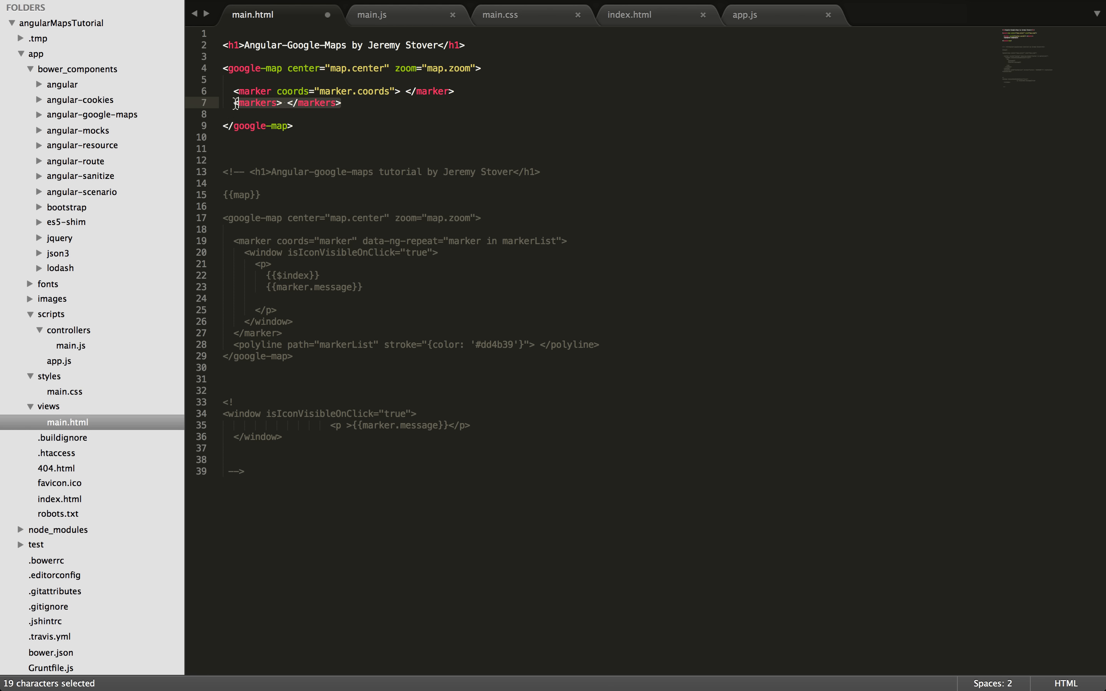
pyautogui.press('Delete')
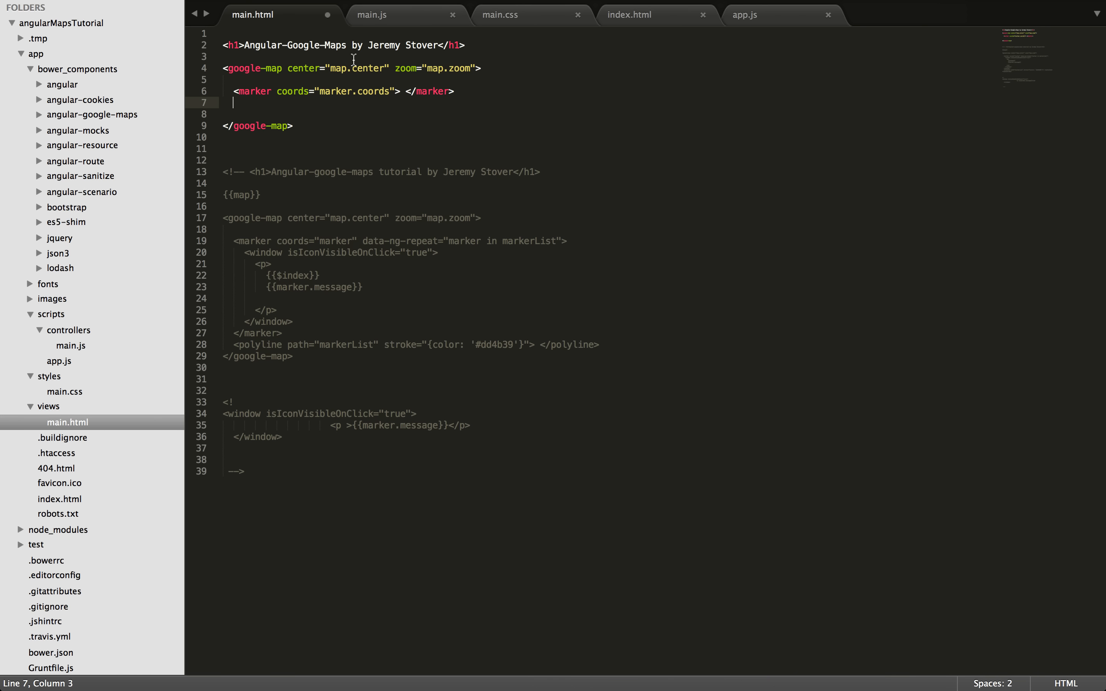
# Step: Declare $scope.markerList in main.js as an array of pasted coordinate objects
pyautogui.click(372, 14)
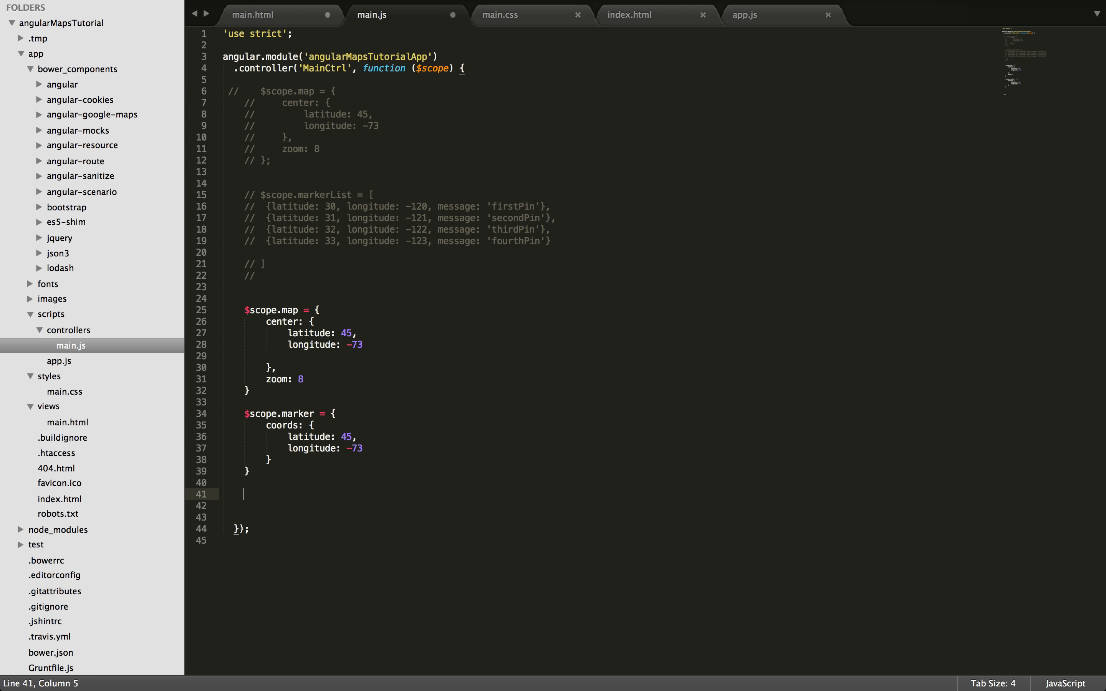
pyautogui.write('$scope.')
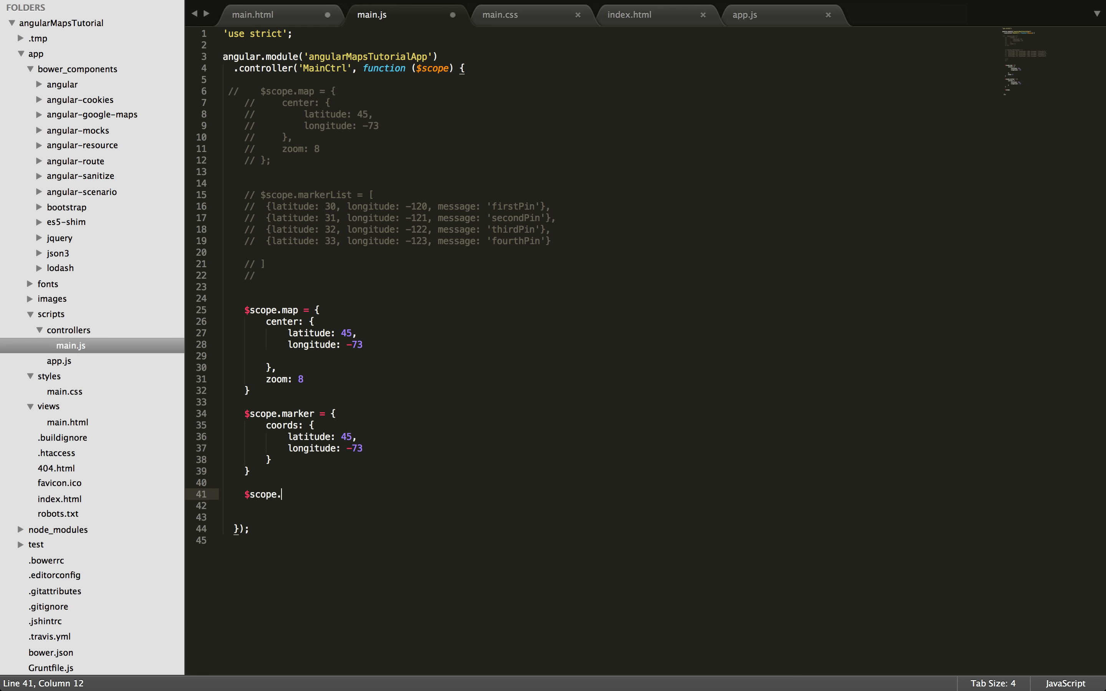
pyautogui.write('markerList')
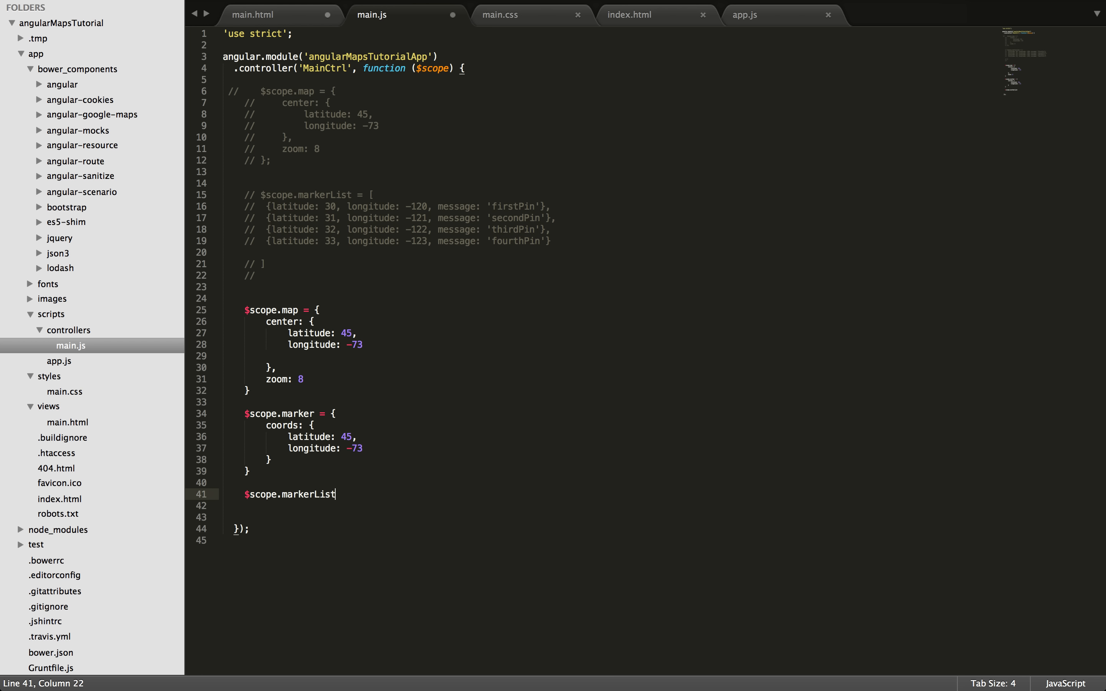
pyautogui.write('= {')
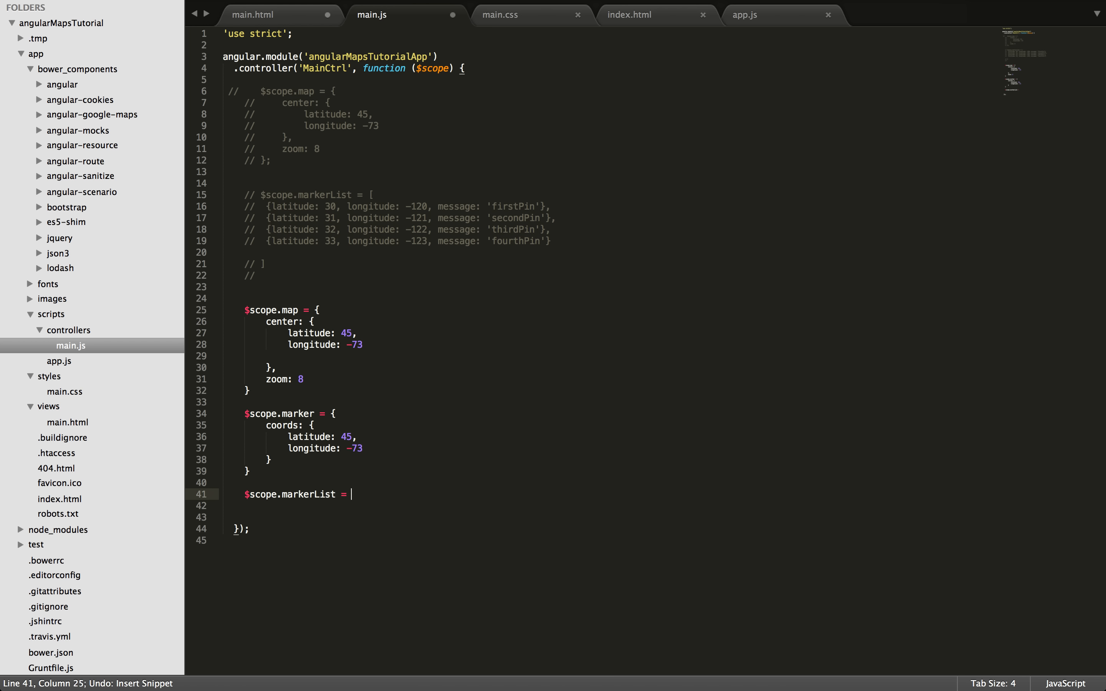
pyautogui.write('[')
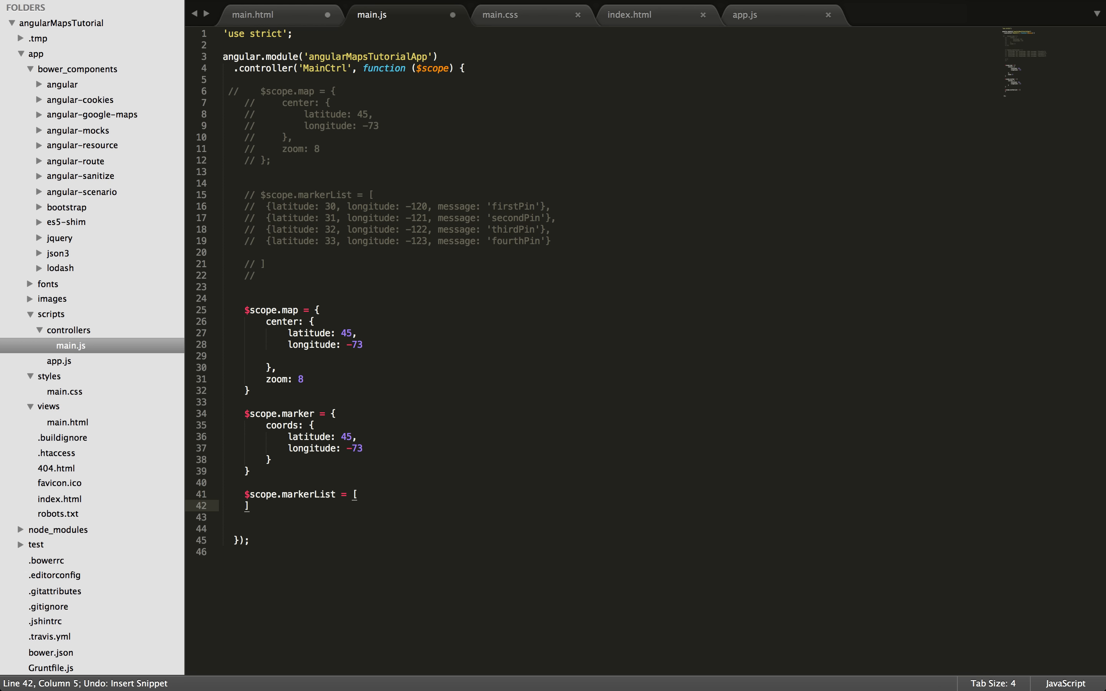
pyautogui.write('{}')
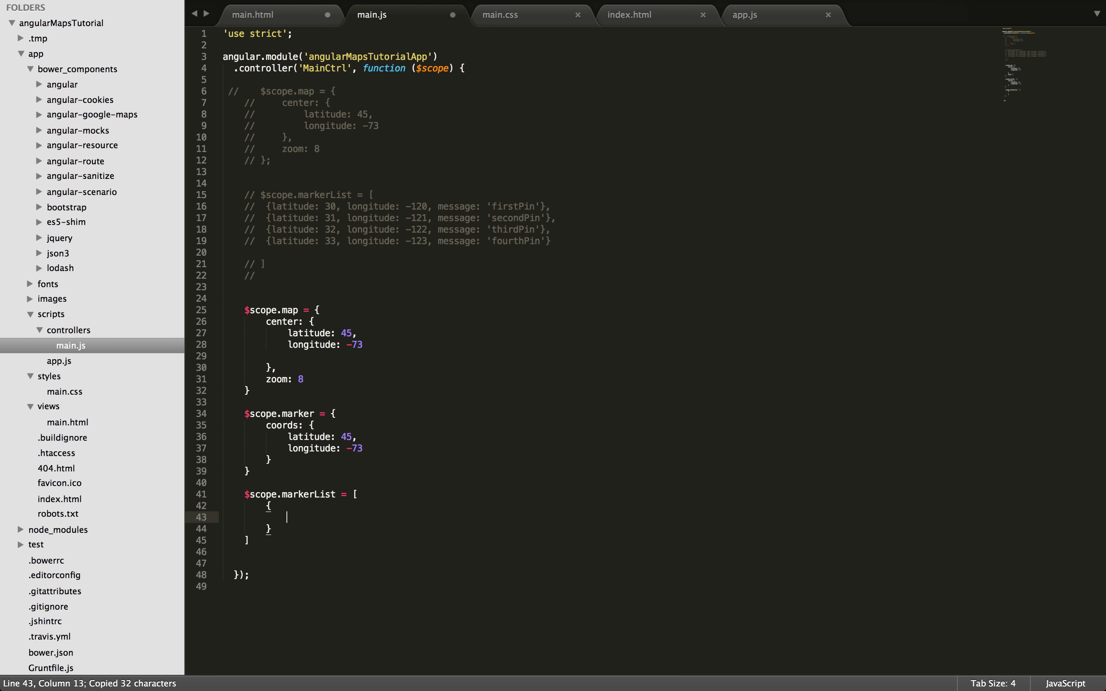
pyautogui.press('cmd+v')
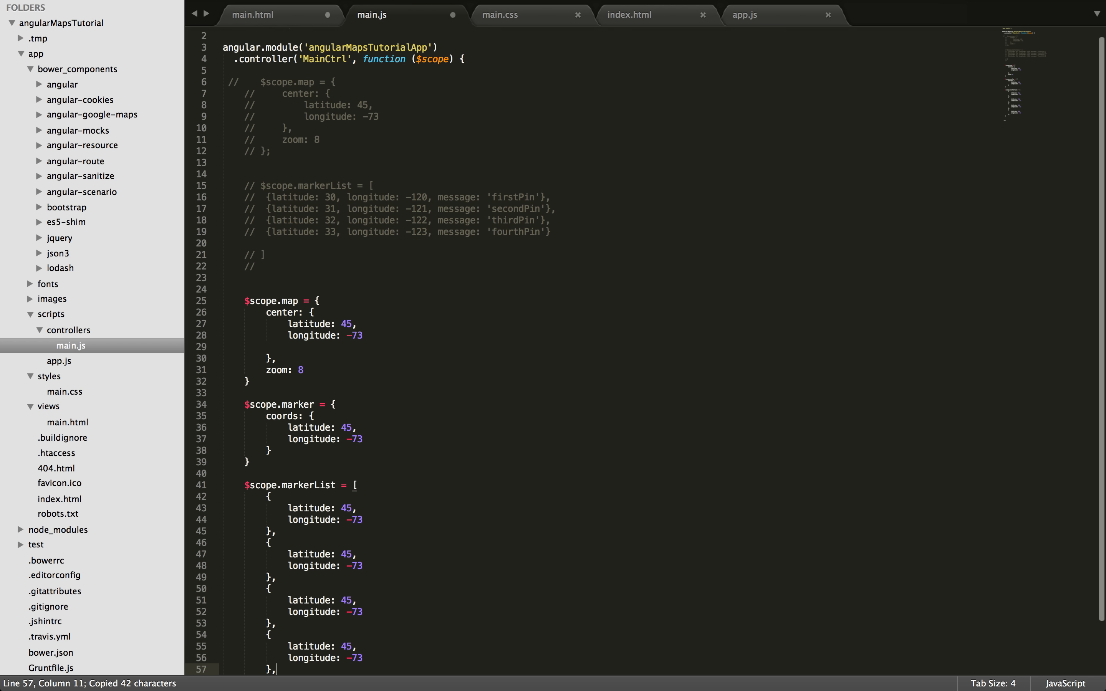
# Step: Edit the five entries to latitudes 45–49 and longitudes -74 to -78, then return to main.html
pyautogui.scroll(-3)
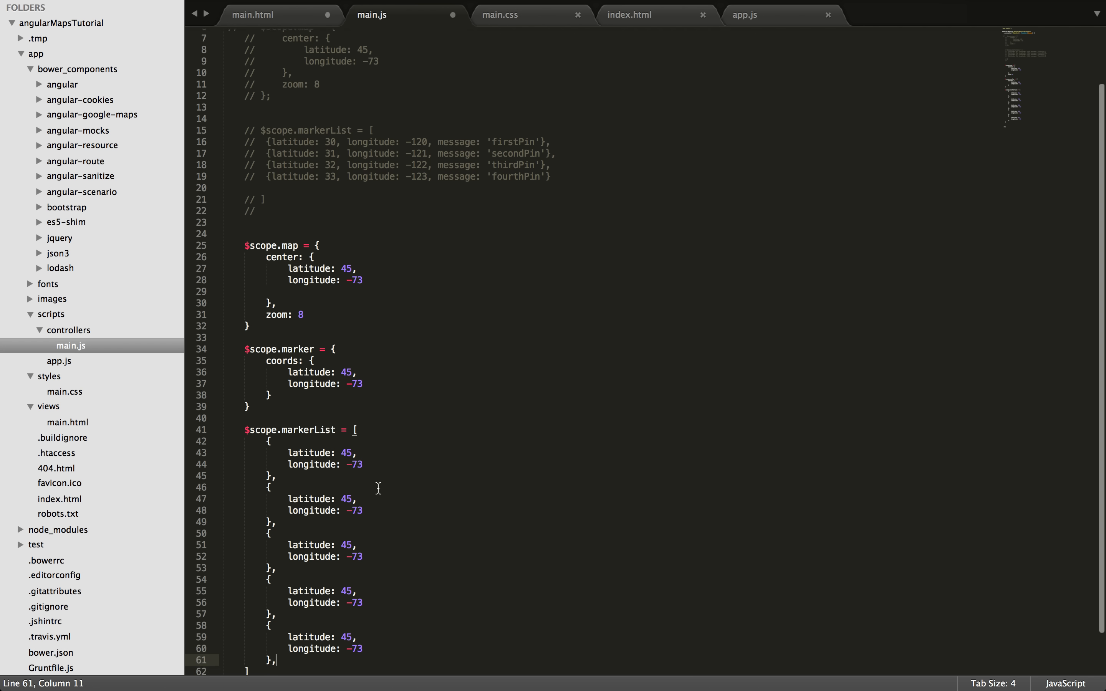
pyautogui.scroll(-3)
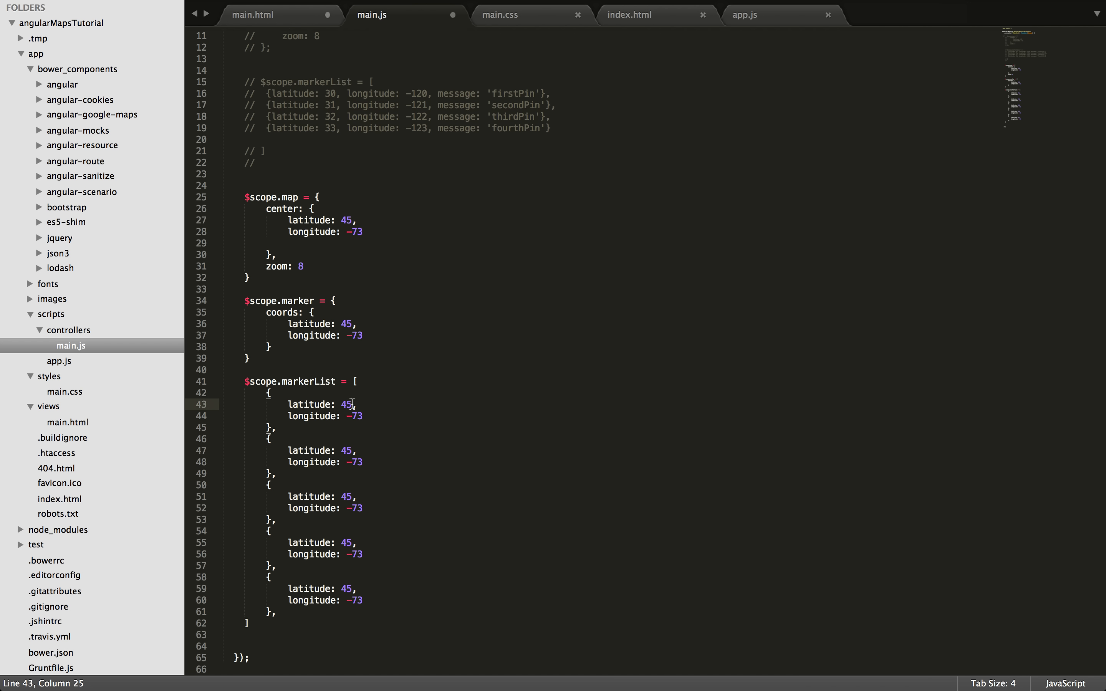
pyautogui.click(355, 451)
pyautogui.write('6')
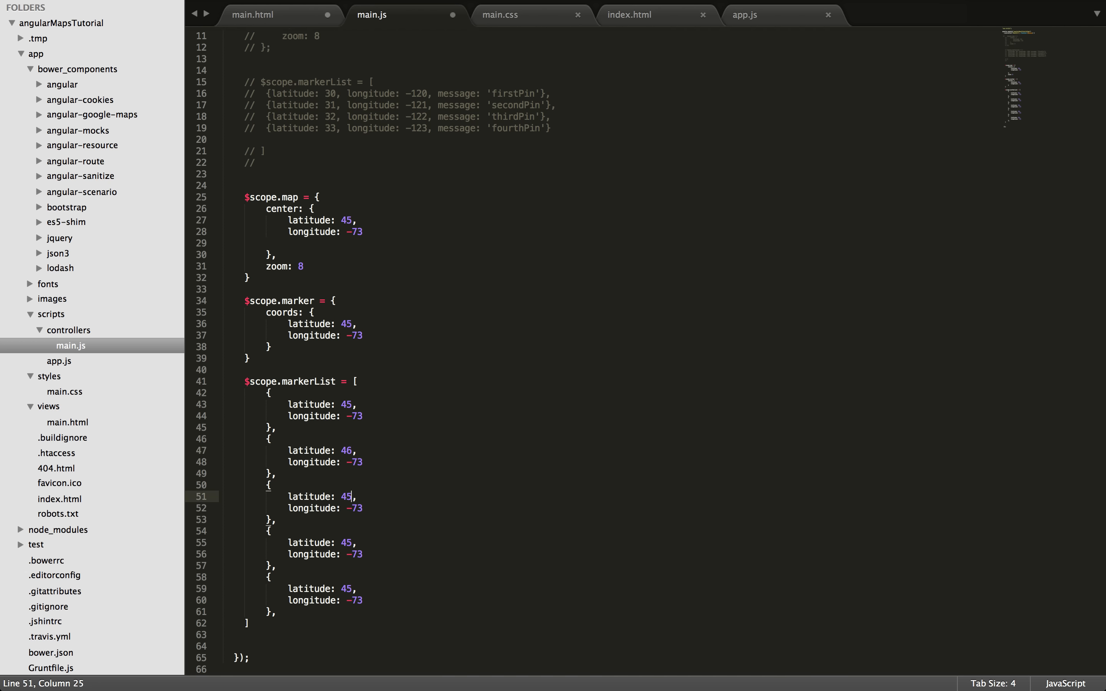
pyautogui.write('47')
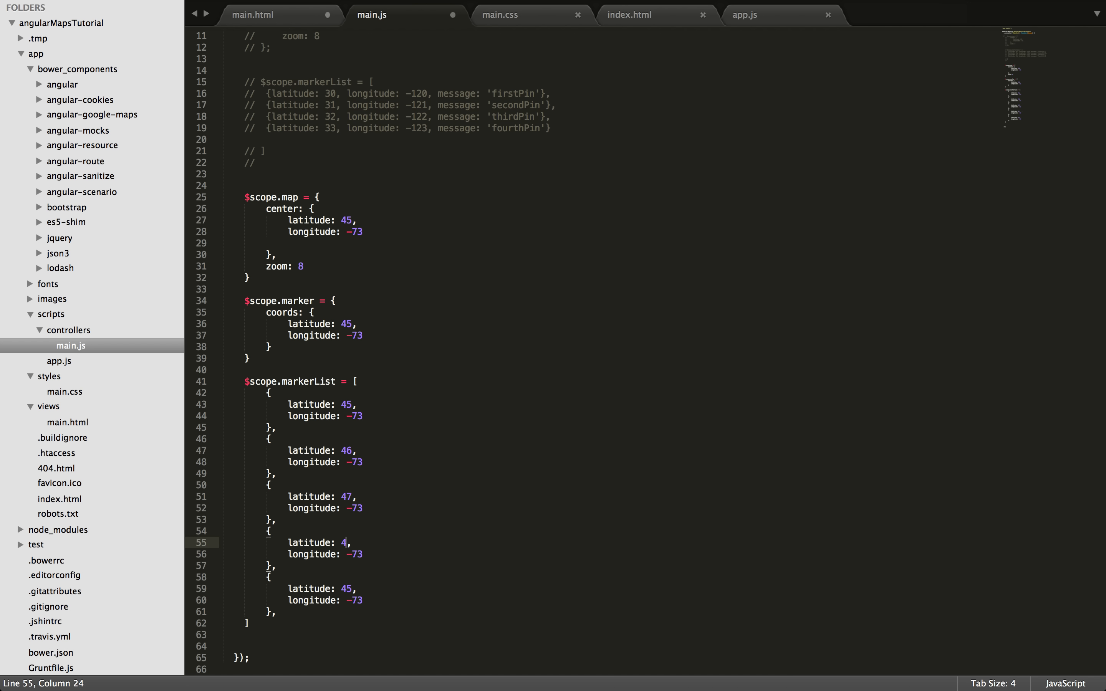
pyautogui.write('8')
pyautogui.click(321, 588)
pyautogui.write('9')
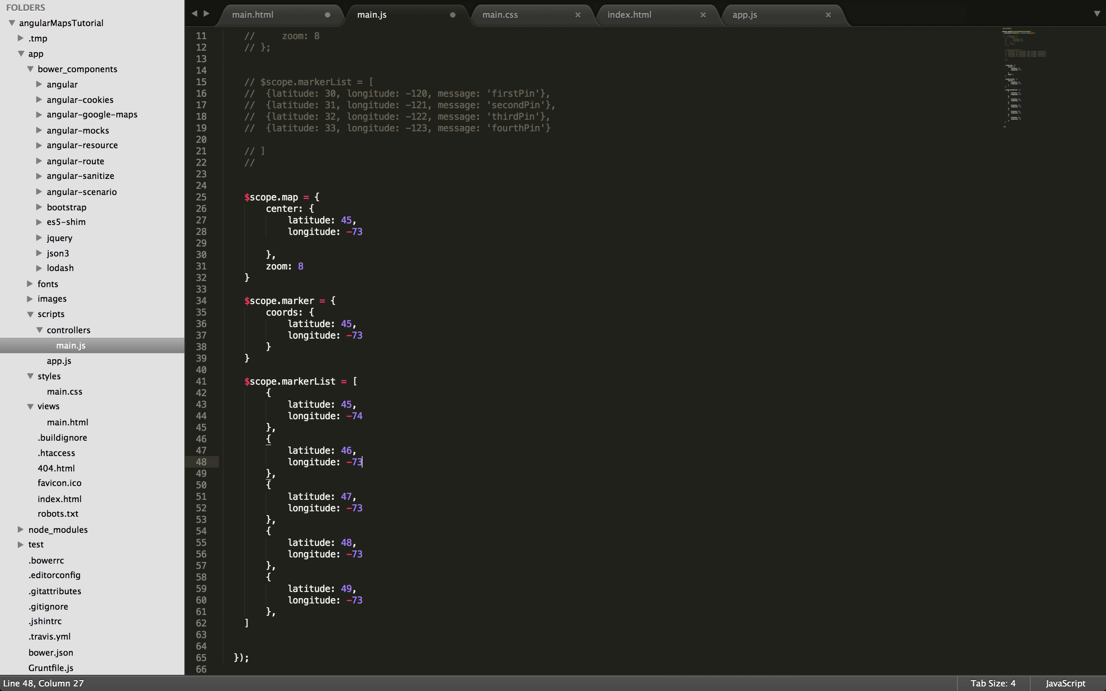
pyautogui.write('-75')
pyautogui.click(326, 508)
pyautogui.write('6')
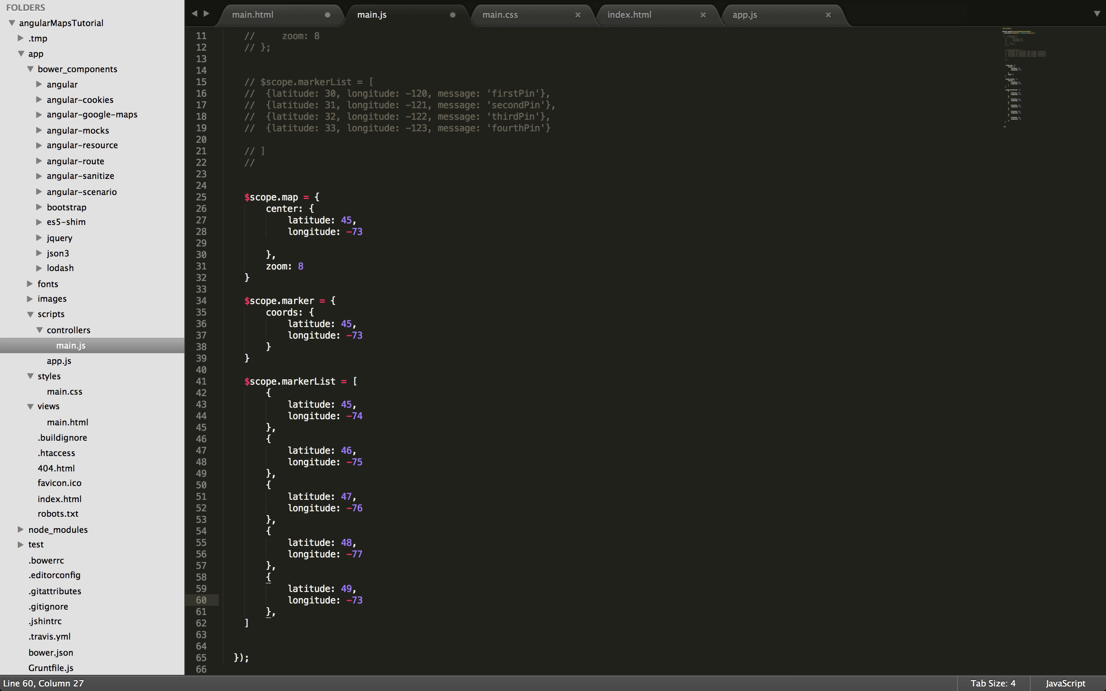
pyautogui.write('8')
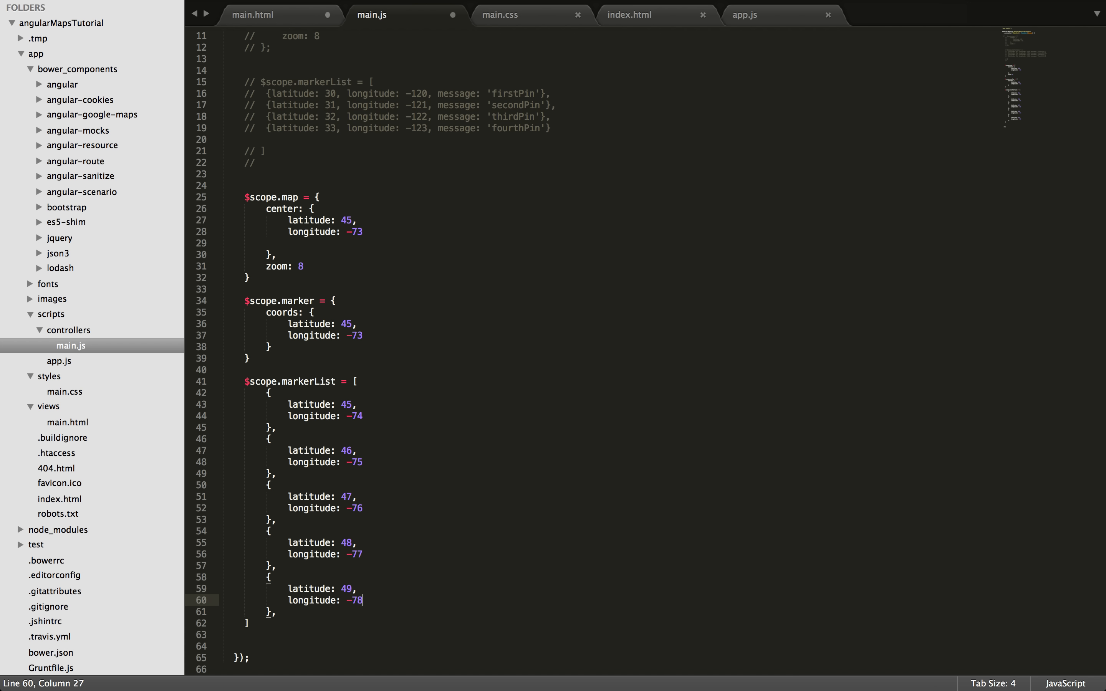
pyautogui.click(252, 14)
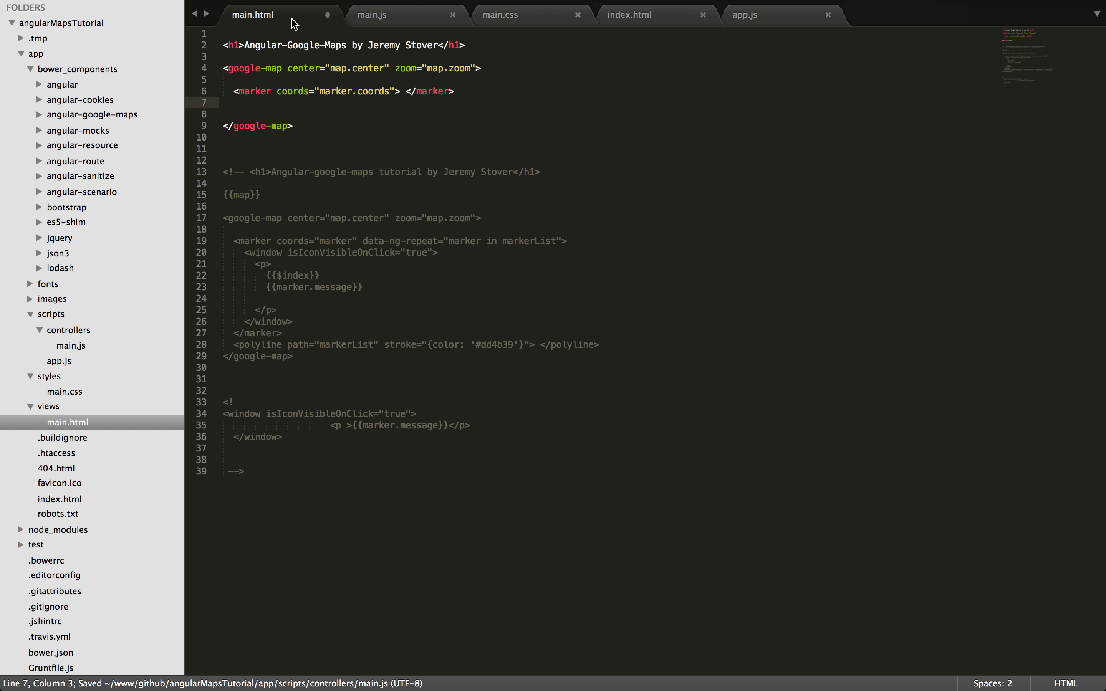
pyautogui.moveTo(368, 116)
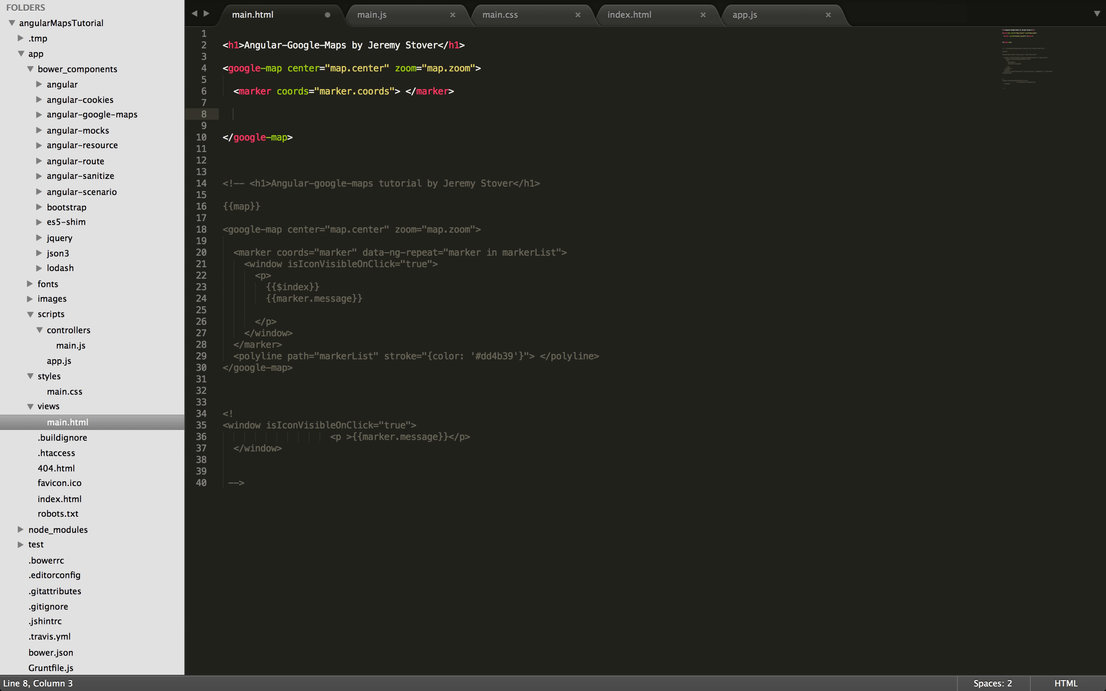
# Step: Add a marker with data-ng-repeat="marker in markerList" and coords="marker", glancing at markerList in main.js
pyautogui.write('<marker> </marker>')
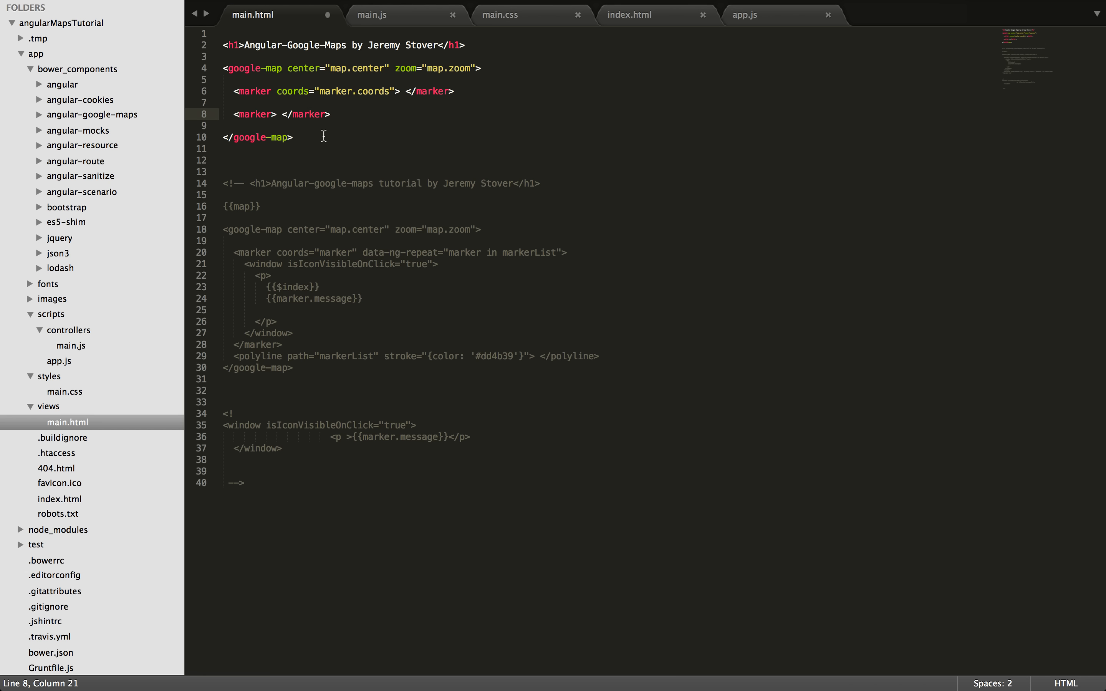
pyautogui.write('data-ng-repe')
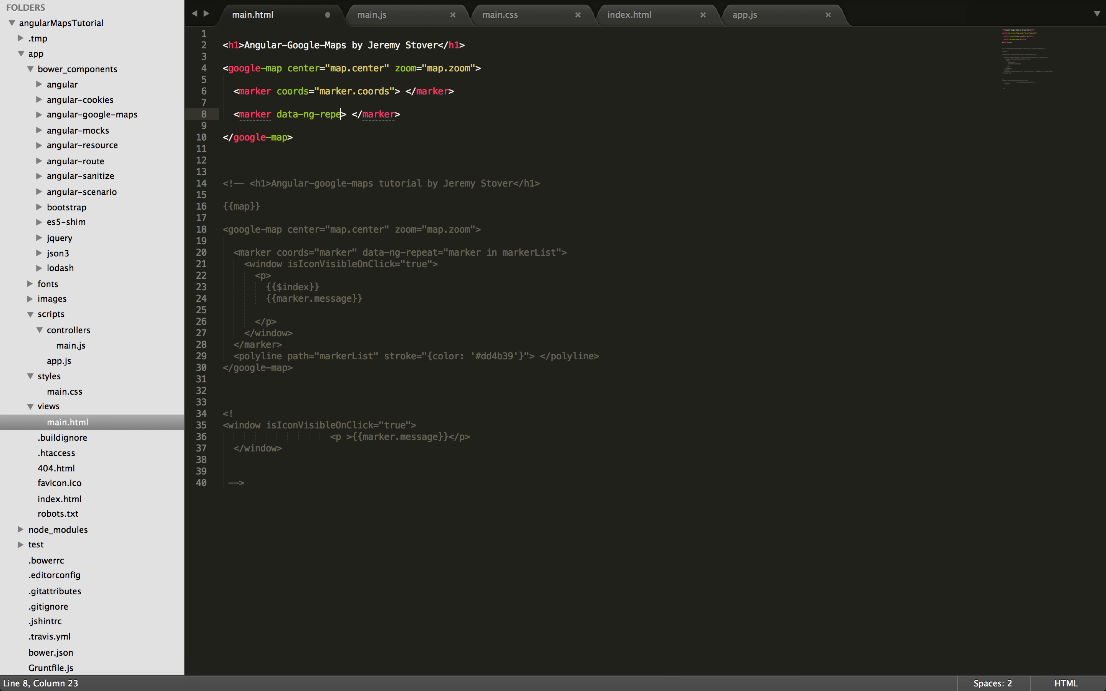
pyautogui.write('at=" "')
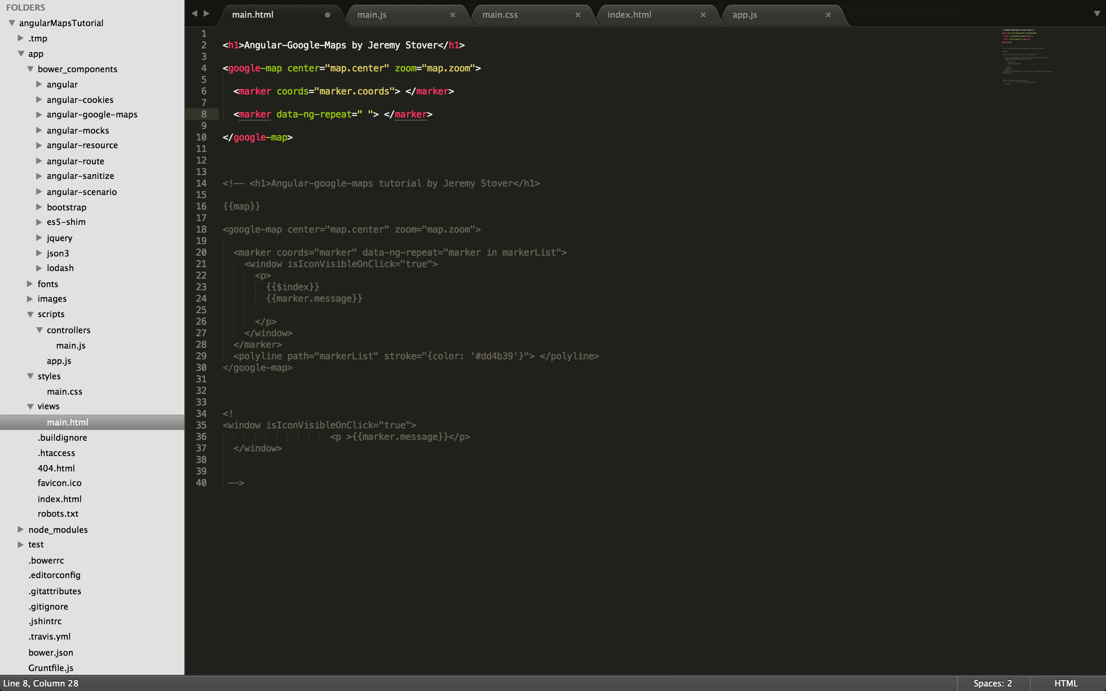
pyautogui.write('marker')
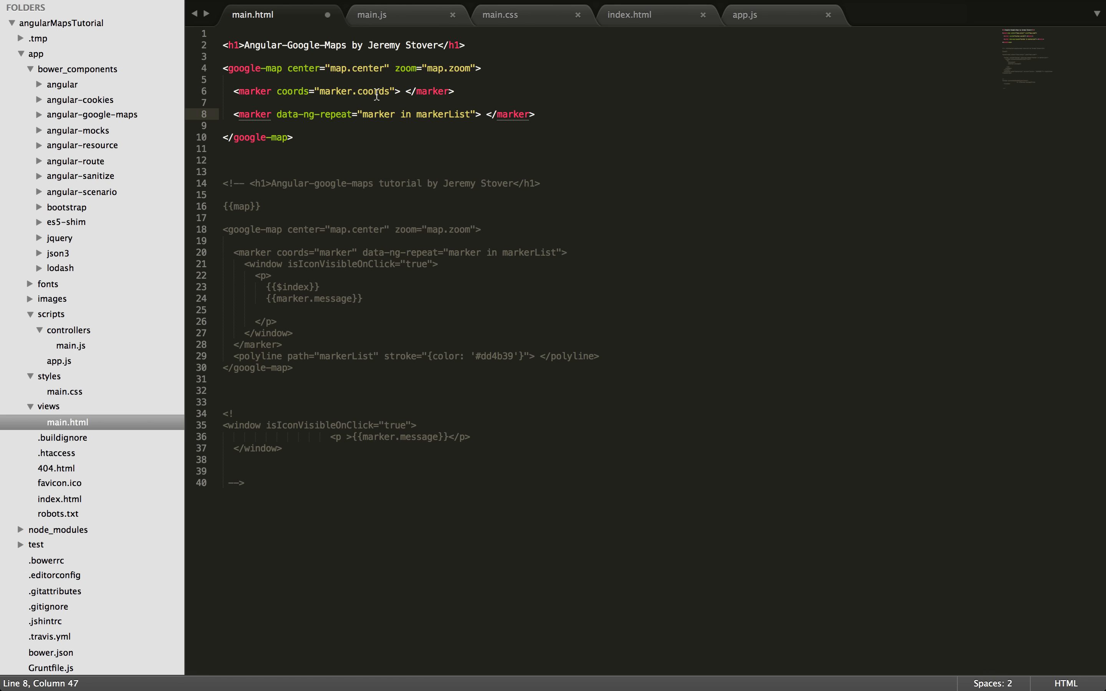
pyautogui.write('coor')
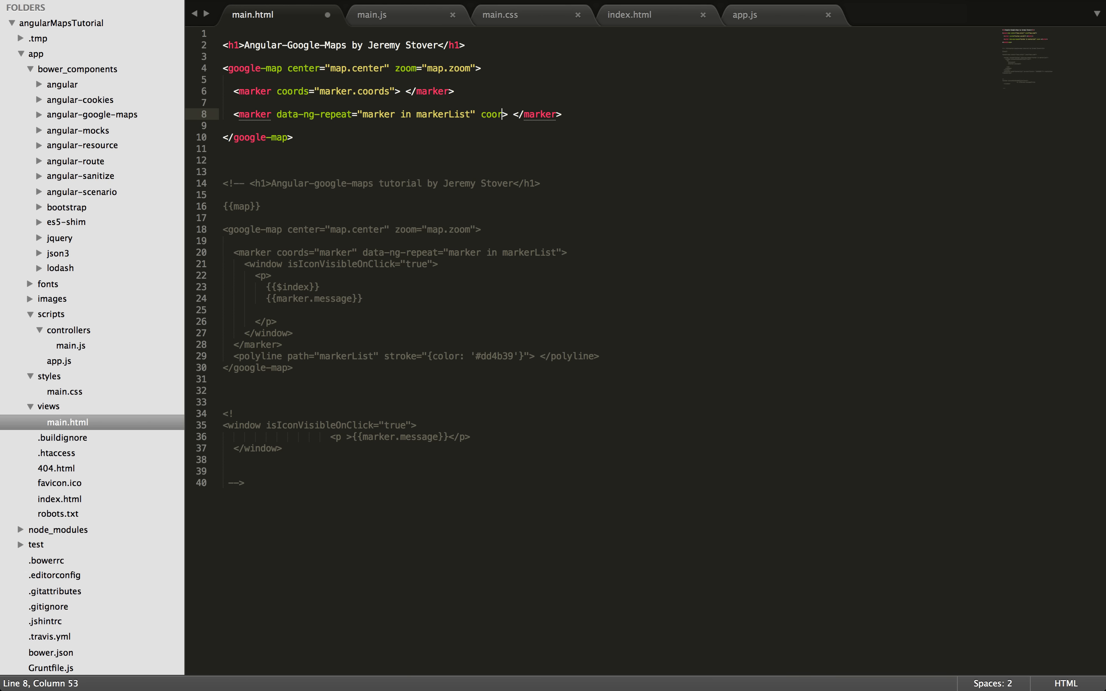
pyautogui.write('ds="marker')
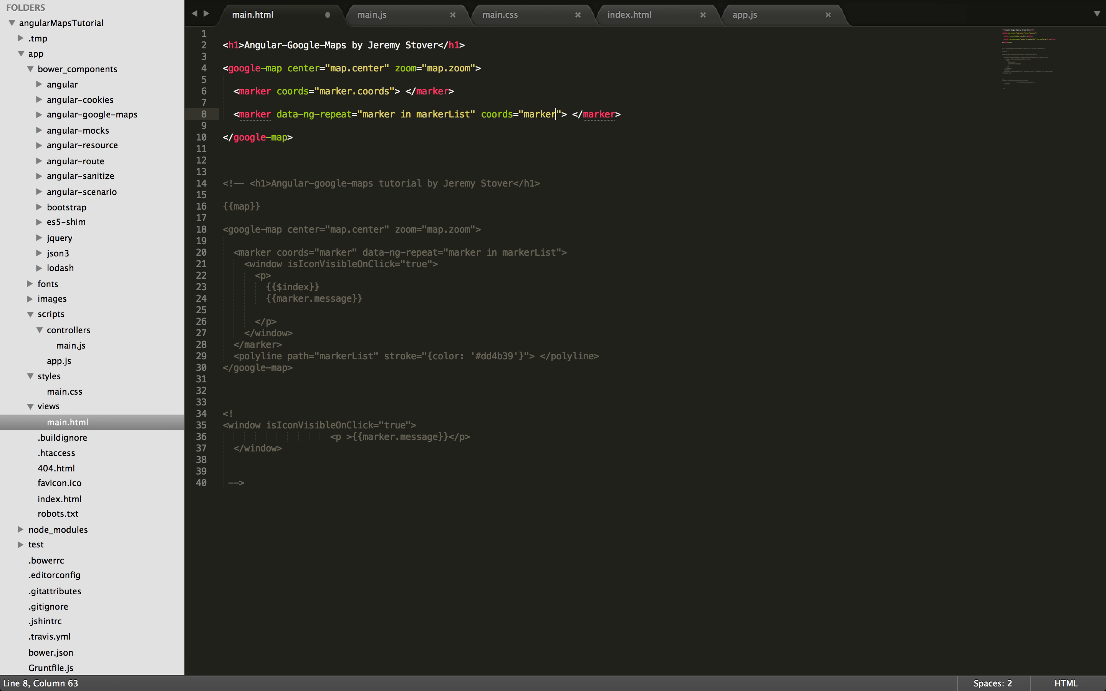
pyautogui.click(372, 14)
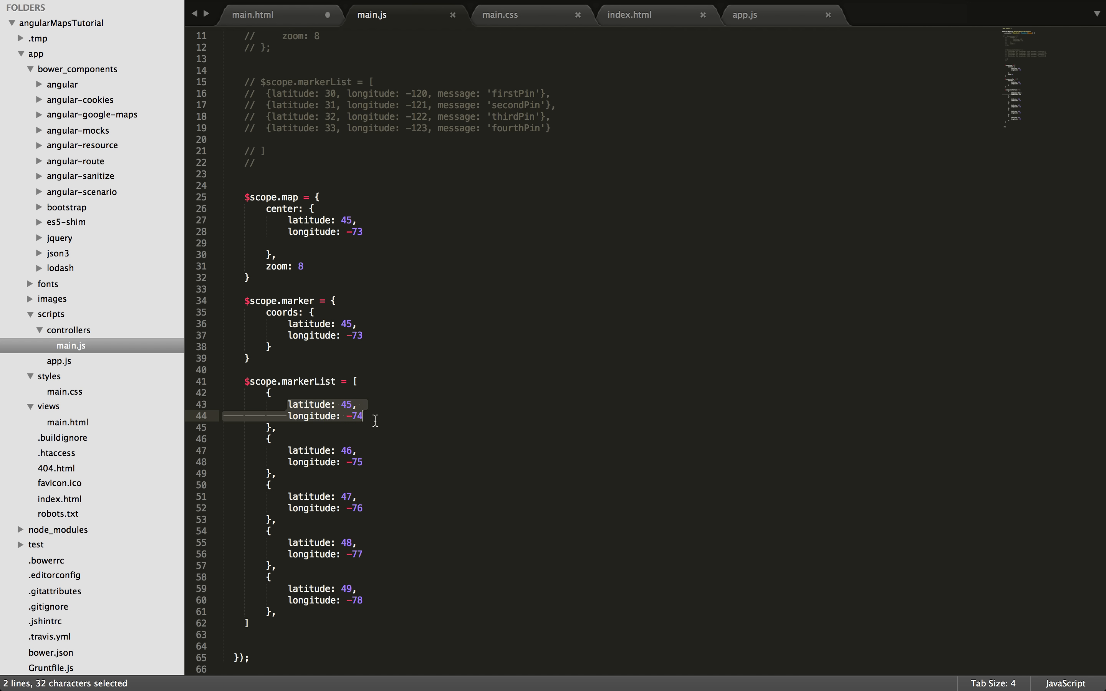
pyautogui.moveTo(366, 422)
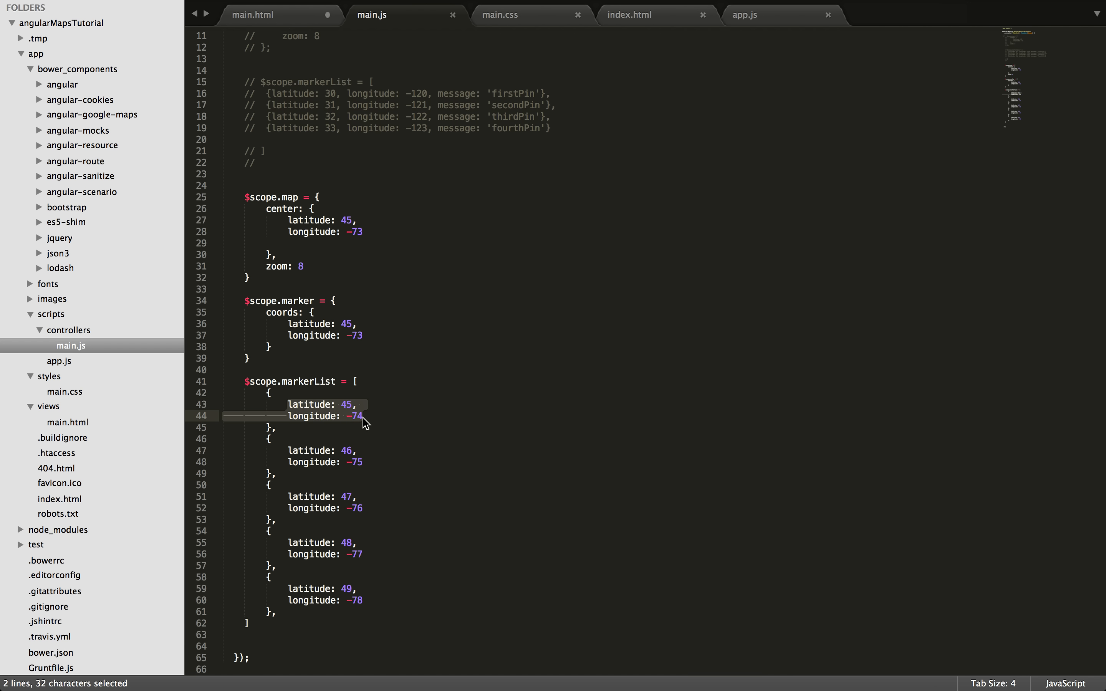
pyautogui.moveTo(288, 406)
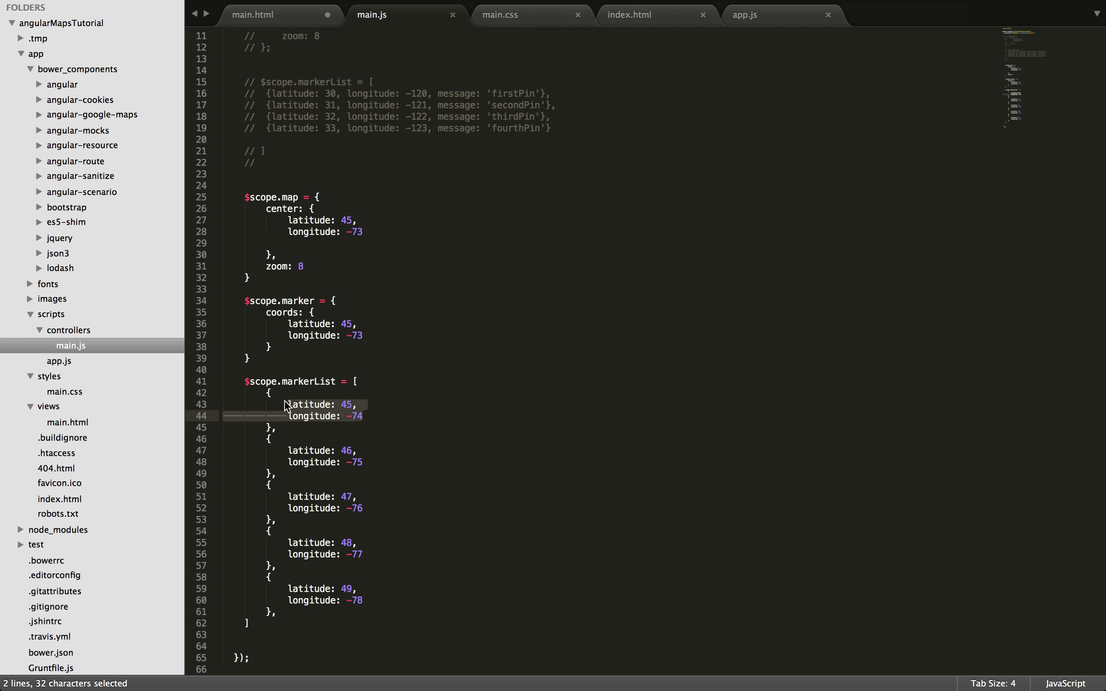
pyautogui.moveTo(305, 414)
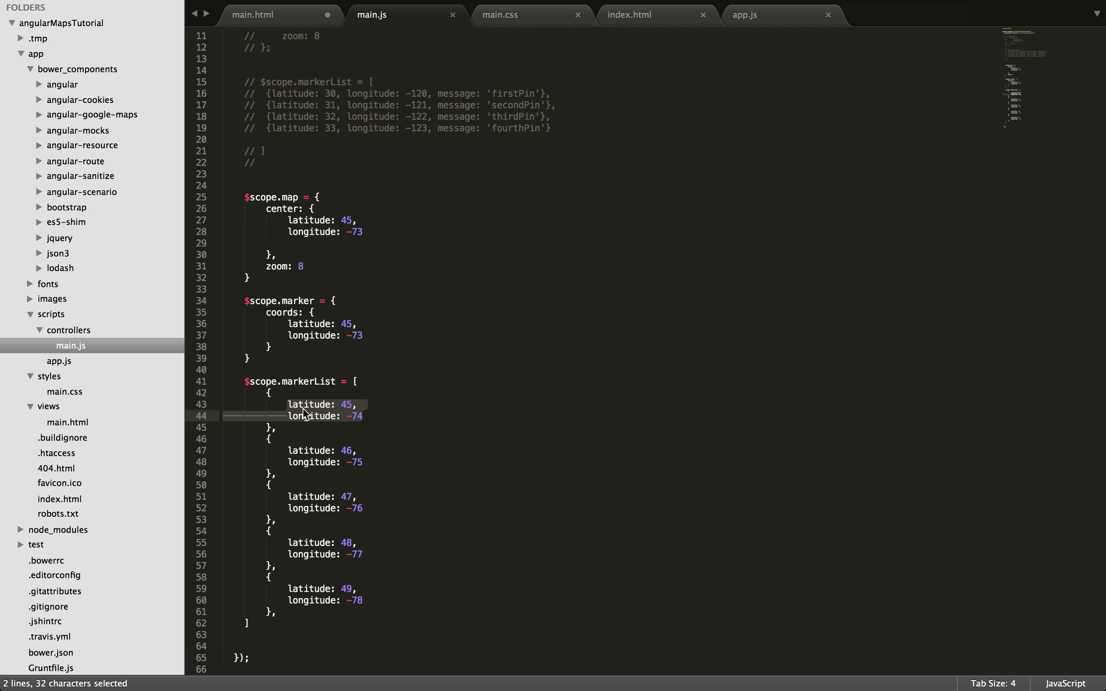
pyautogui.click(253, 14)
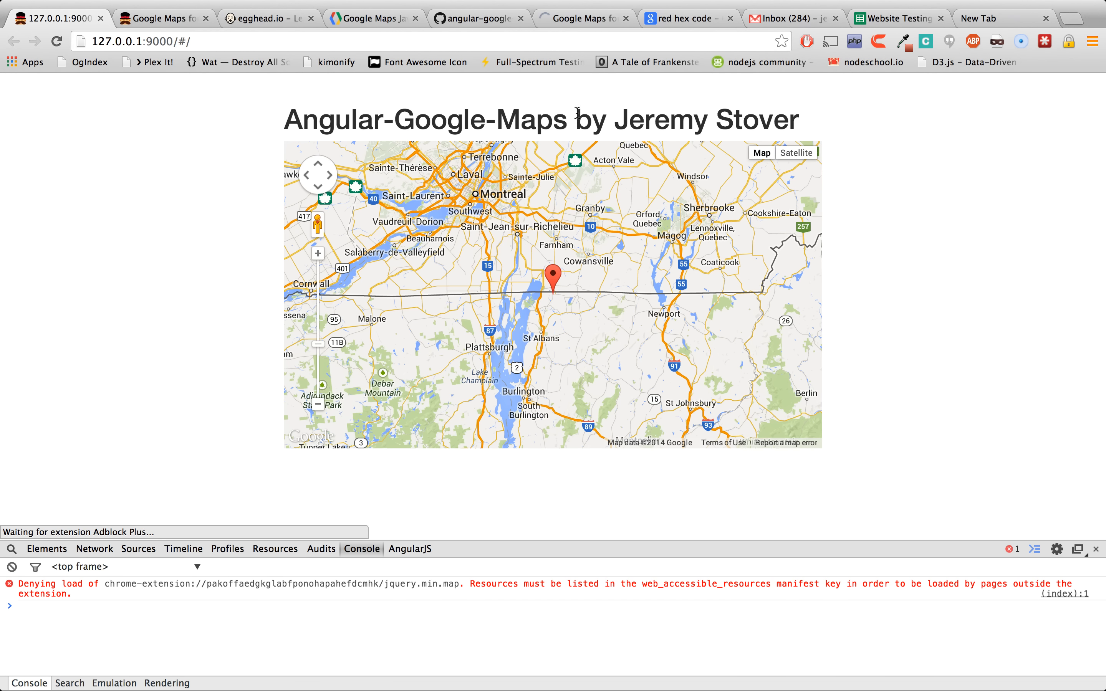
# Step: Reload 127.0.0.1:9000 so the six red pins from markerList appear on the map
pyautogui.click(412, 275)
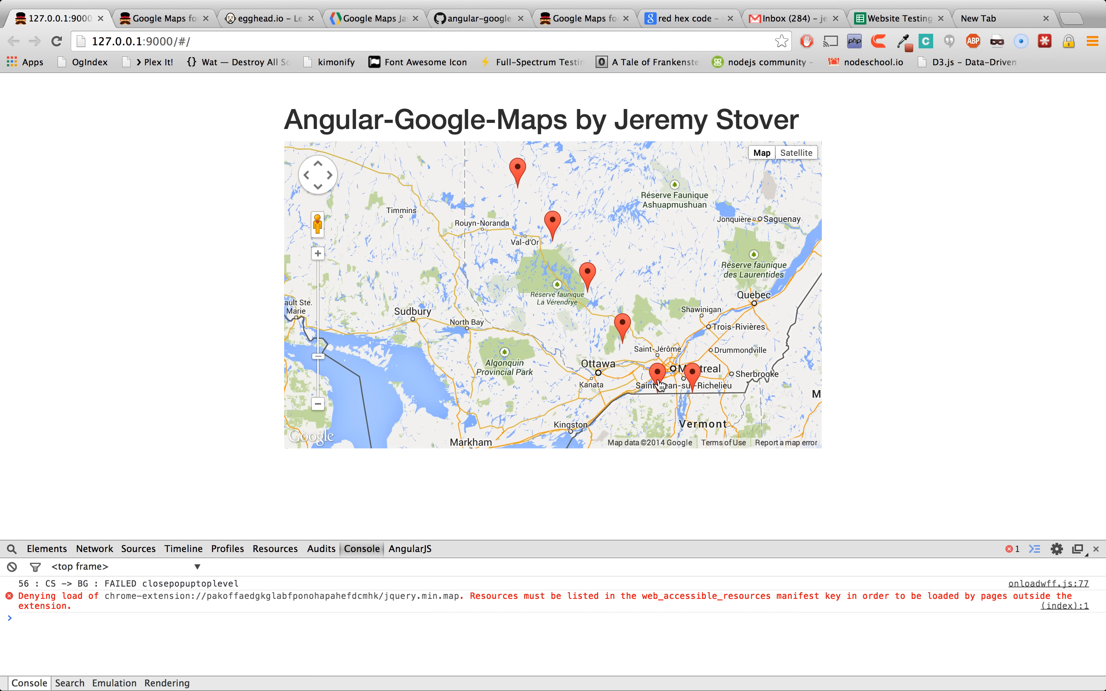
pyautogui.moveTo(607, 106)
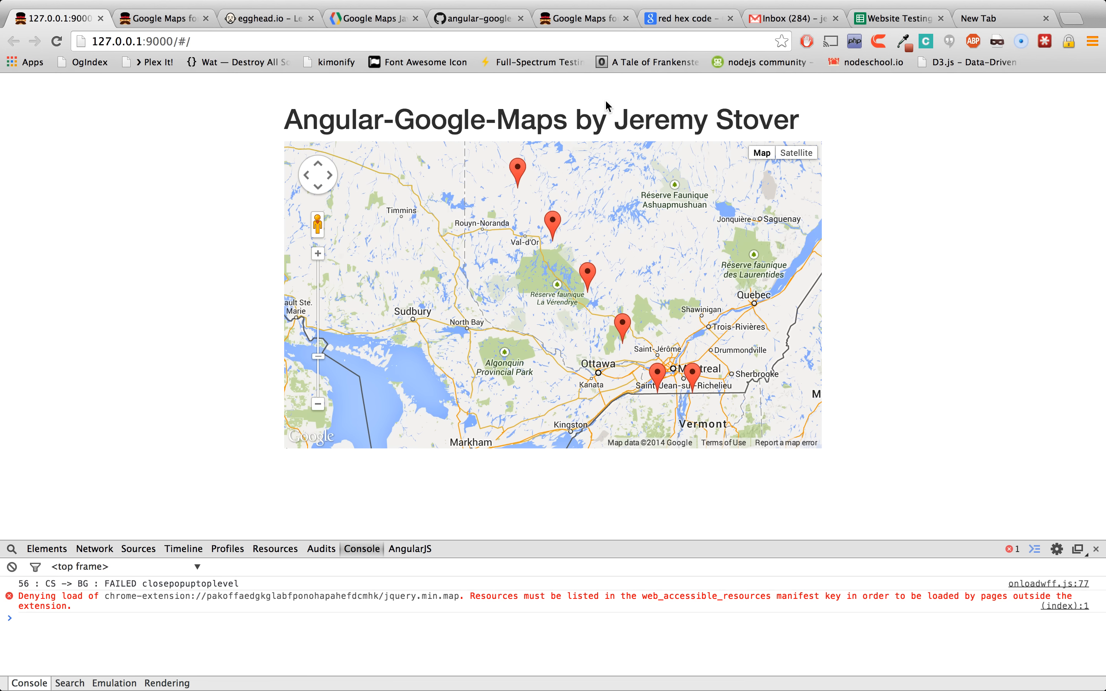
pyautogui.moveTo(618, 297)
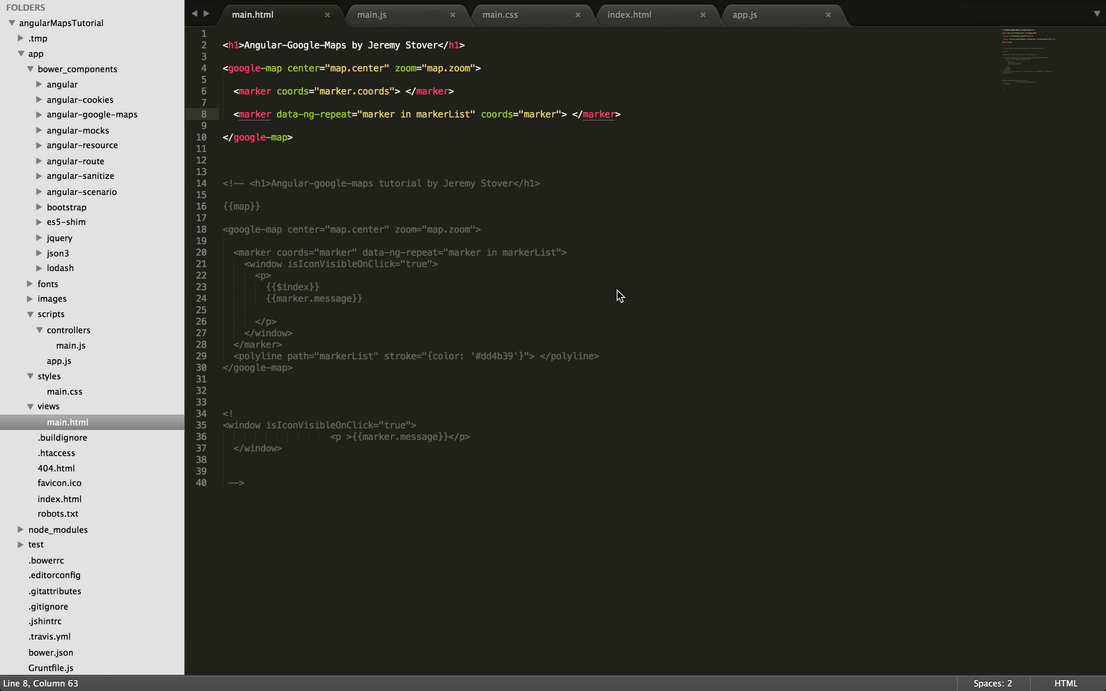
# Step: Insert a <polyline path="markerList"> element after the repeated marker in main.html
pyautogui.click(625, 115)
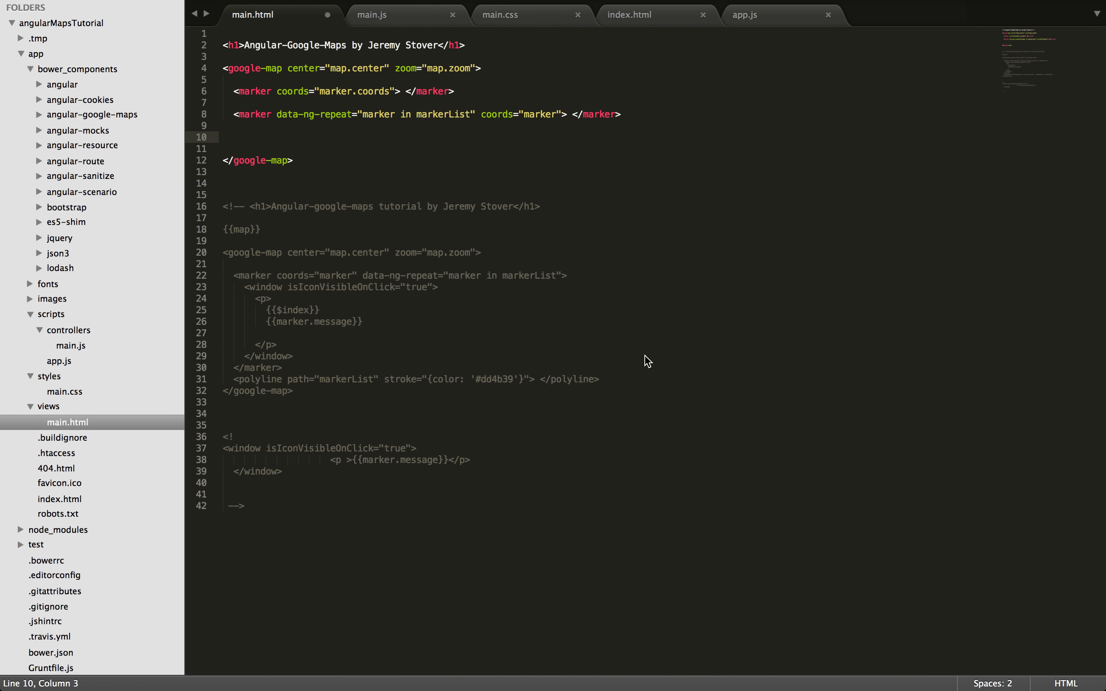
pyautogui.write('<polyline> </polyline>')
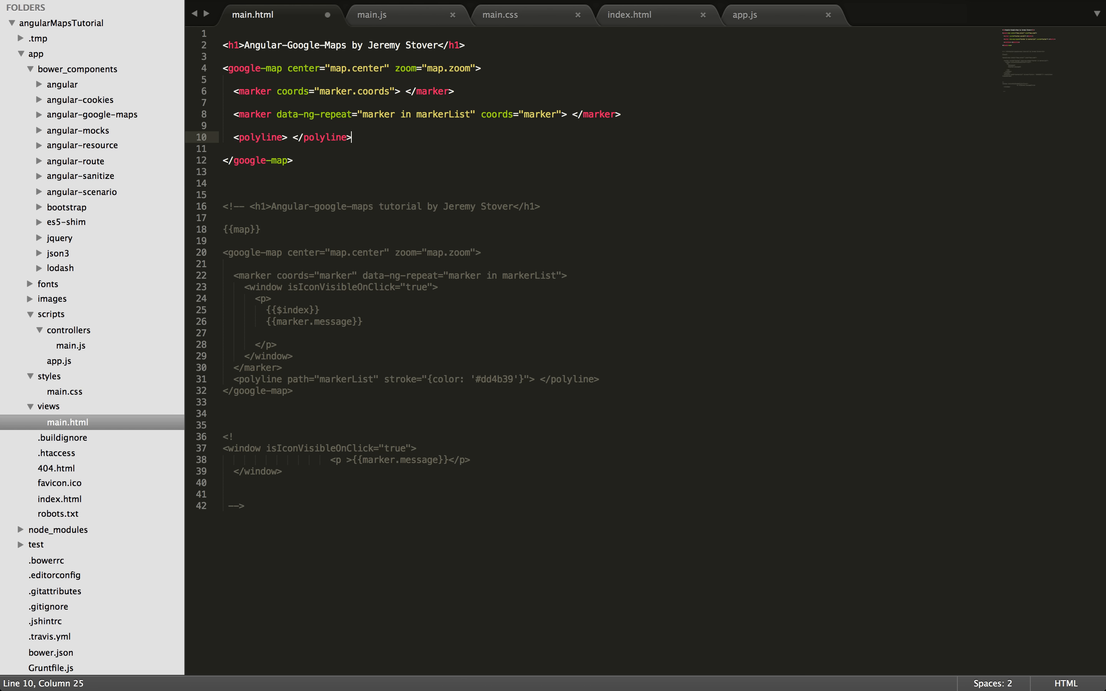
pyautogui.click(284, 137)
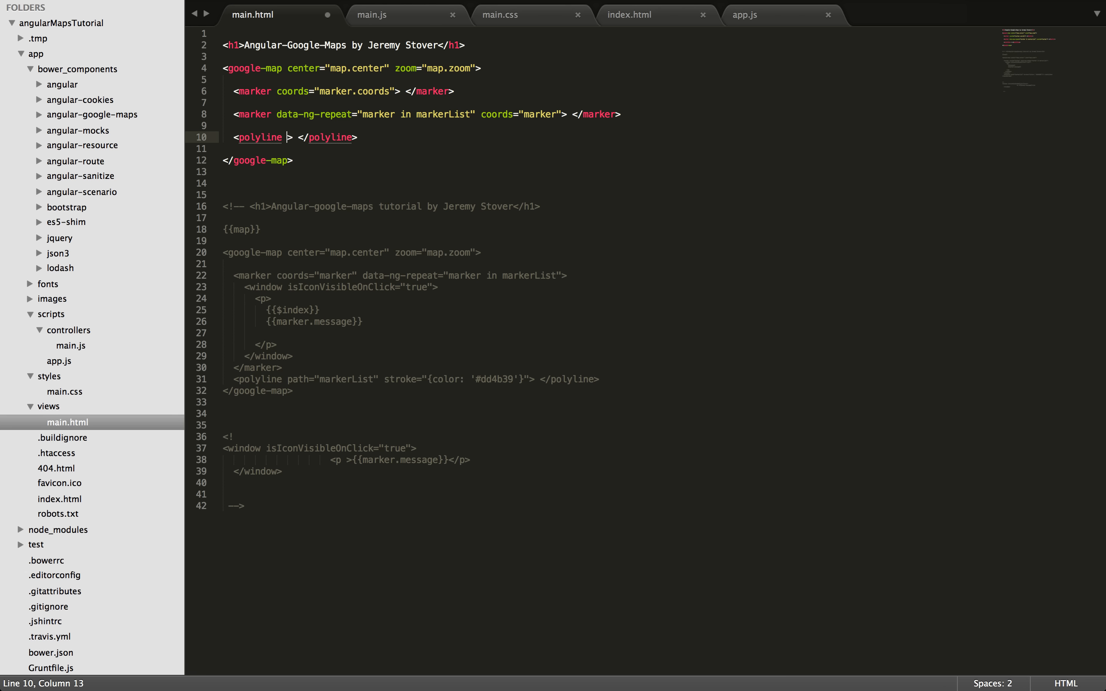
pyautogui.write('path="')
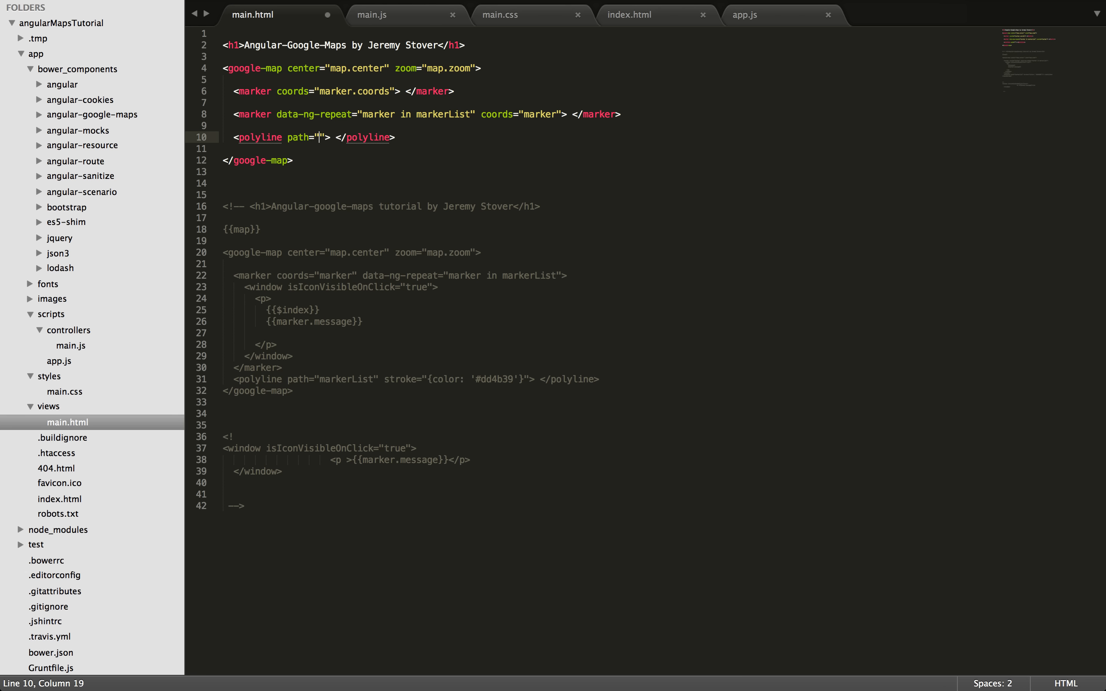
pyautogui.write('markerList')
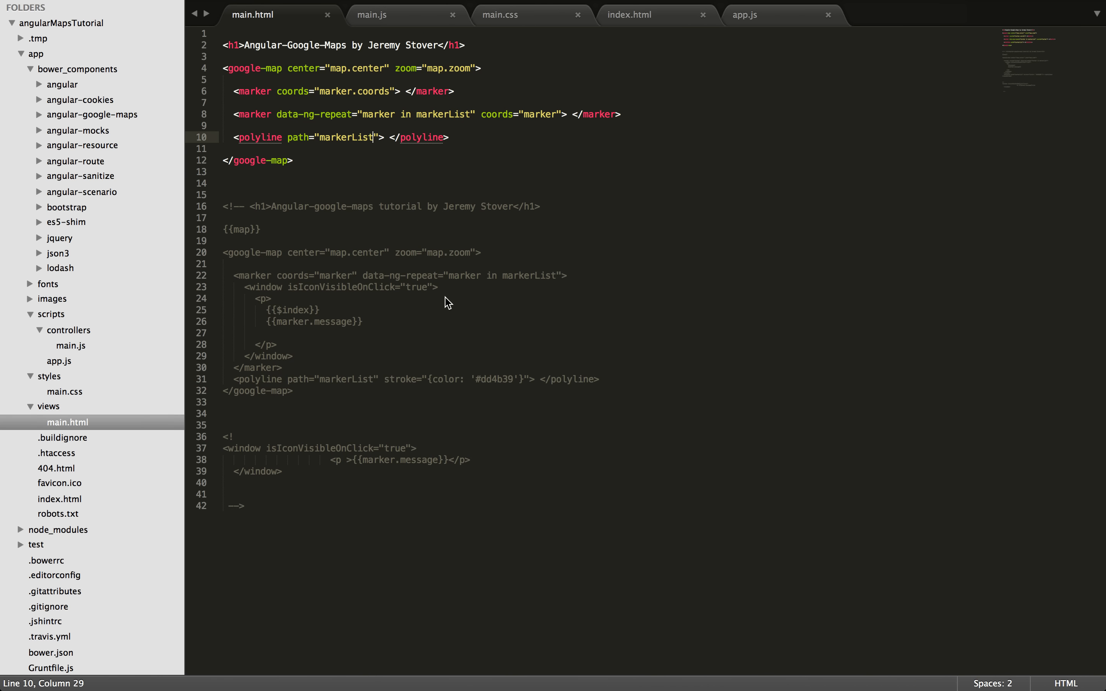
# Step: Add stroke="{color: ''}" to the polyline and pick #dd4b39 from the commented example
pyautogui.write('" "')
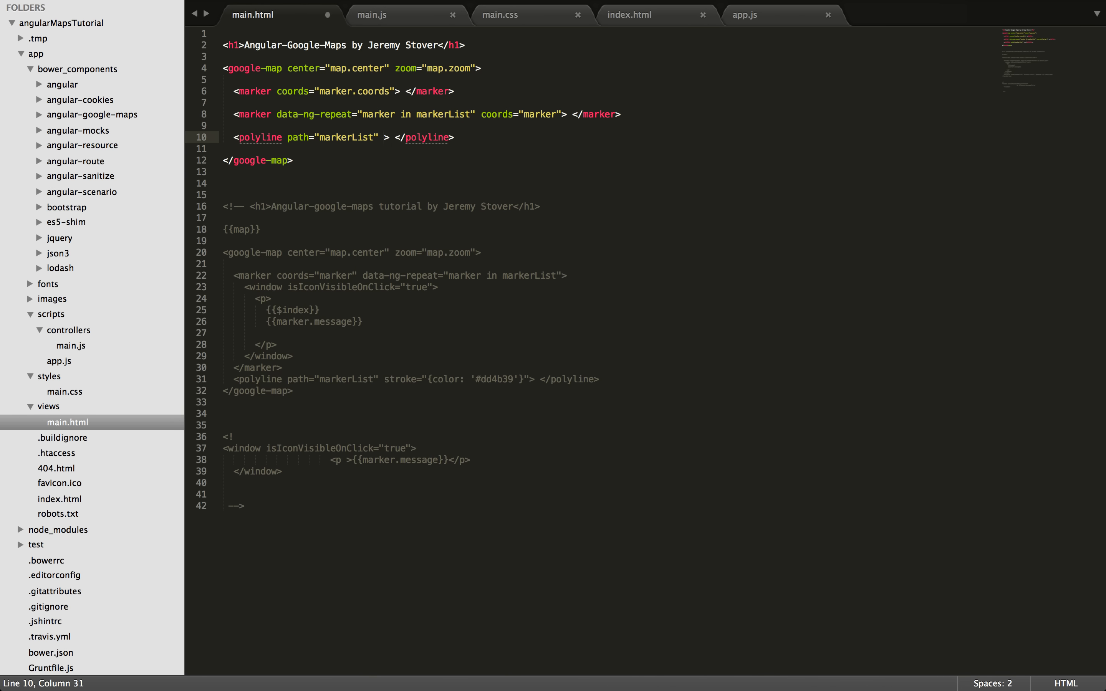
pyautogui.write('strd')
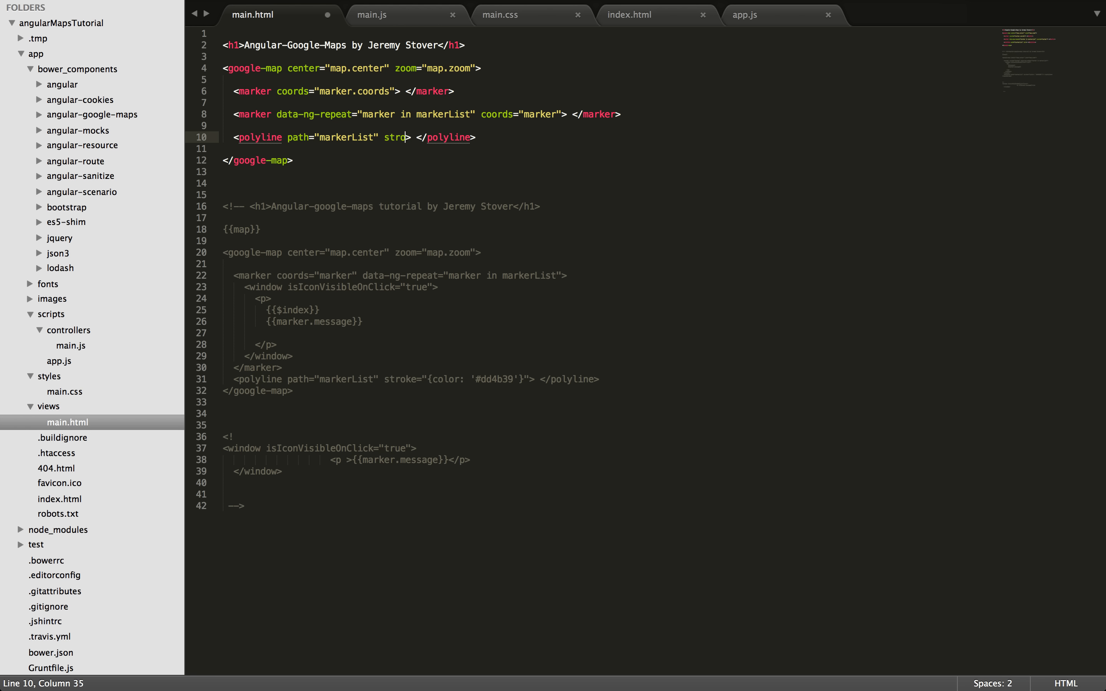
pyautogui.write('ke={')
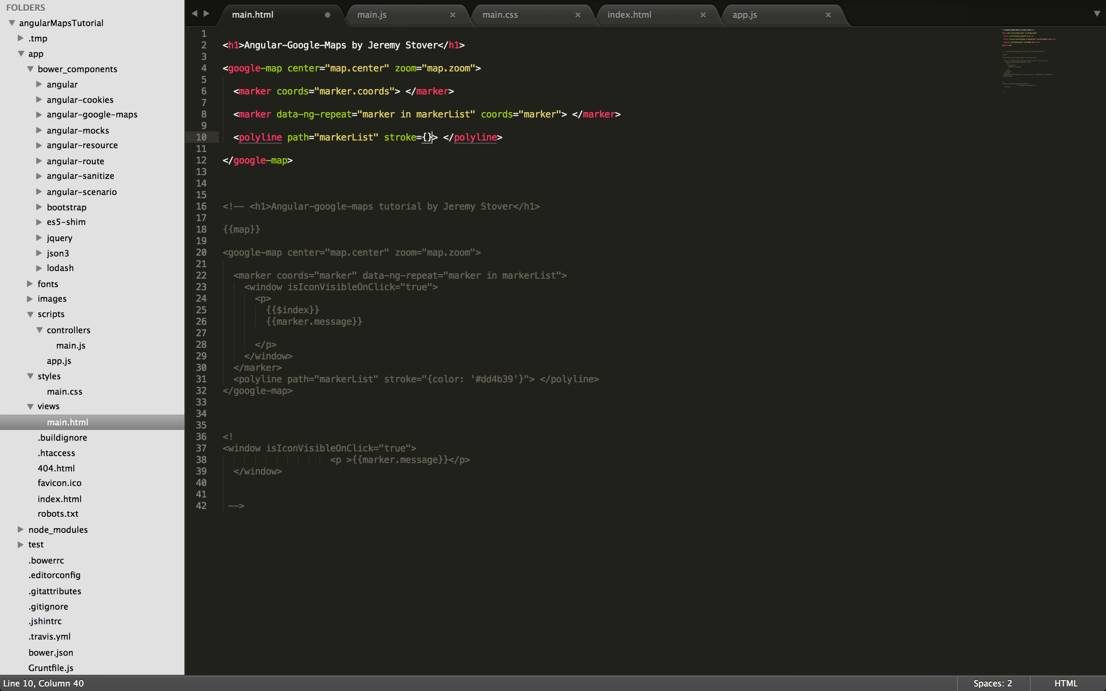
pyautogui.press('Backspace')
pyautogui.write('"')
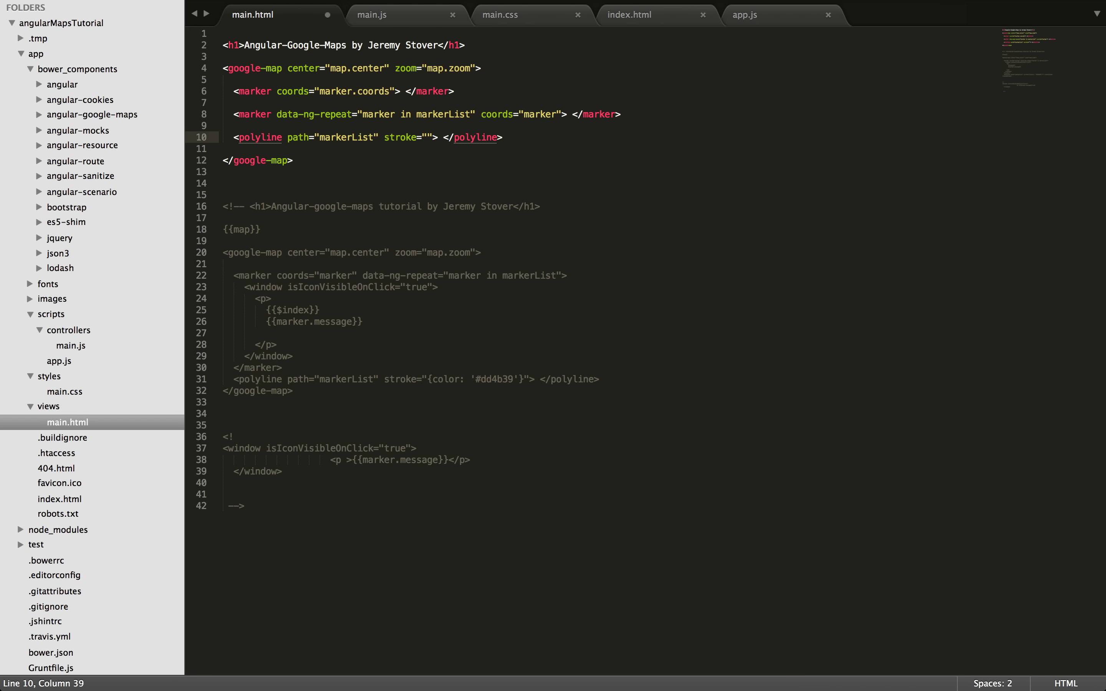
pyautogui.write('{}')
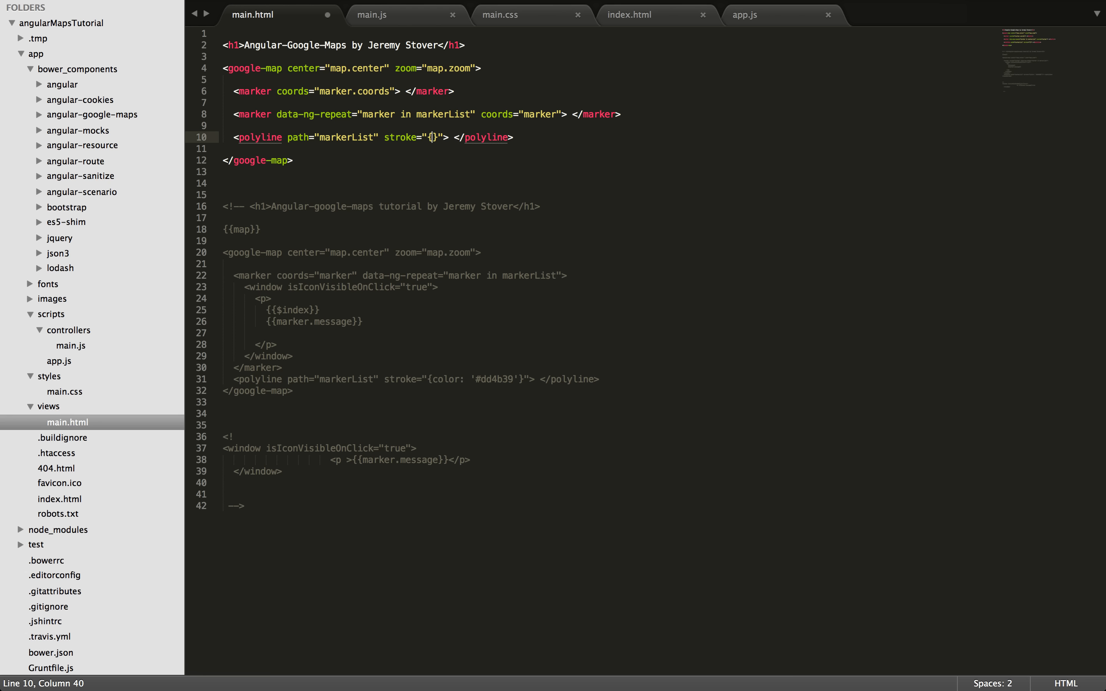
pyautogui.write("color: '")
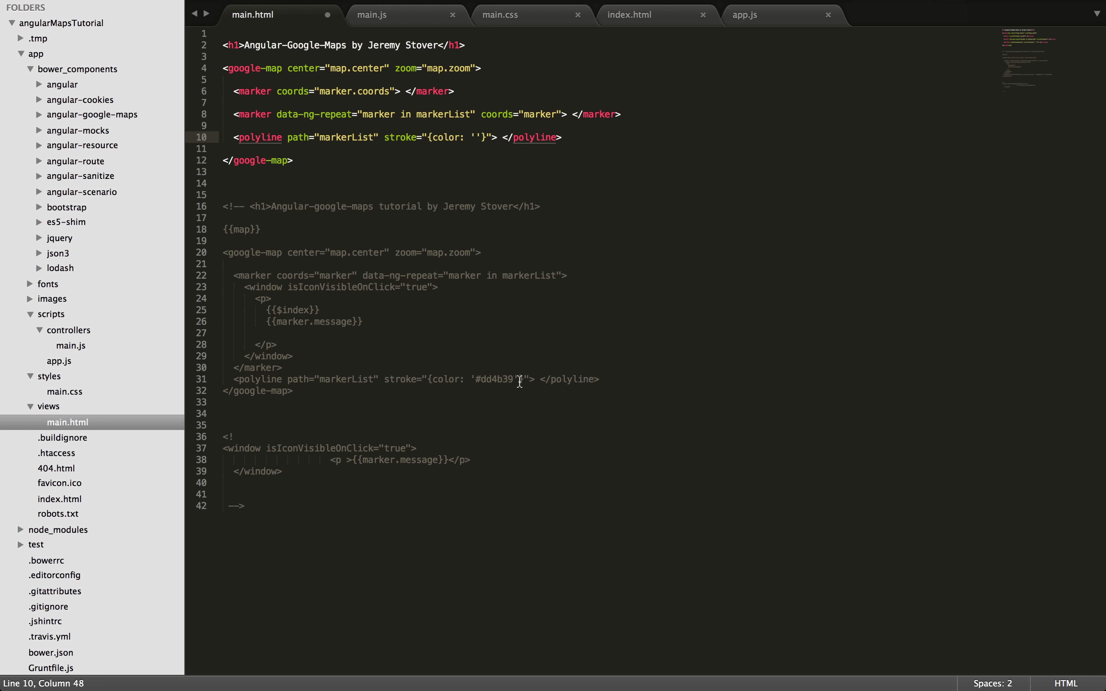
pyautogui.doubleClick(495, 379)
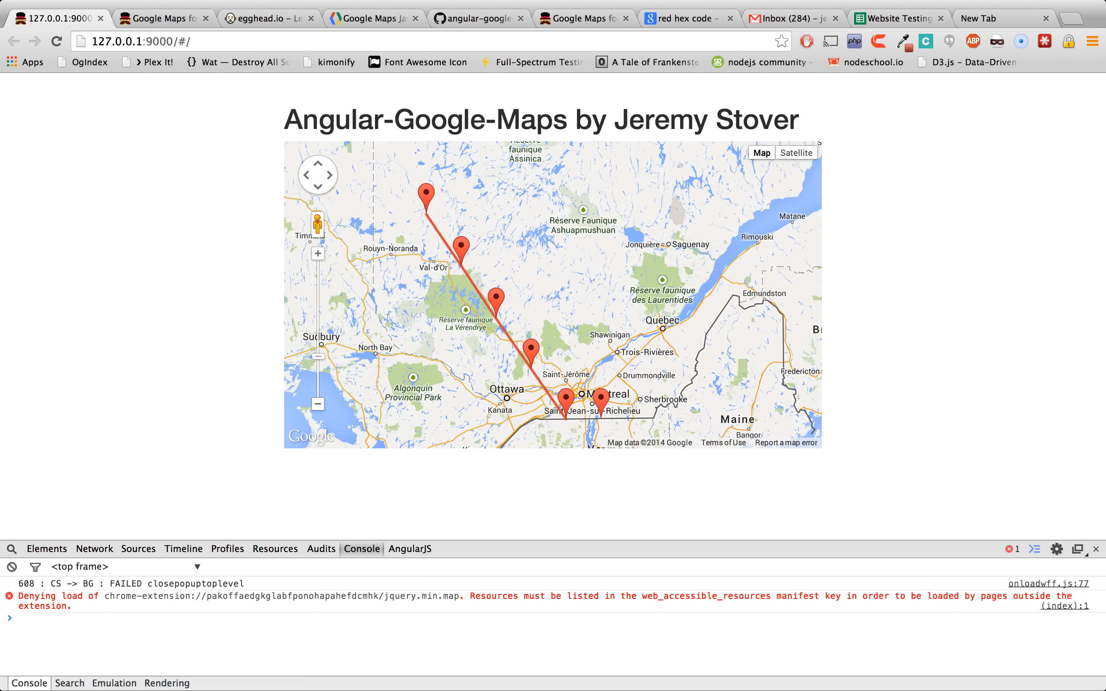
pyautogui.moveTo(485, 306)
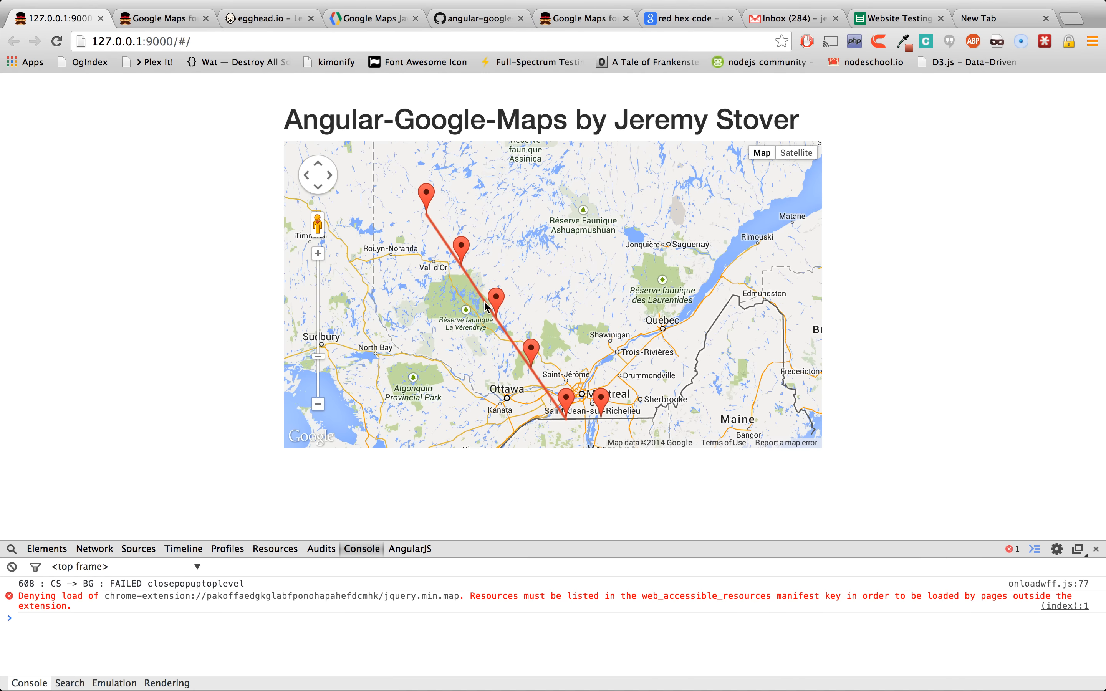
pyautogui.moveTo(494, 304)
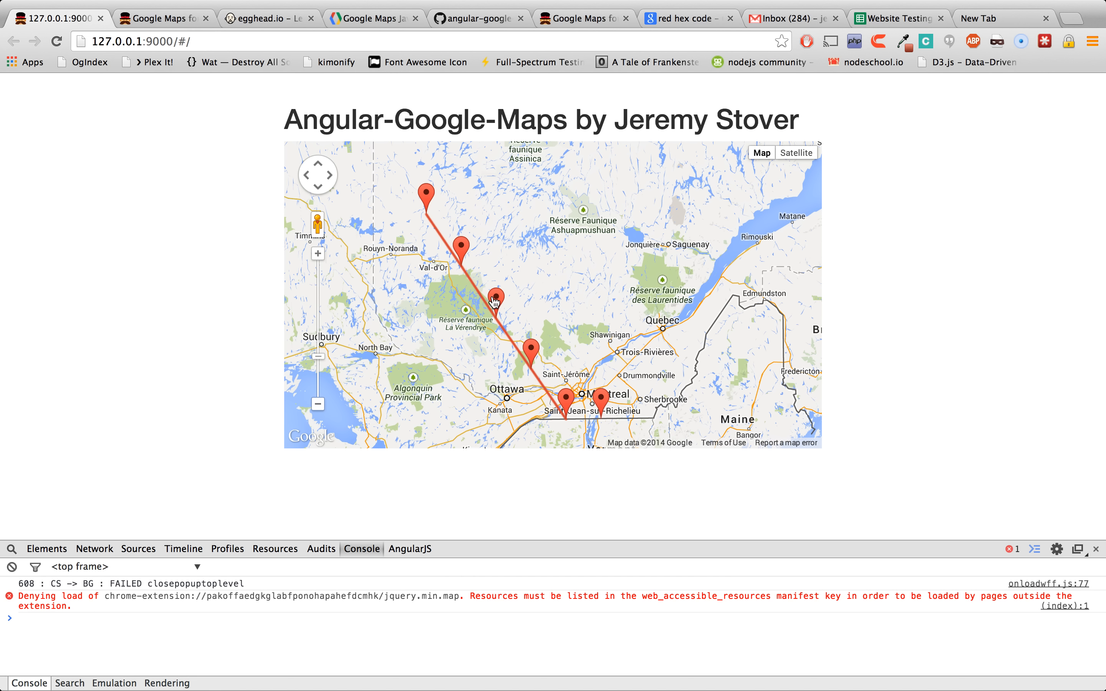
pyautogui.moveTo(573, 410)
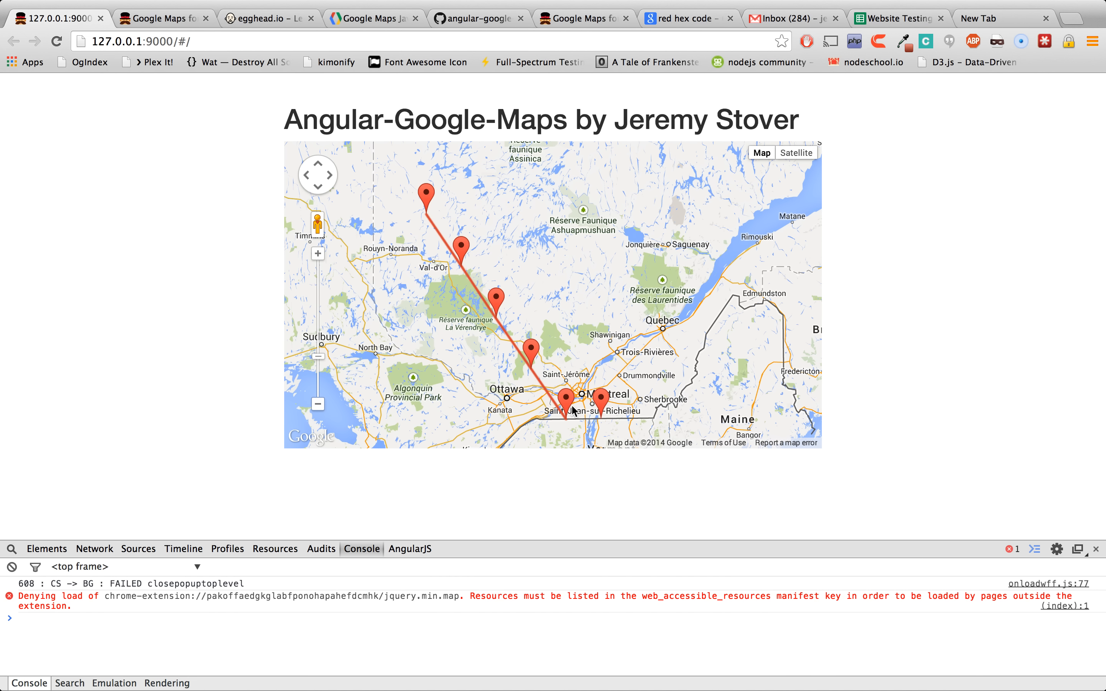
pyautogui.moveTo(914, 264)
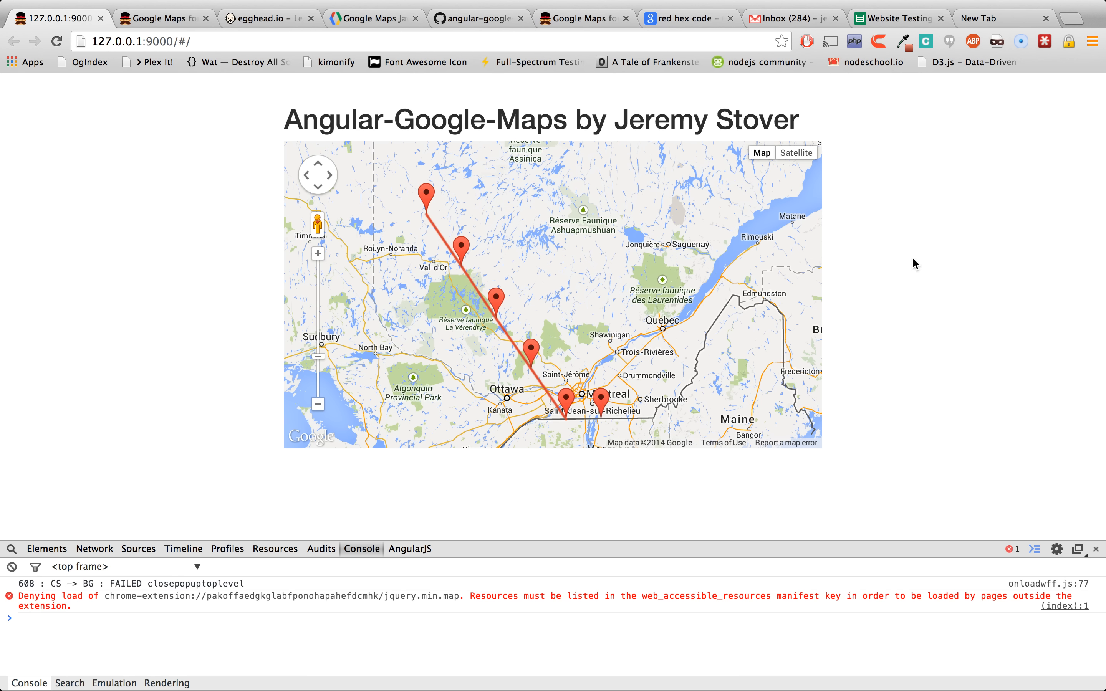
pyautogui.moveTo(632, 313)
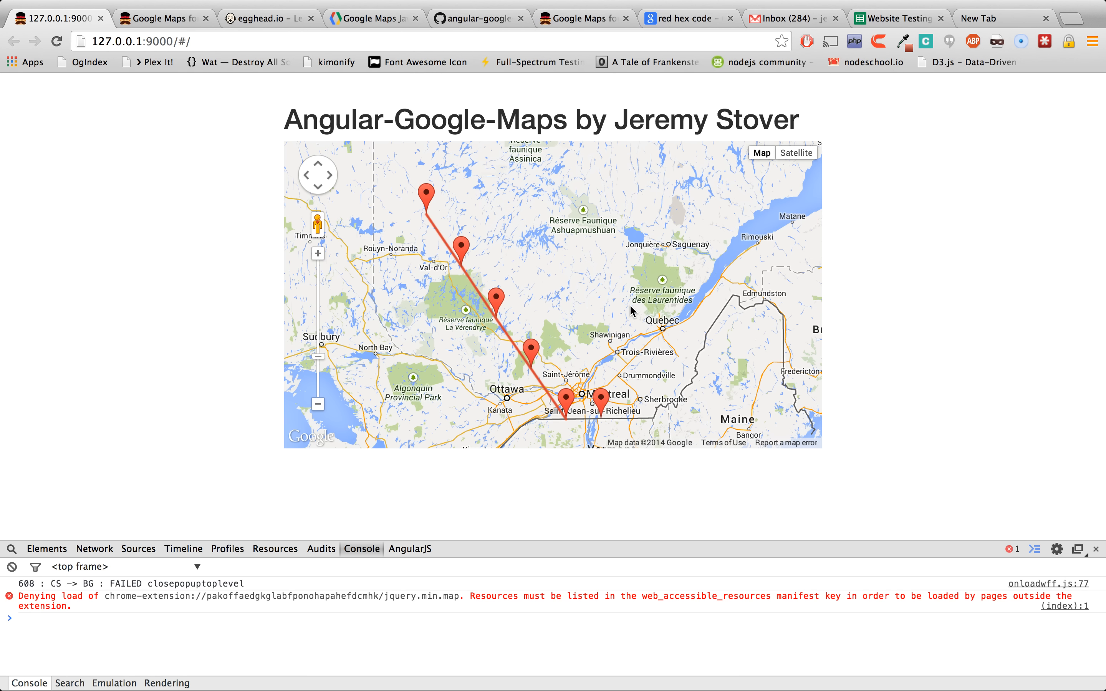
pyautogui.moveTo(543, 345)
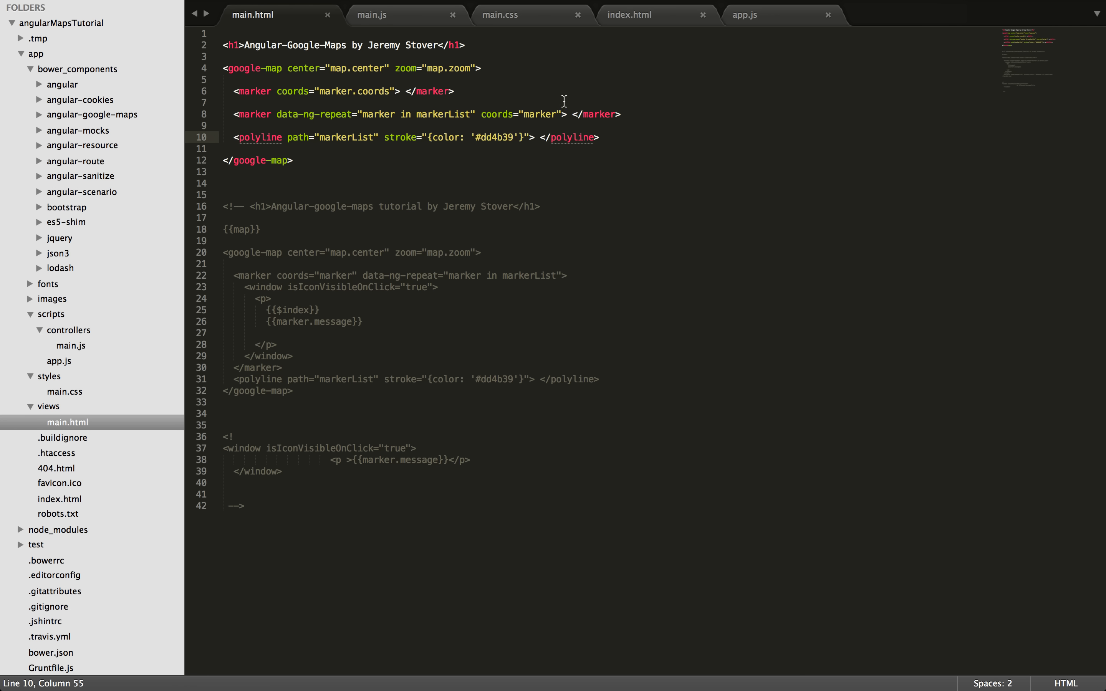
# Step: Nest <window isIconVisibleOnClick="true"> inside the repeated marker, then go to main.js
pyautogui.click(567, 114)
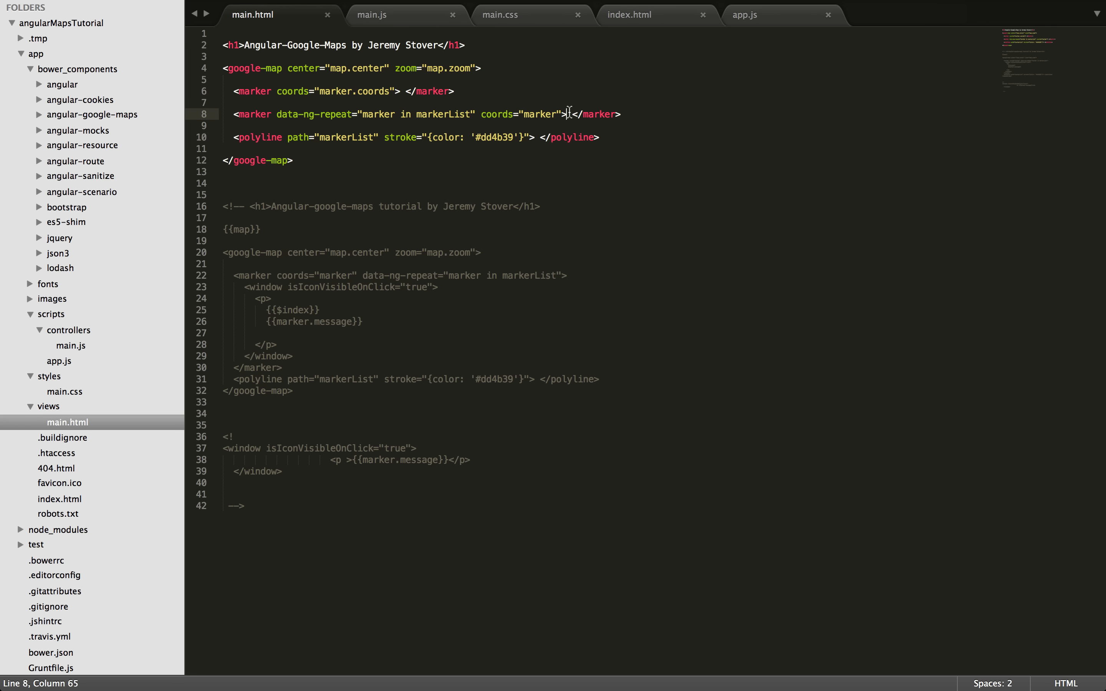
pyautogui.press('enter')
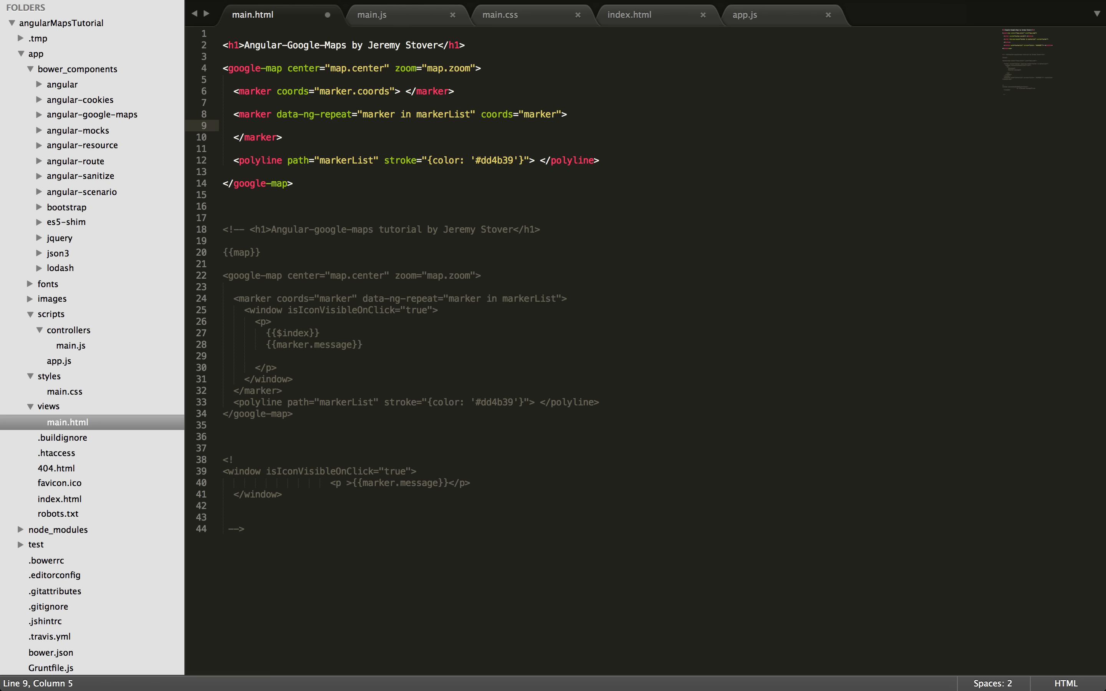
pyautogui.write('<window > </window>')
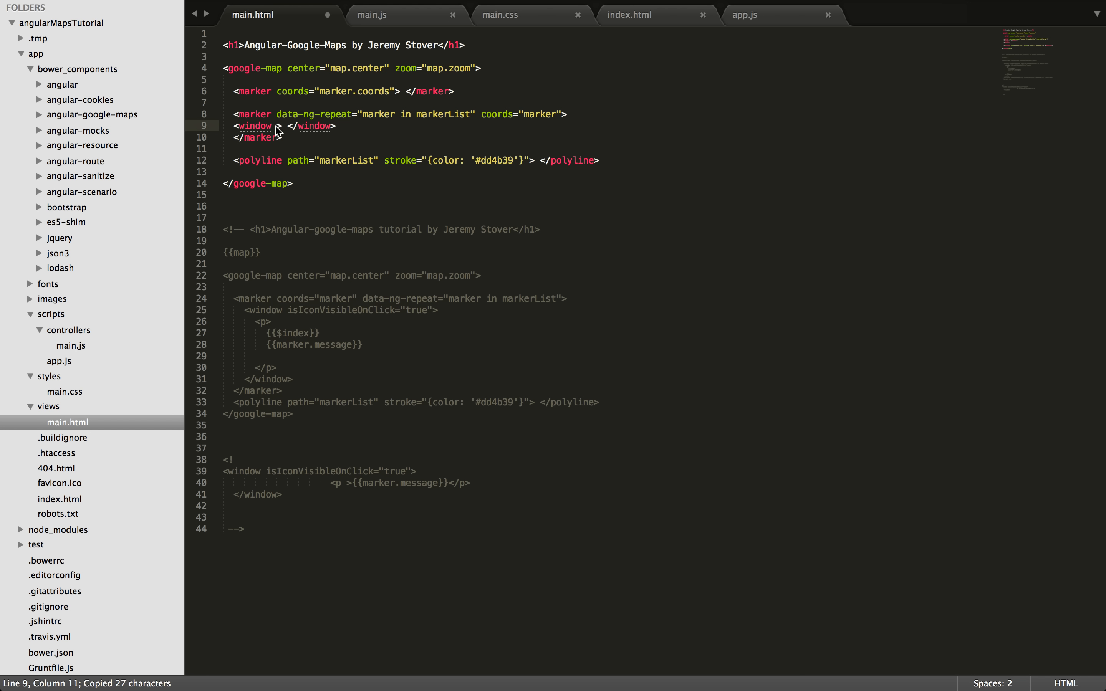
pyautogui.write('isIconVisibleOnClick="true"')
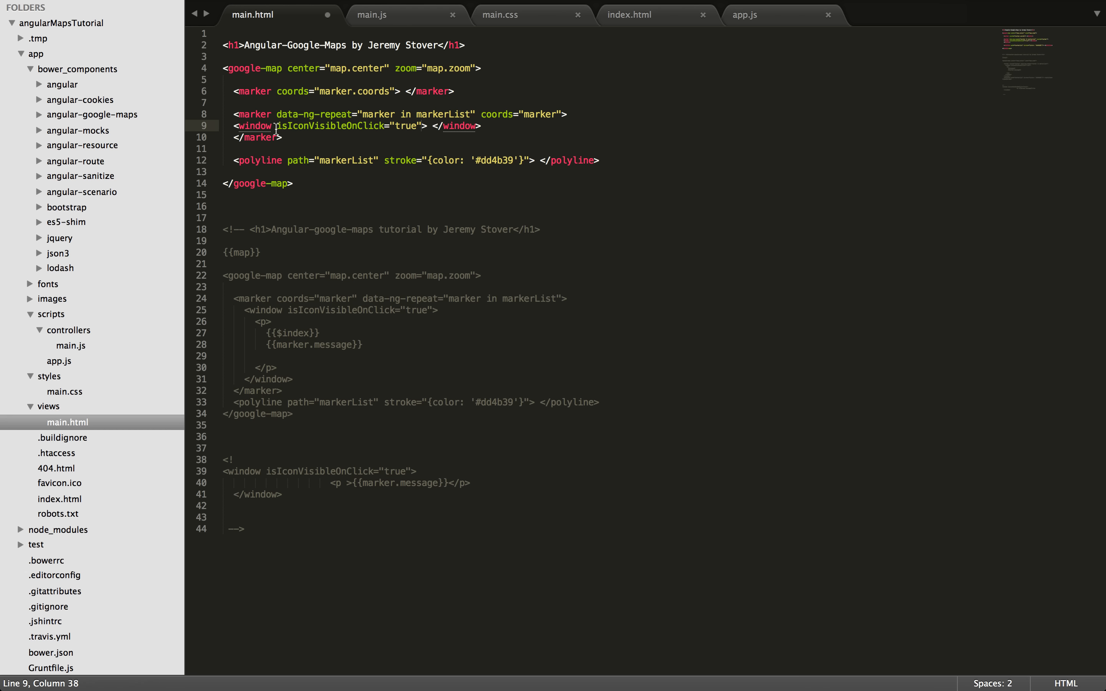
pyautogui.moveTo(408, 131)
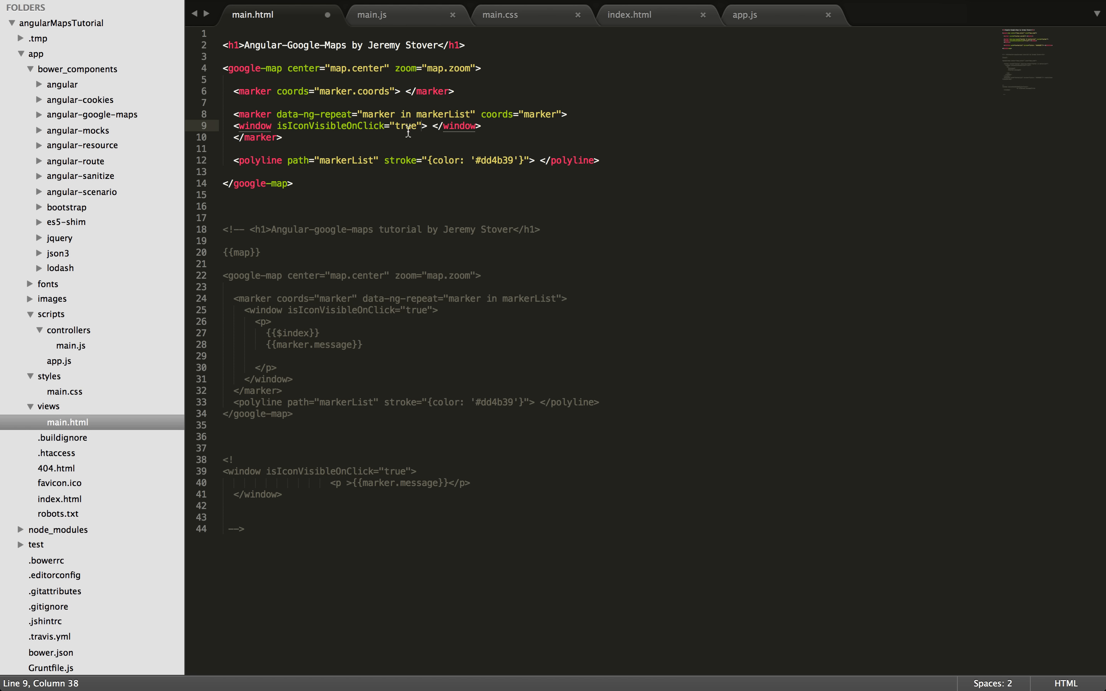
pyautogui.moveTo(409, 130)
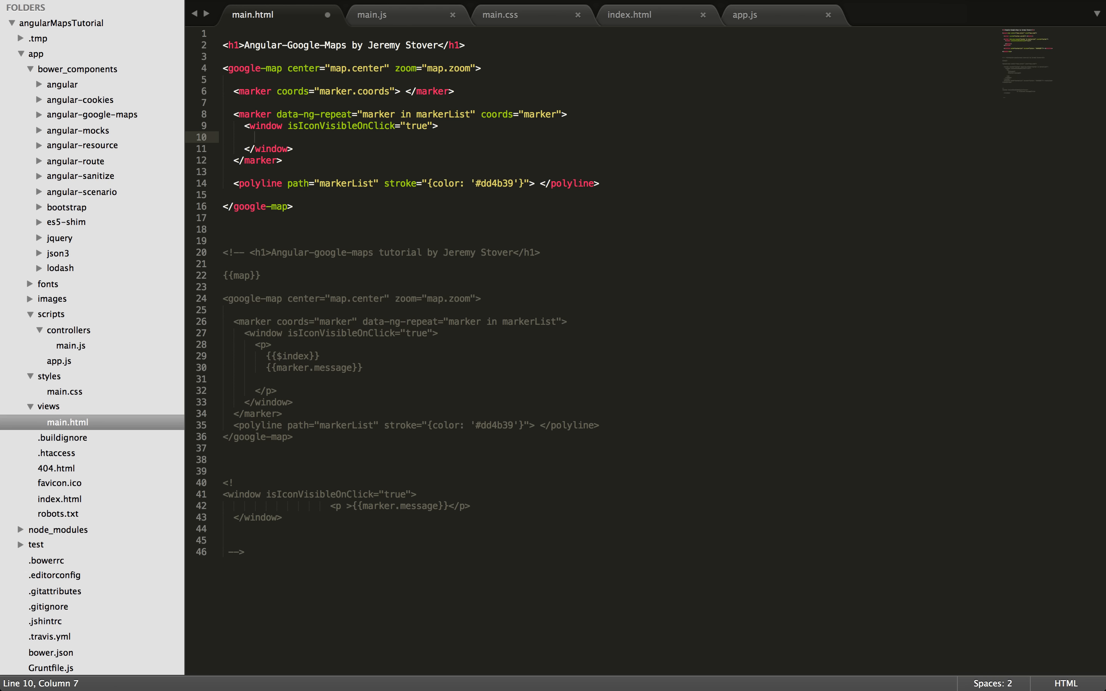
pyautogui.click(372, 14)
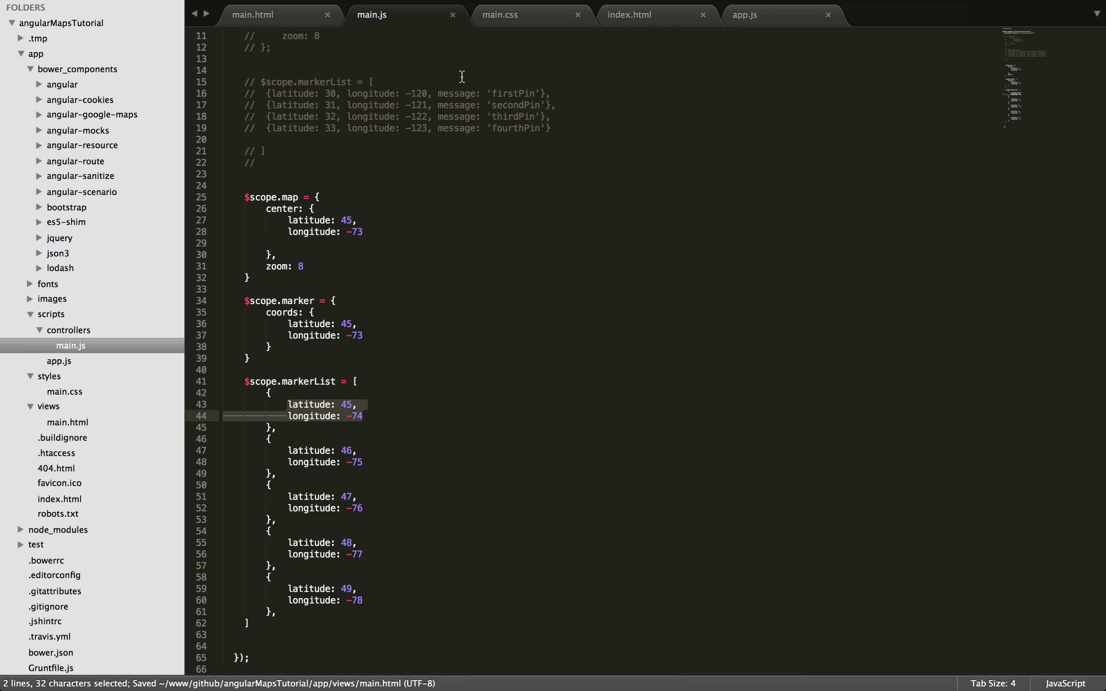
pyautogui.moveTo(419, 275)
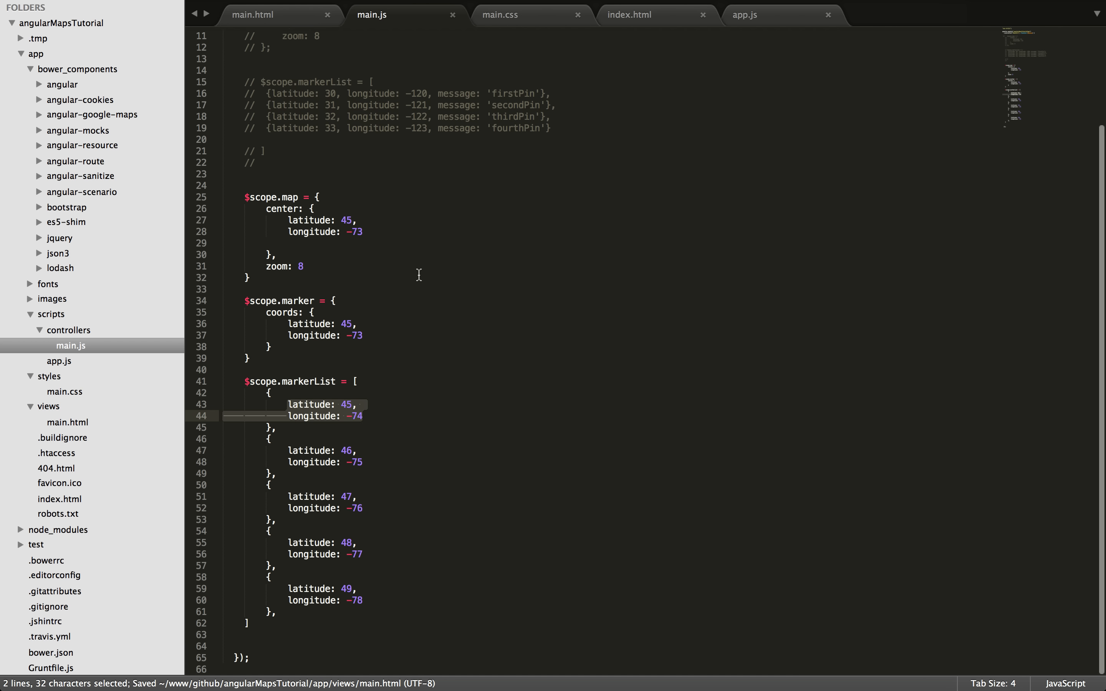
# Step: Add message: 'marker 1' through 'marker 3' to the first markerList entries
pyautogui.click(384, 415)
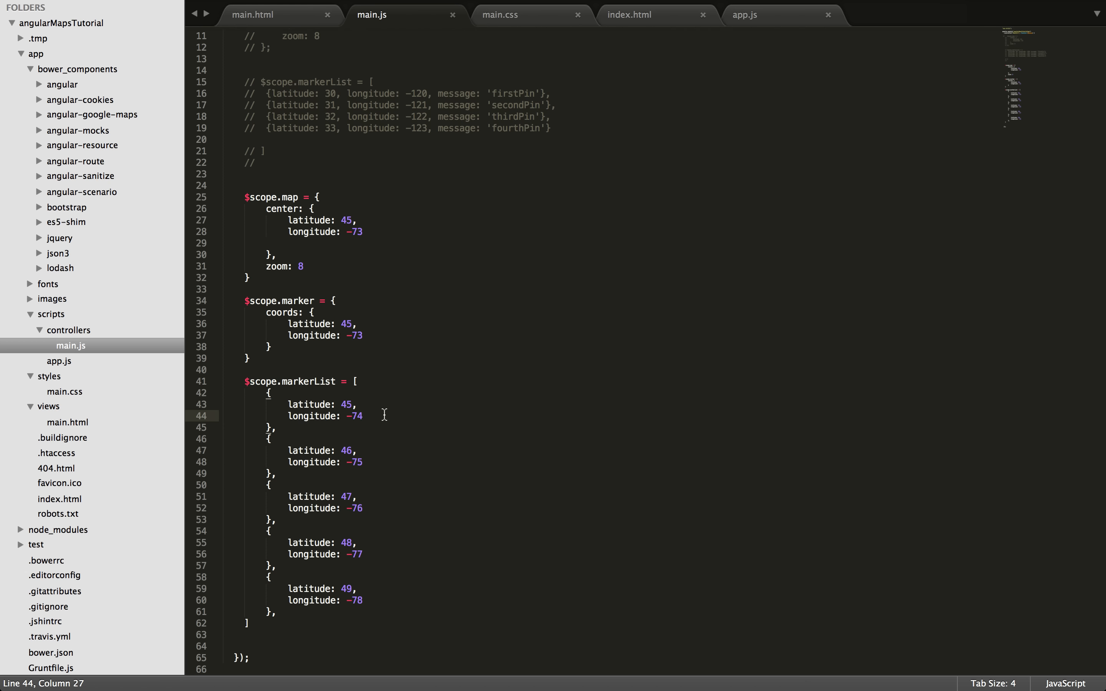
pyautogui.press('enter')
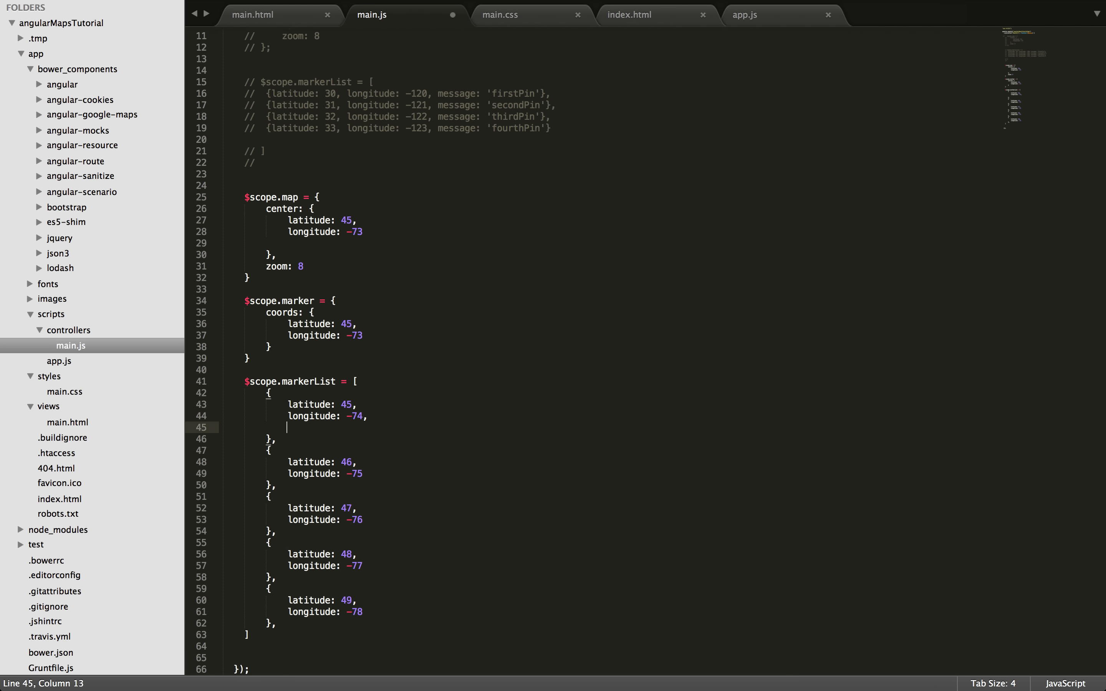
pyautogui.write('message:')
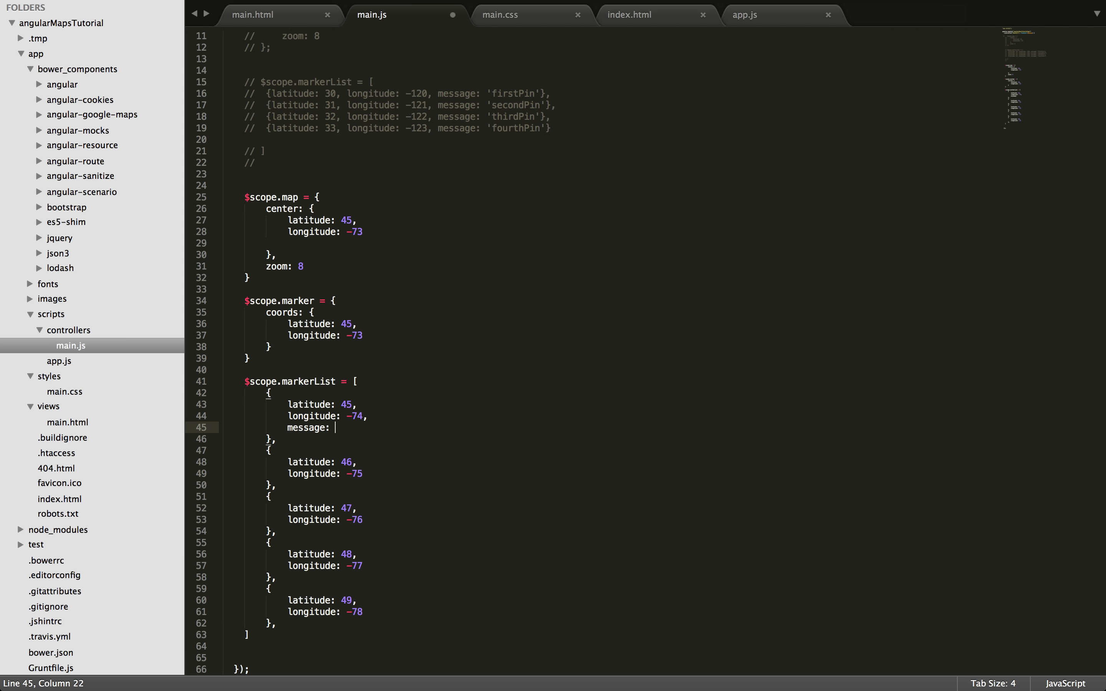
pyautogui.write("'")
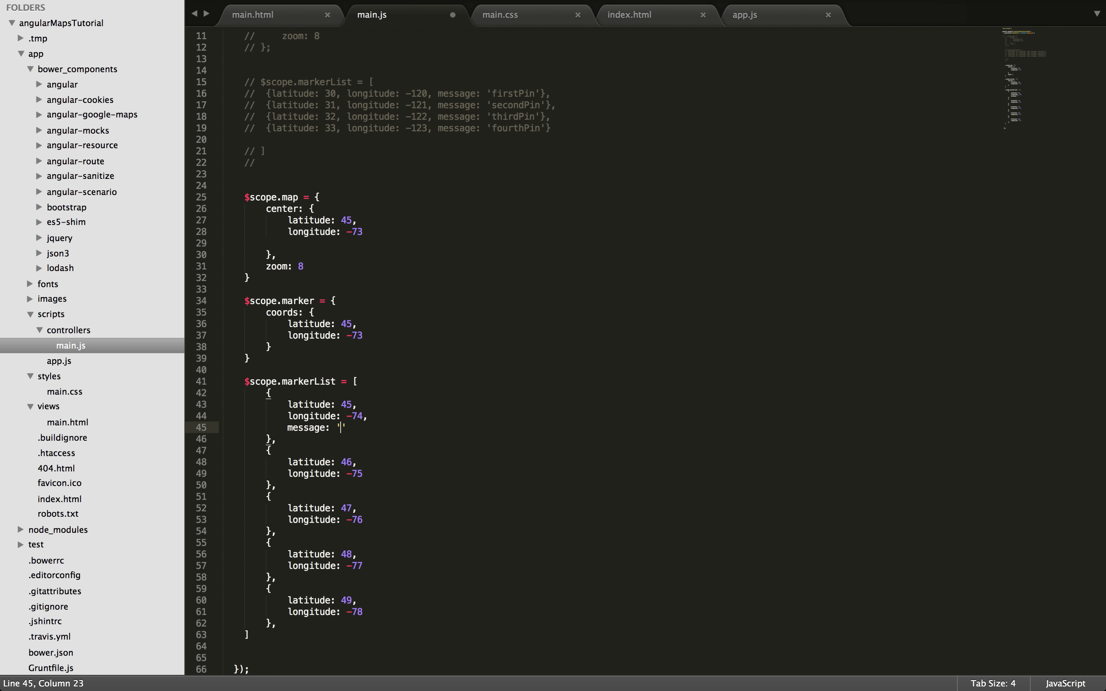
pyautogui.write('marker 1')
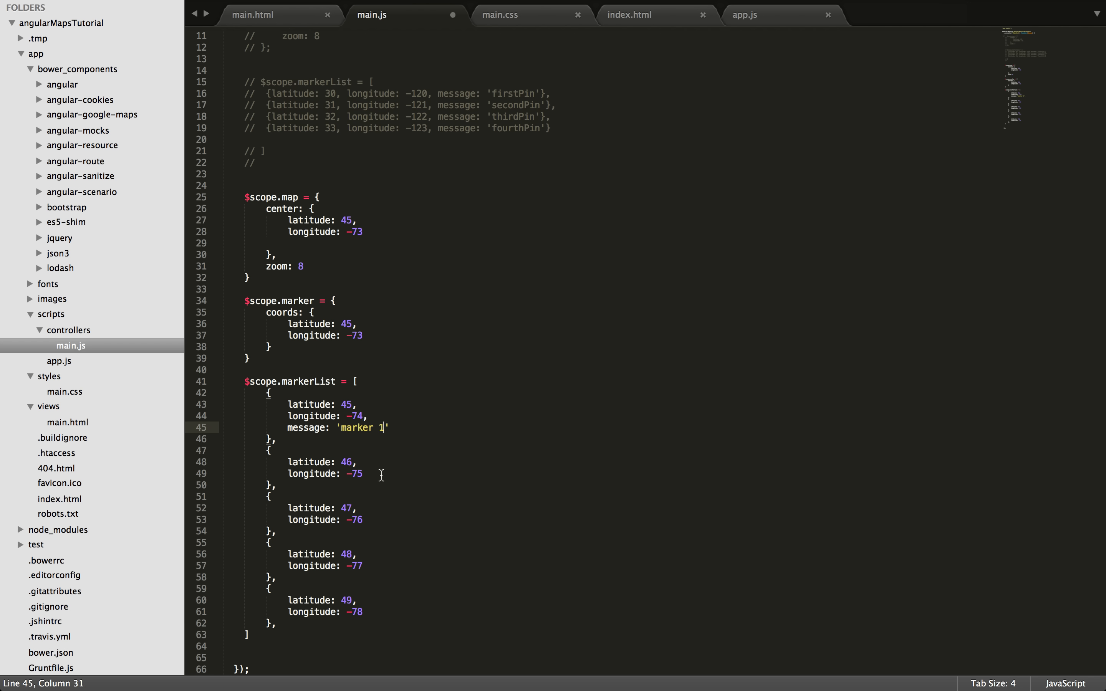
pyautogui.write("message: 'marker 2'")
pyautogui.click(328, 519)
pyautogui.write(',')
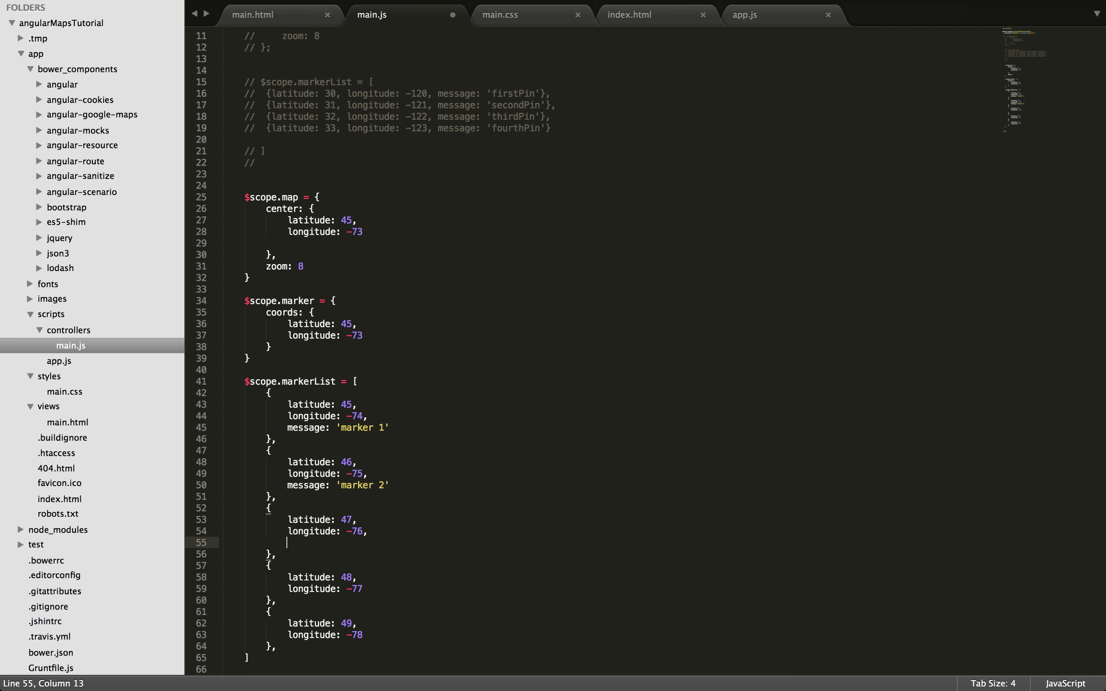
pyautogui.write("message: 'marker 3'")
pyautogui.click(608, 589)
pyautogui.write(',')
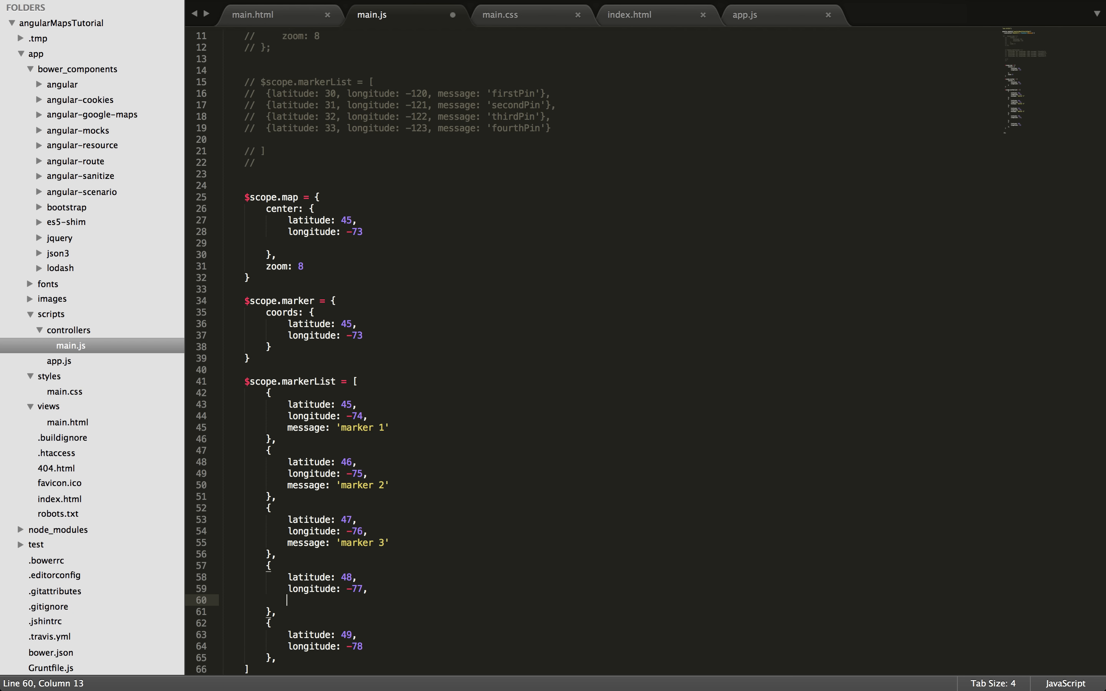
# Step: Finish messages 'marker 4' and 'marker 5', save main.js and return to main.html
pyautogui.write("message: 'm'")
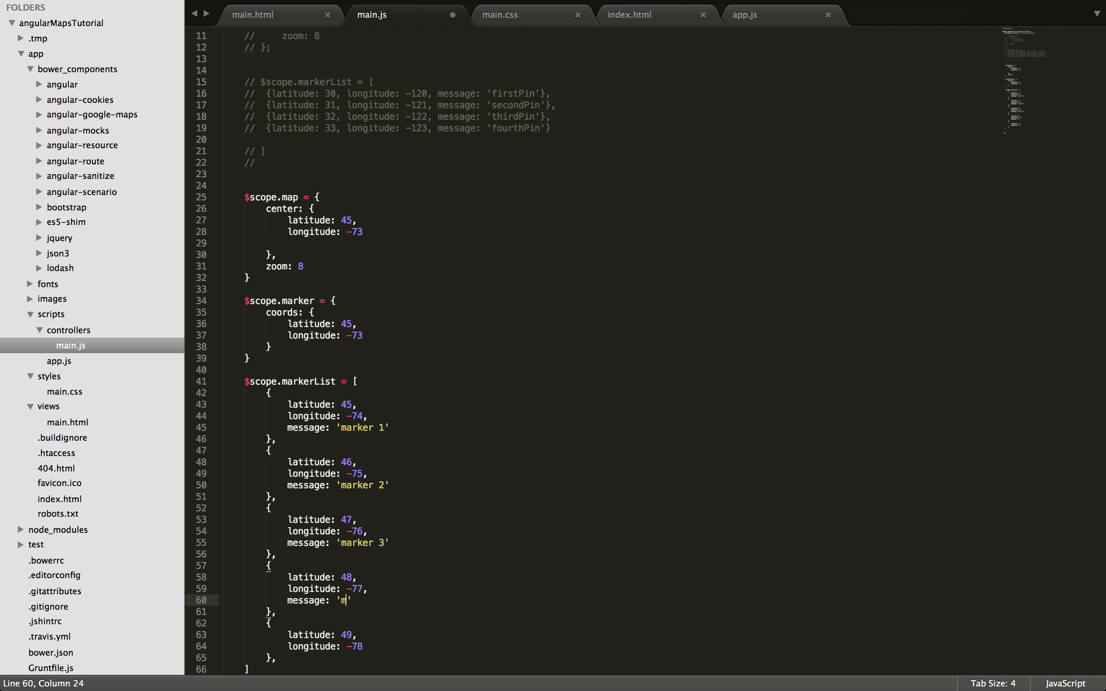
pyautogui.write('arker 4')
pyautogui.write("message: 'am")
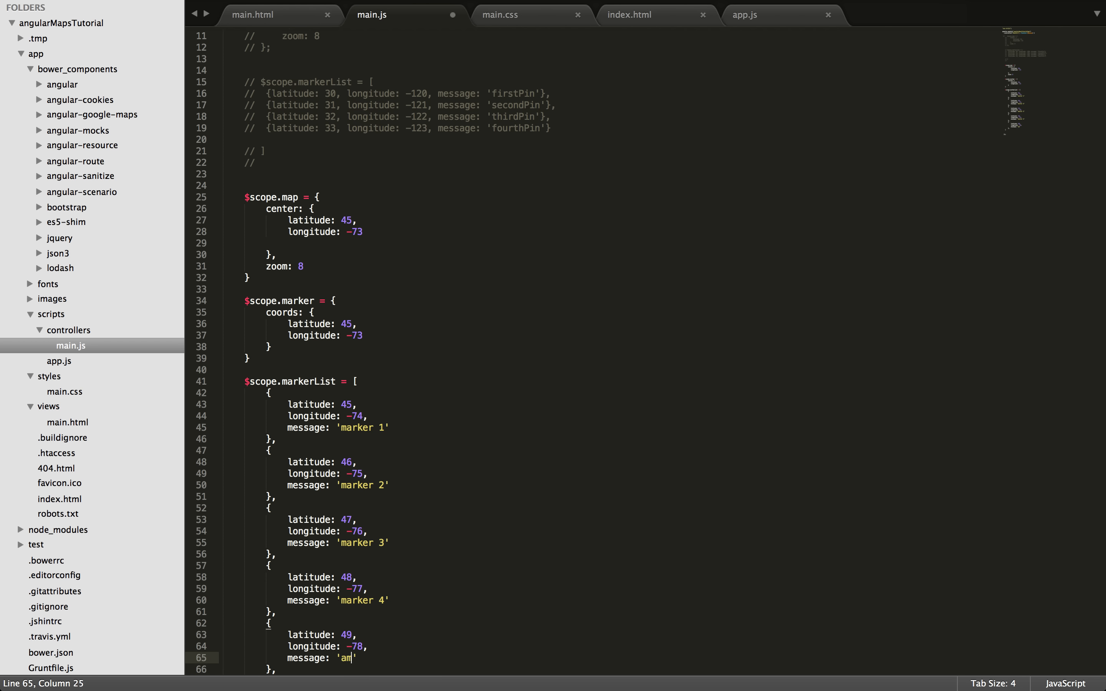
pyautogui.write('marker 5')
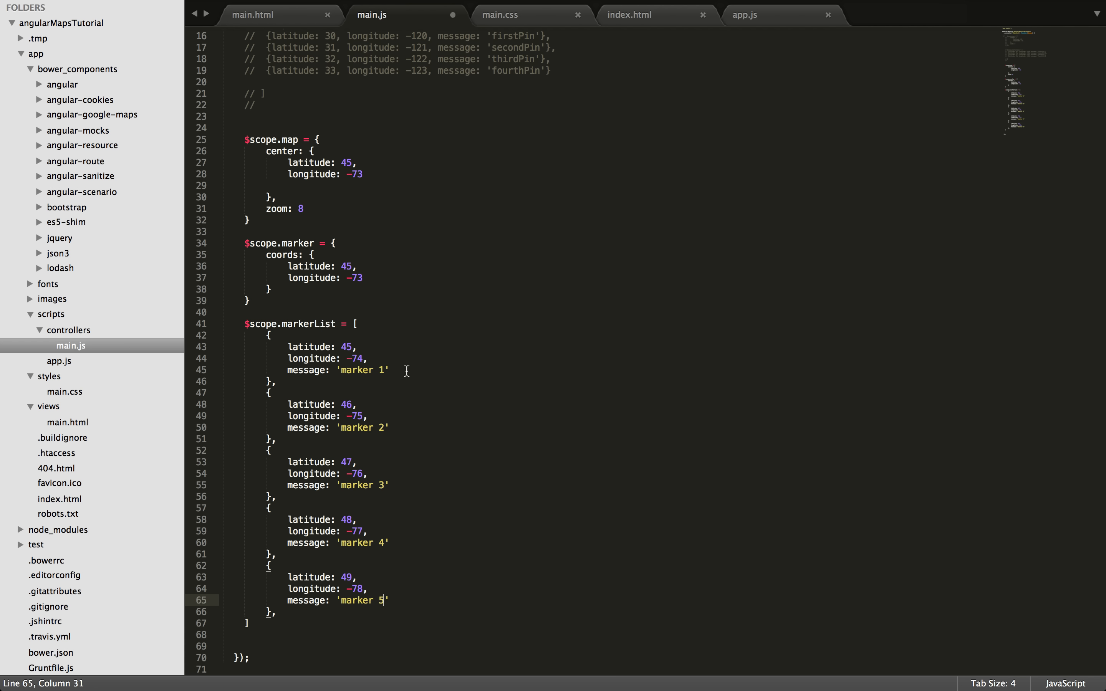
pyautogui.click(388, 370)
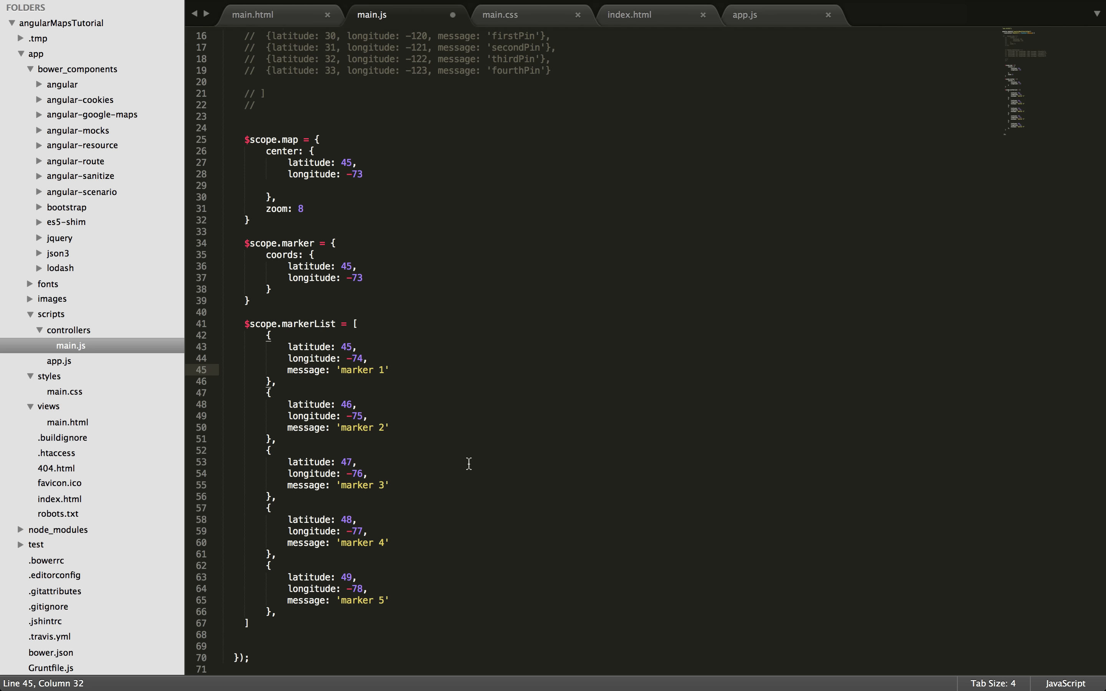
pyautogui.press('ctrl+s')
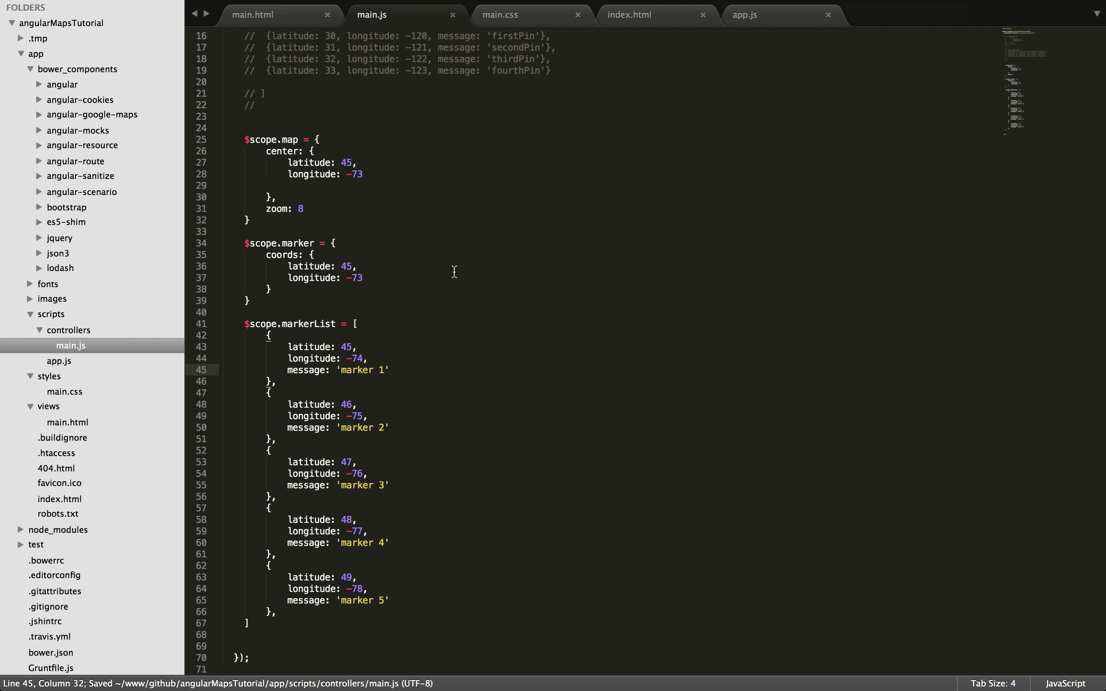
pyautogui.click(252, 13)
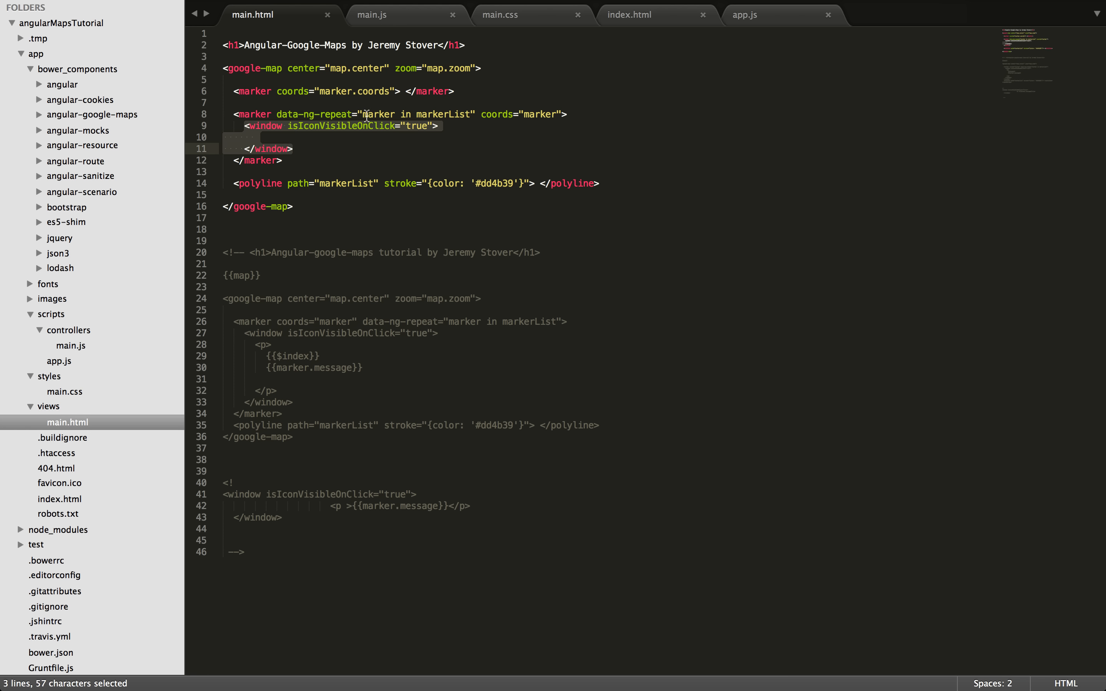
pyautogui.moveTo(342, 149)
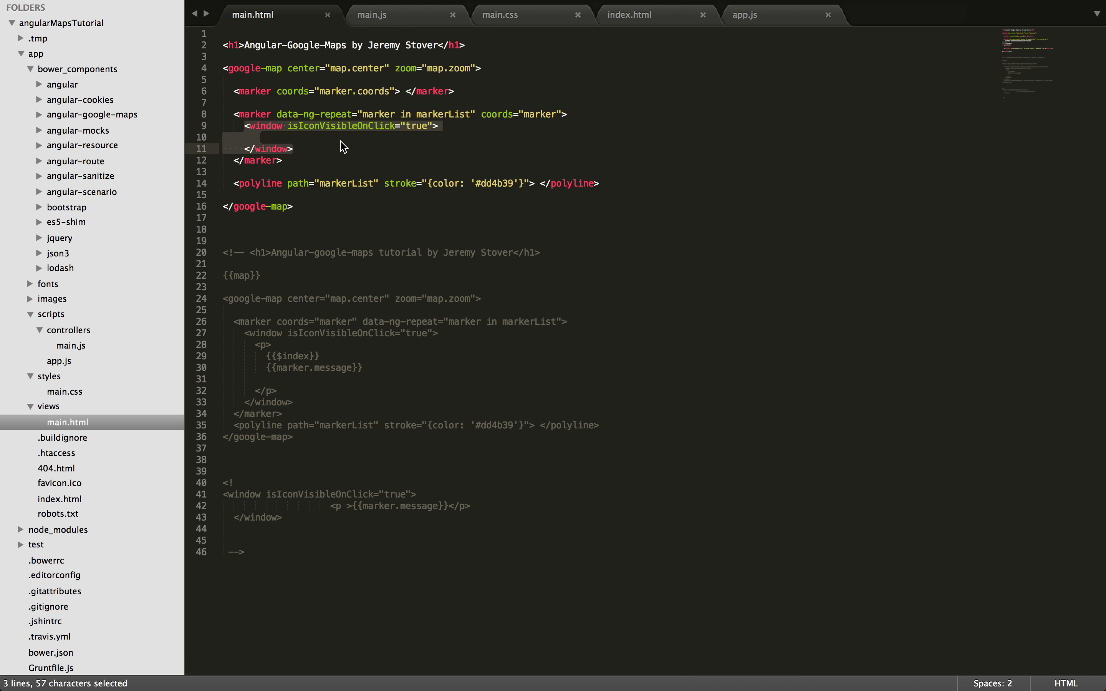
# Step: Add a <p> inside the window element showing {{marker.message}} and {{$index}}
pyautogui.click(332, 143)
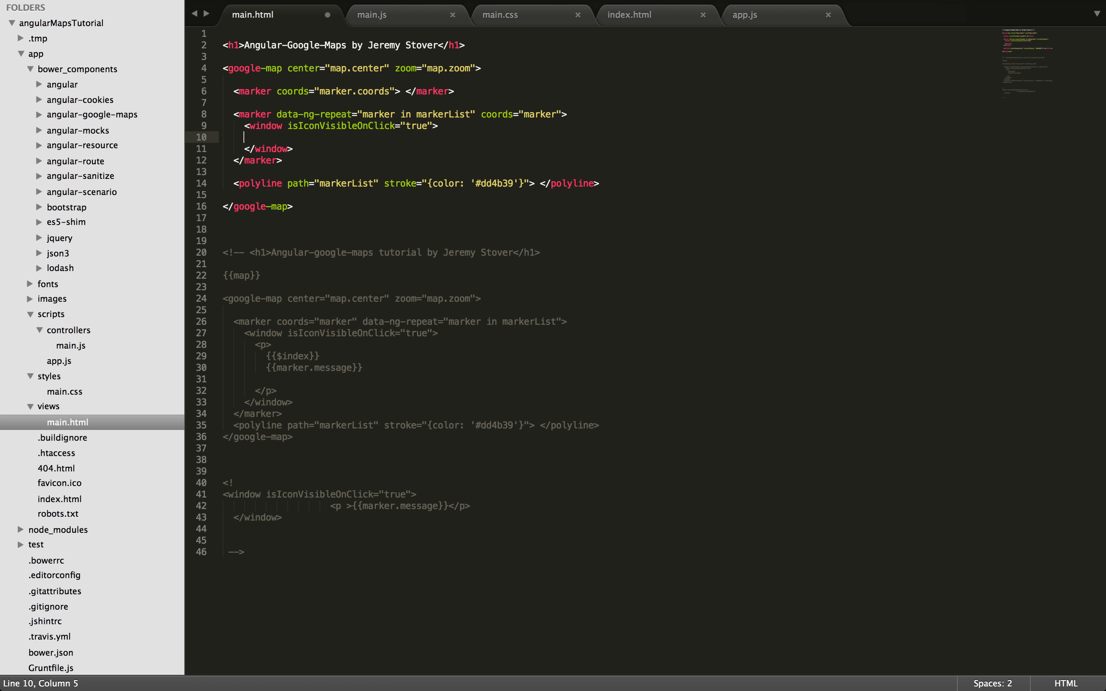
pyautogui.write('<p></p>')
pyautogui.write('{{')
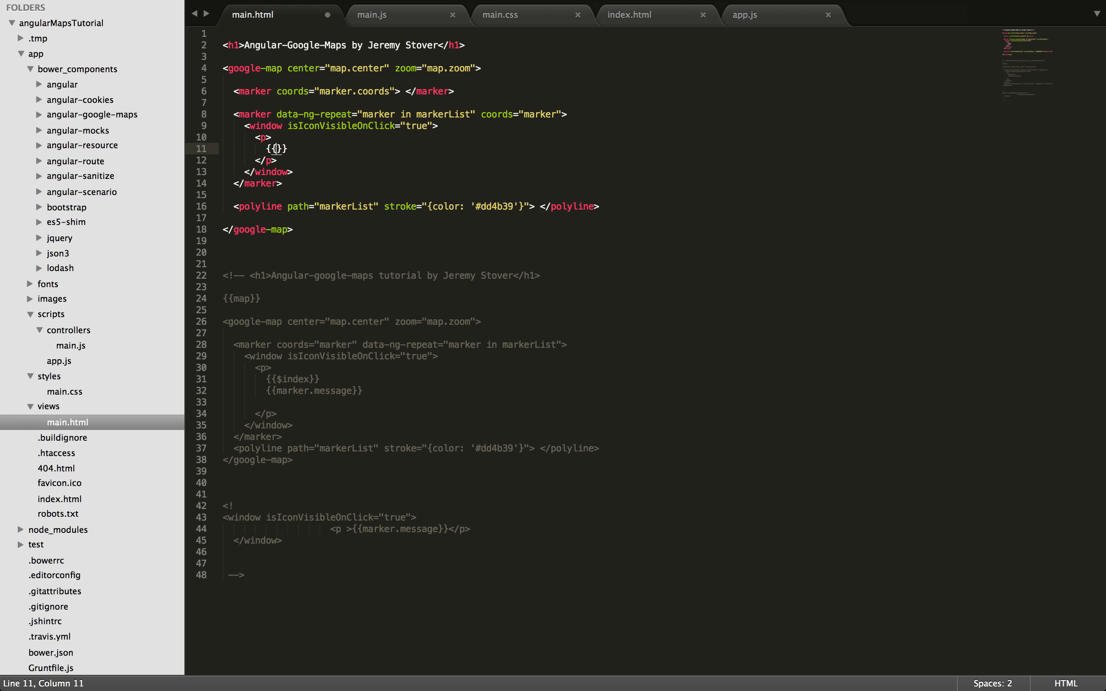
pyautogui.write('marker.')
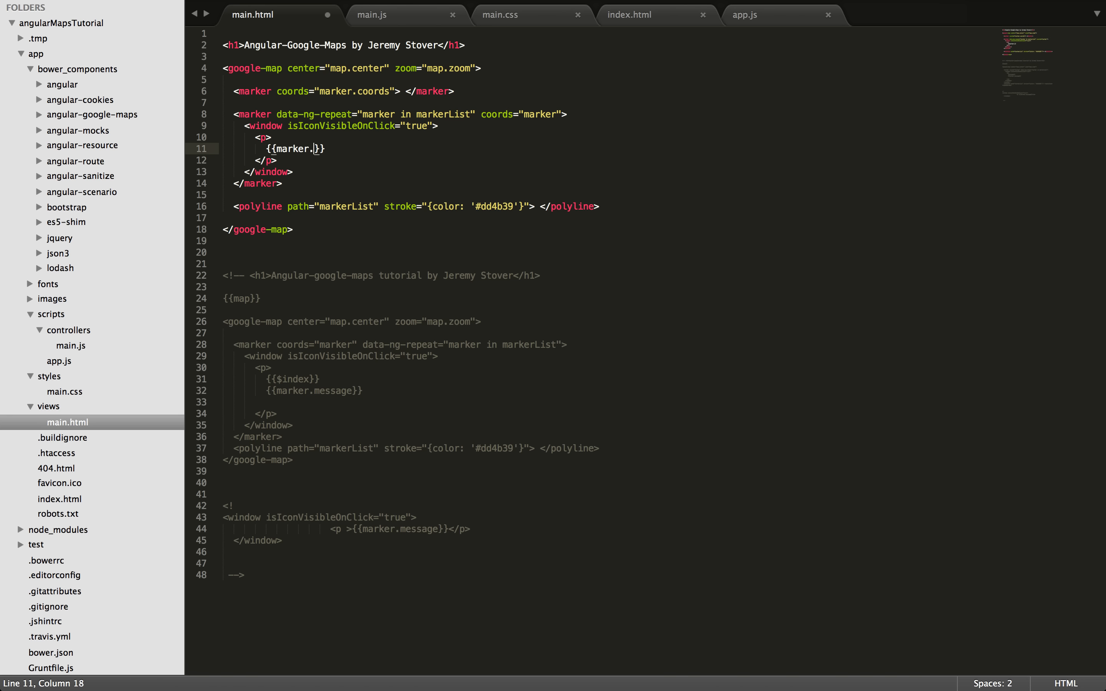
pyautogui.write('message')
pyautogui.write('{{')
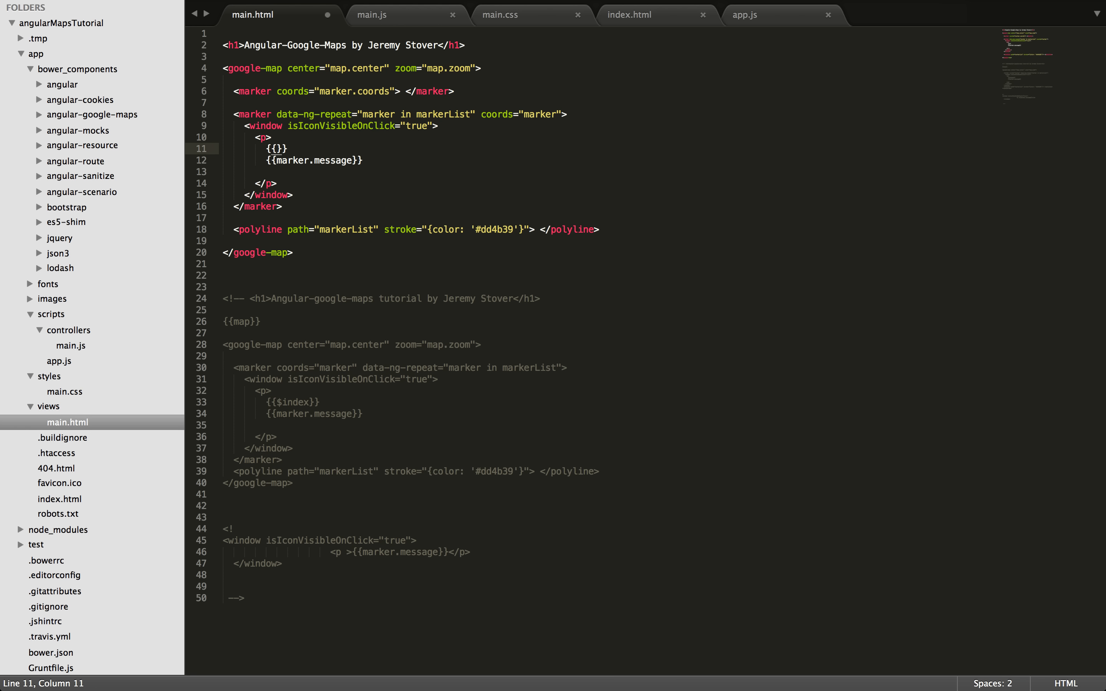
pyautogui.write('$inde')
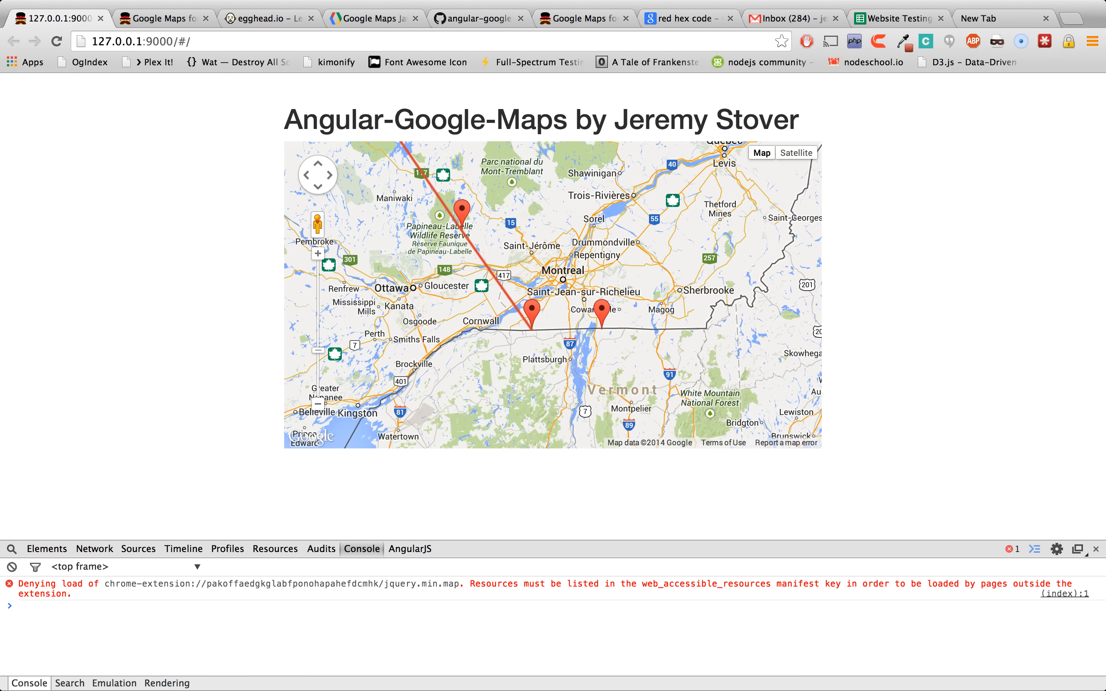
pyautogui.click(531, 309)
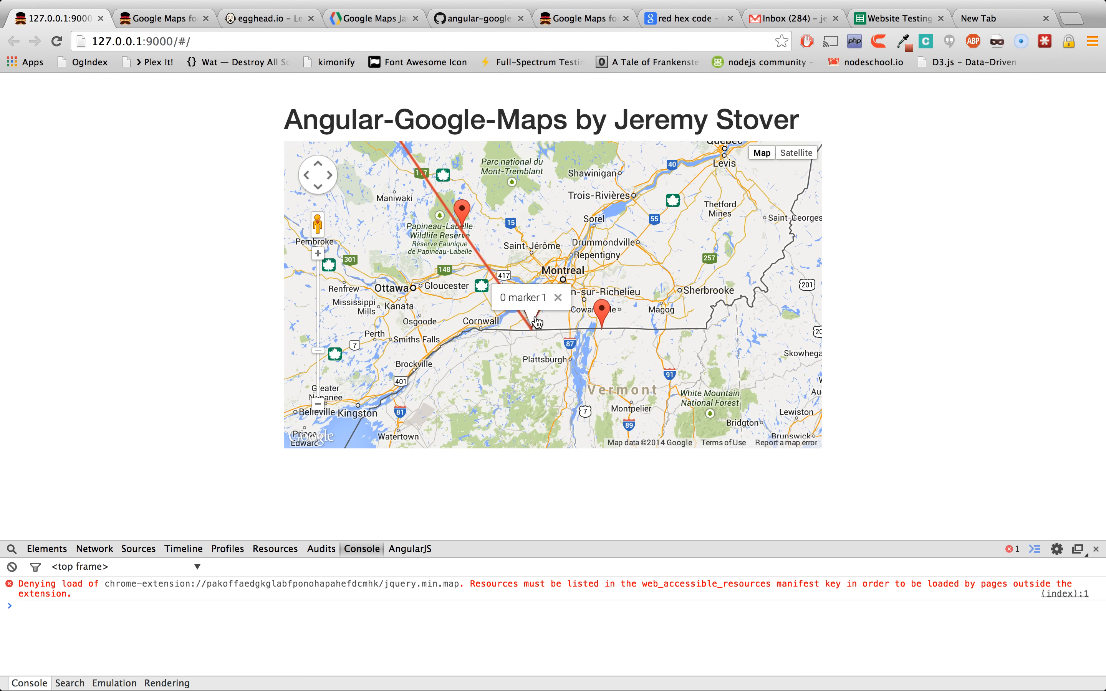
pyautogui.moveTo(512, 304)
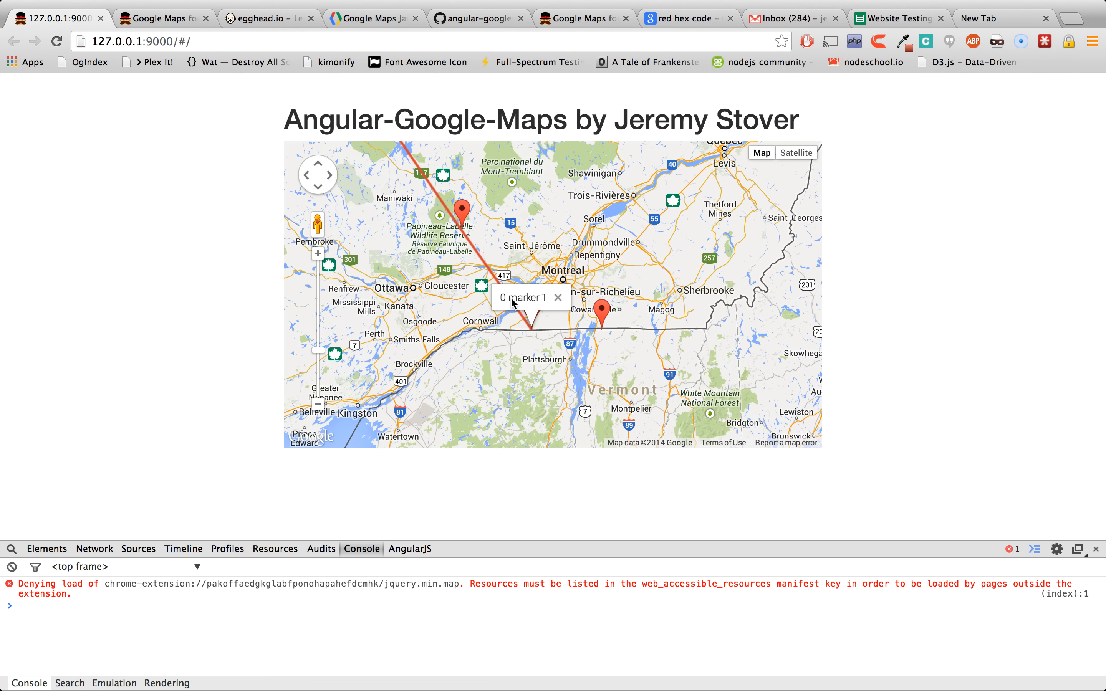
pyautogui.moveTo(530, 307)
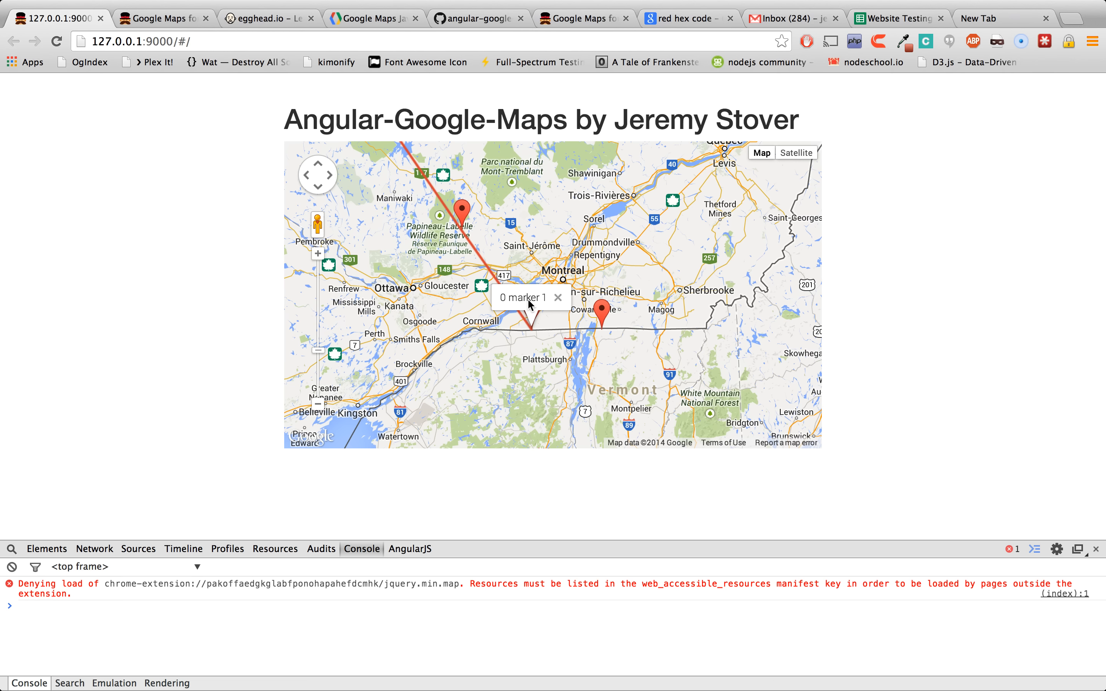
pyautogui.click(462, 209)
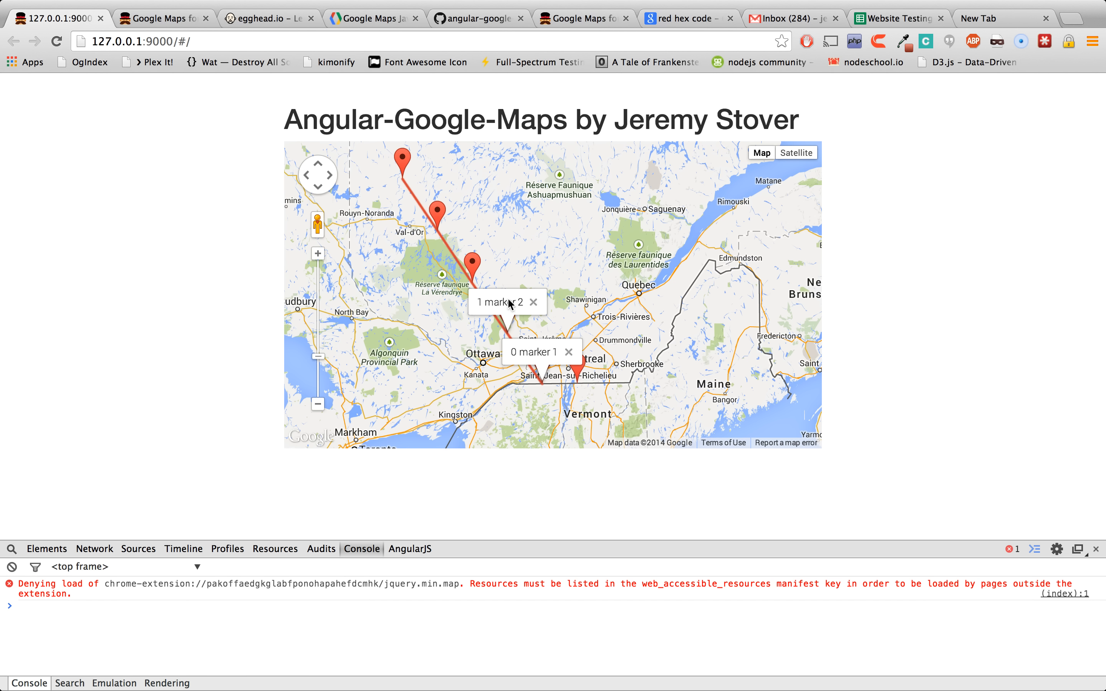
pyautogui.click(436, 213)
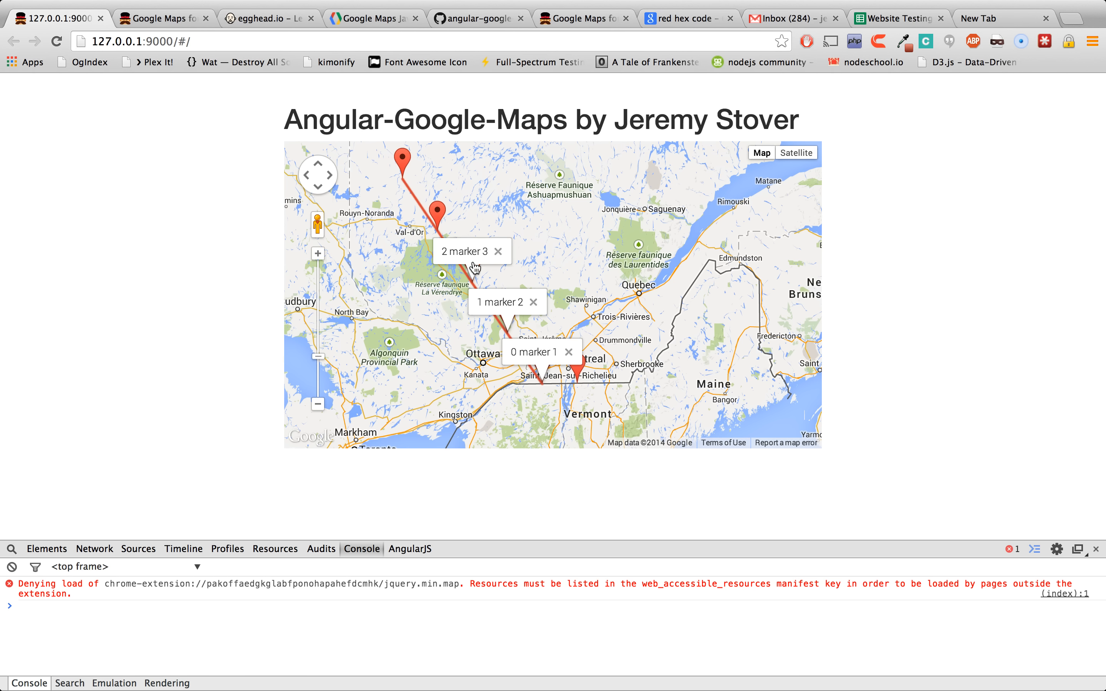
pyautogui.click(403, 156)
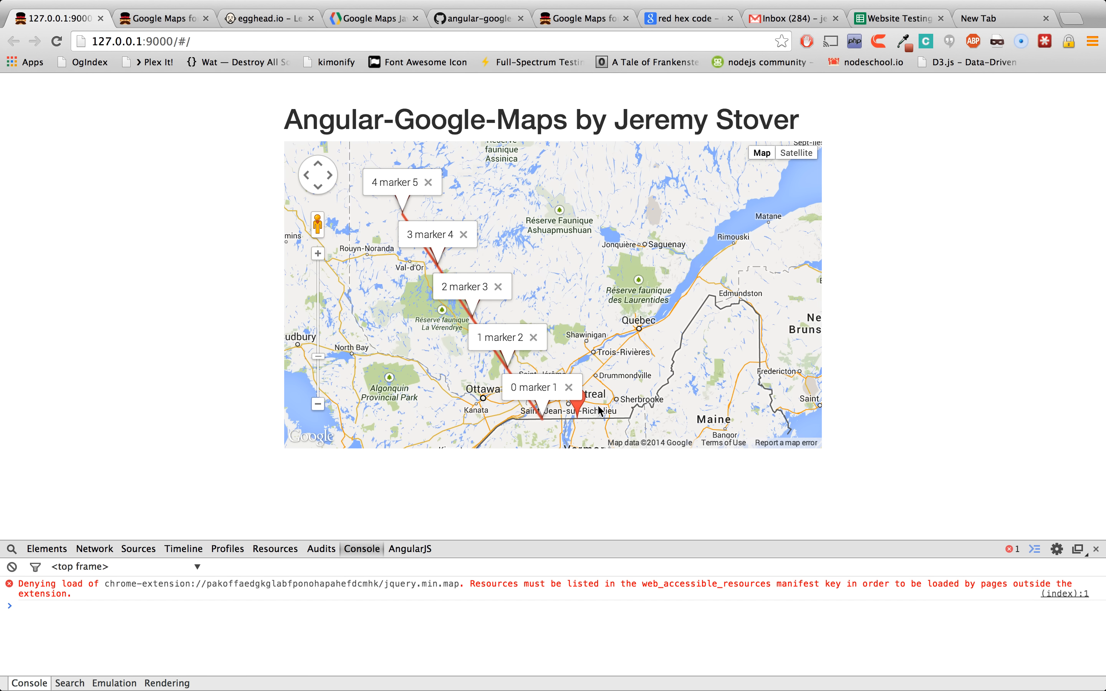
pyautogui.click(568, 387)
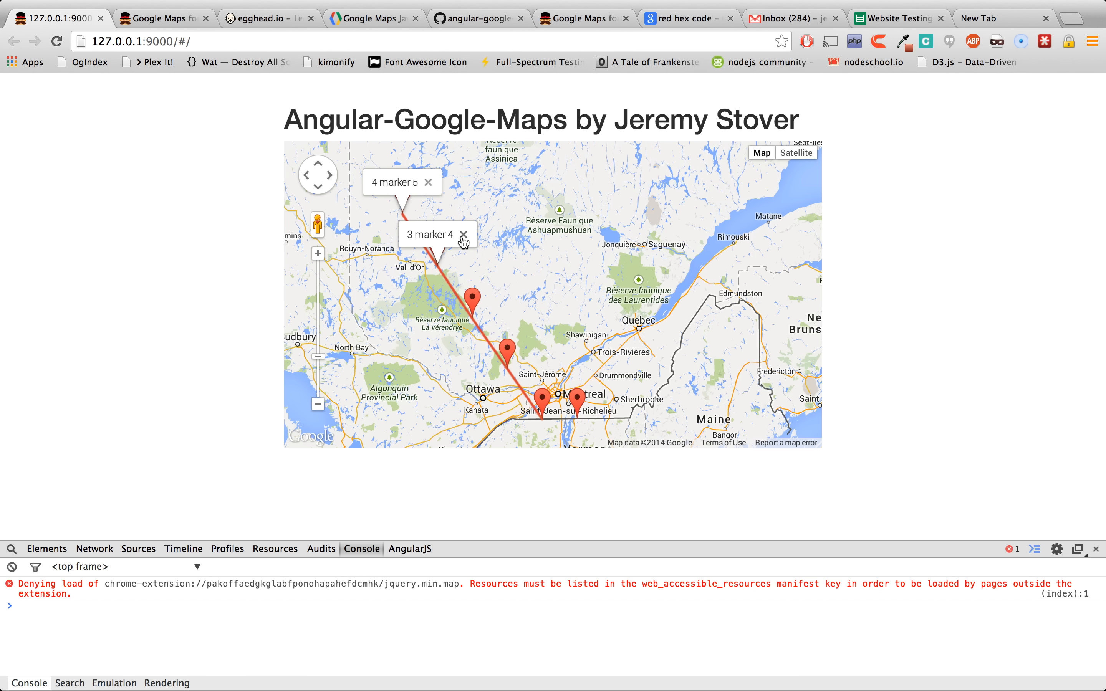
pyautogui.click(463, 235)
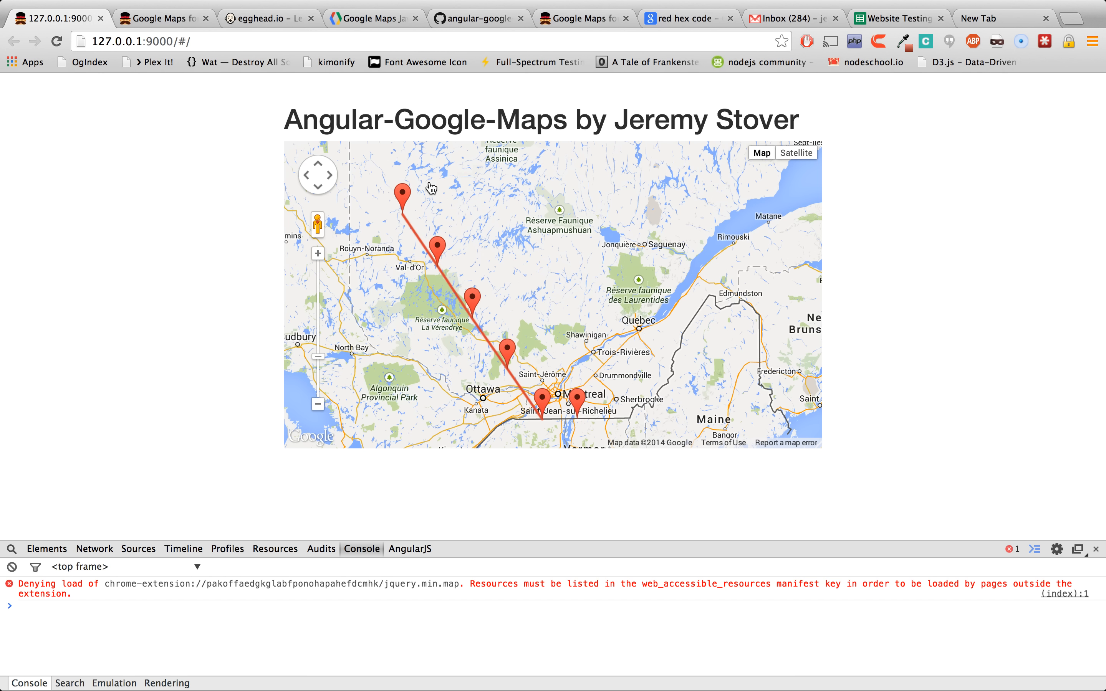
pyautogui.moveTo(240, 104)
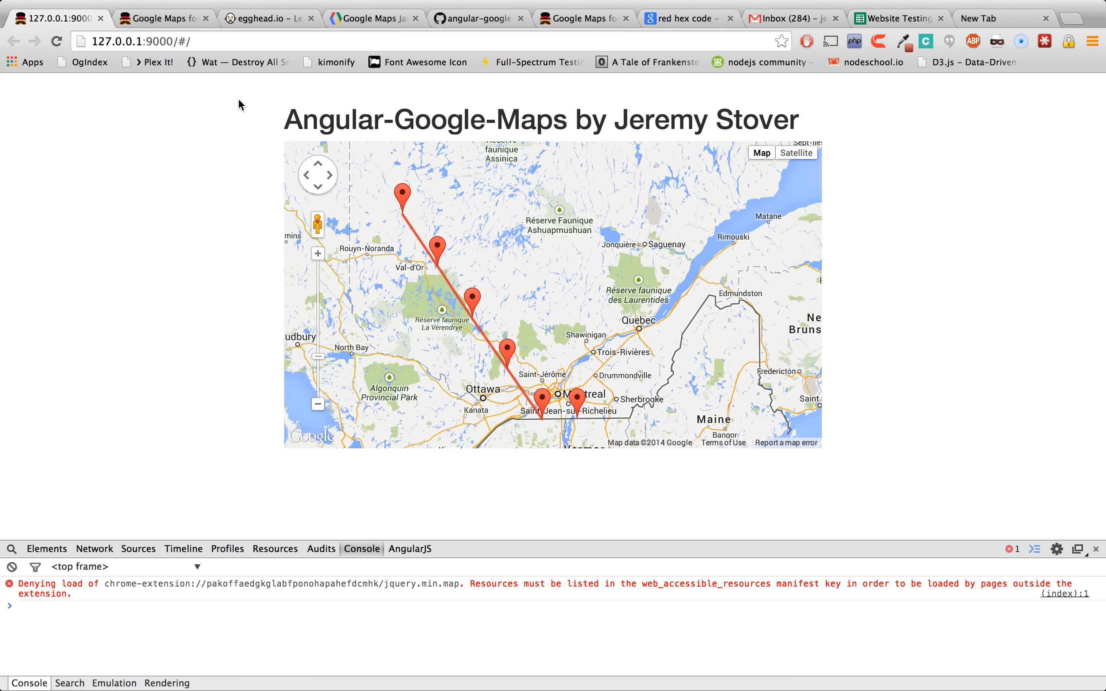
pyautogui.moveTo(179, 170)
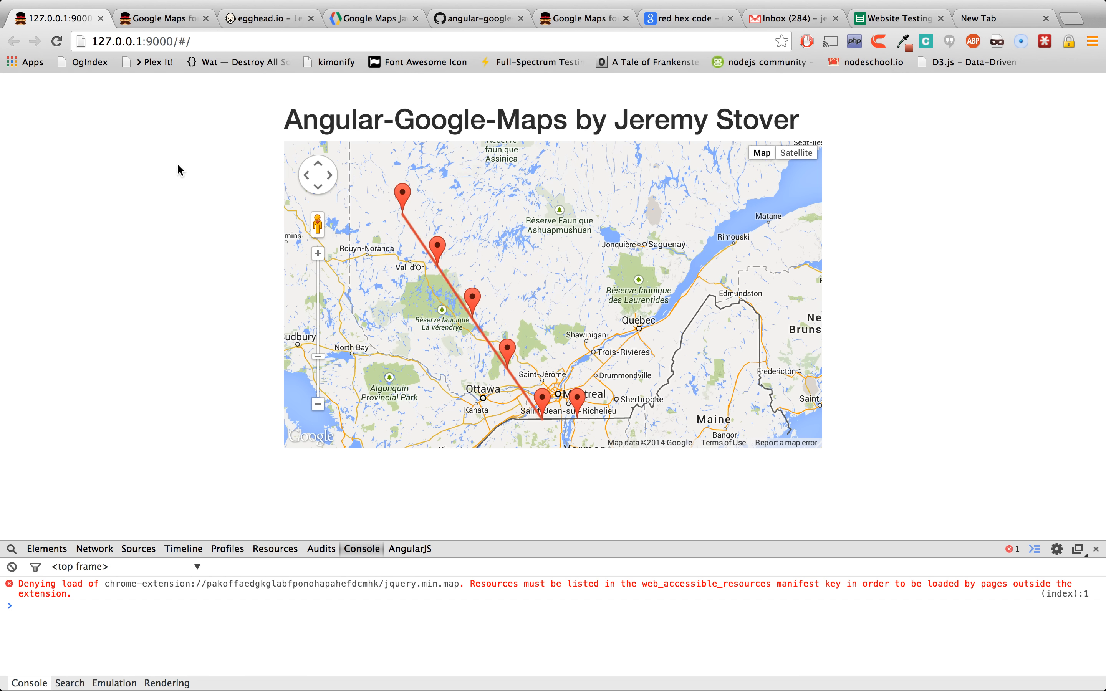
pyautogui.moveTo(191, 233)
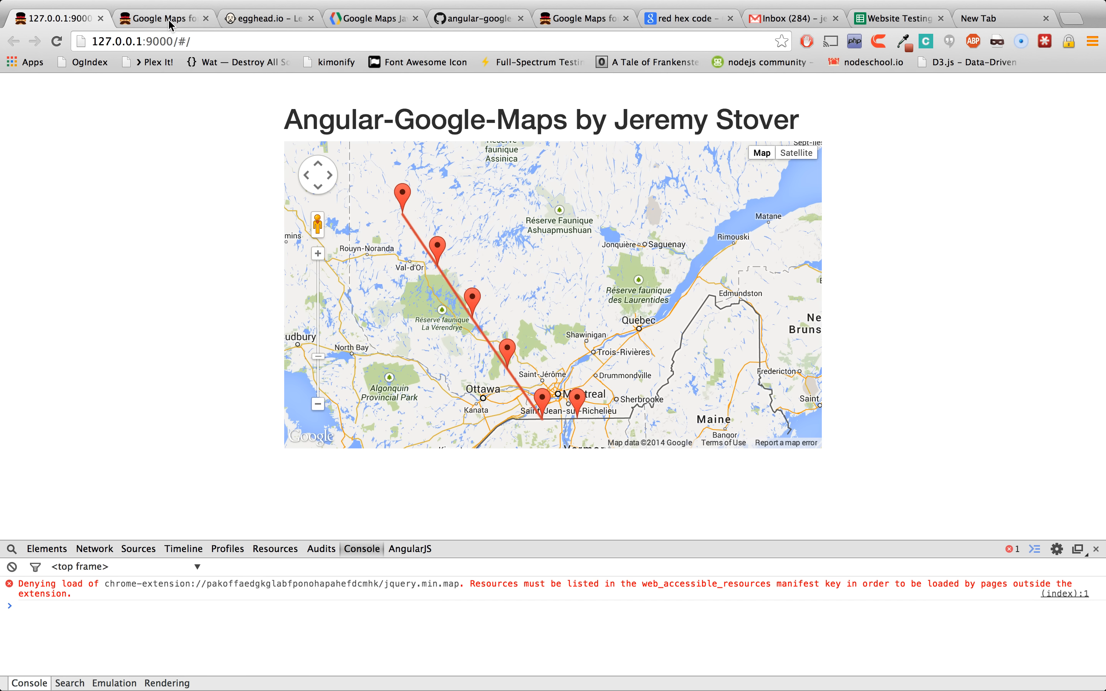
# Step: Review the window directive's Usage and Parameters table, then move to the egghead.io page
pyautogui.click(162, 17)
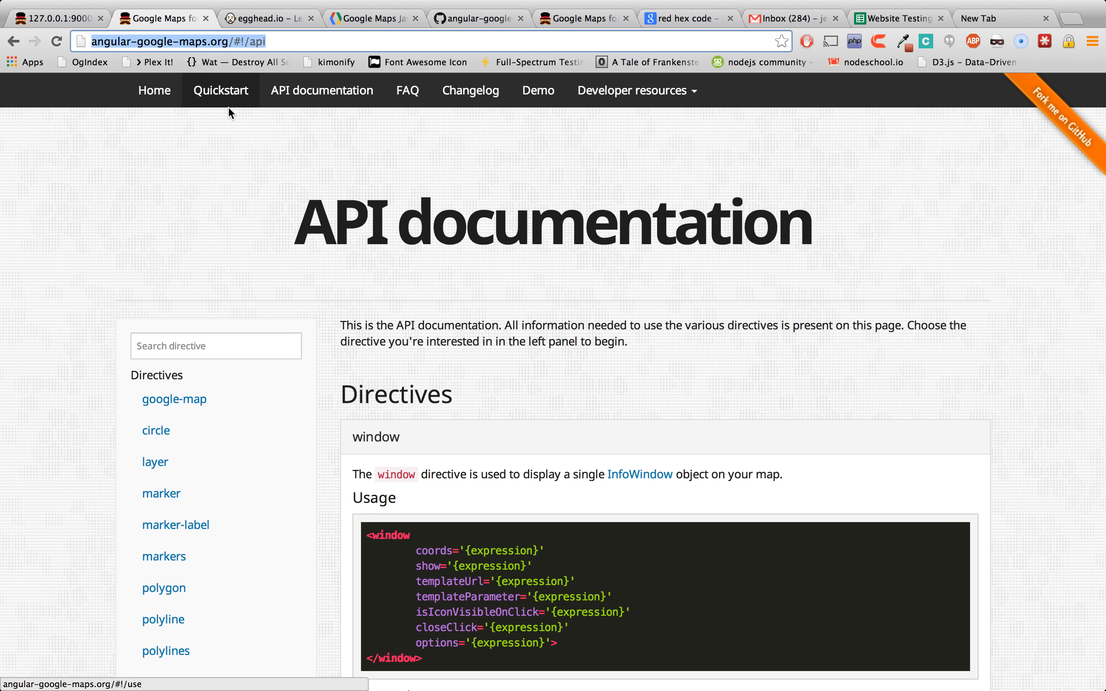
pyautogui.scroll(-3)
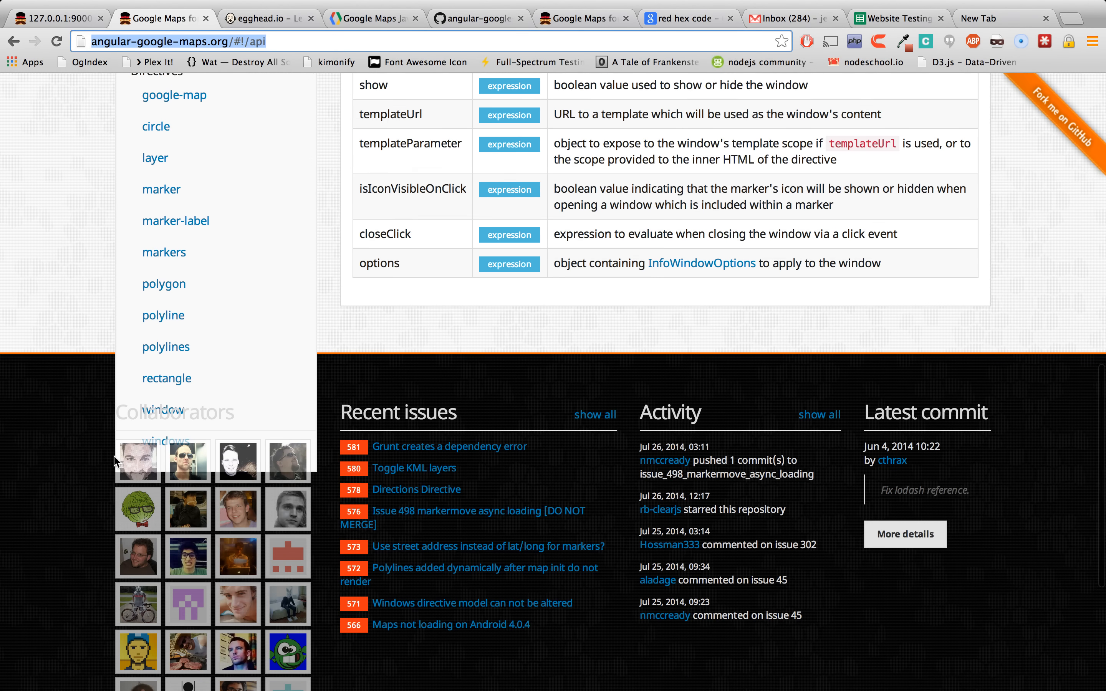
pyautogui.scroll(3)
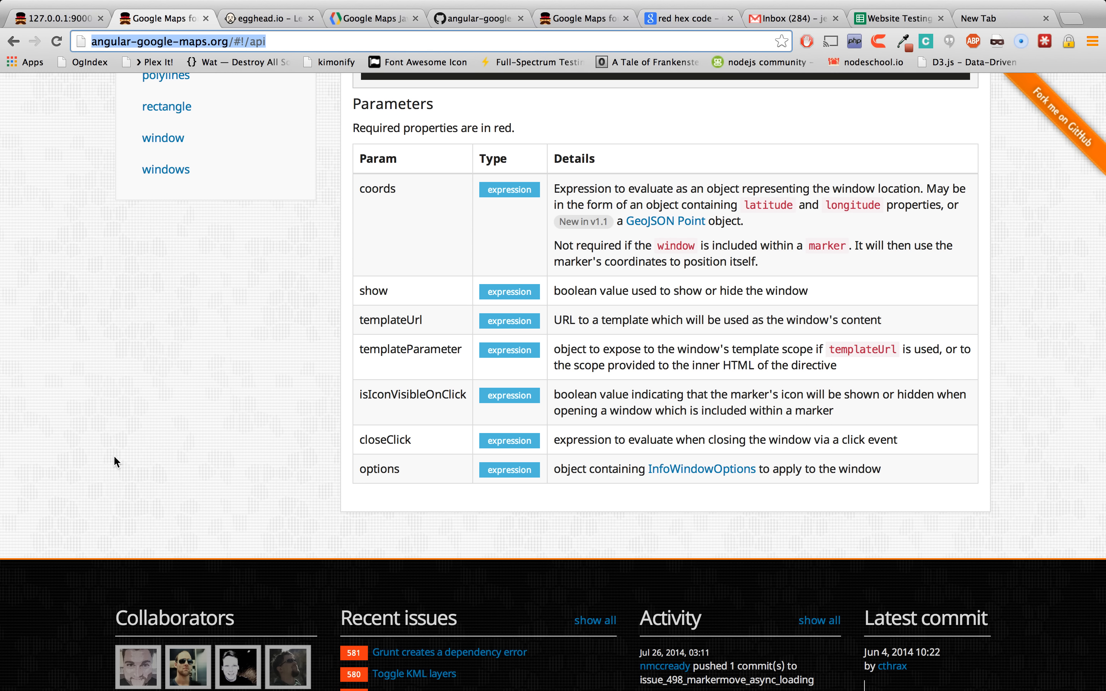
pyautogui.scroll(3)
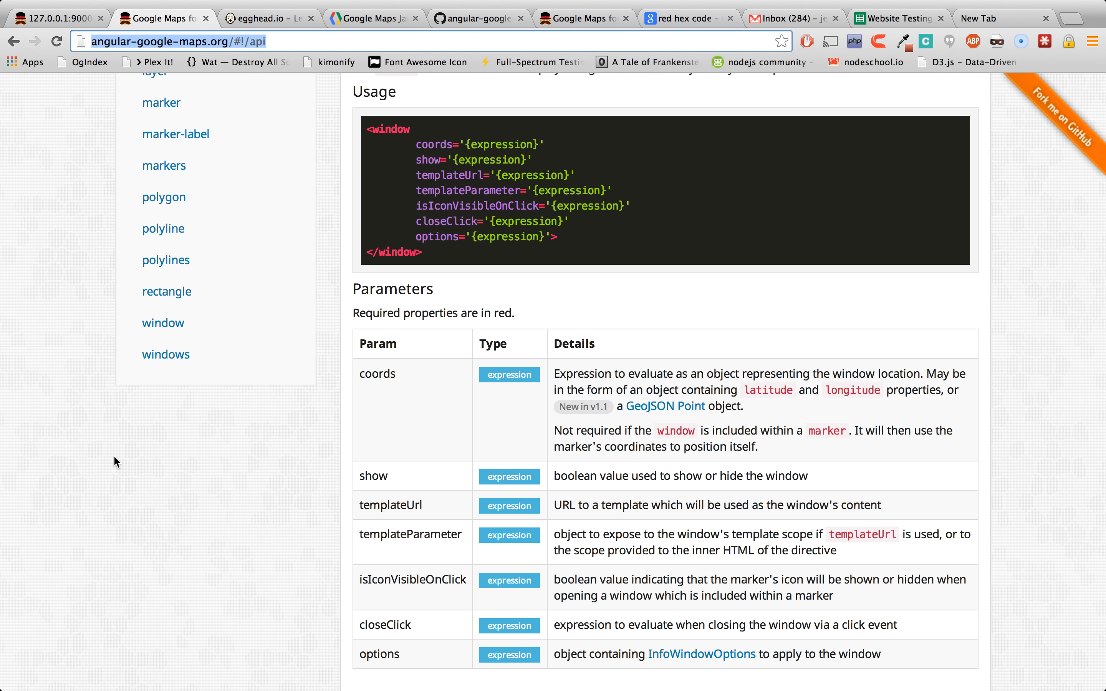
pyautogui.scroll(-3)
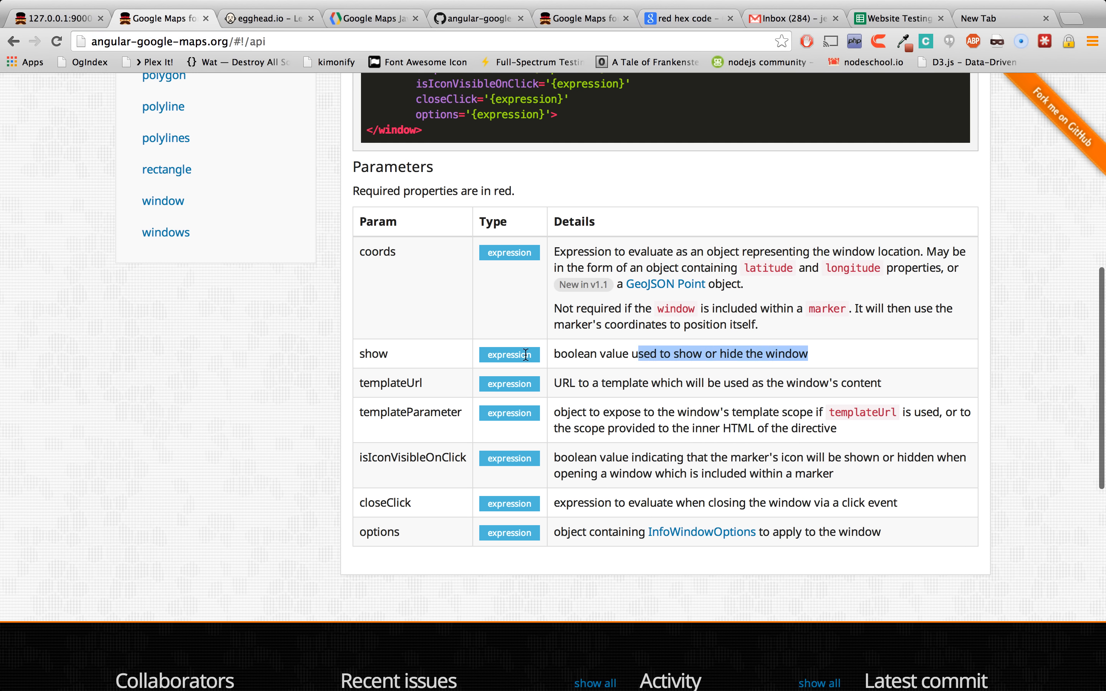
pyautogui.scroll(3)
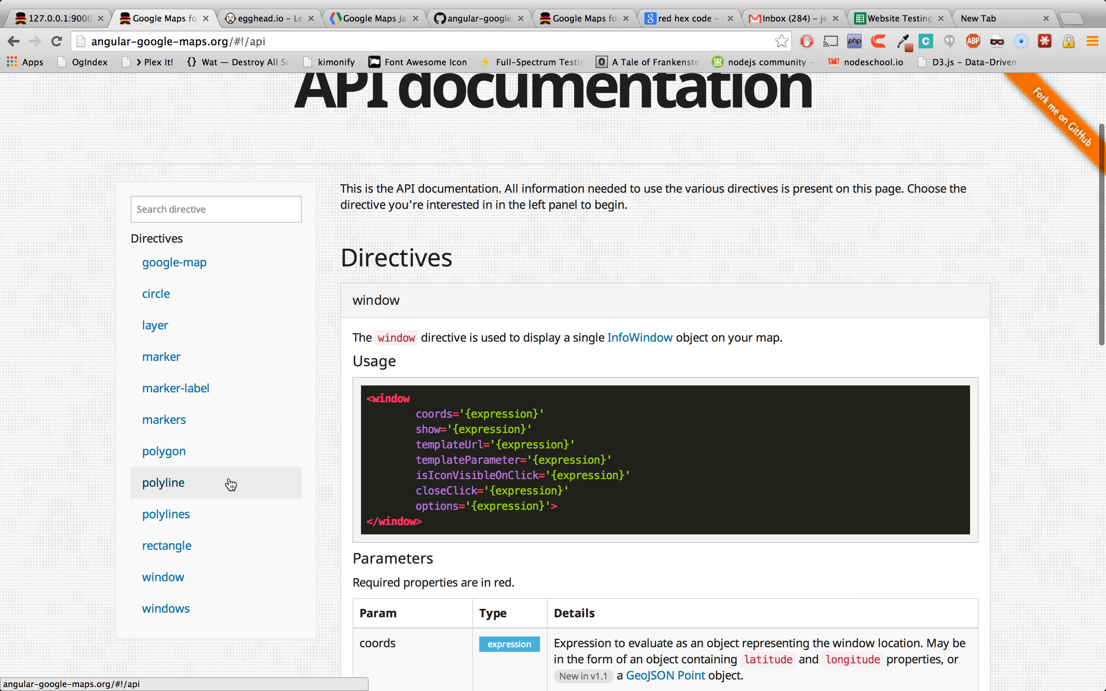
pyautogui.scroll(3)
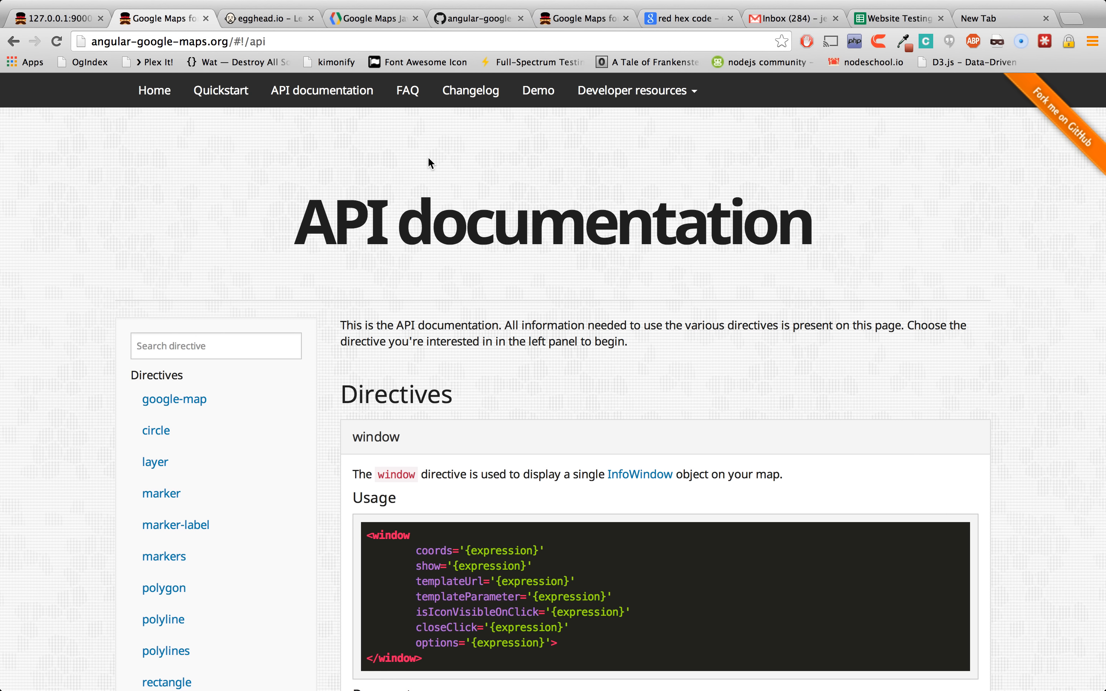
pyautogui.click(268, 17)
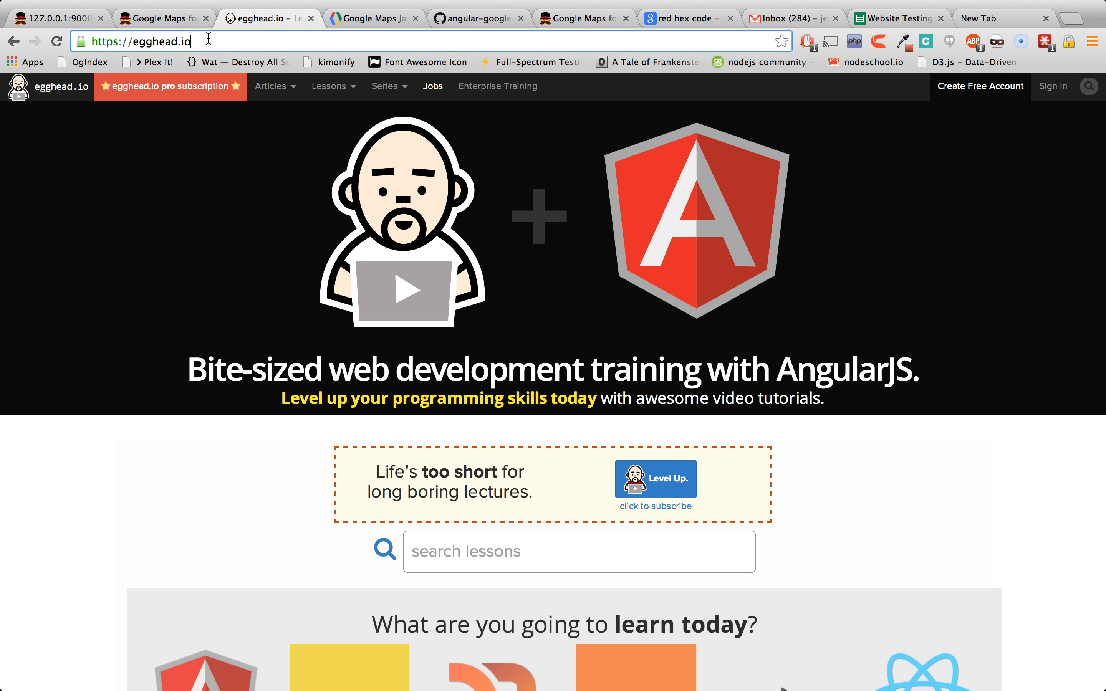
# Step: Browse the egghead.io latest, popular and random lessons, then return to the angular-google-maps docs
pyautogui.scroll(-3)
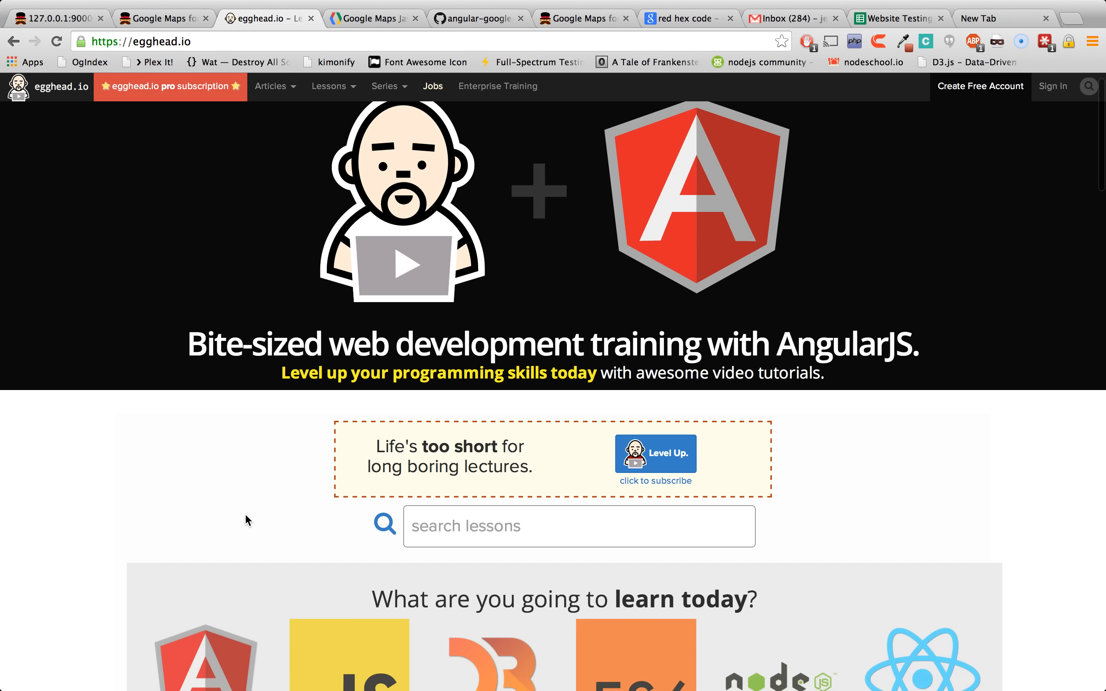
pyautogui.scroll(-3)
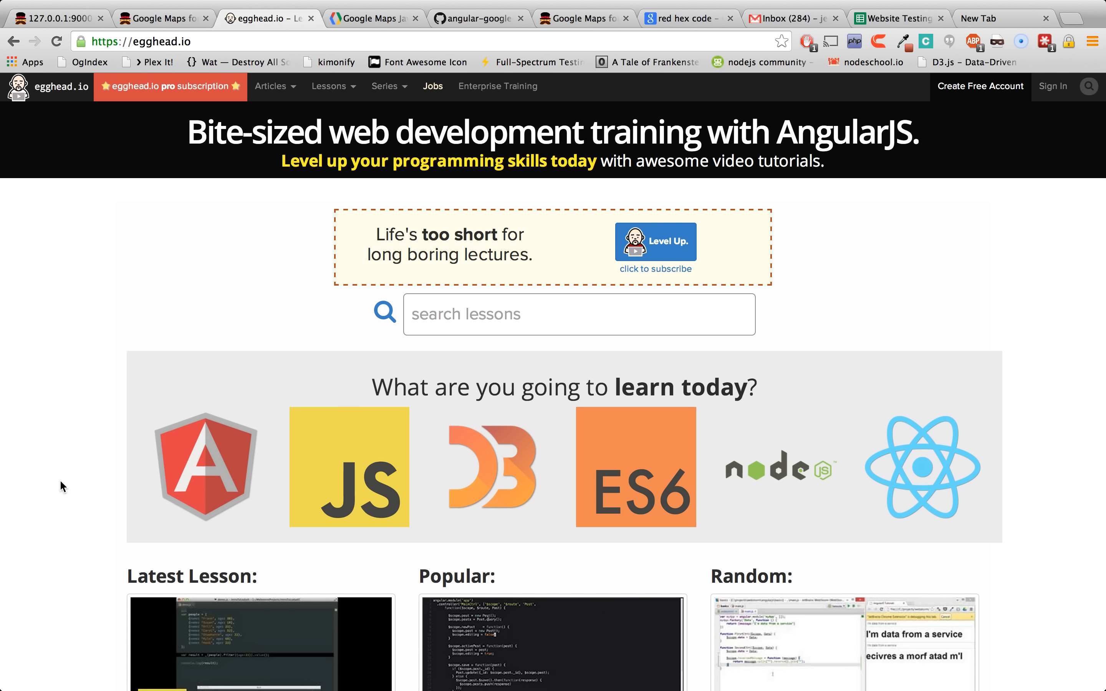
pyautogui.scroll(-3)
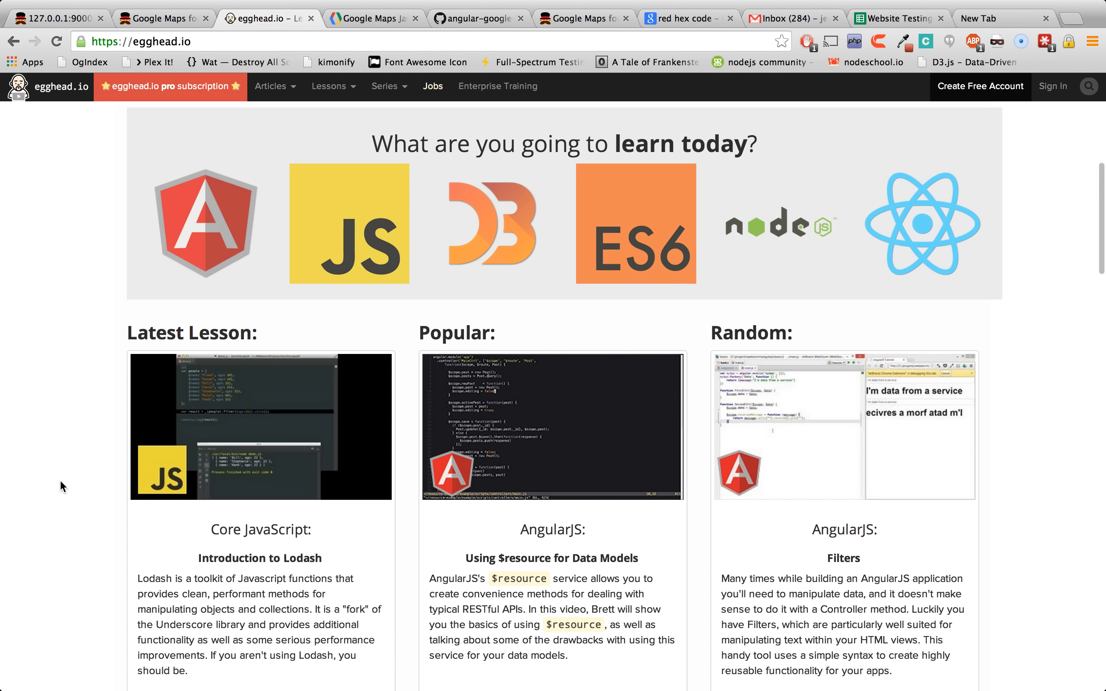
pyautogui.scroll(-3)
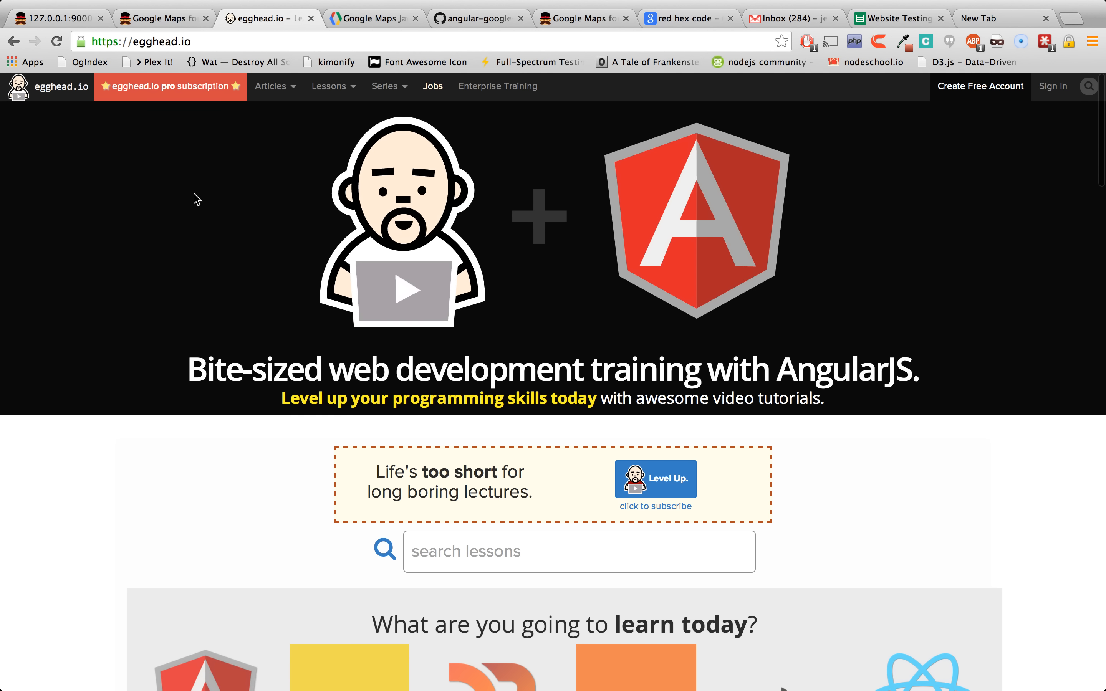
pyautogui.click(162, 17)
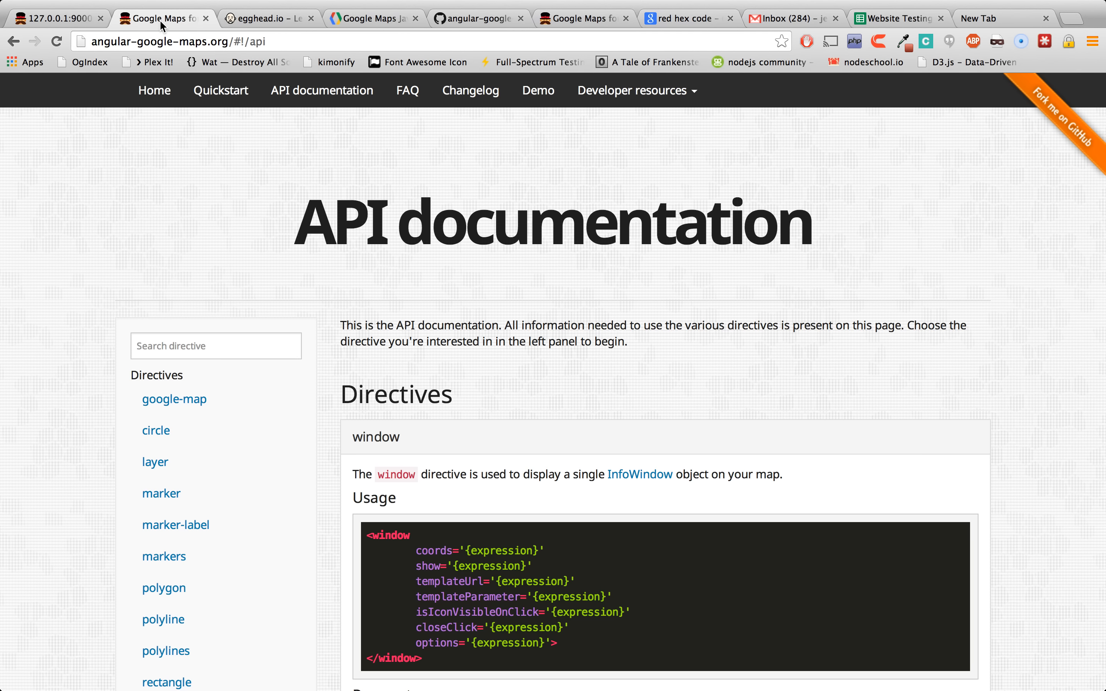